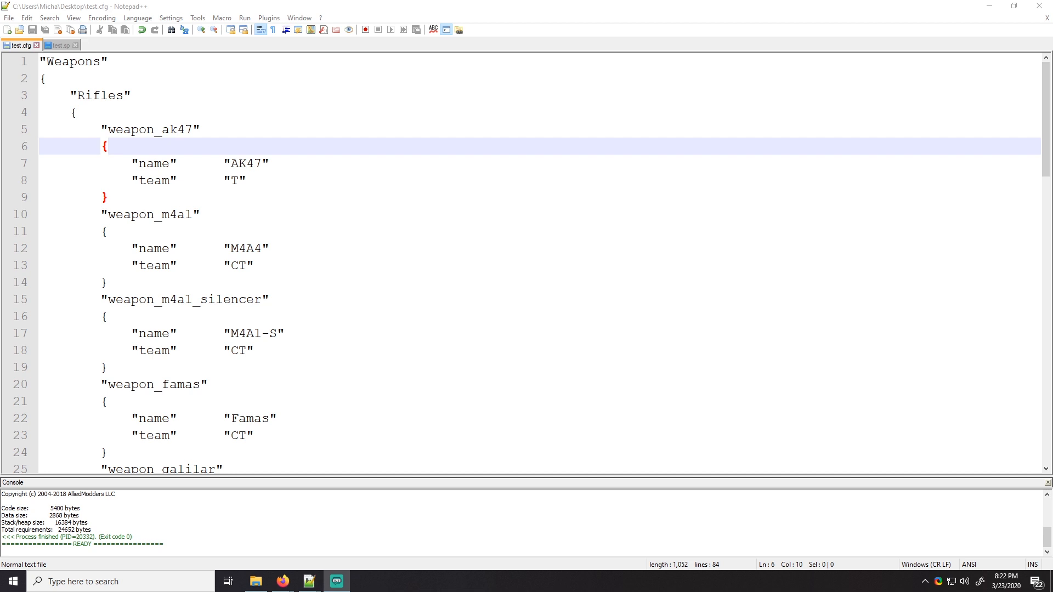
Correct the Weapons root name typo in test.cfg and review the weapon_ak47 section
type("p")
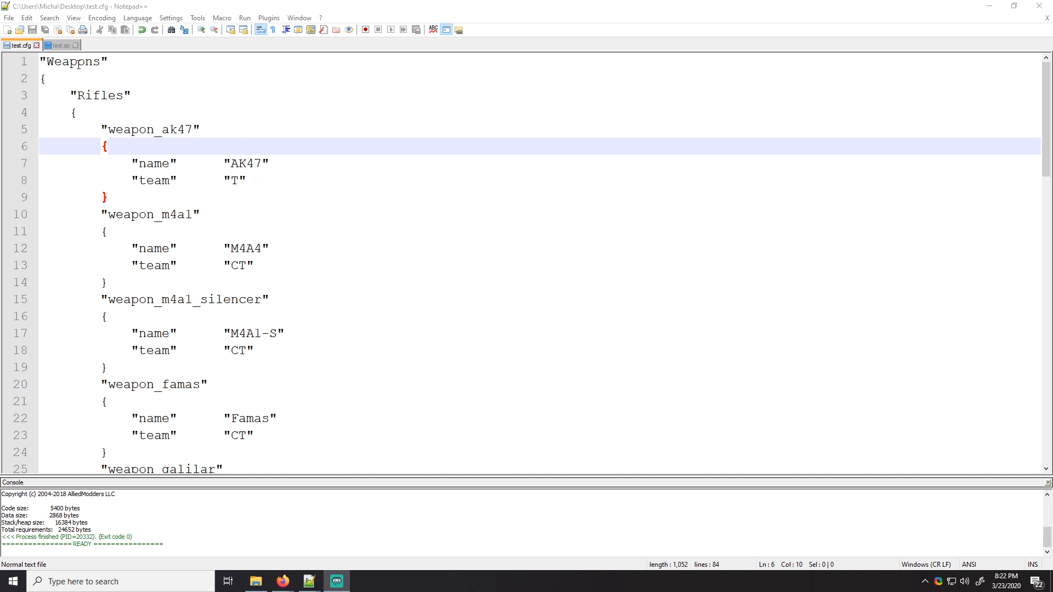
left_click(85, 61)
type("o")
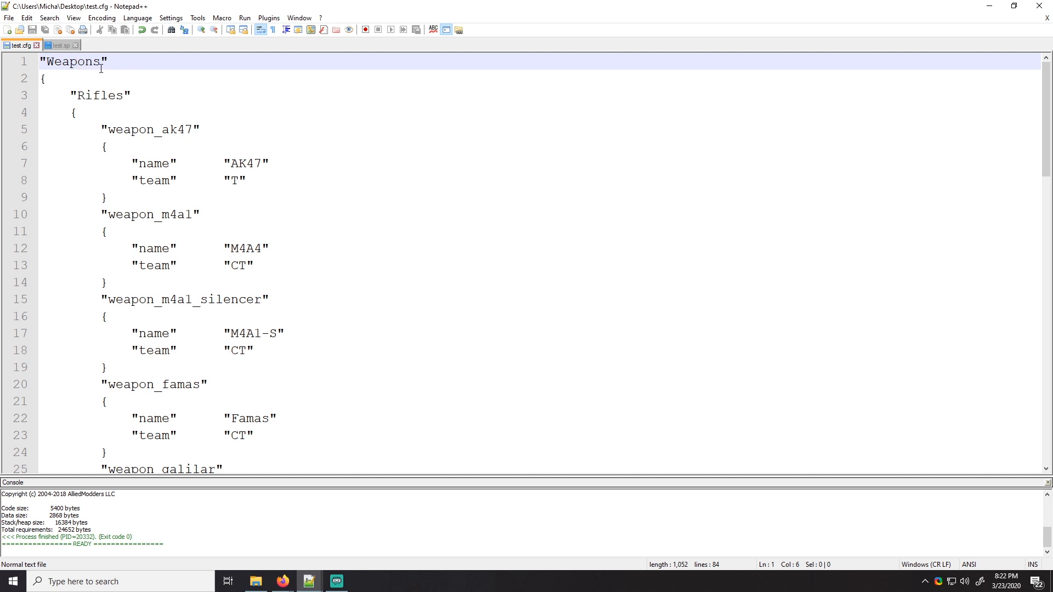
scroll("down", 3)
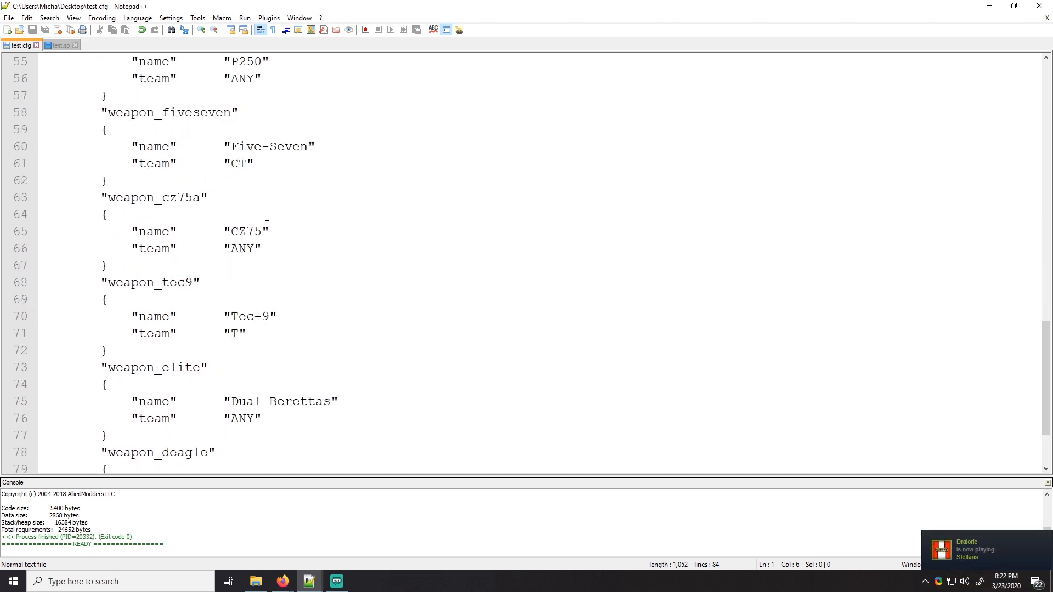
scroll("up", 3)
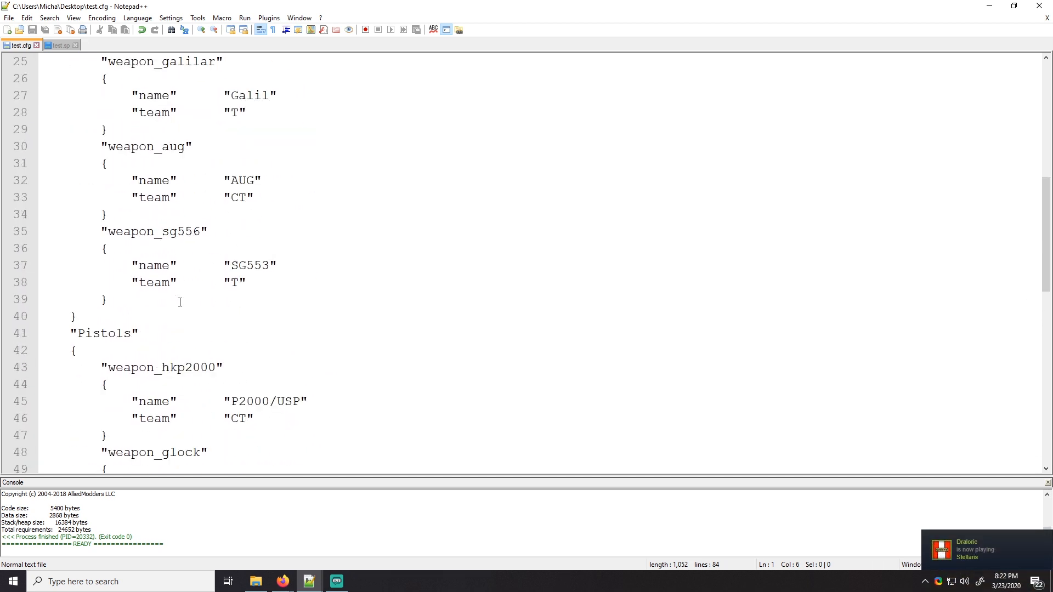
scroll("up", 3)
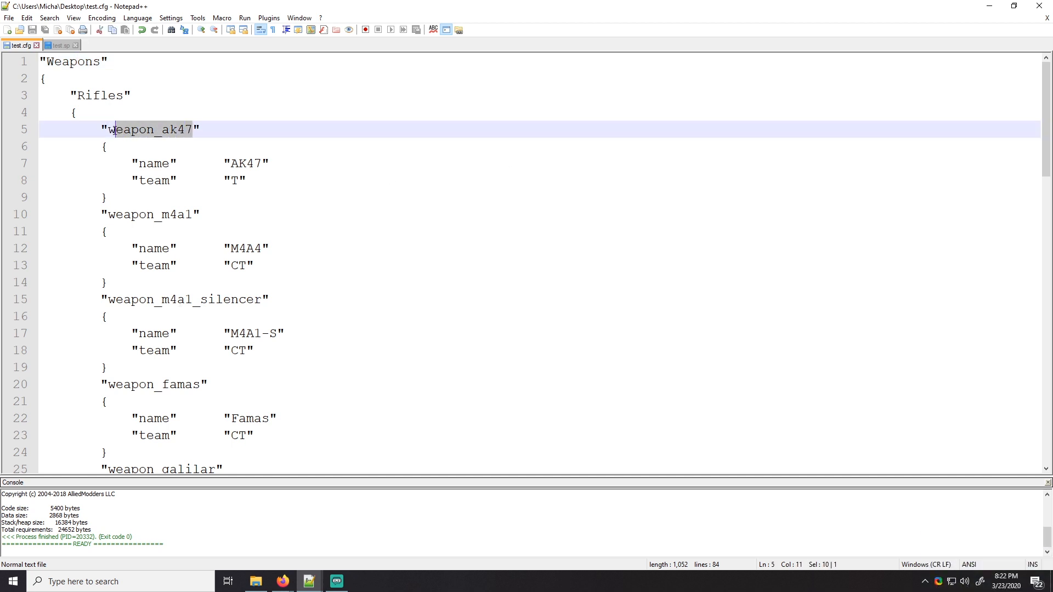
double_click(149, 129)
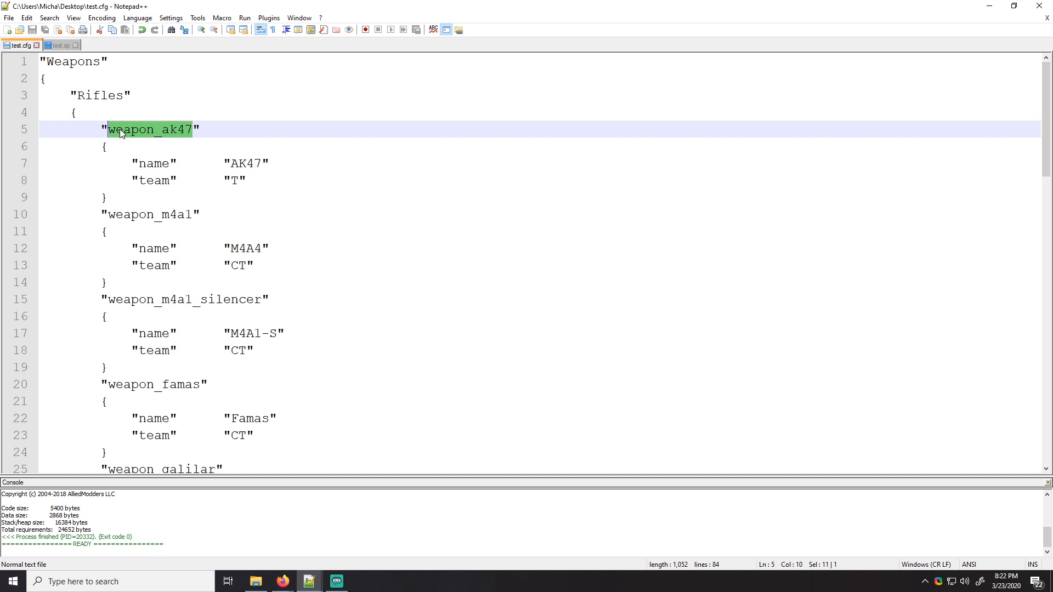
scroll("up", 3)
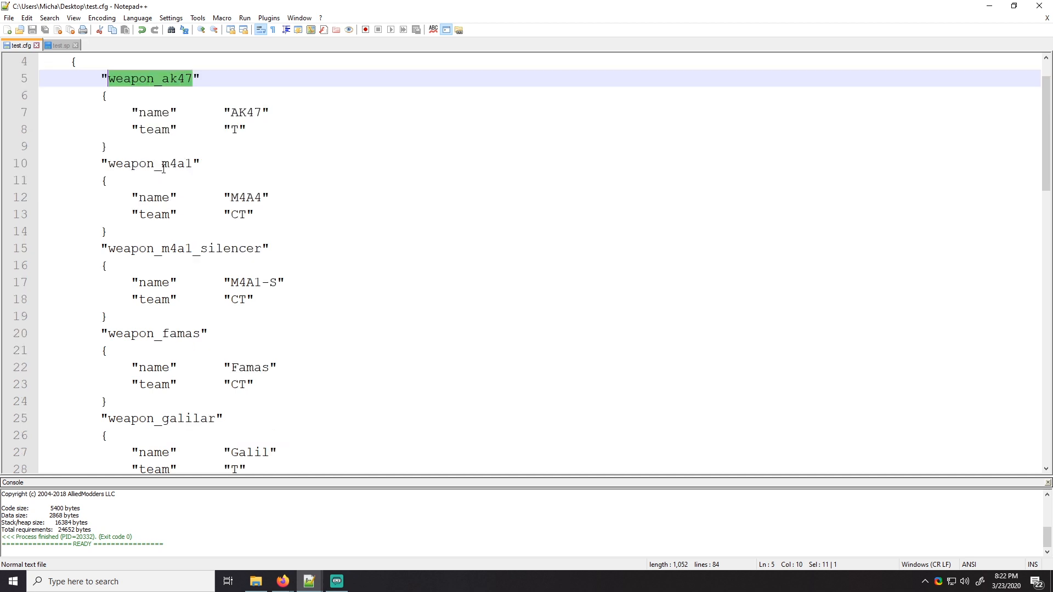
scroll("down", 3)
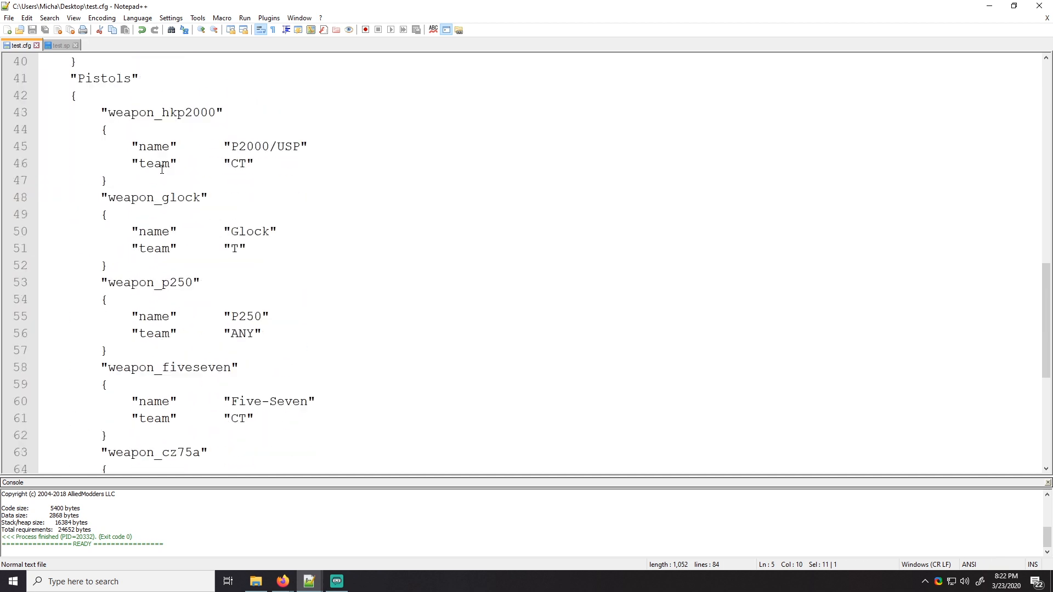
scroll("up", 3)
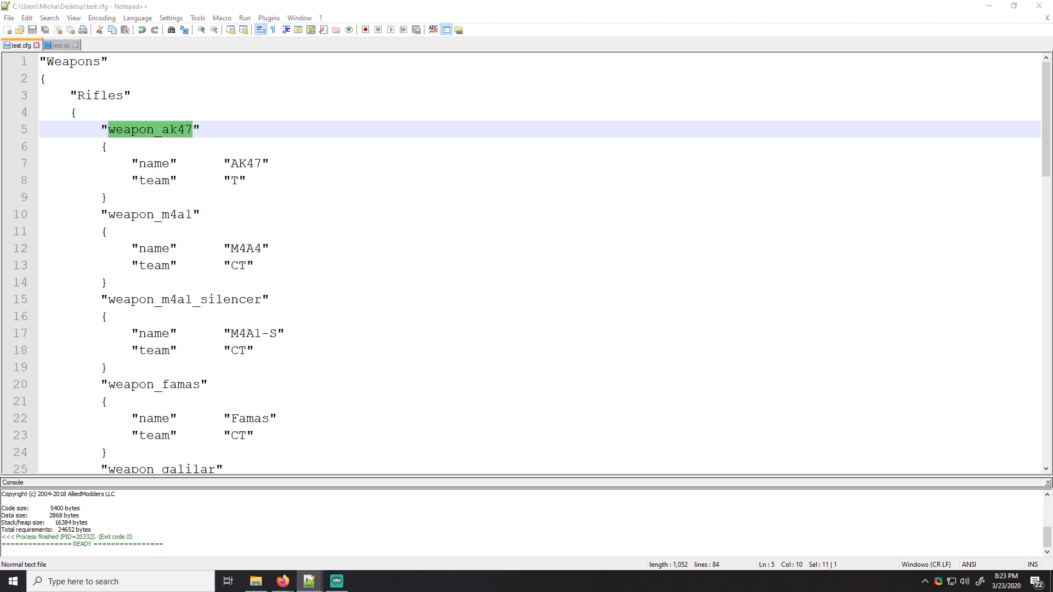
mouse_move(146, 96)
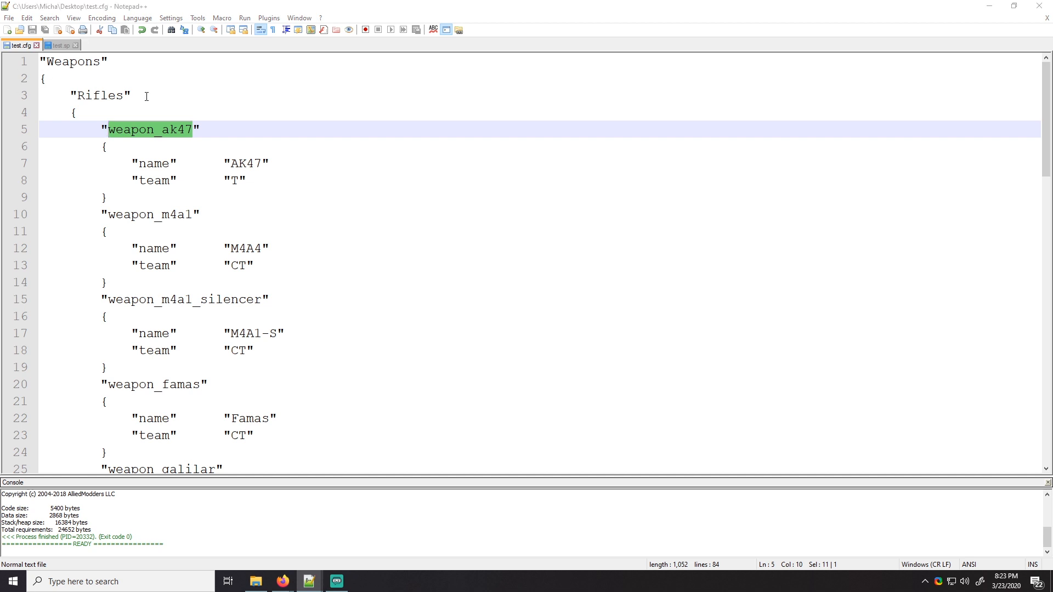
Point out the weapon_ak47 block and the Weapons root name in the config structure
left_click(133, 94)
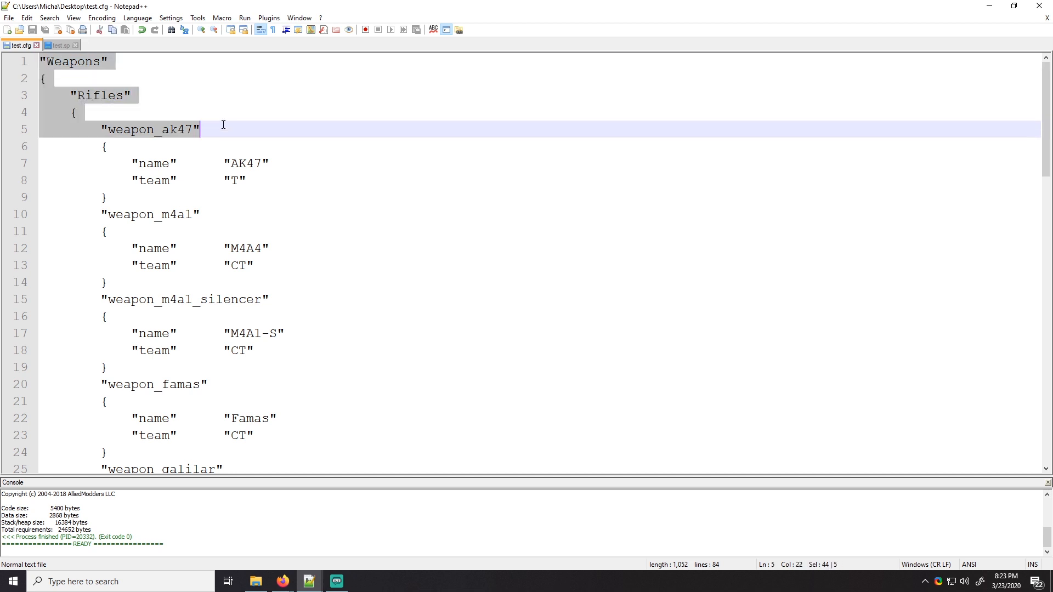
left_click(108, 196)
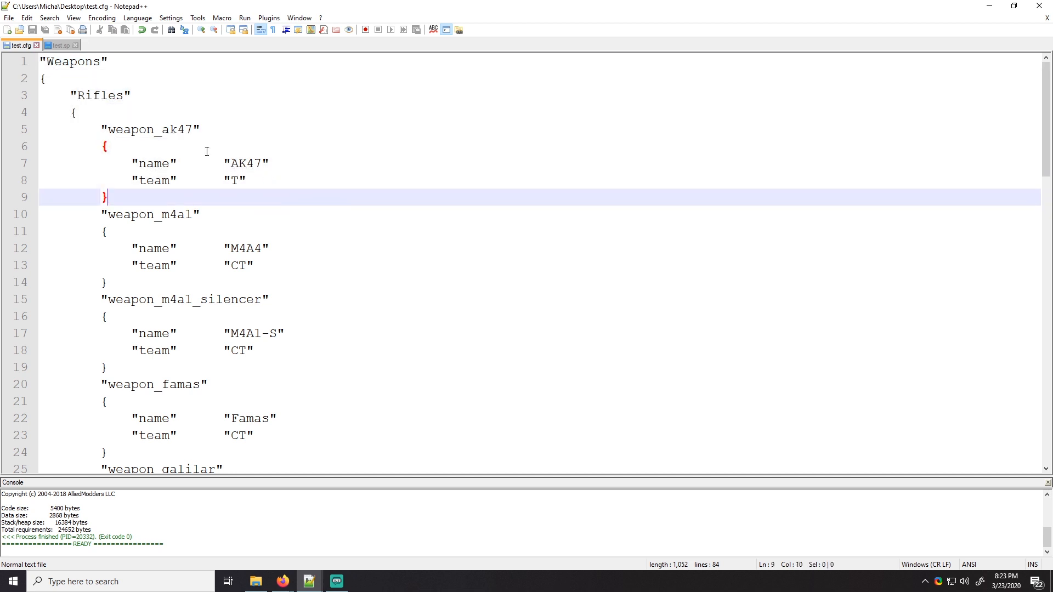
double_click(149, 129)
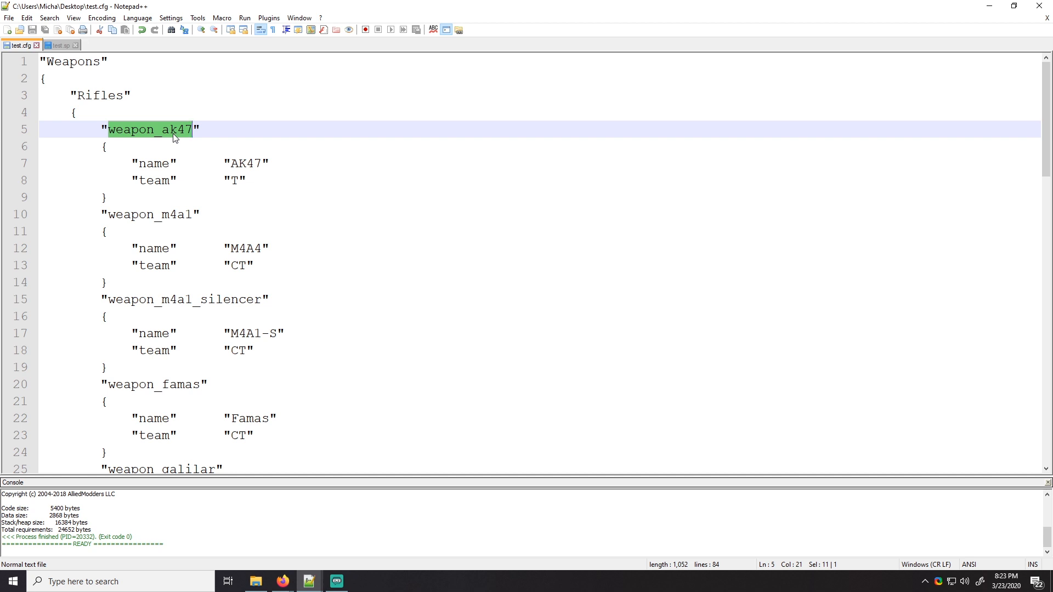
mouse_move(163, 130)
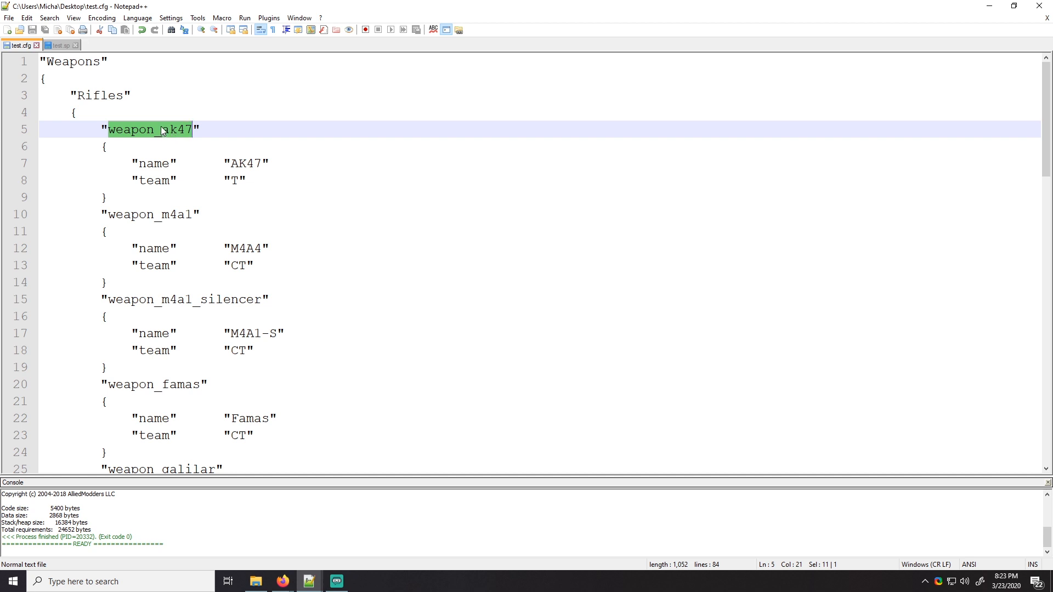
mouse_move(159, 127)
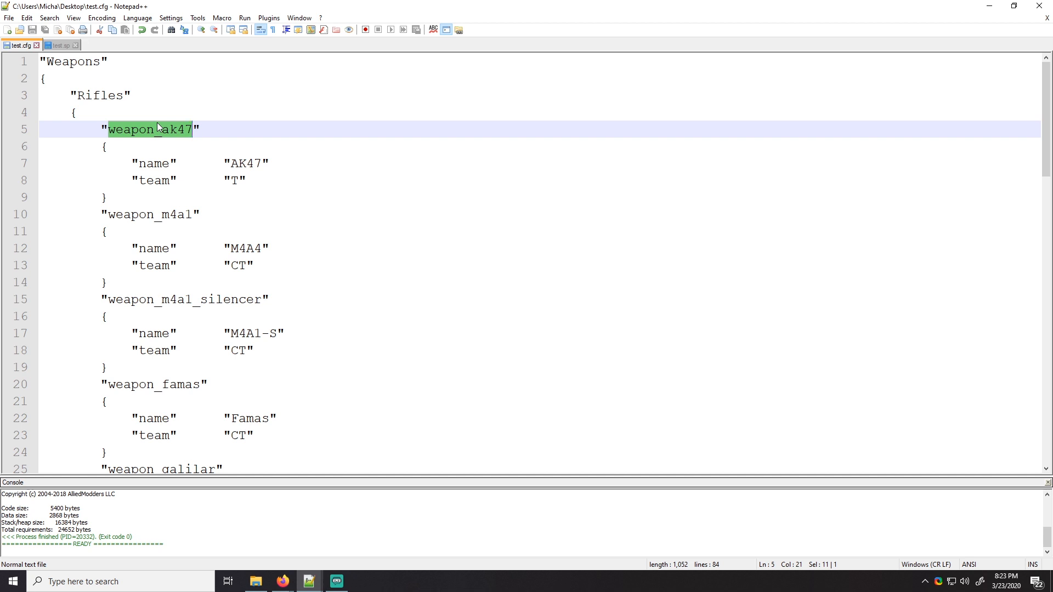
mouse_move(181, 136)
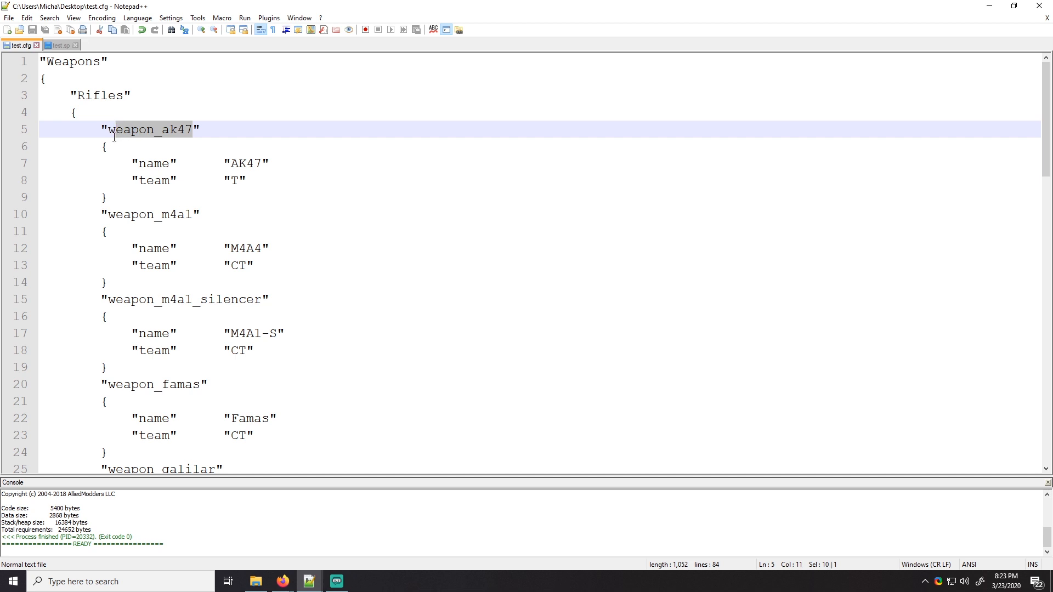
left_click(193, 130)
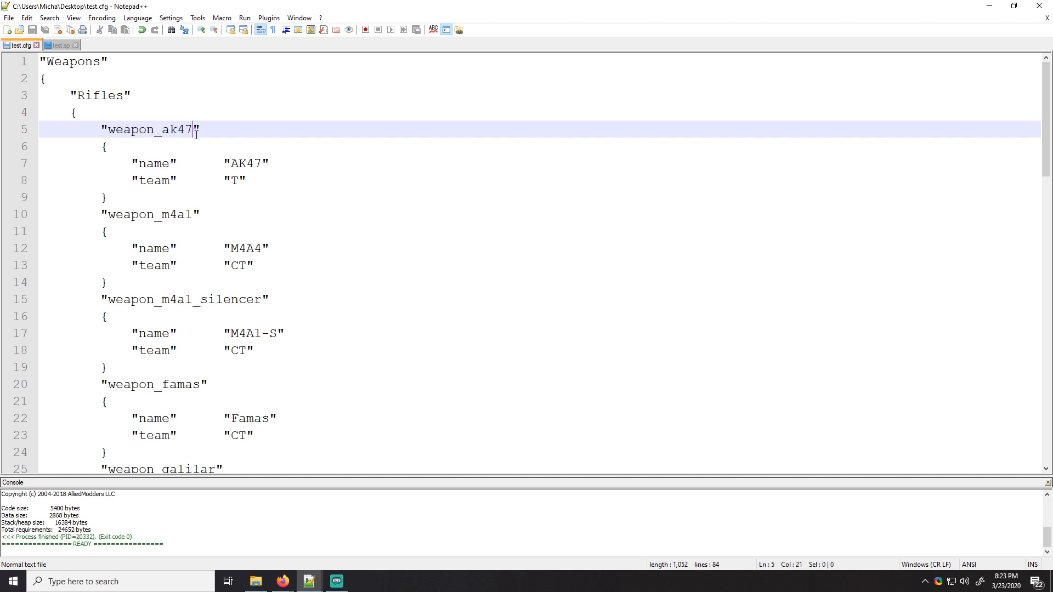
double_click(149, 129)
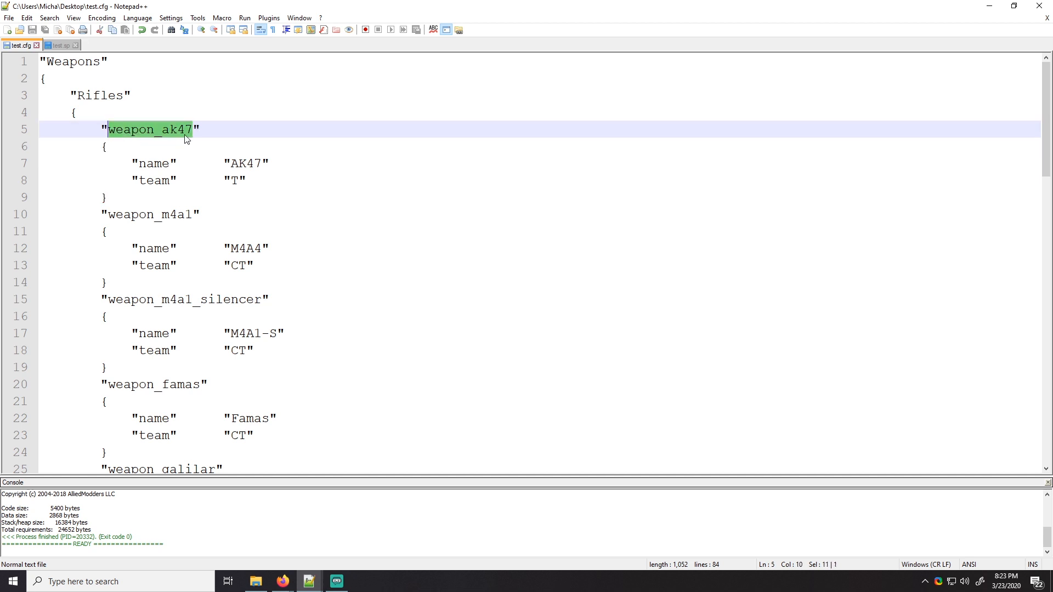
left_click(246, 180)
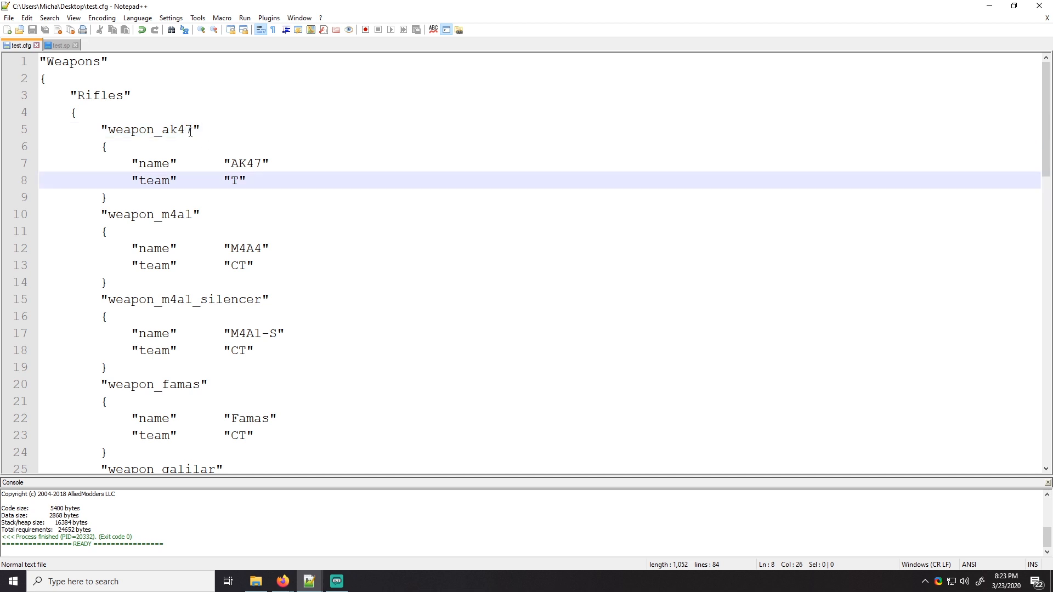
double_click(149, 129)
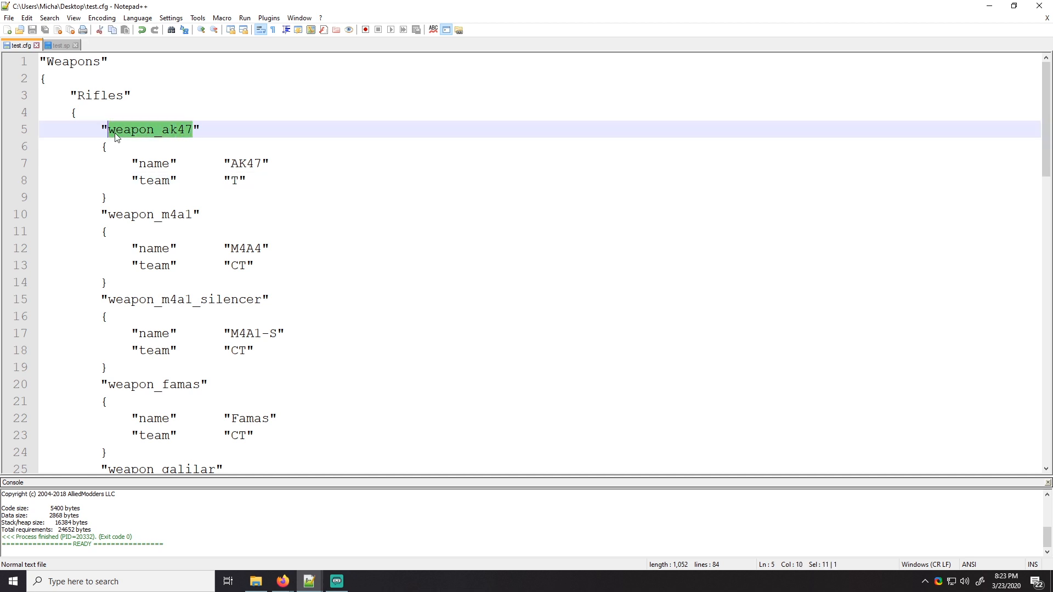
scroll("down", 3)
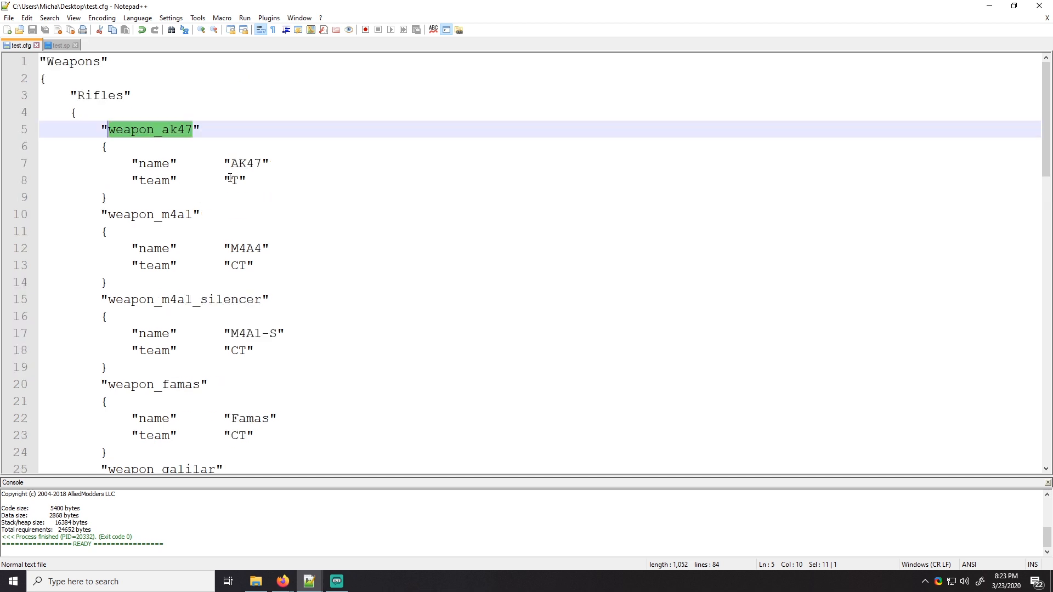
double_click(72, 61)
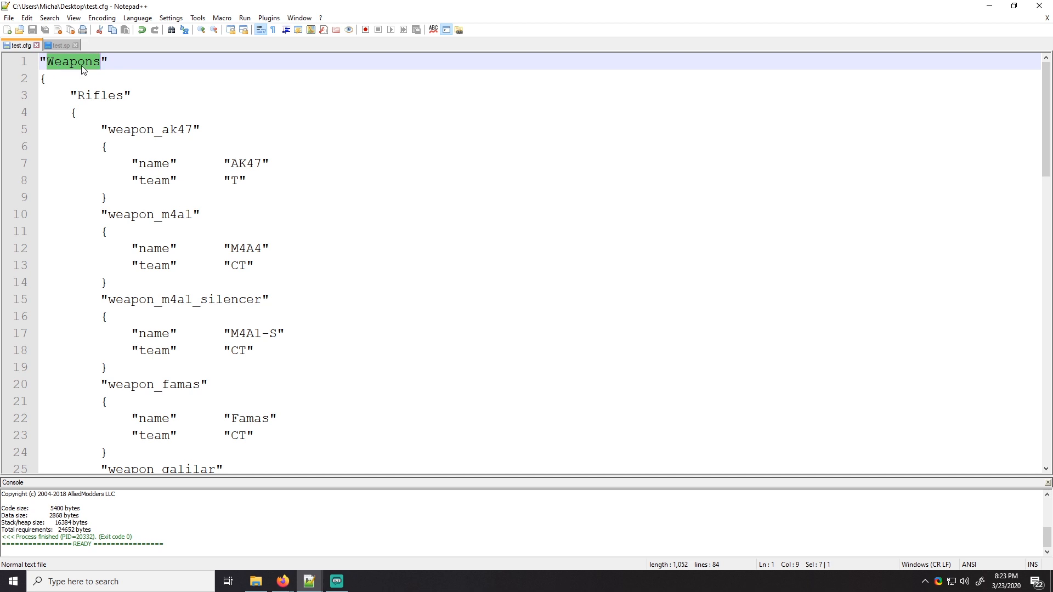
left_click(83, 62)
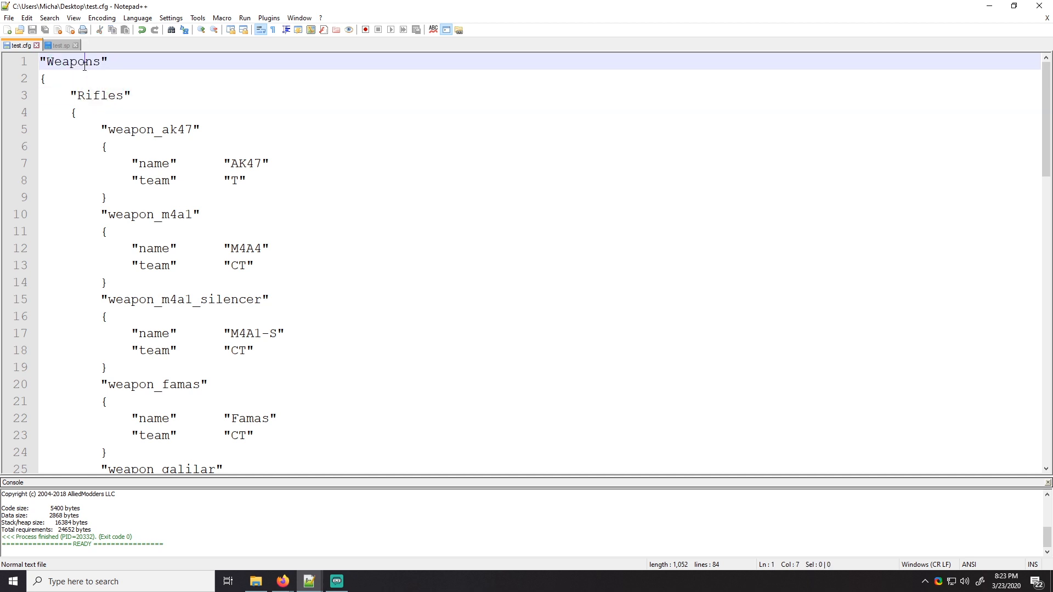
double_click(73, 61)
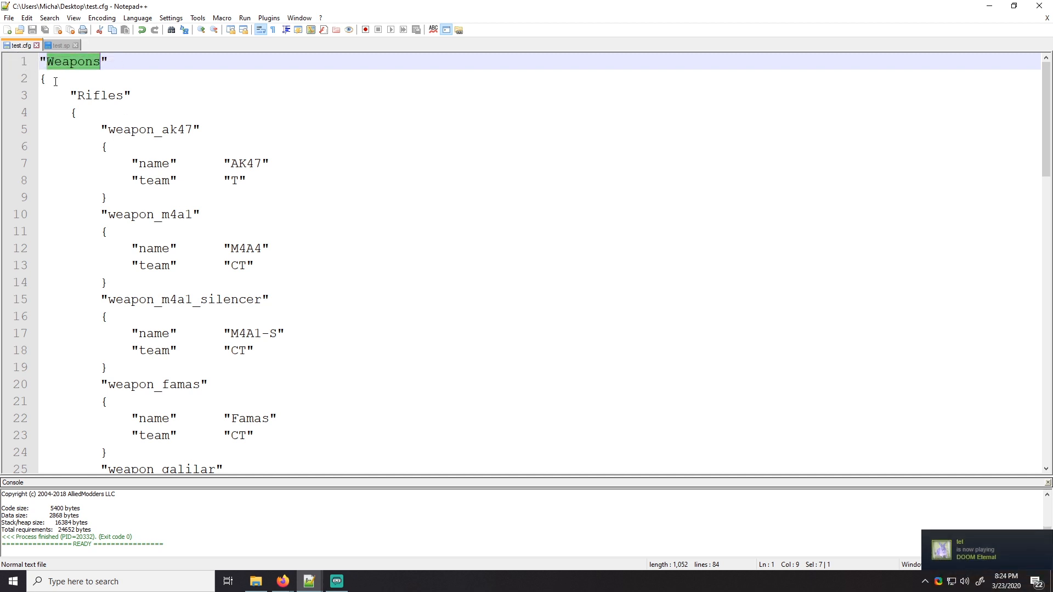
scroll("down", 3)
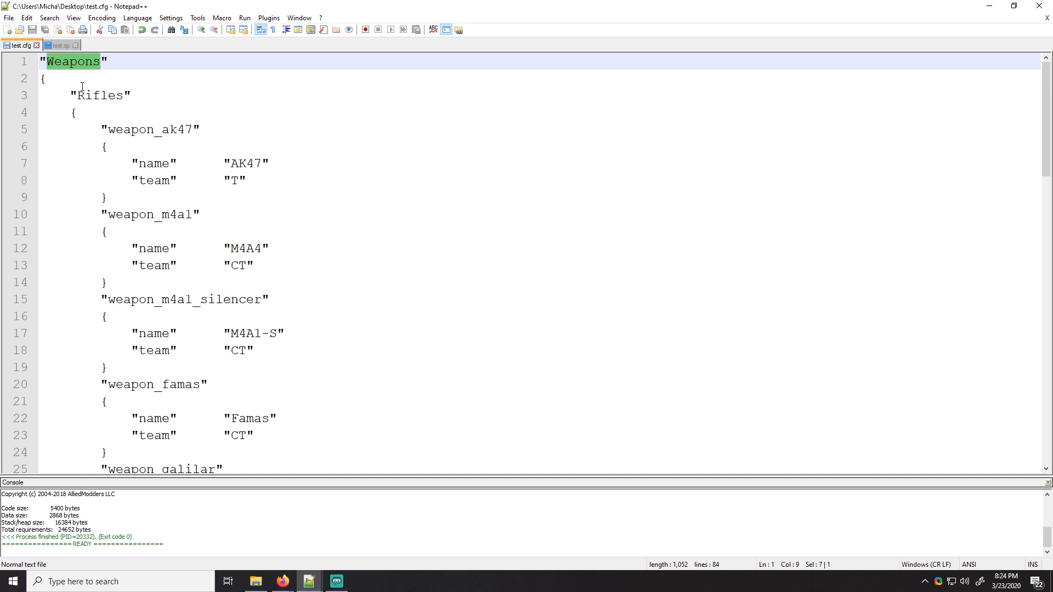
mouse_move(70, 73)
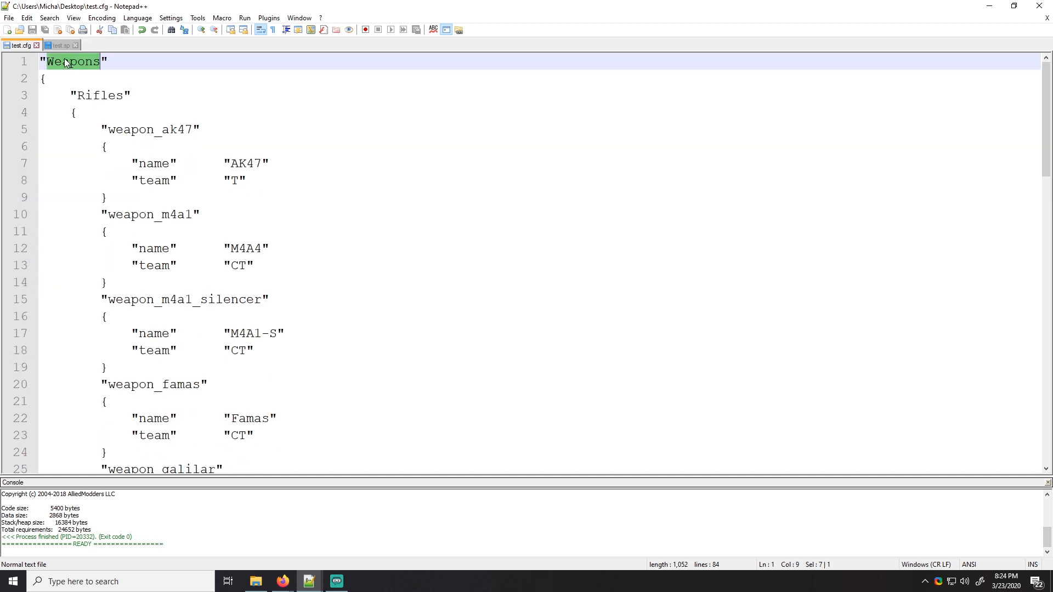
Highlight the Rifles section, its braces down to the m4a1 block, and the weapon_ak47 name
left_click(49, 62)
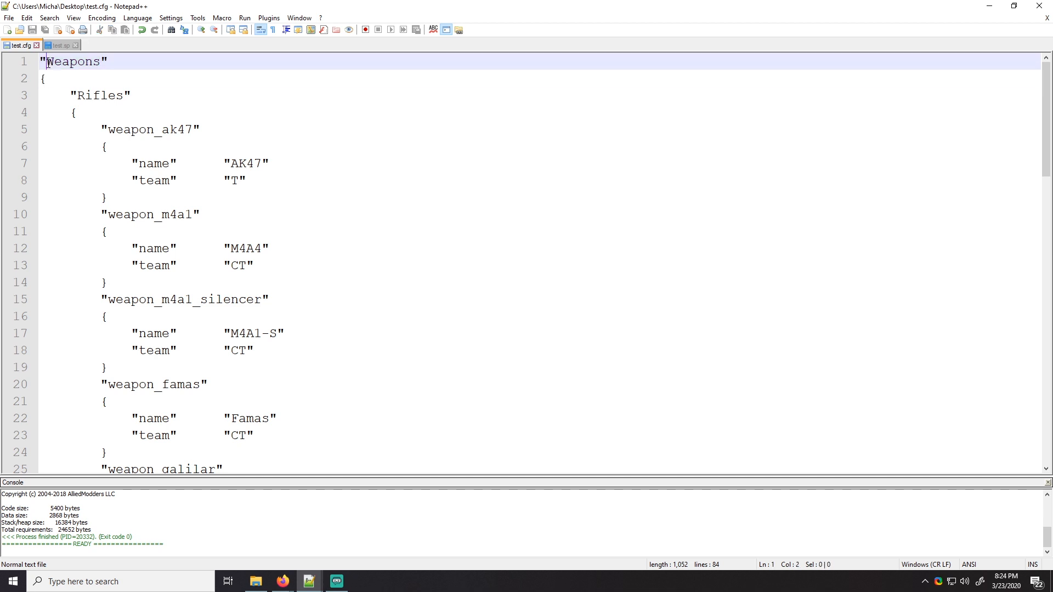
left_click_drag(46, 61, 178, 248)
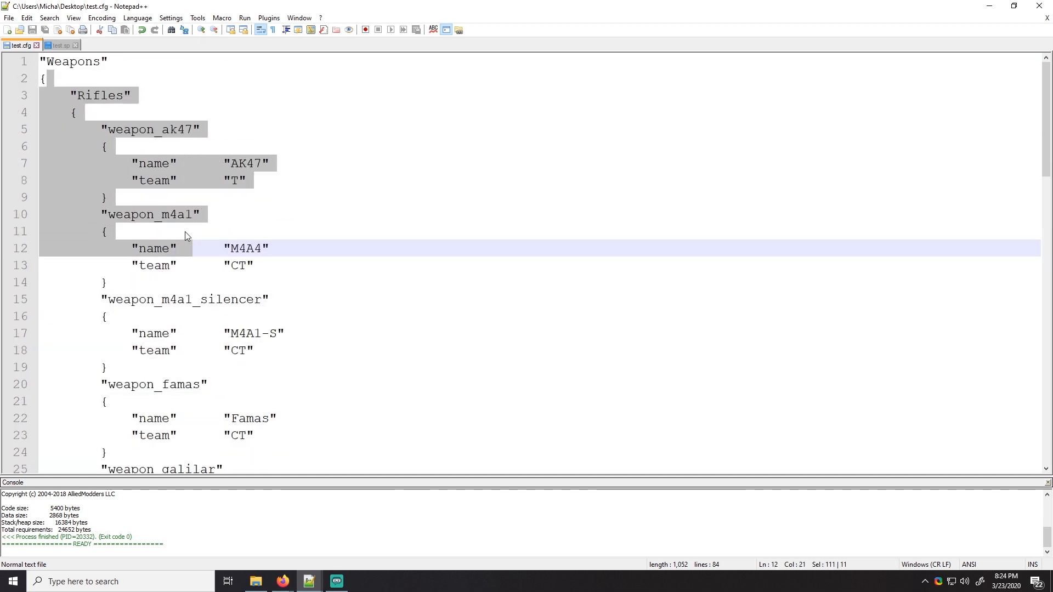
left_click(44, 79)
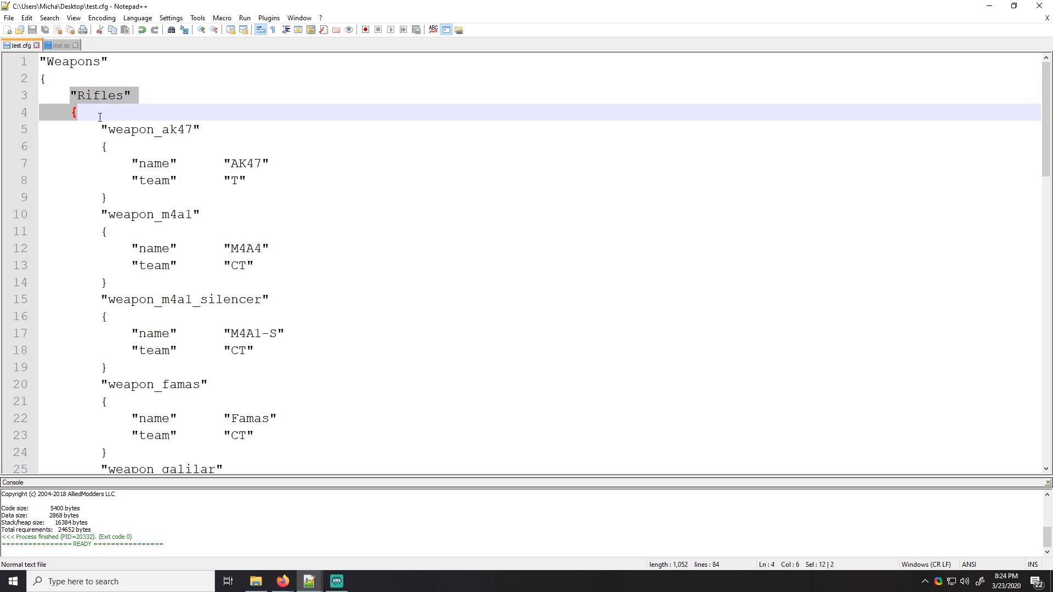
double_click(100, 94)
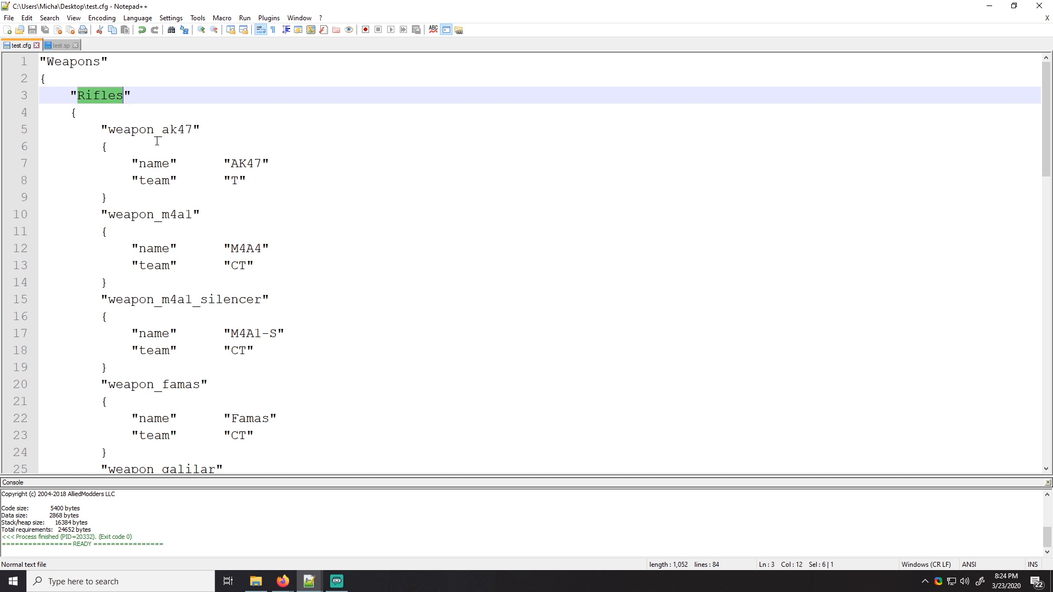
double_click(148, 129)
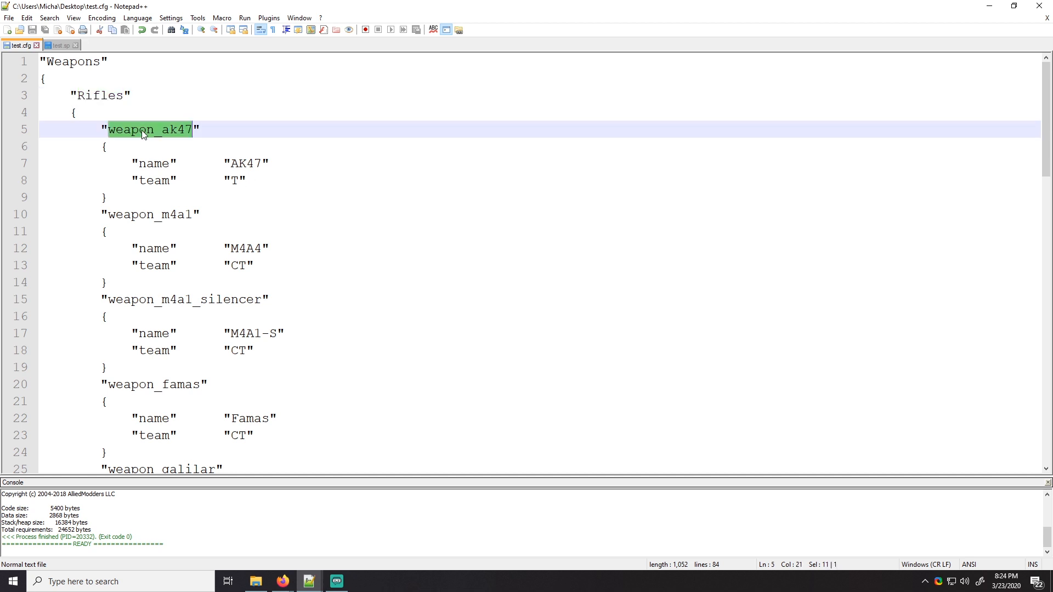
left_click(144, 129)
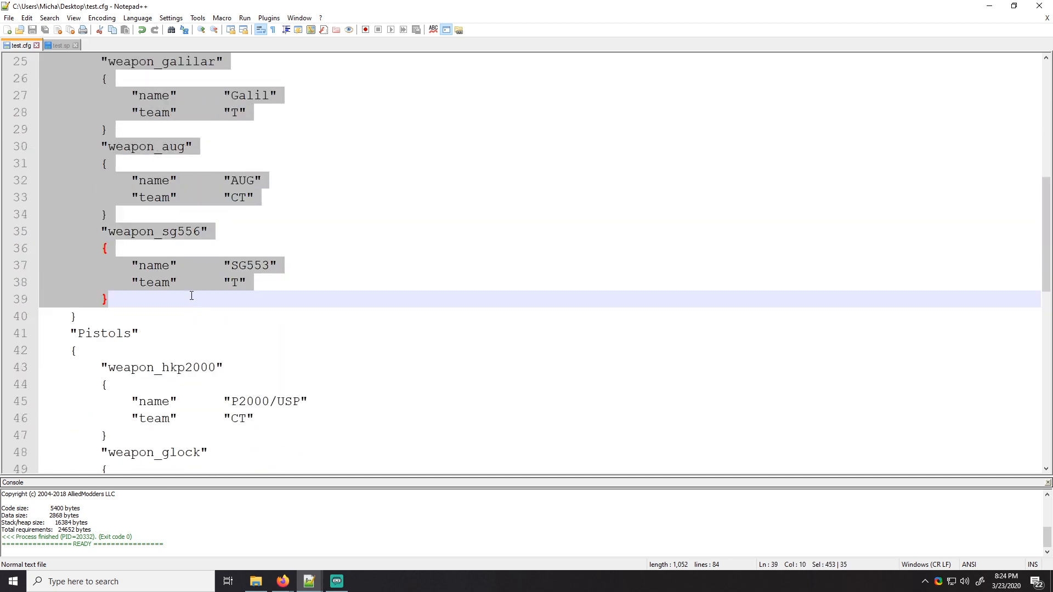
scroll("up", 3)
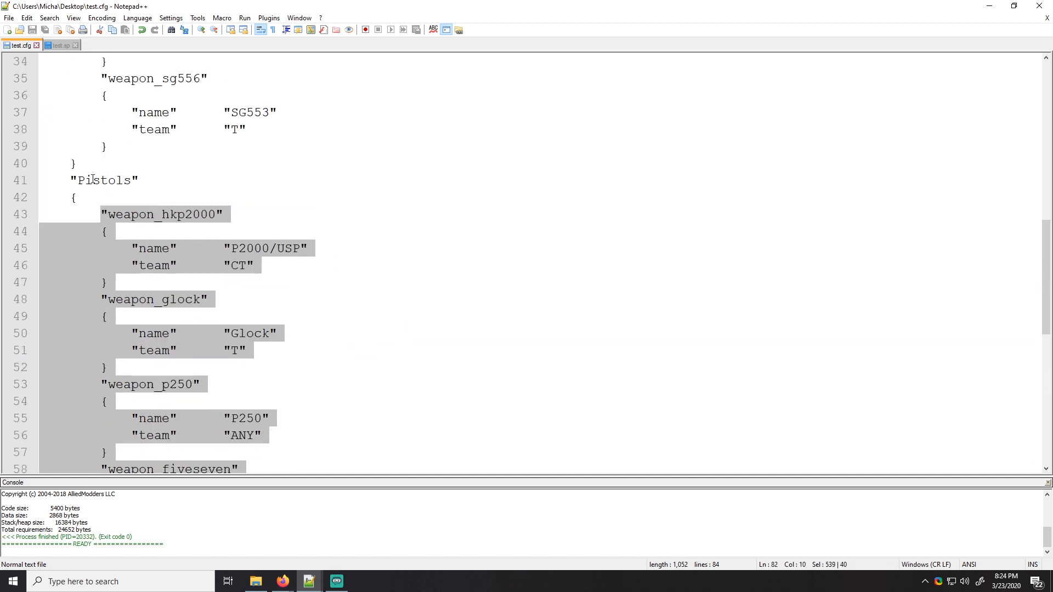
scroll("up", 3)
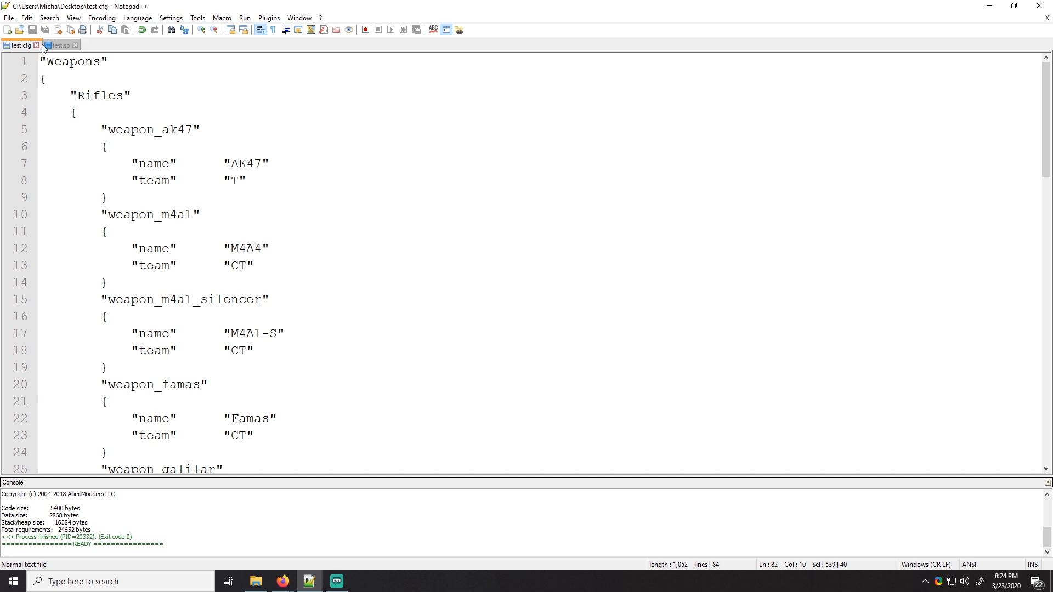
Begin test.sp with #include <sourcemod> and a public void OnPluginStart header
left_click(61, 44)
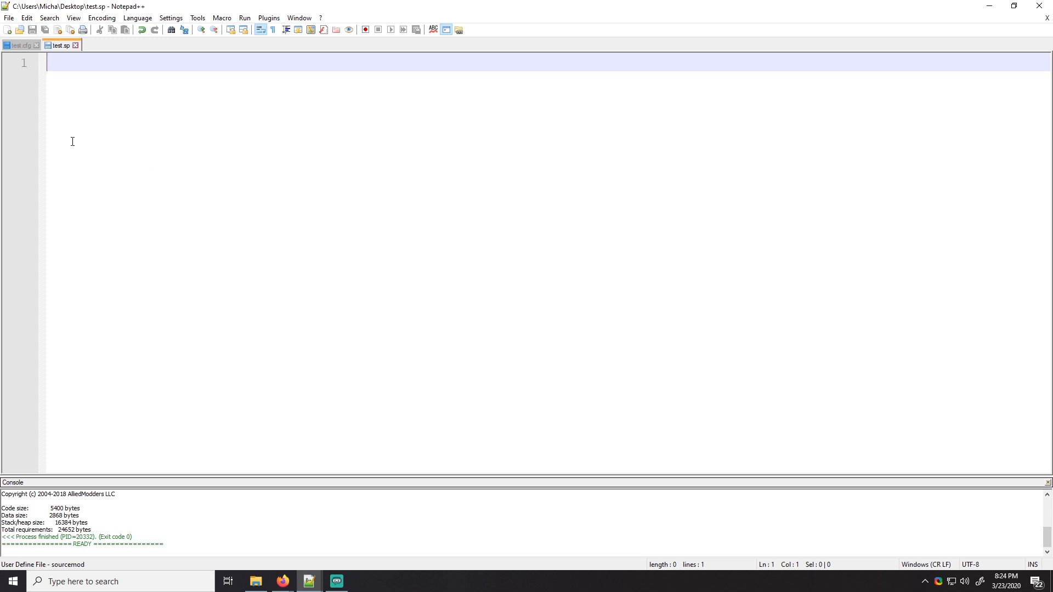
mouse_move(207, 136)
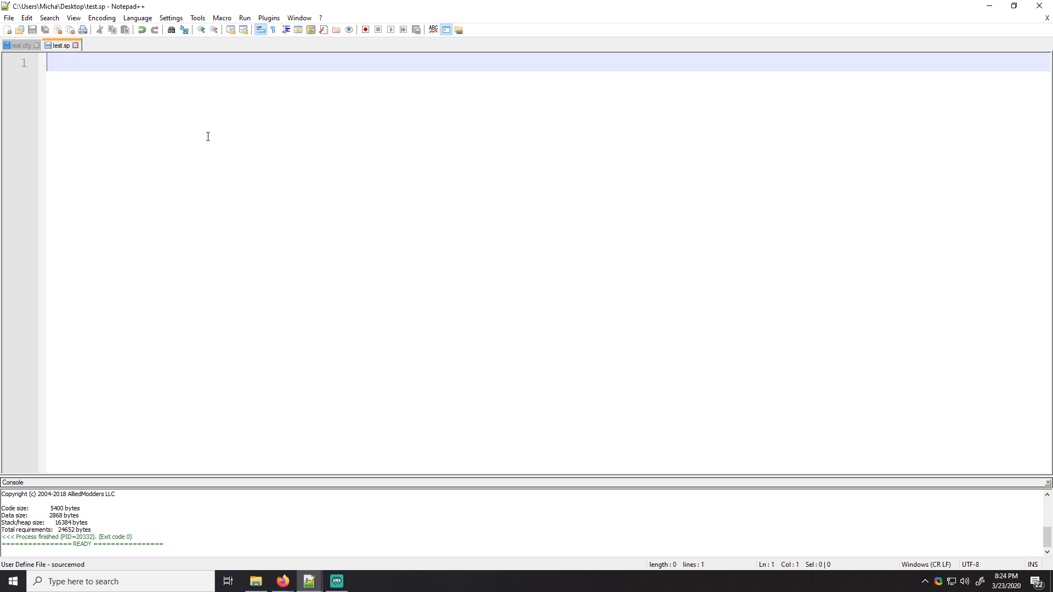
type("#inclu")
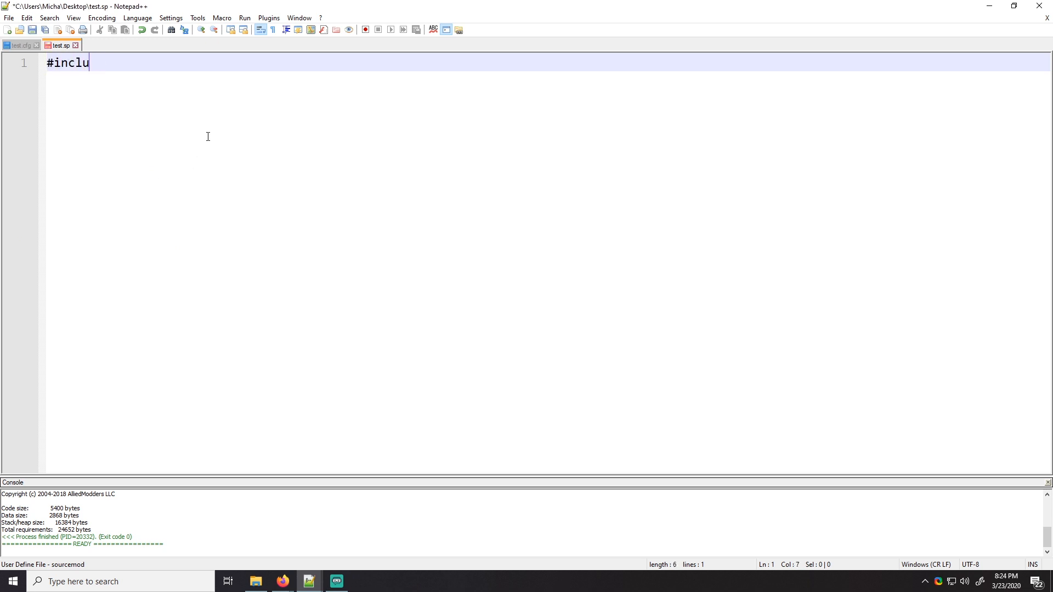
type("de <so")
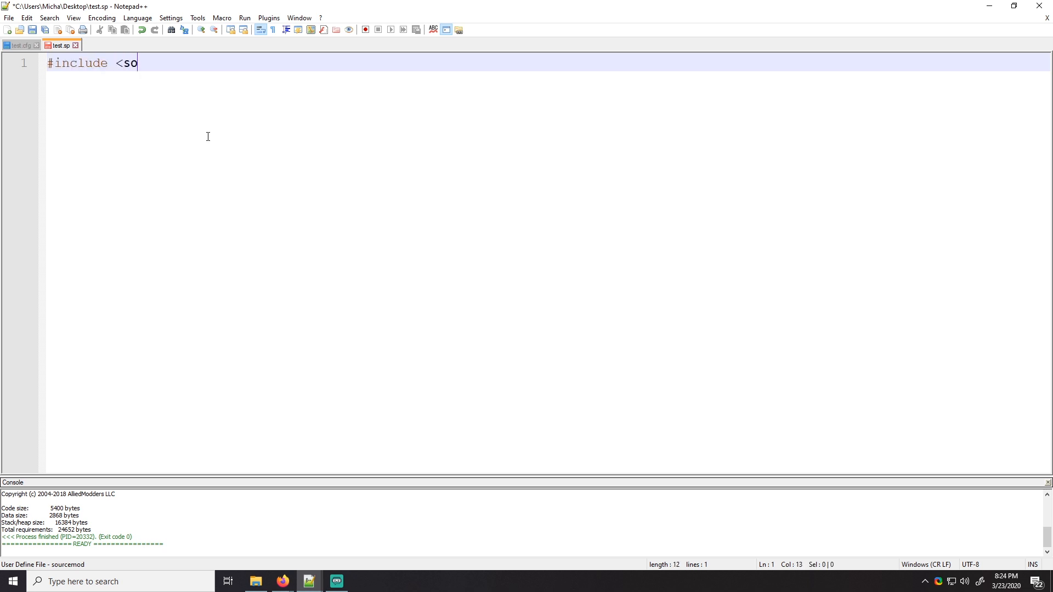
type("urcemod>")
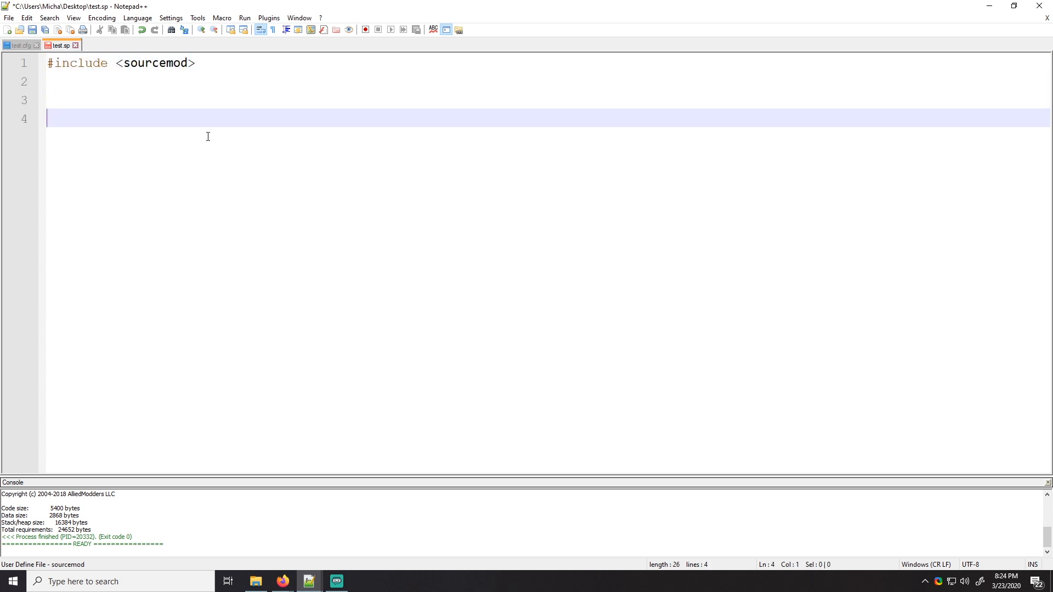
type("public voi")
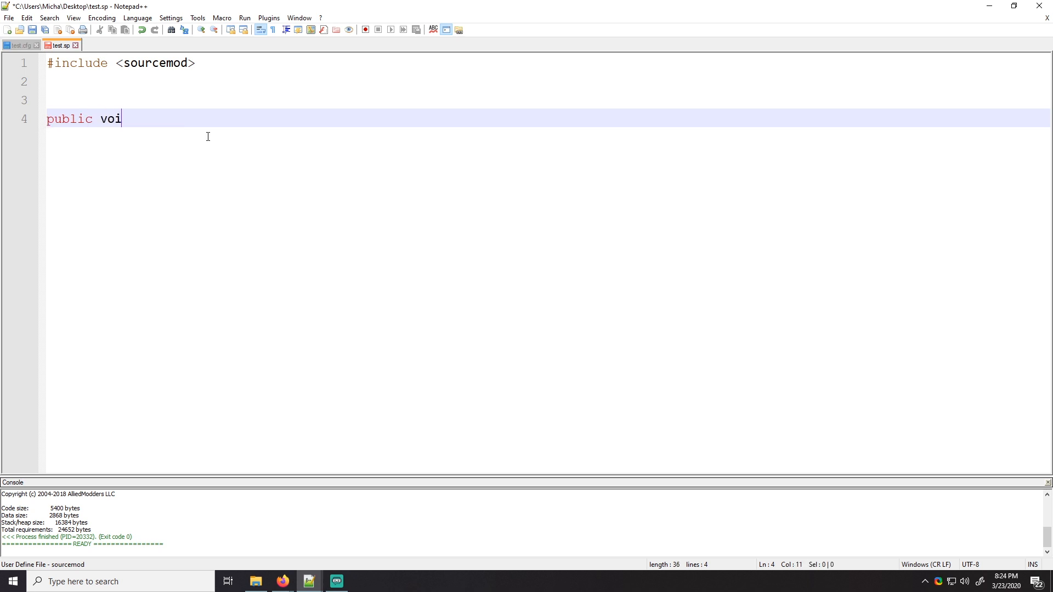
type("d OnPluginStart(")
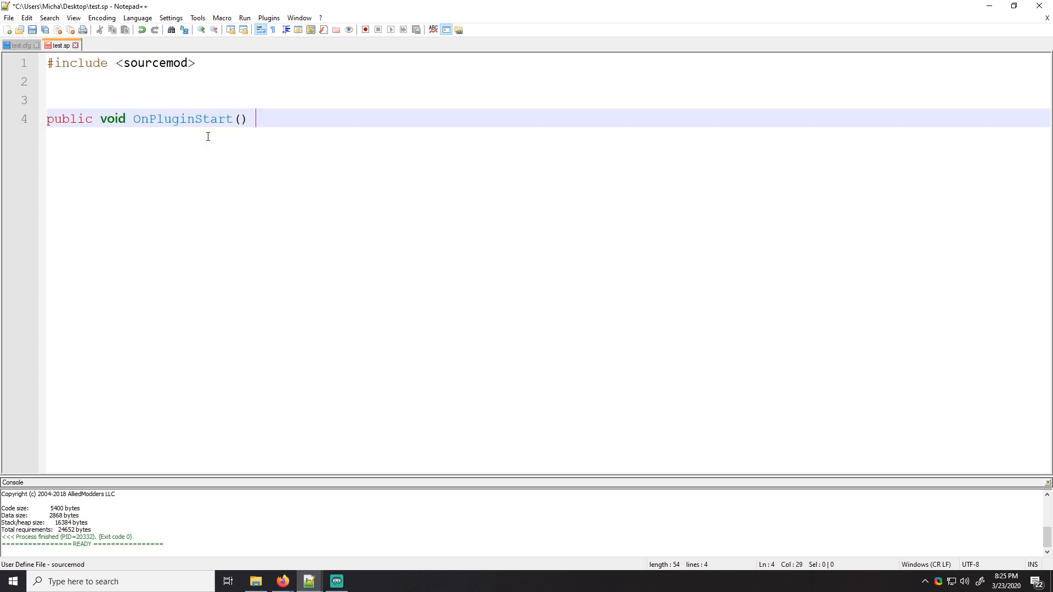
Have OnPluginStart call ParseKV(); and start the ParseKV function body
type("{")
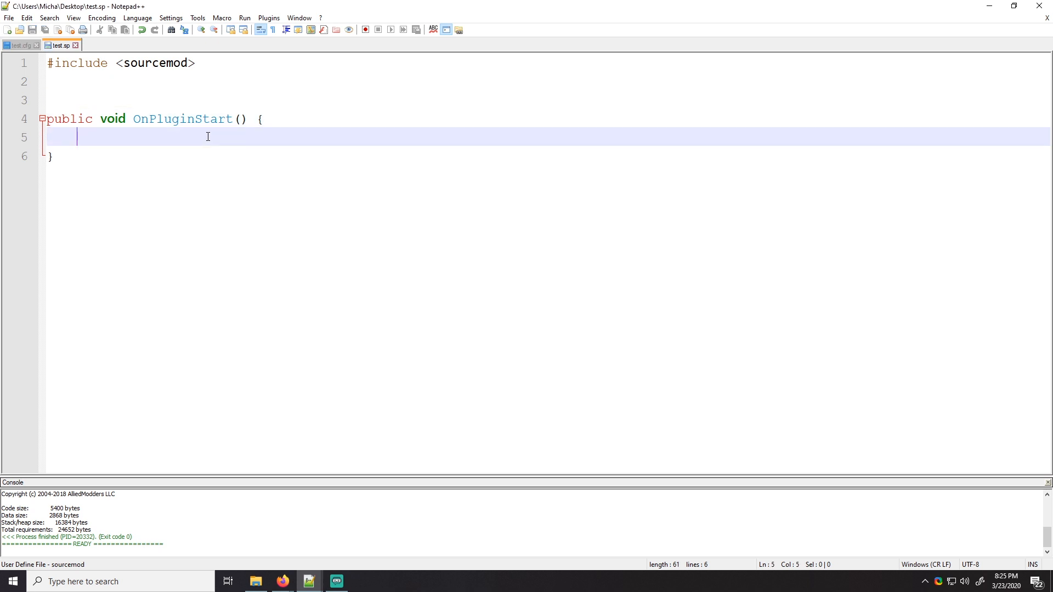
type("P")
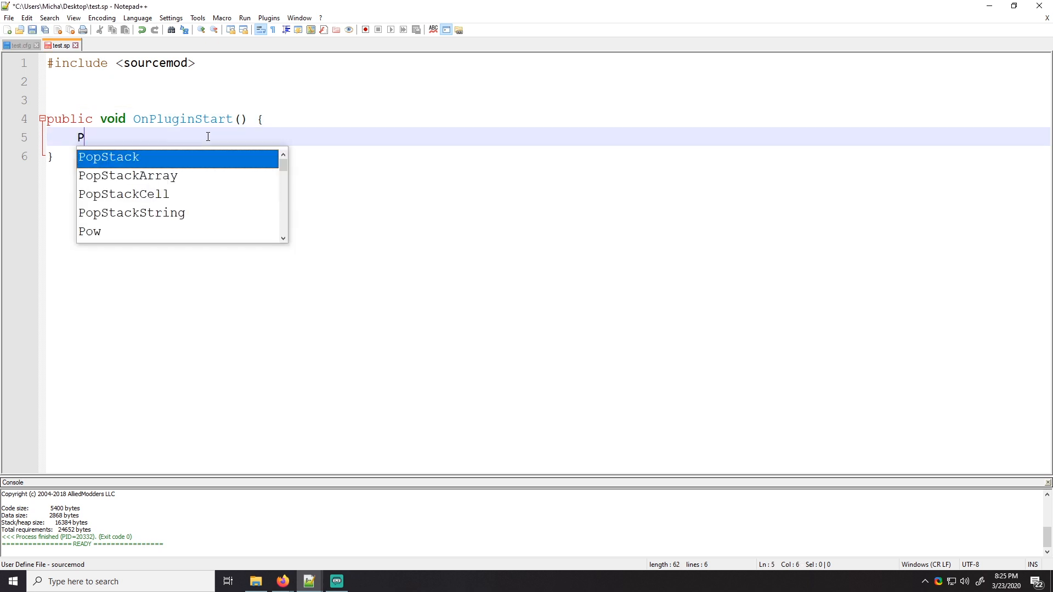
type("arseKV();")
type("void ParseKV(")
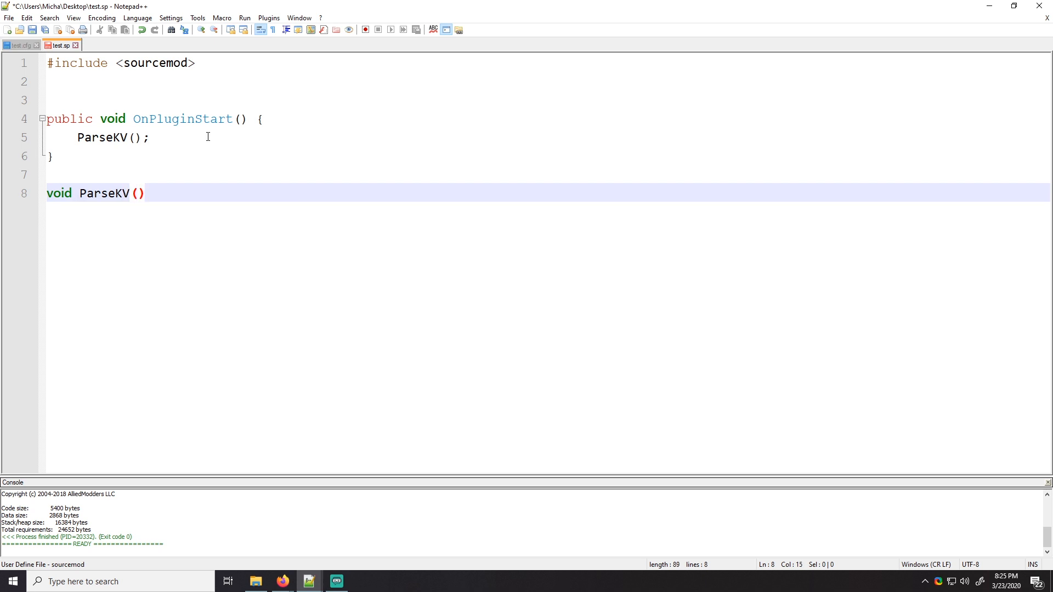
type("{")
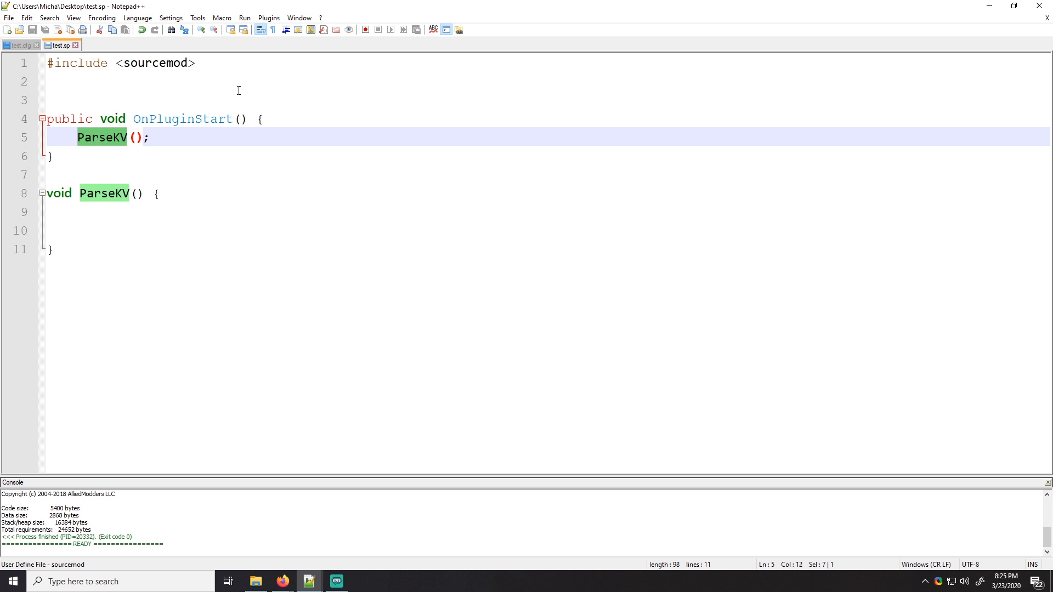
left_click(52, 249)
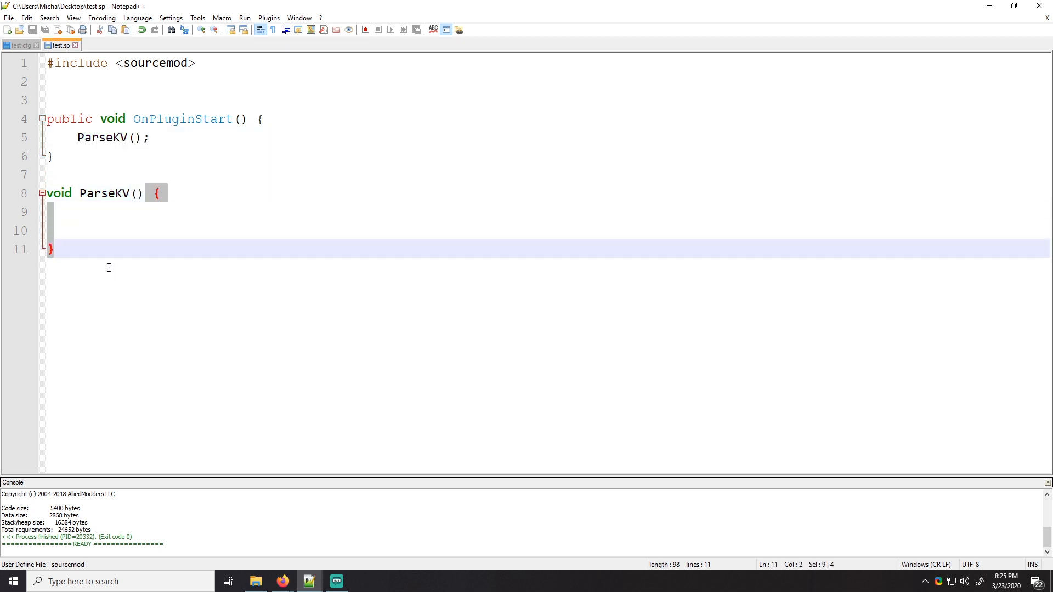
double_click(181, 119)
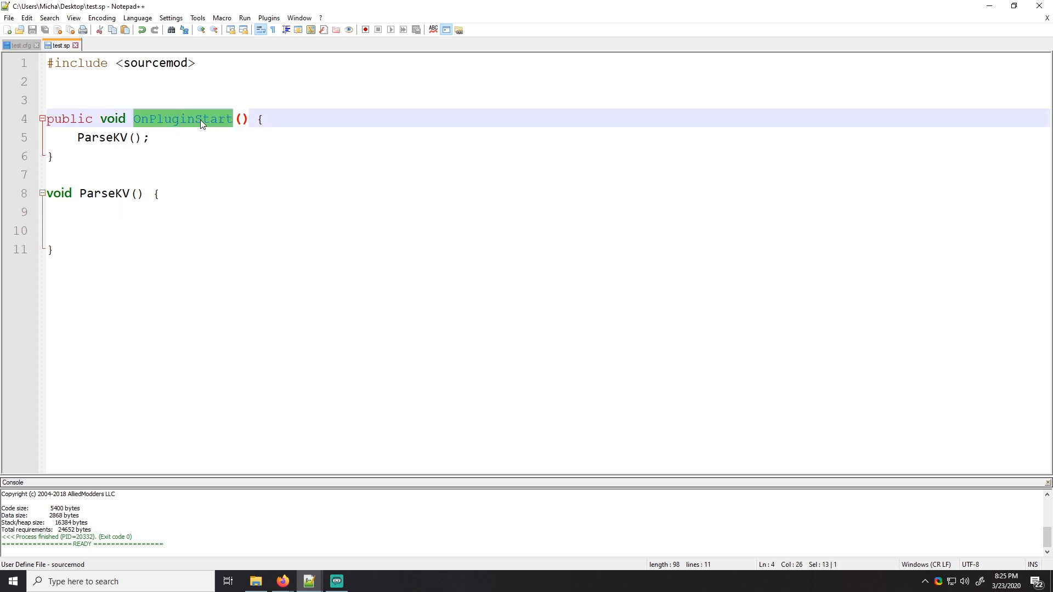
left_click(178, 212)
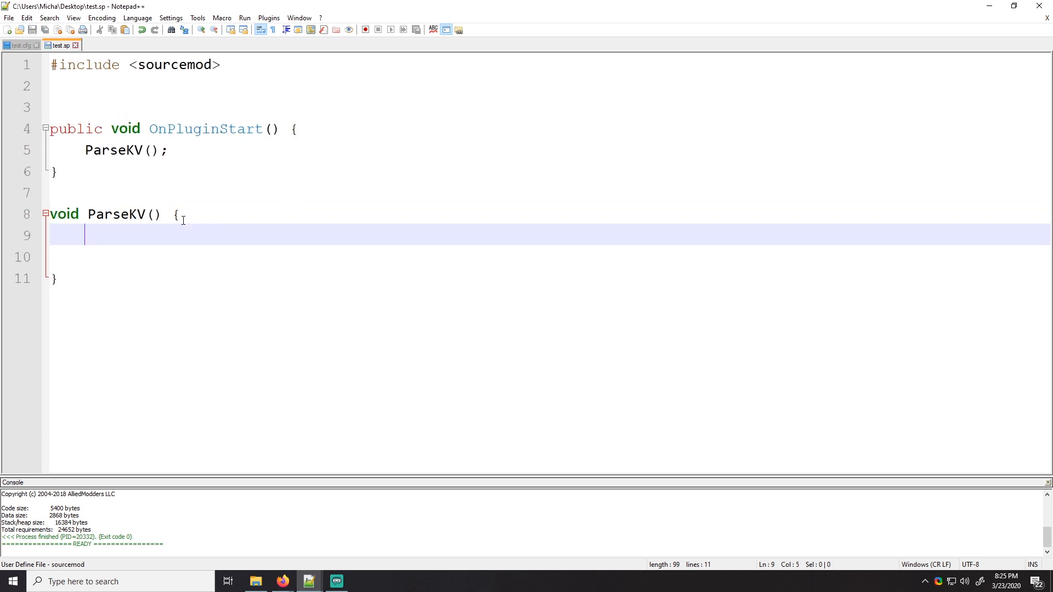
Declare char path[PLATFORM_MAX_PATH]; inside ParseKV
type("char pat")
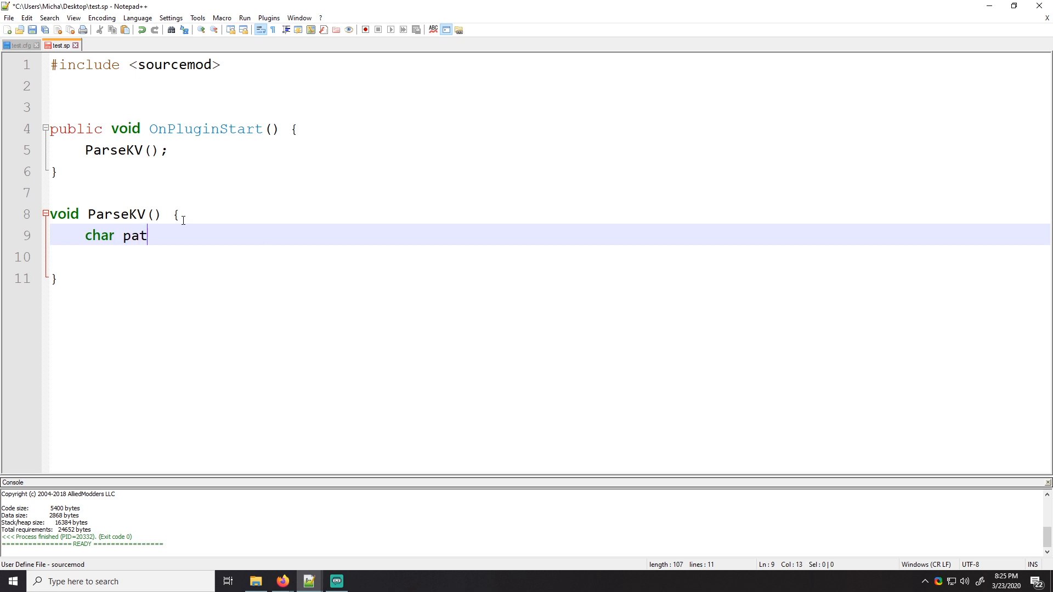
type("h[PLATFO")
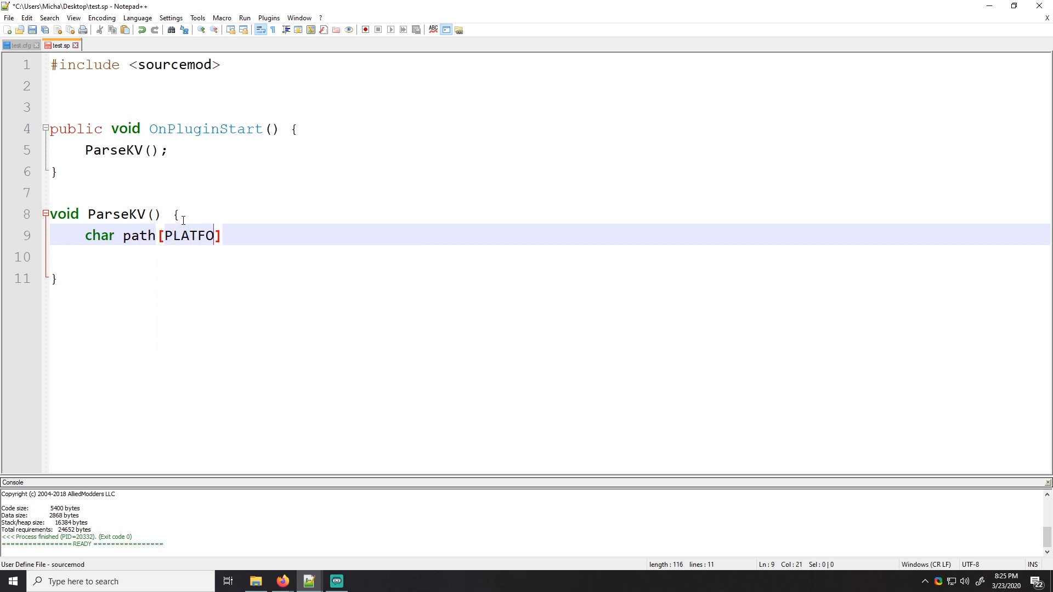
type("RM_MAX_PA")
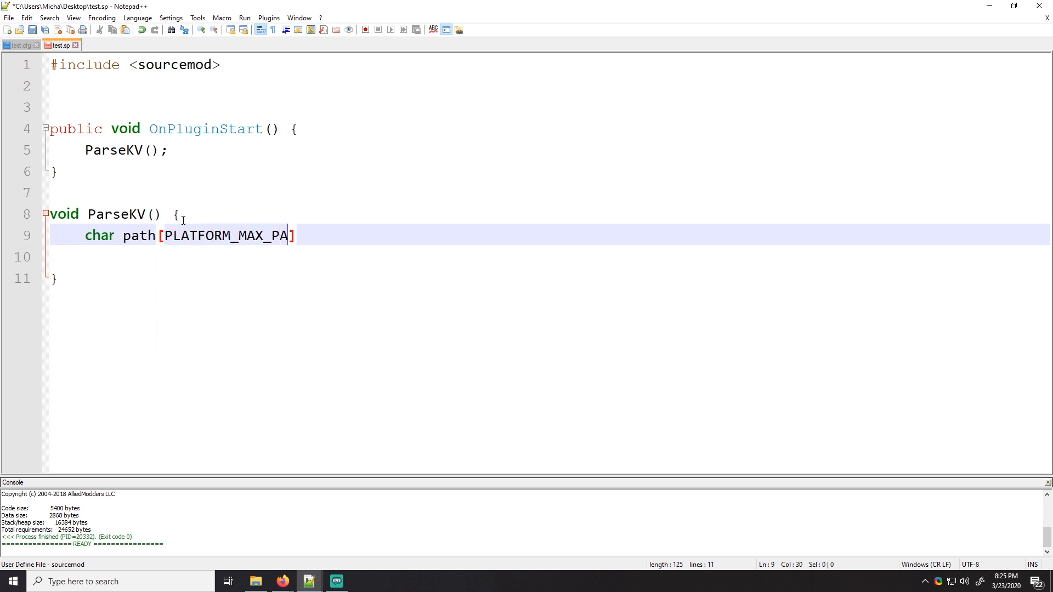
type("TH];")
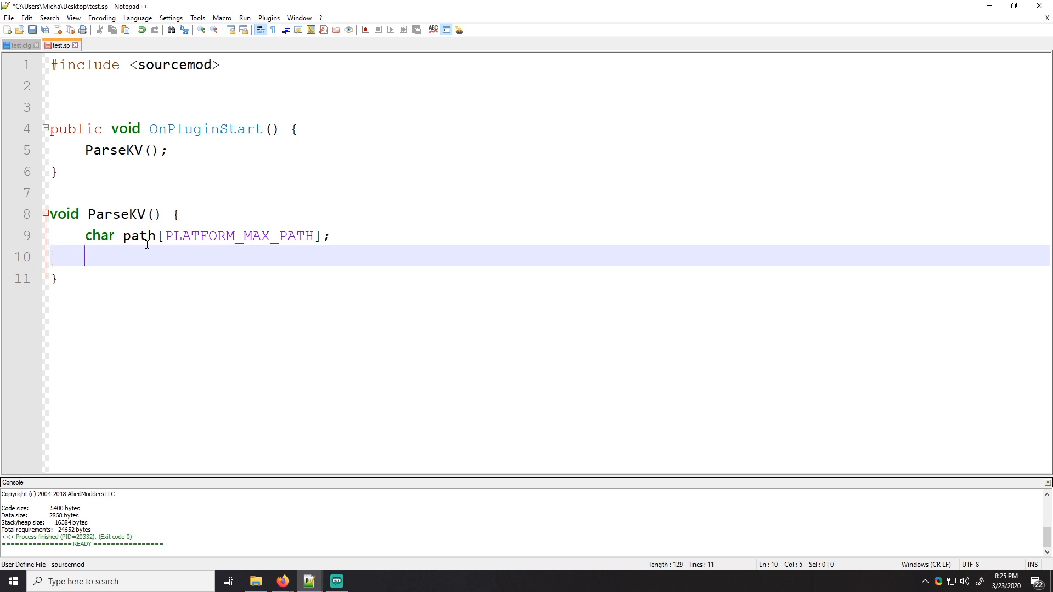
Add a BuildPath call filling path, sizeof(path) with "configs/test.cfg"
type("BuildPath(")
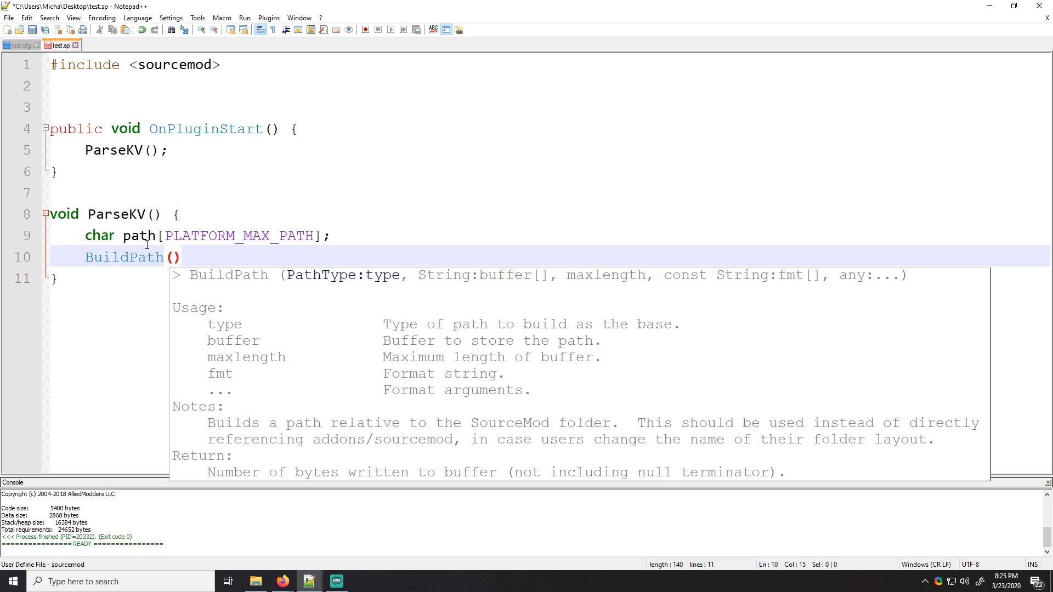
type("Path_SM,")
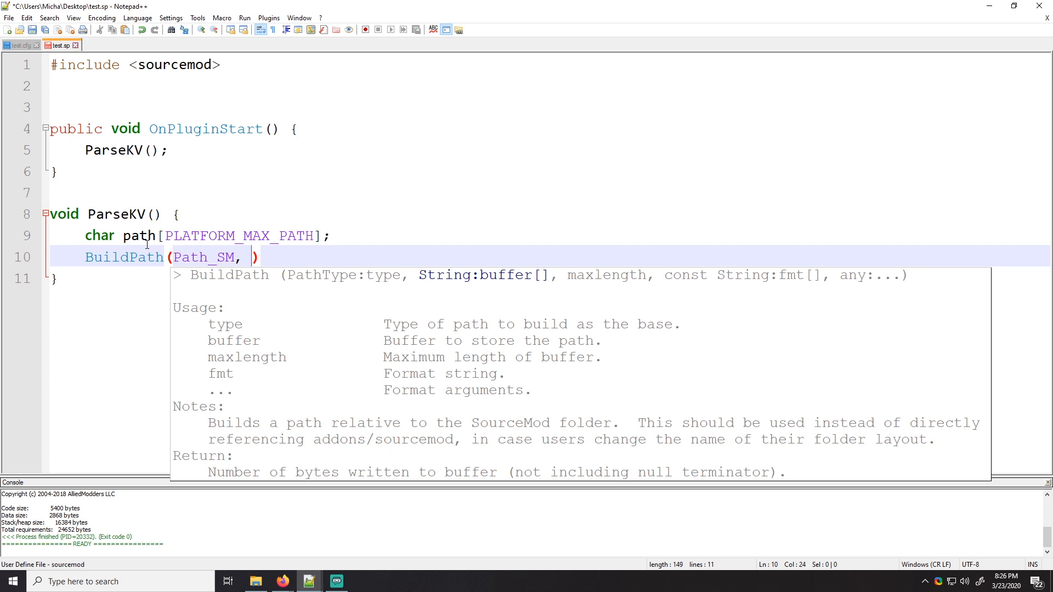
type("path,")
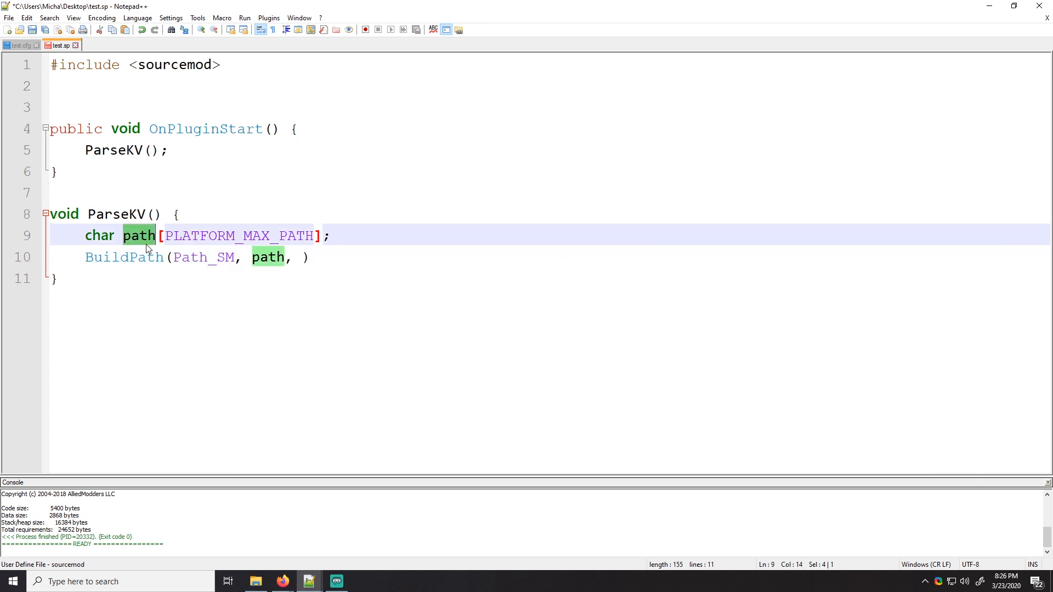
type("sizeo")
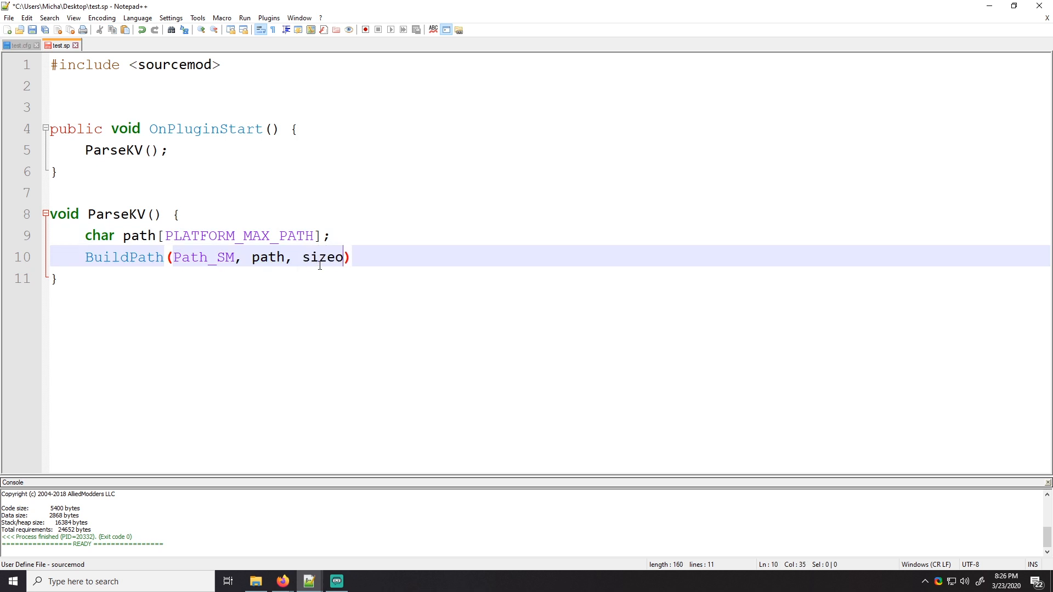
type("f(path)")
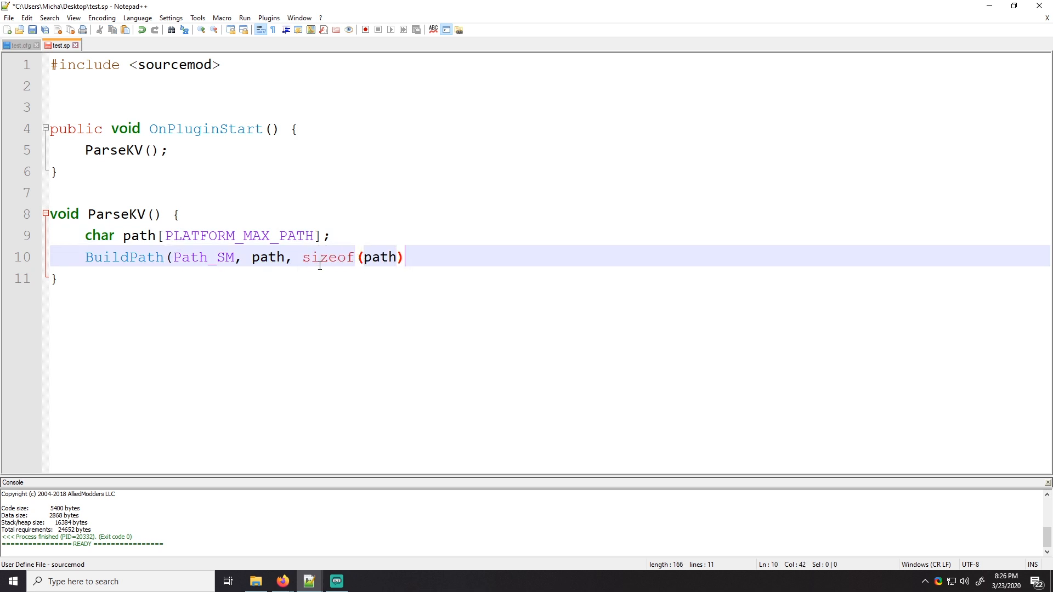
type(",")
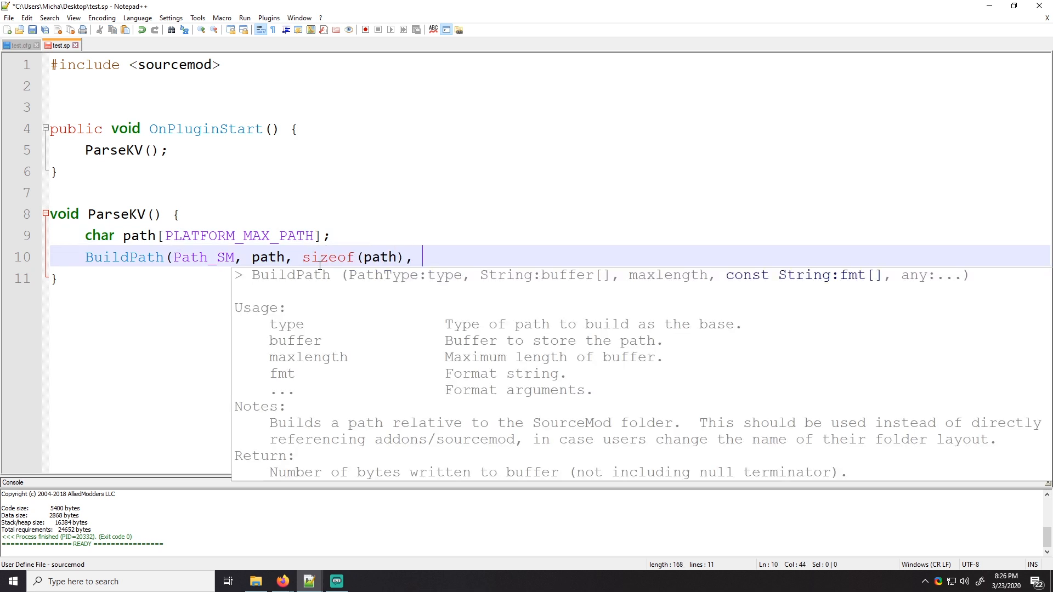
type("\"\"")
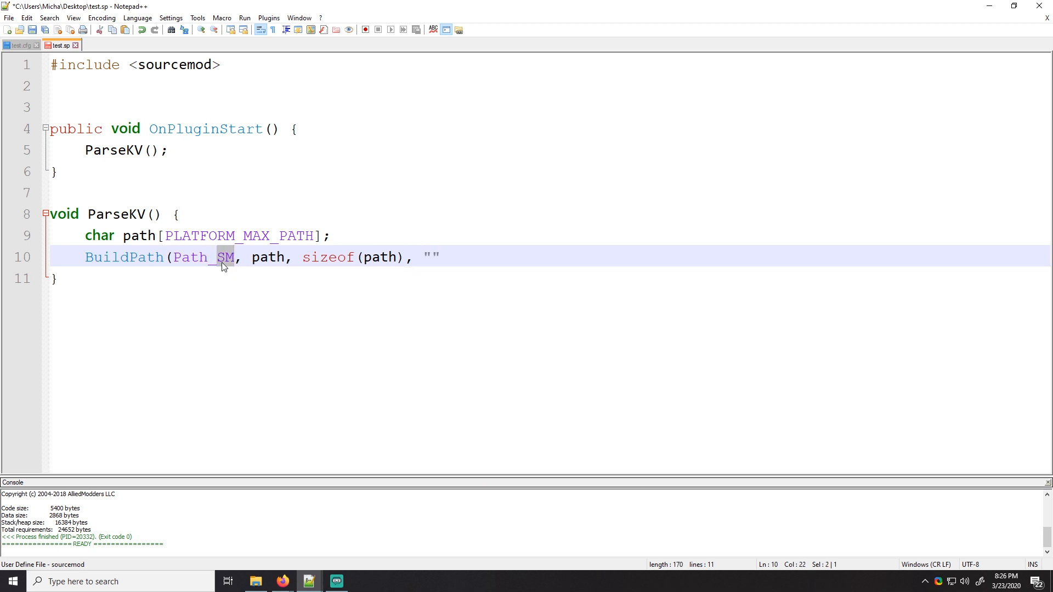
type("c")
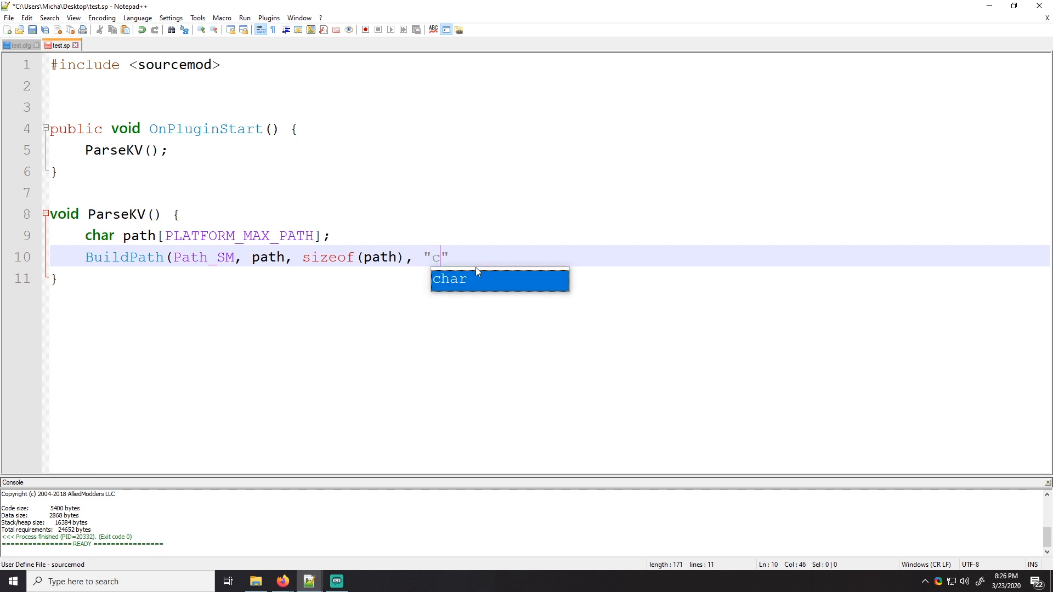
type("onfi")
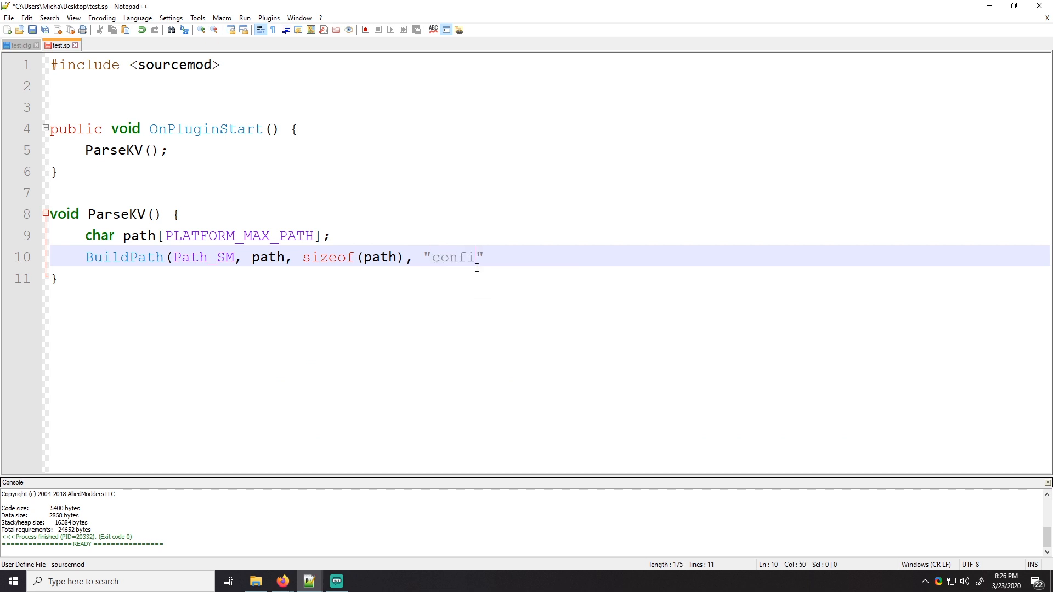
type("gs/")
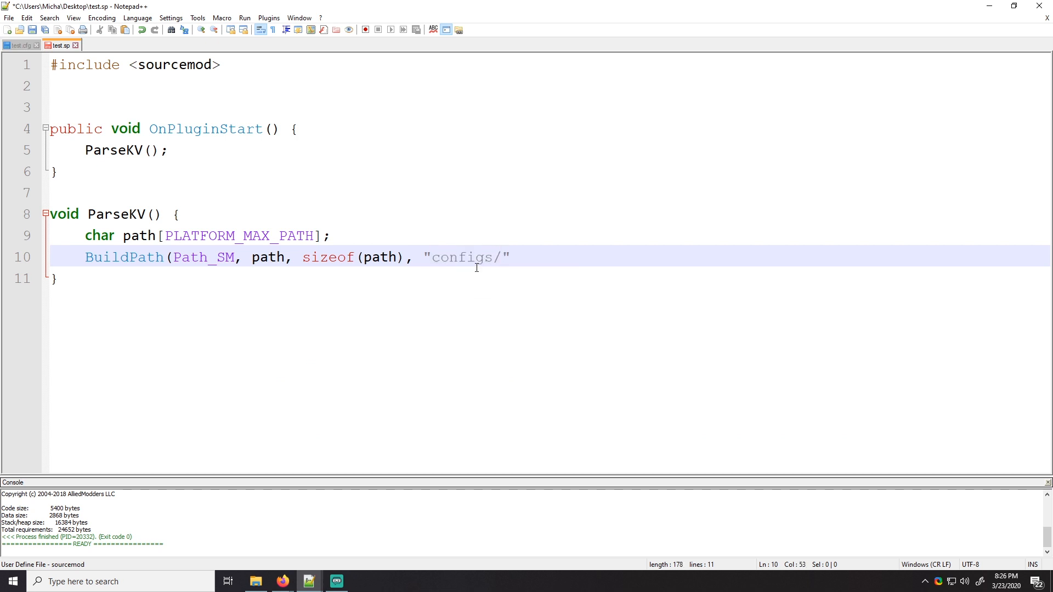
type("test.cf")
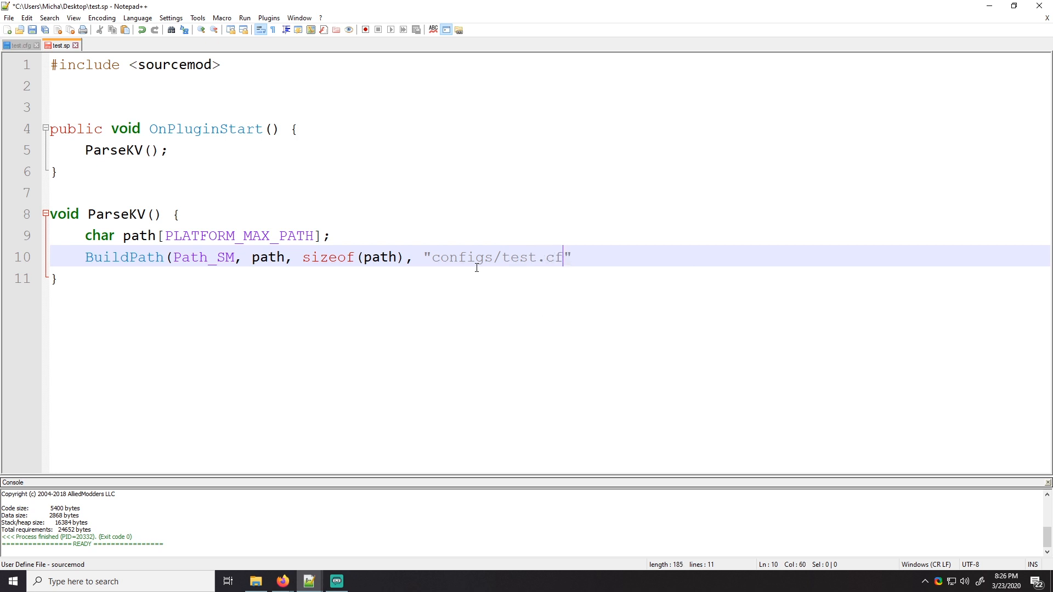
type("g\");")
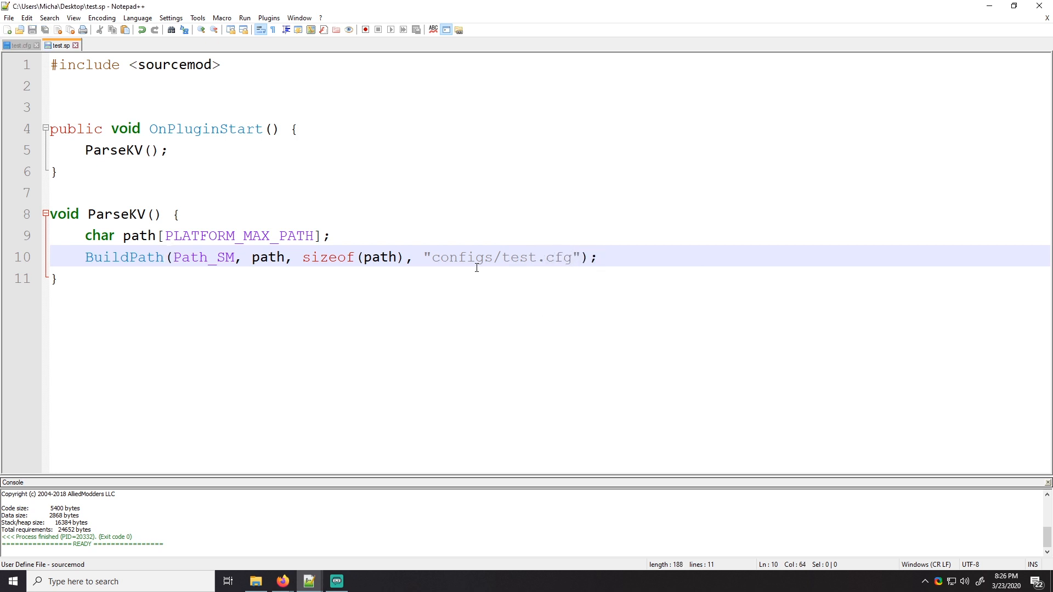
Add if (!FileExists(path)) calling SetFailState("Configuration file %s is not found", path)
key("enter")
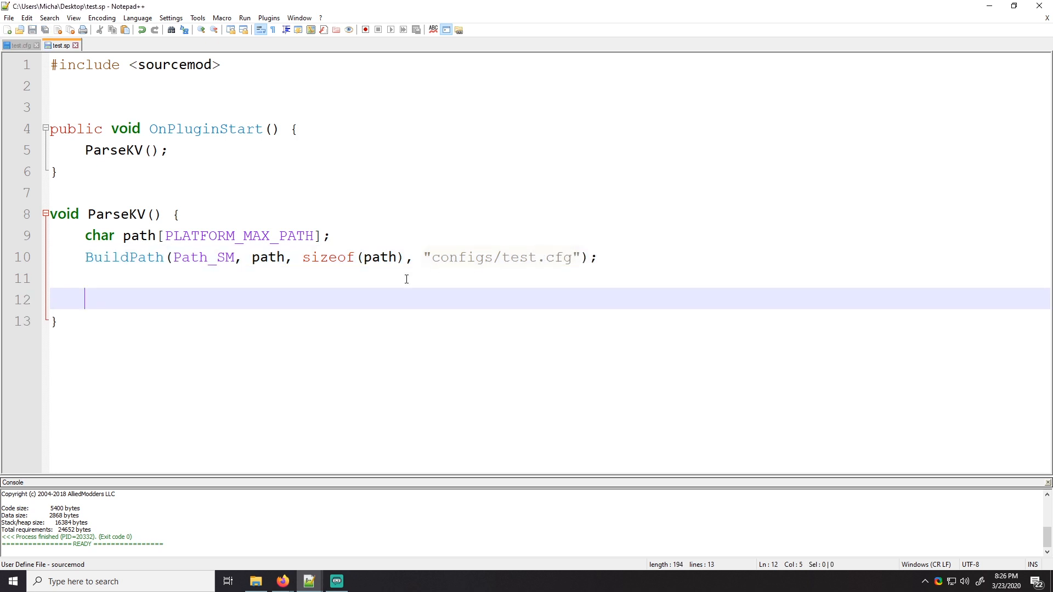
mouse_move(298, 311)
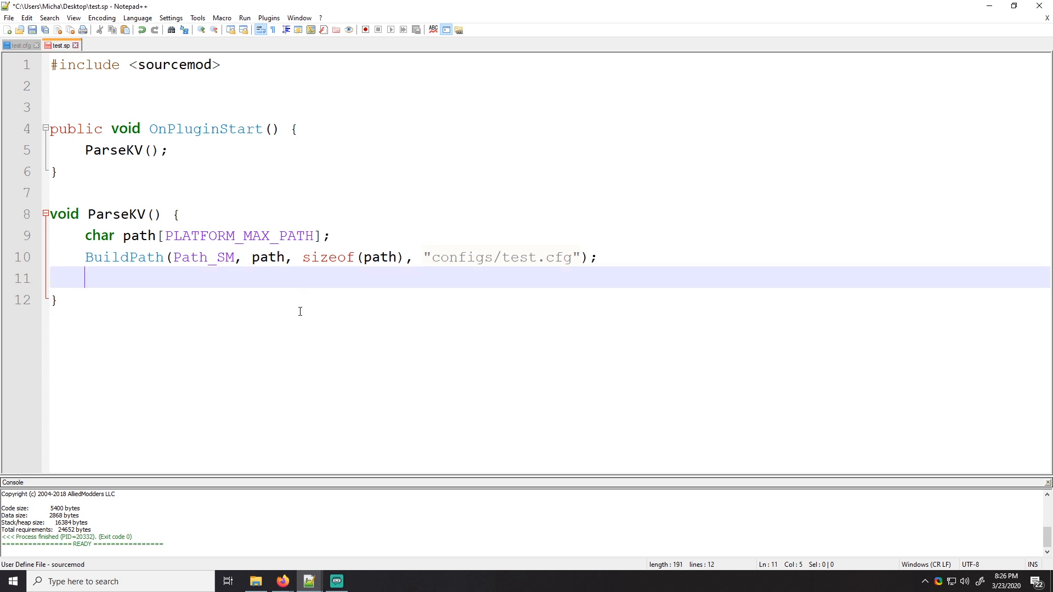
type("if")
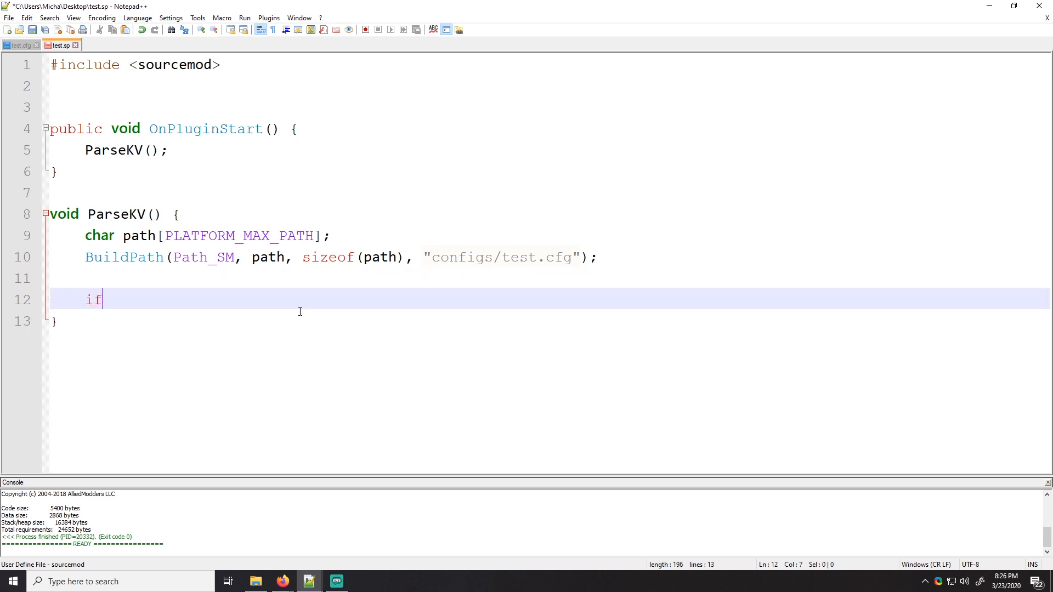
type("(!)")
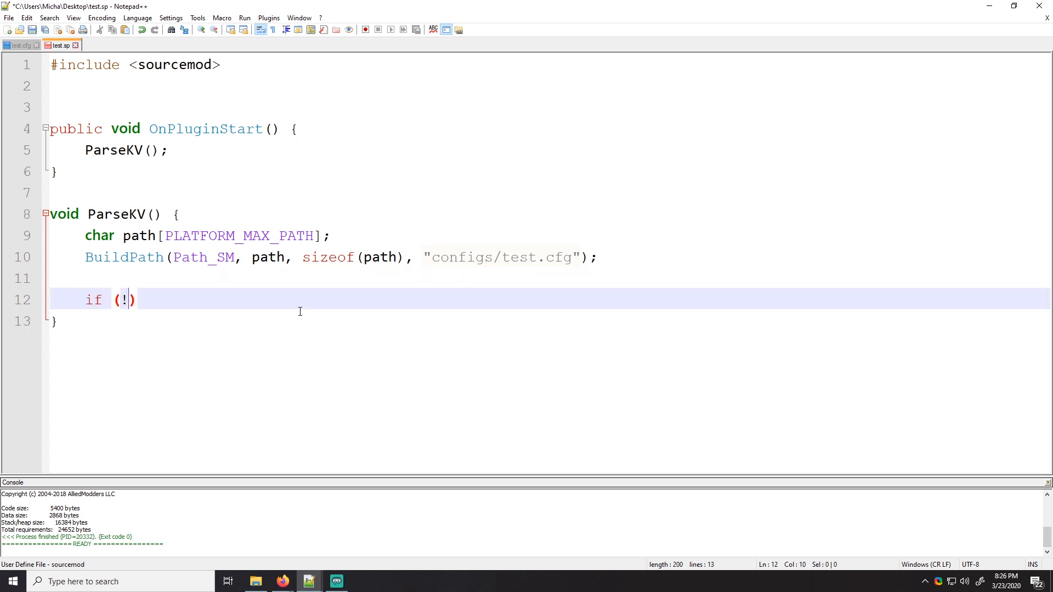
type("FileExists(")
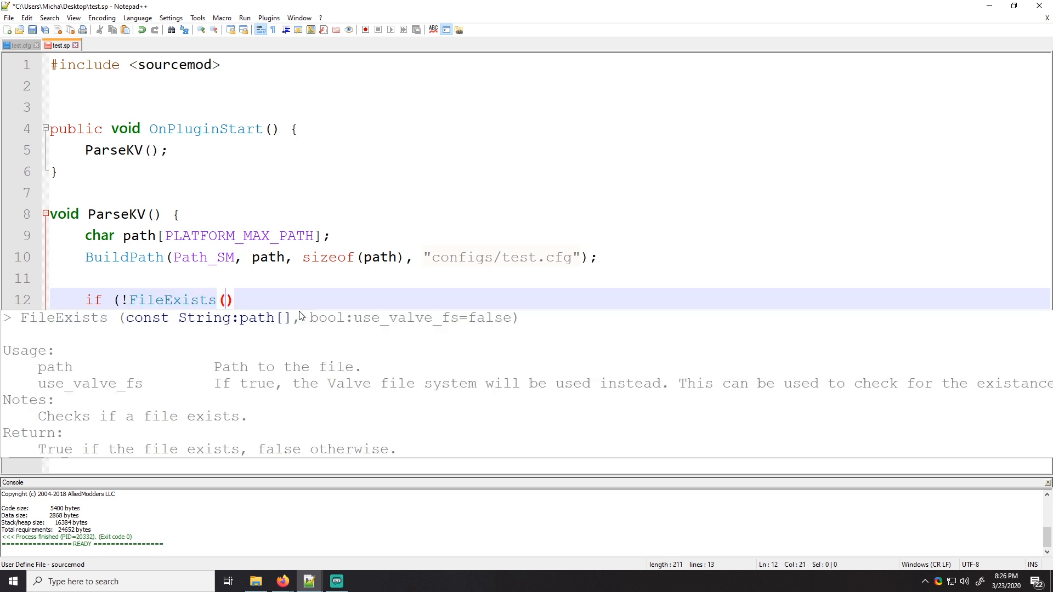
type("path)")
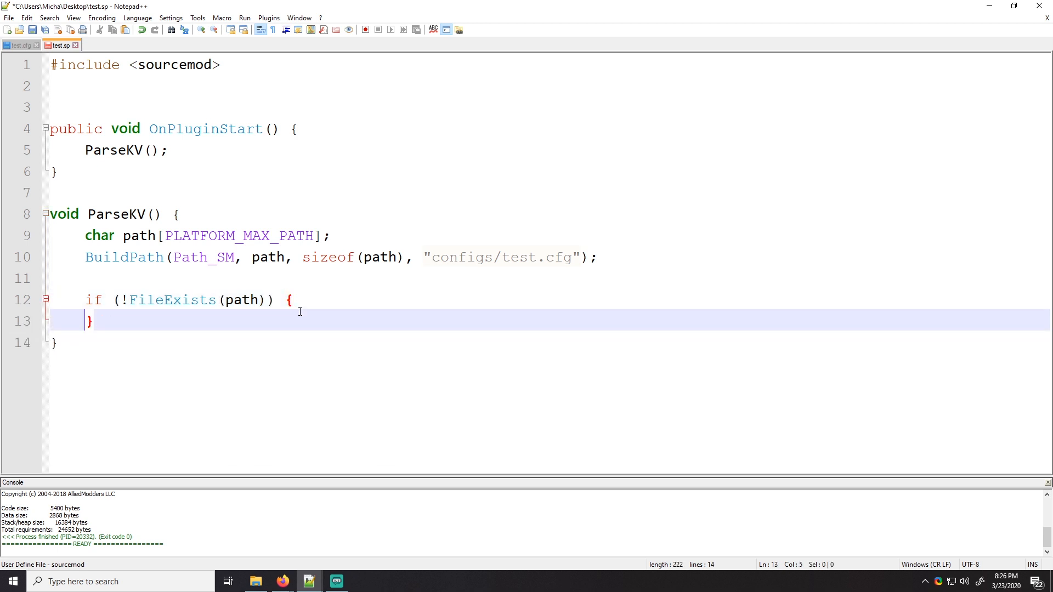
type("SetFailState()")
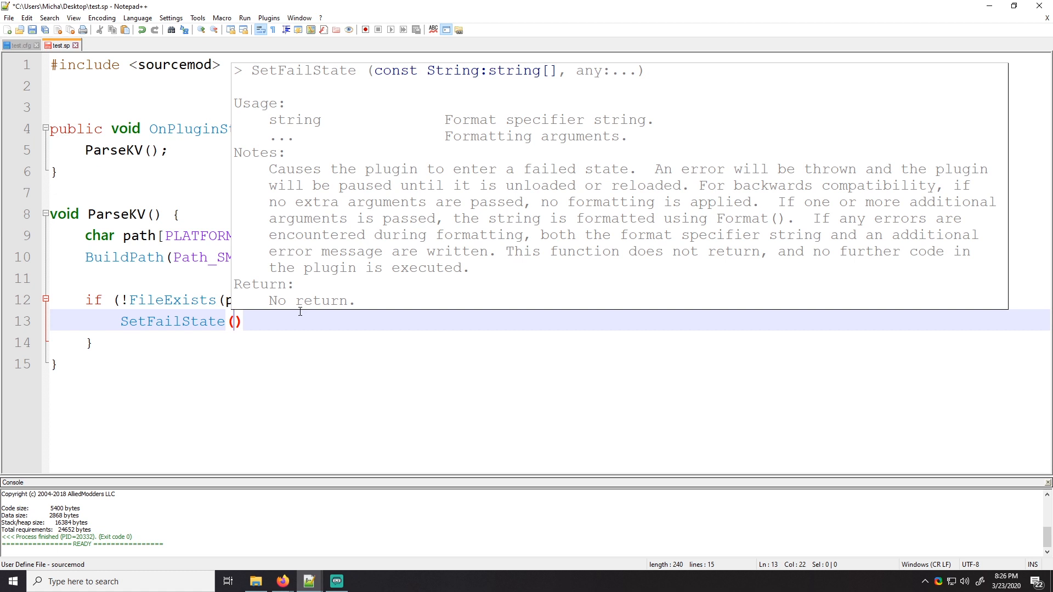
type("\"\"")
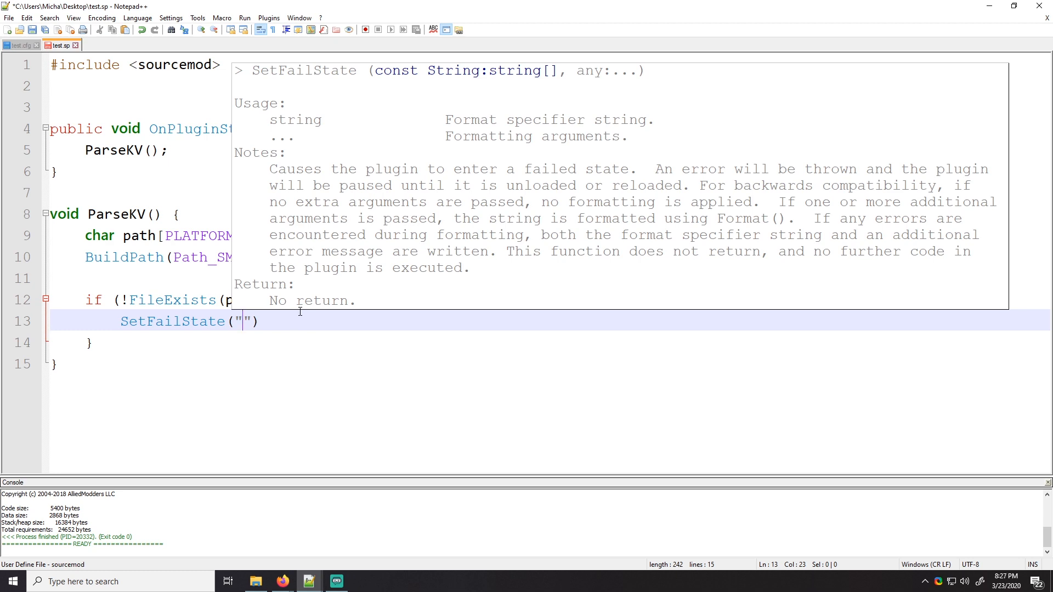
type("Configuration fi")
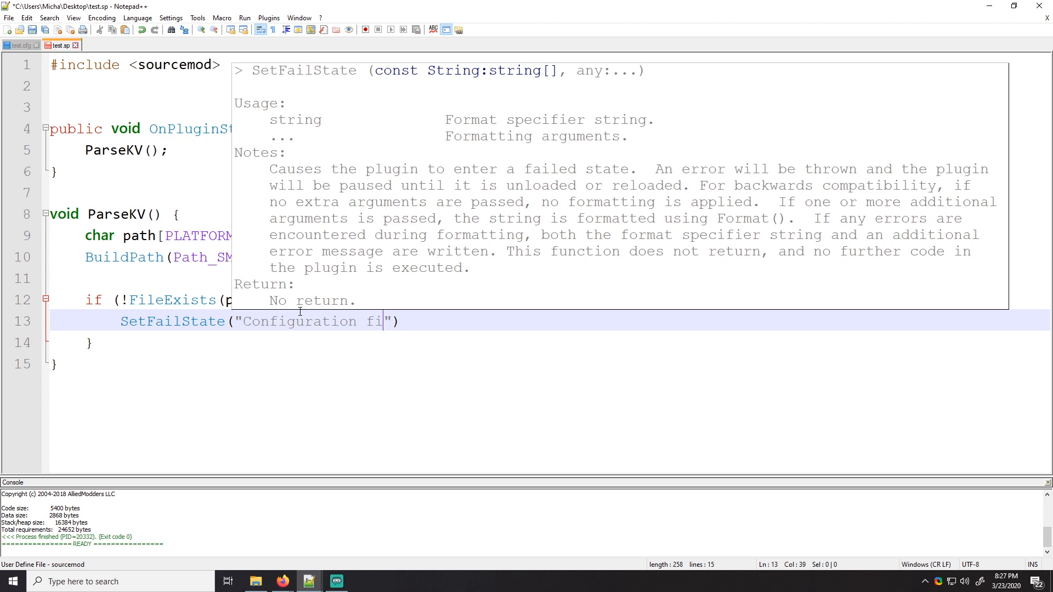
type("le %s")
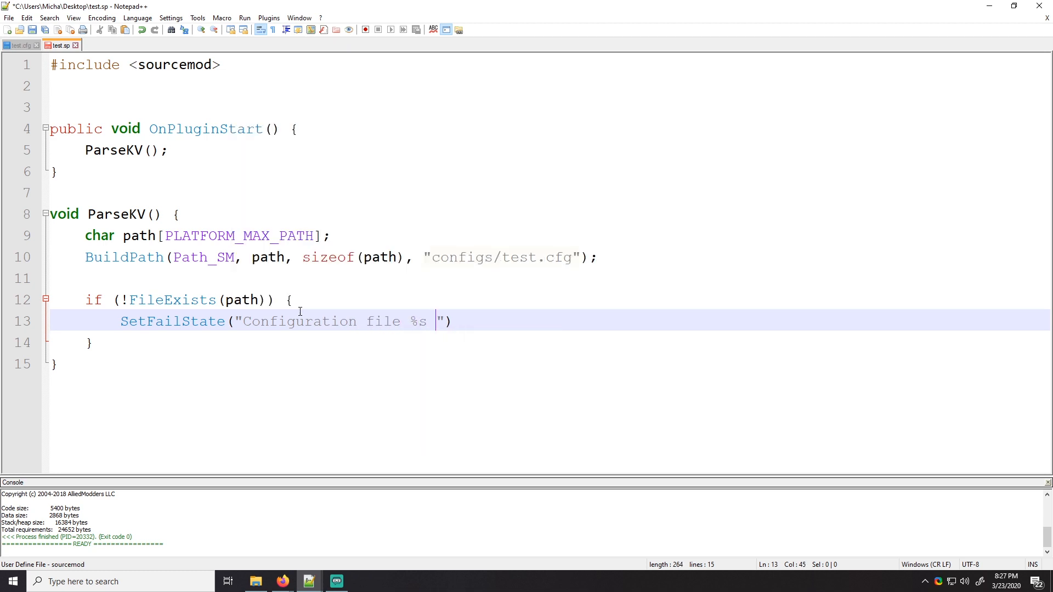
type("is not found")
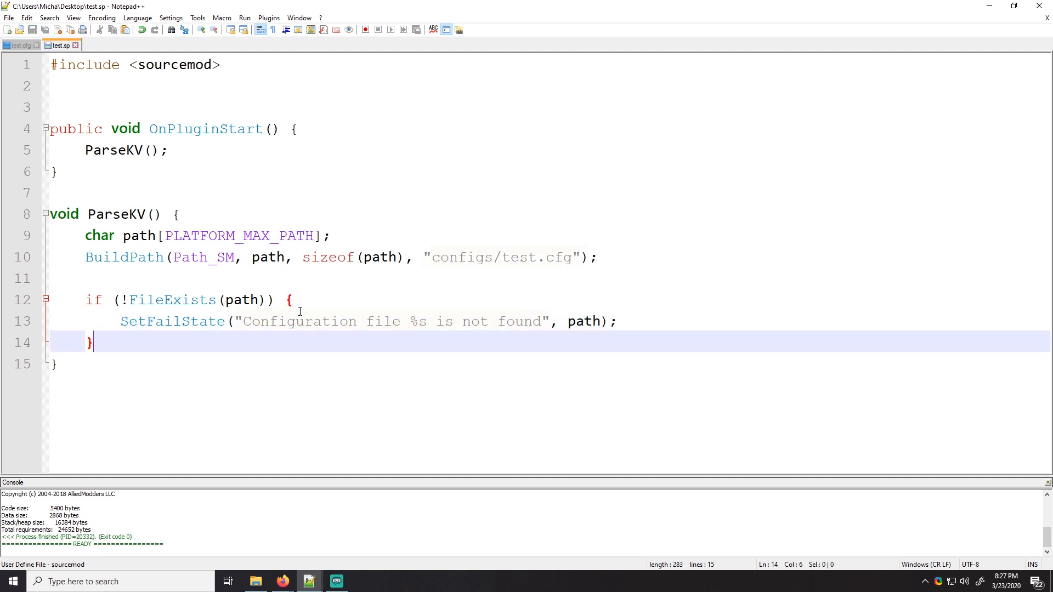
key("enter")
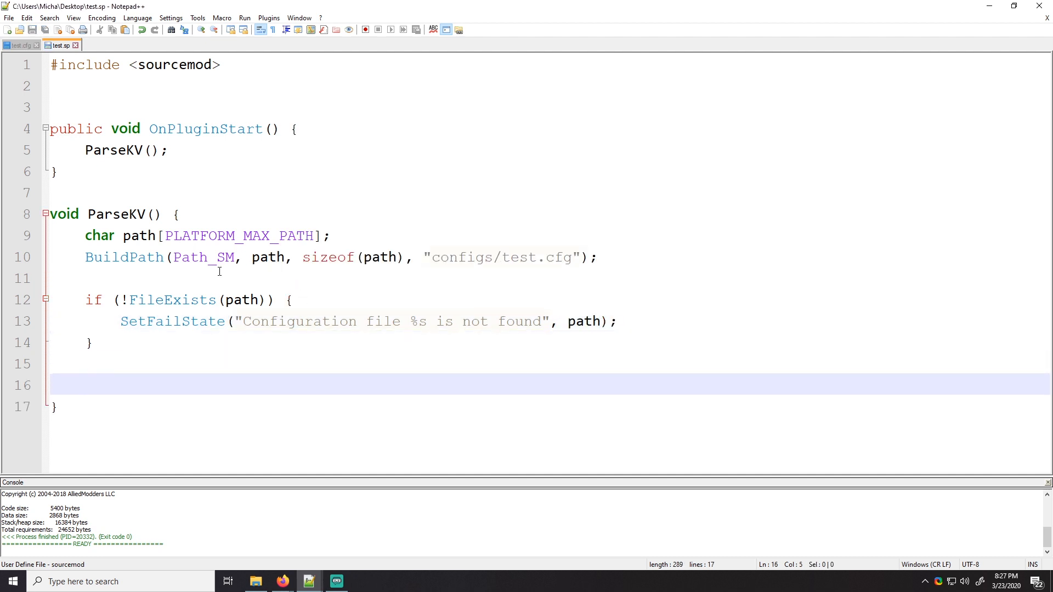
Add a return; statement after the SetFailState call in the missing-file check
left_click(150, 299)
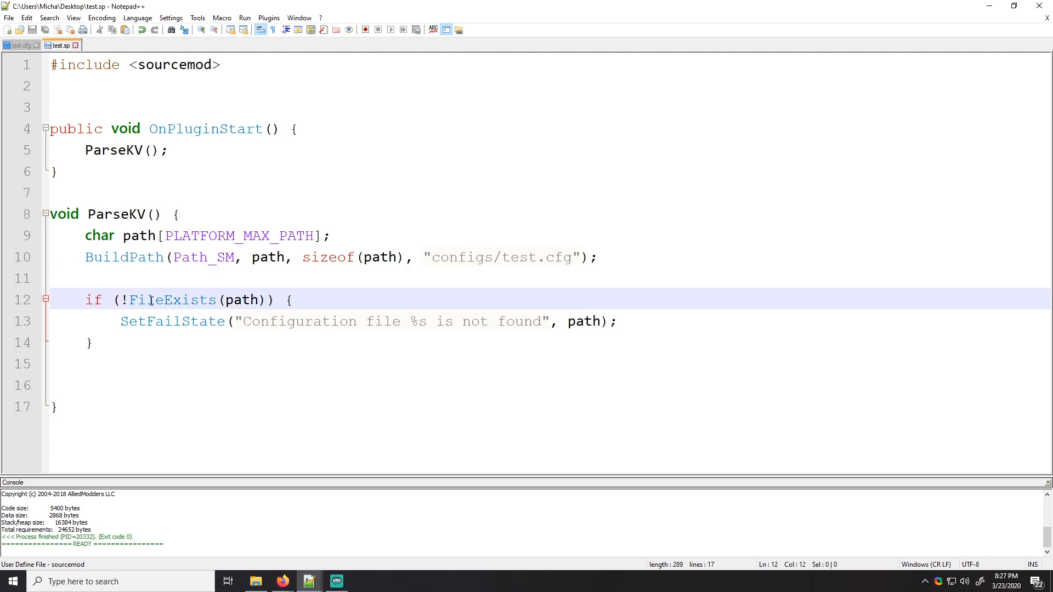
double_click(500, 257)
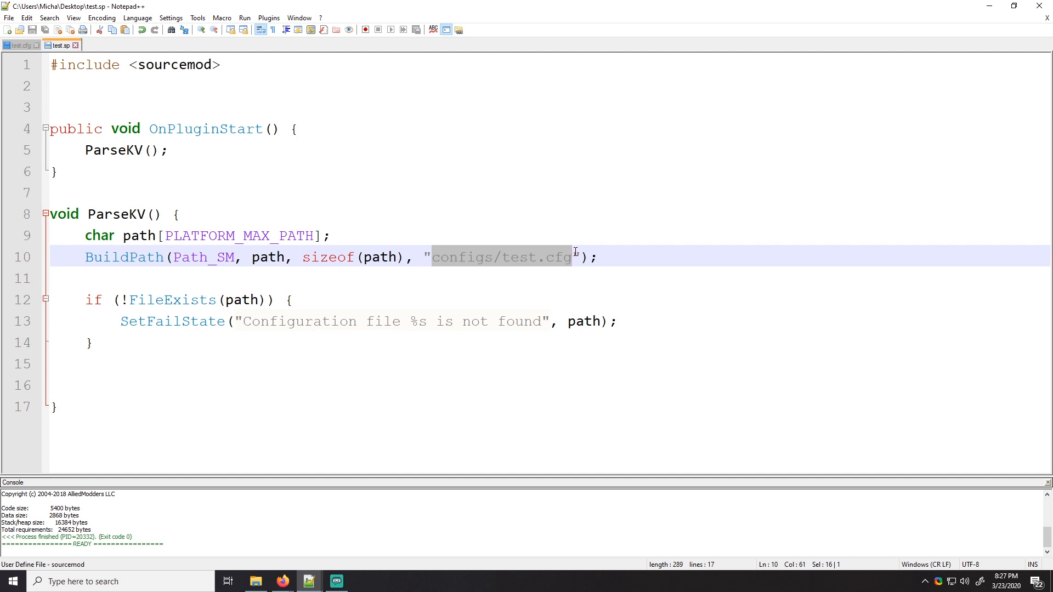
mouse_move(623, 333)
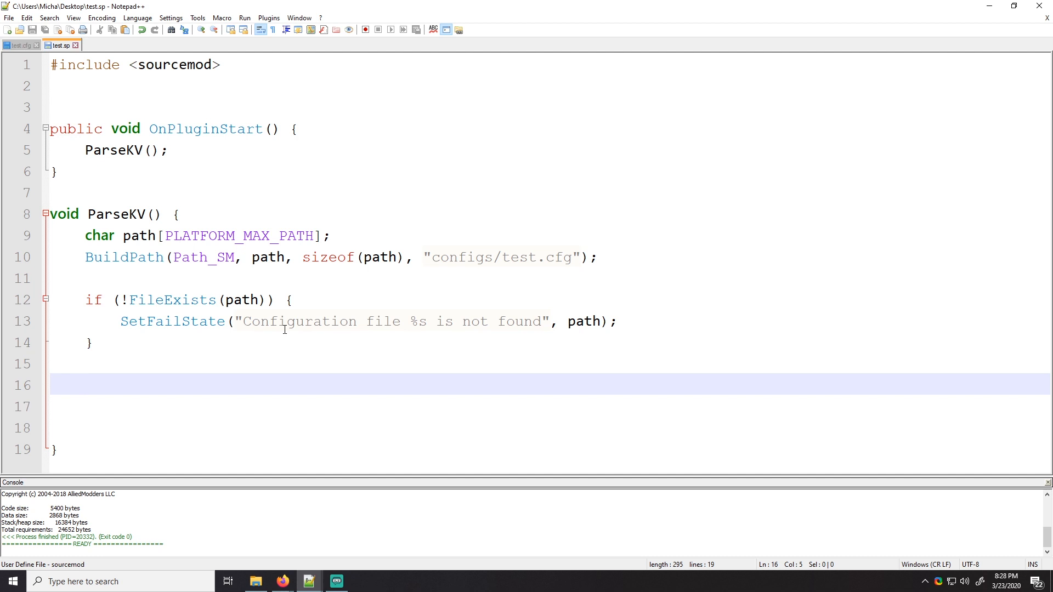
mouse_move(640, 319)
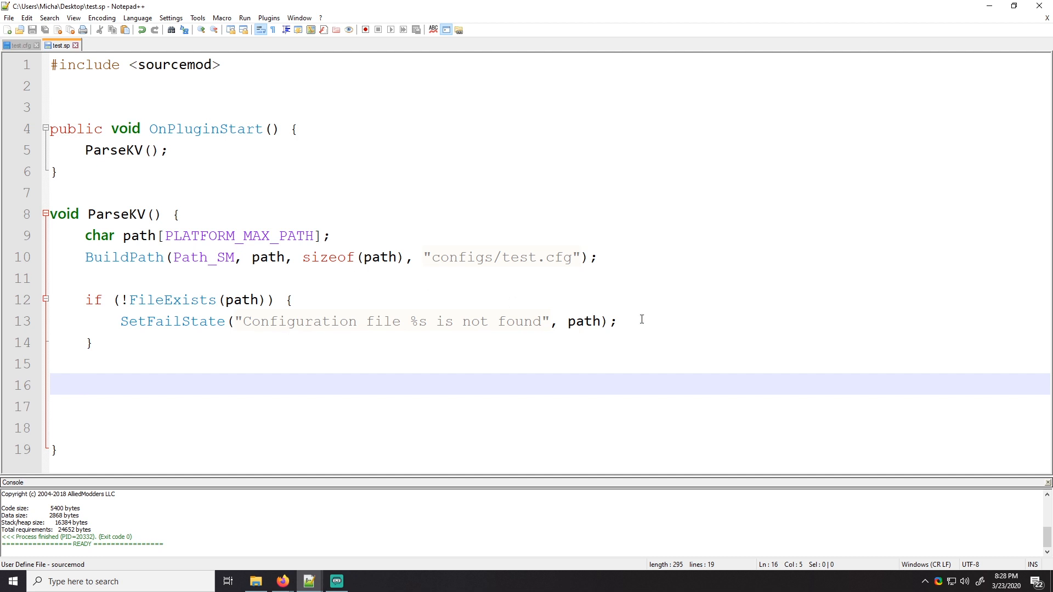
type("re")
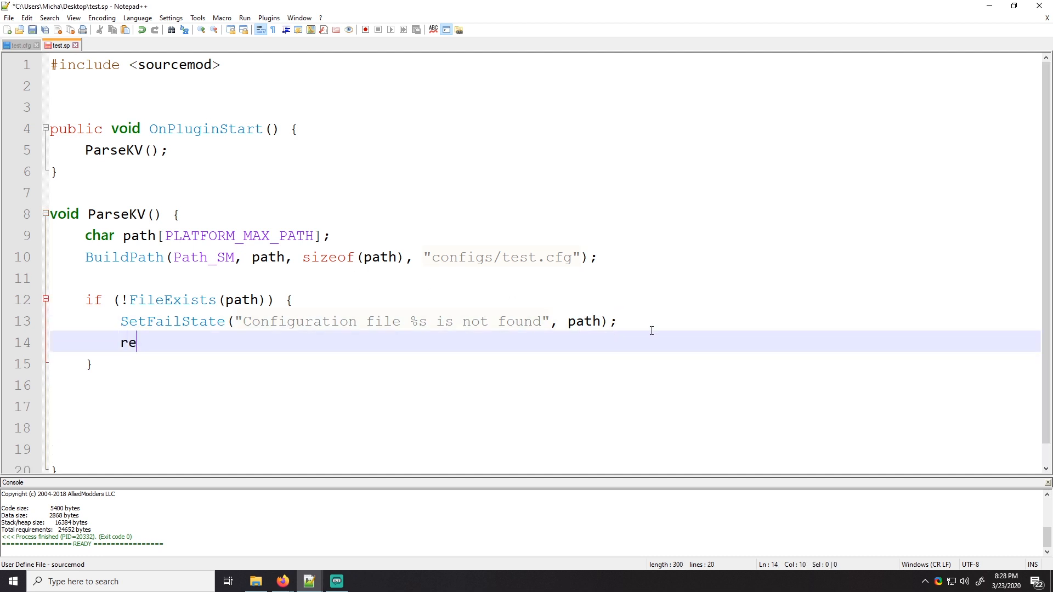
type("turn")
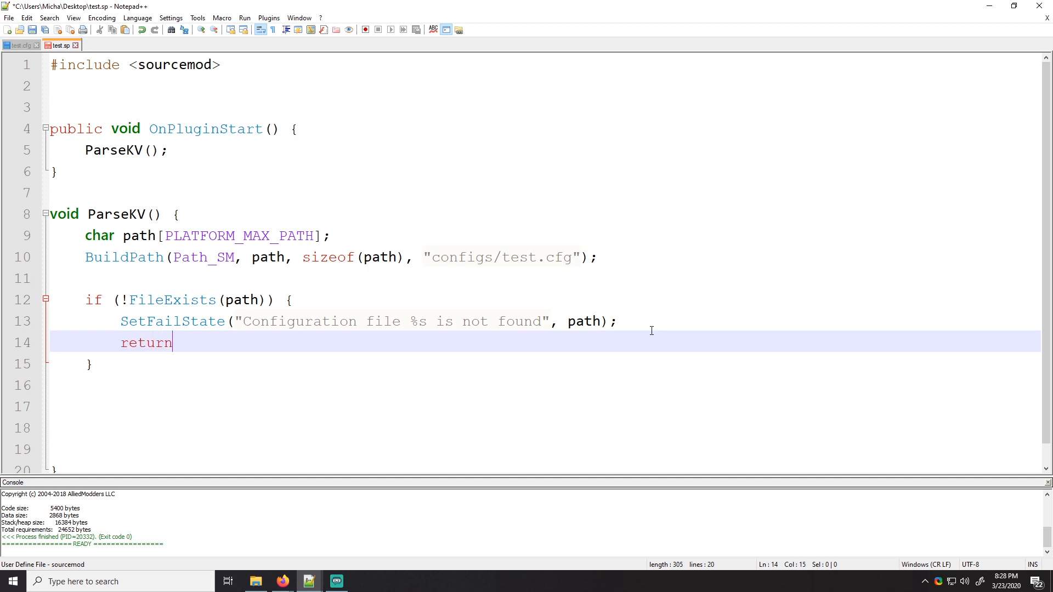
type(";")
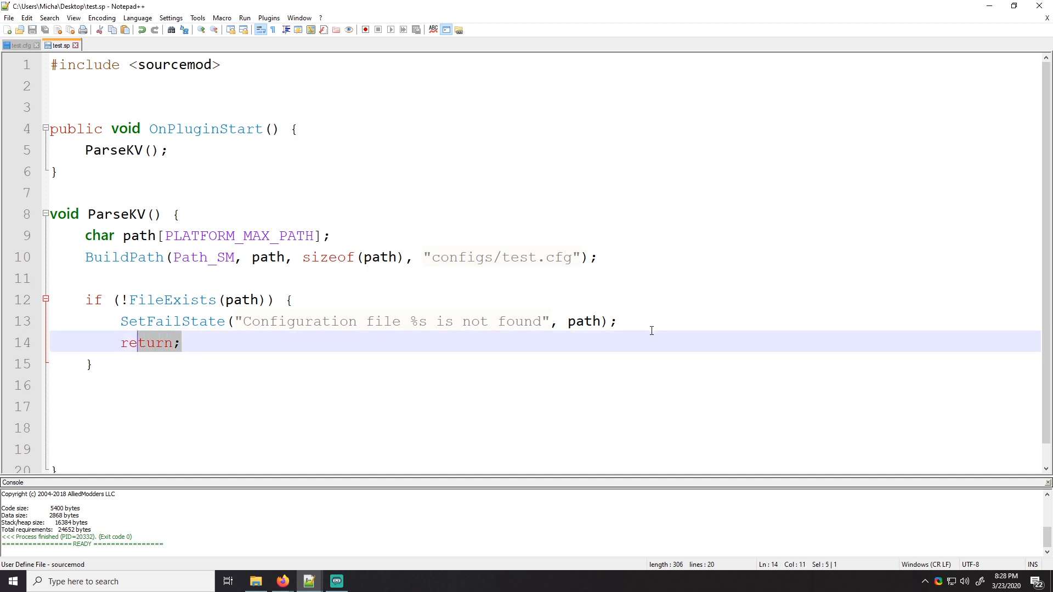
double_click(172, 322)
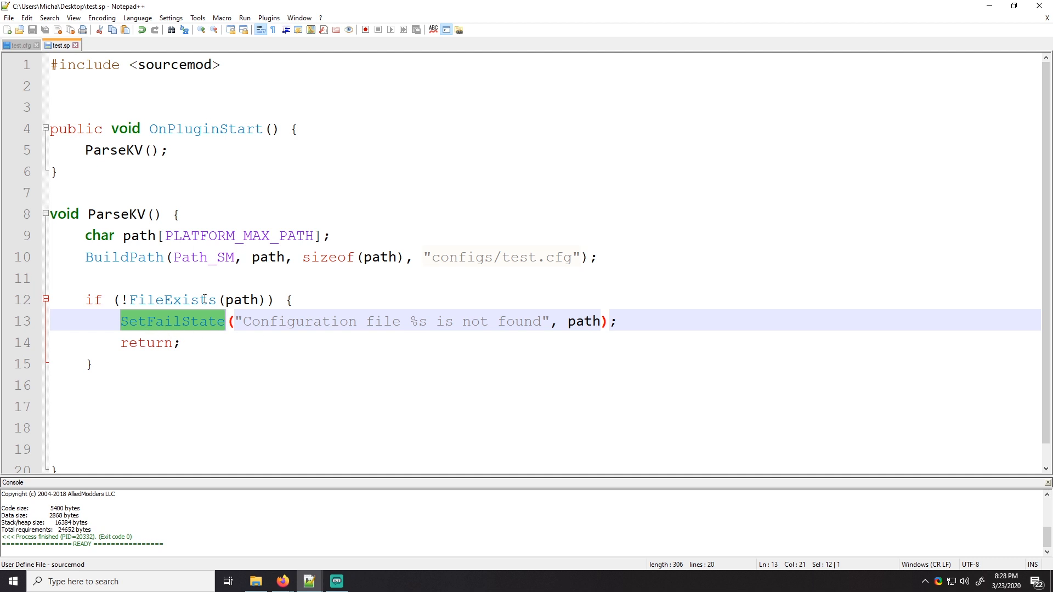
left_click(147, 343)
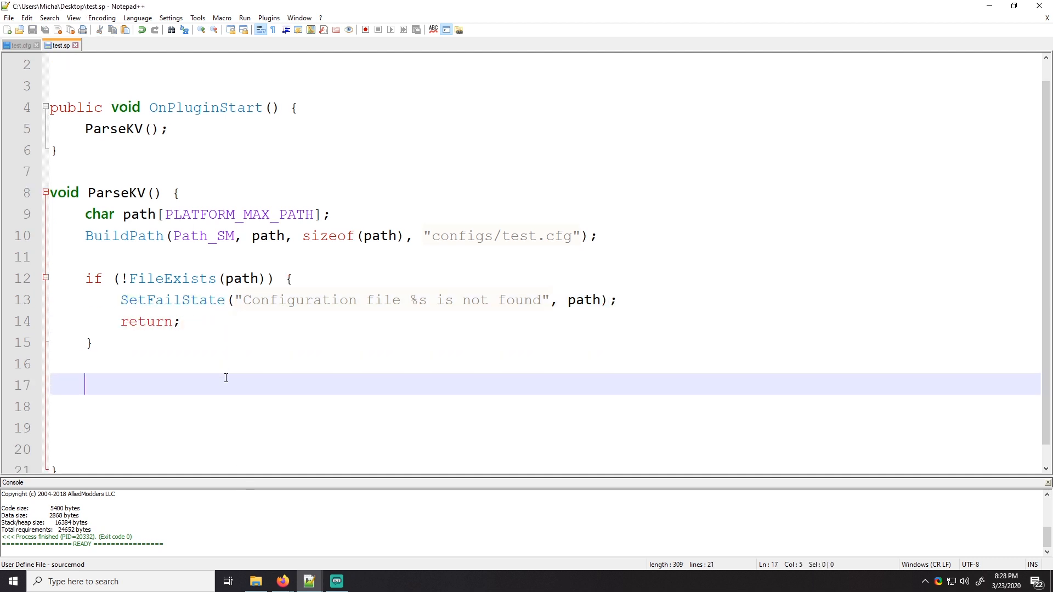
Start an if (!) line and declare KeyValues kv = new KeyValues("Weapons");
type("if (!")
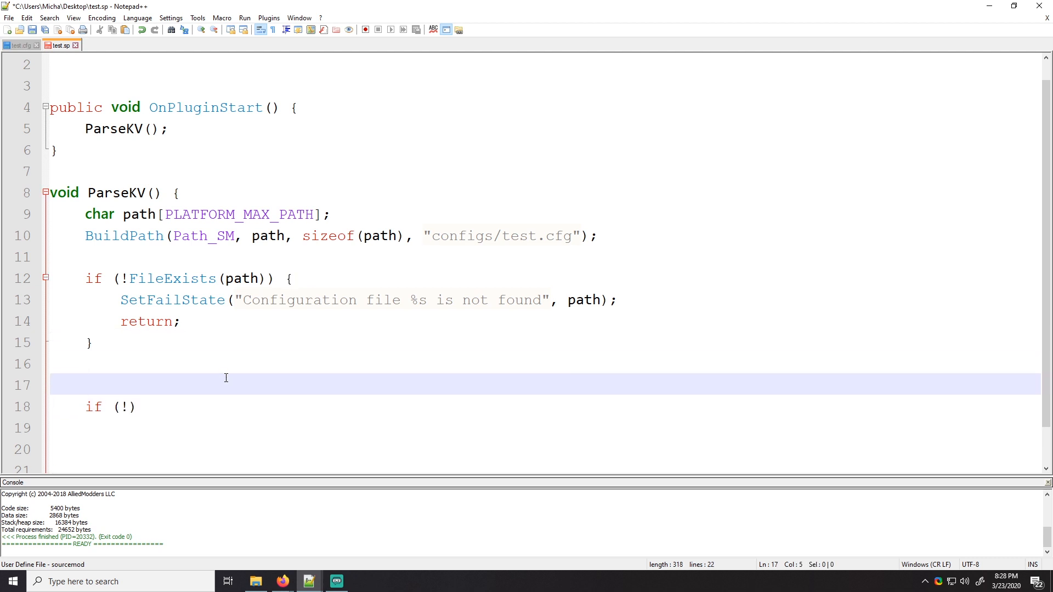
type("KeyValues")
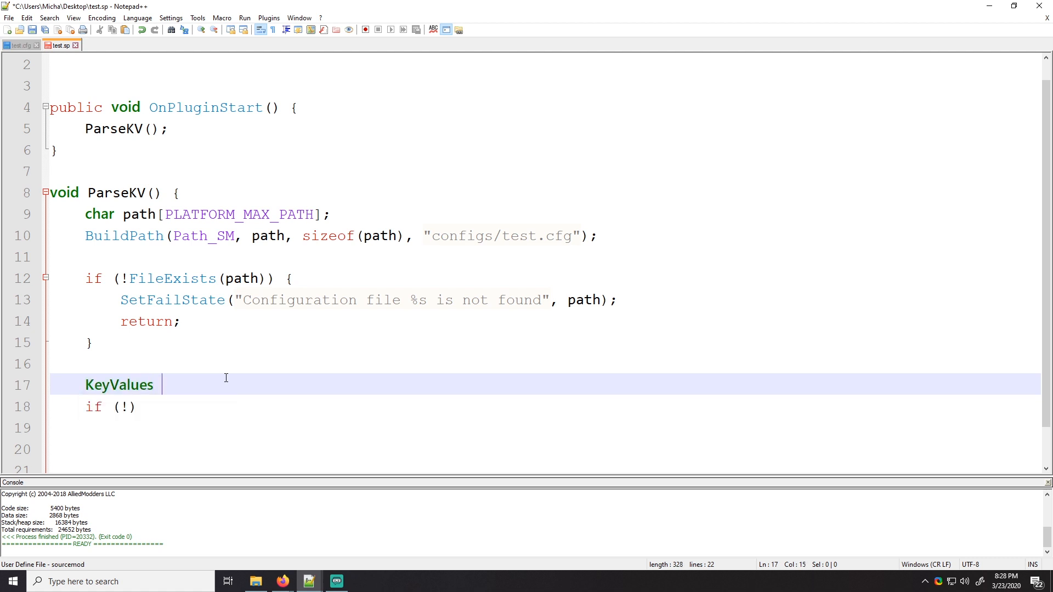
type("kv = new")
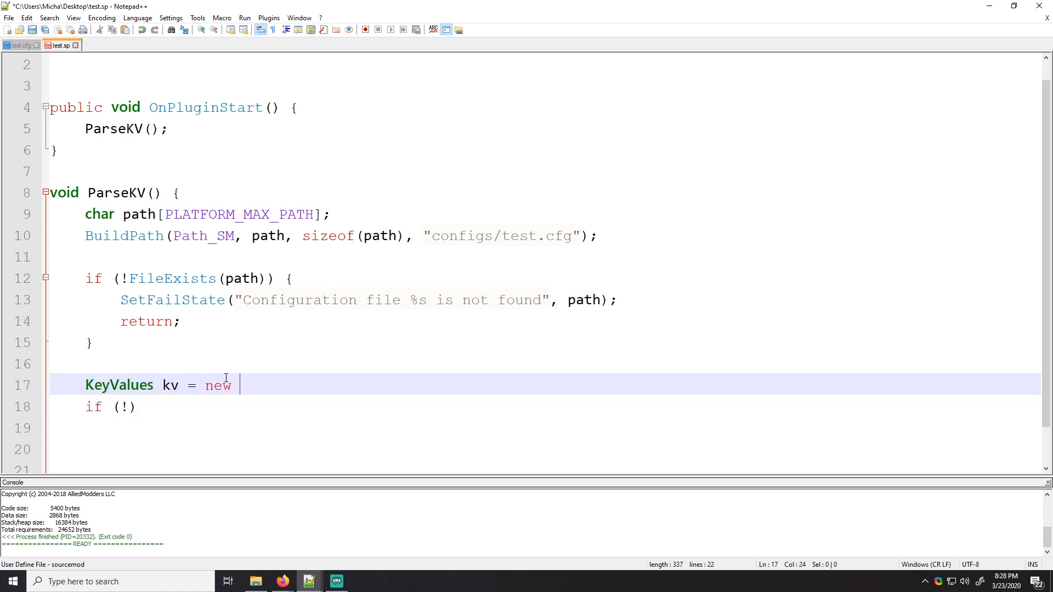
type("KeyValues(\"\")")
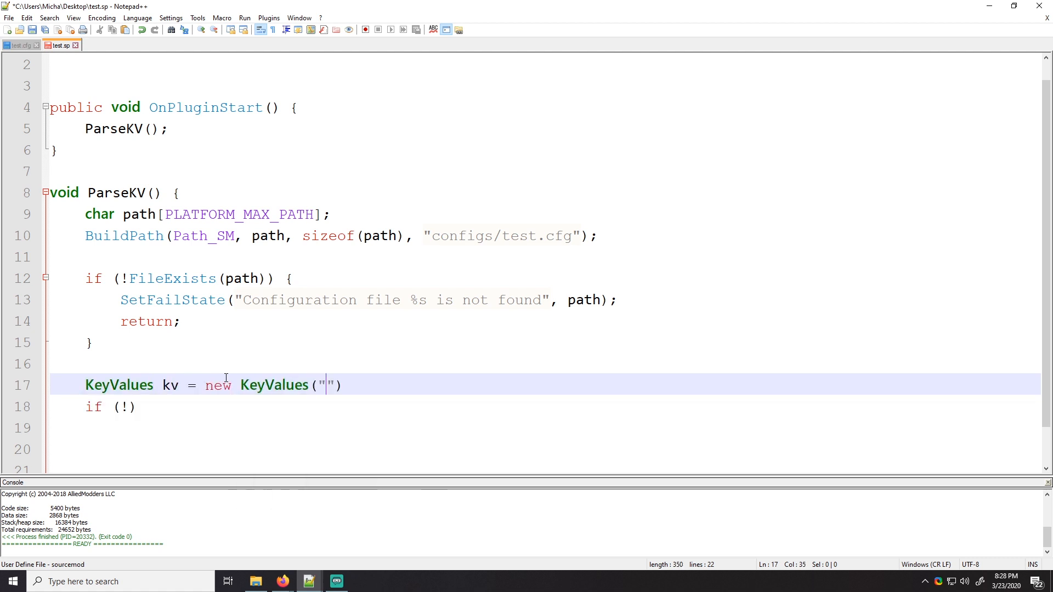
type("Weapoon")
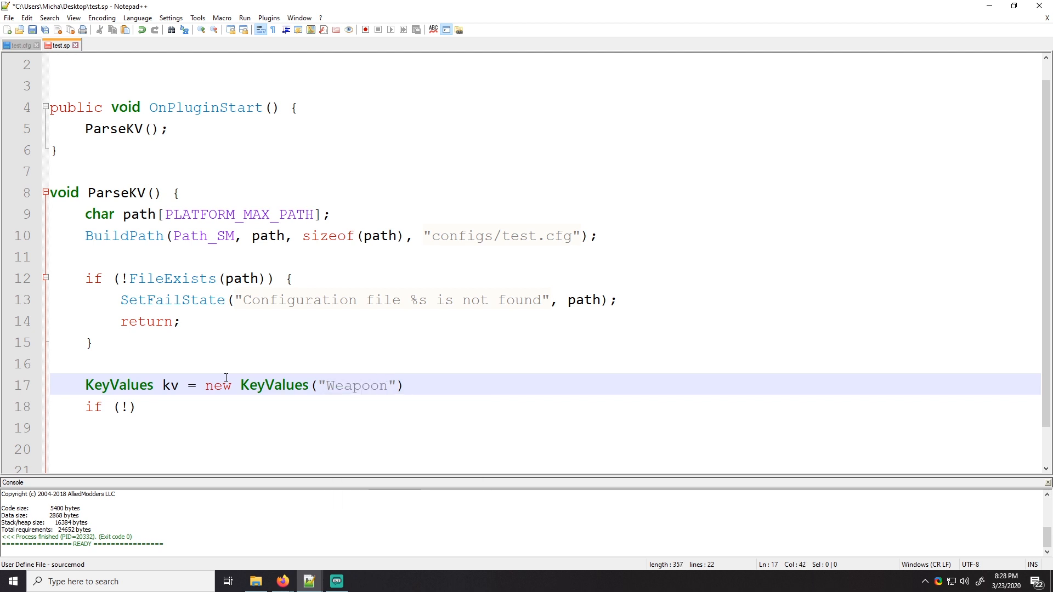
type("s);")
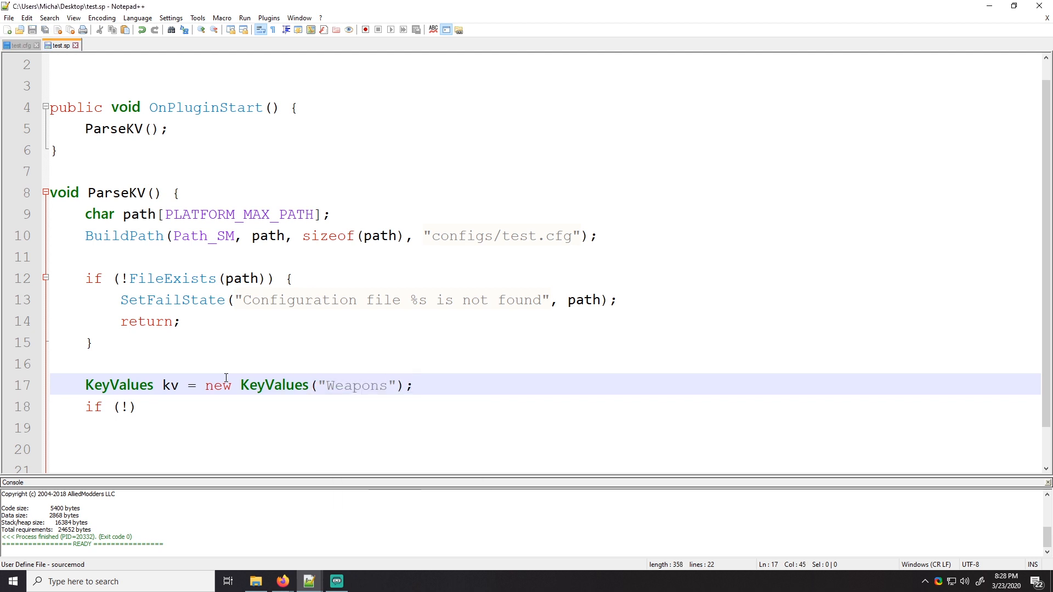
Bring up test.cfg to compare its Weapons root key with the code
left_click(269, 428)
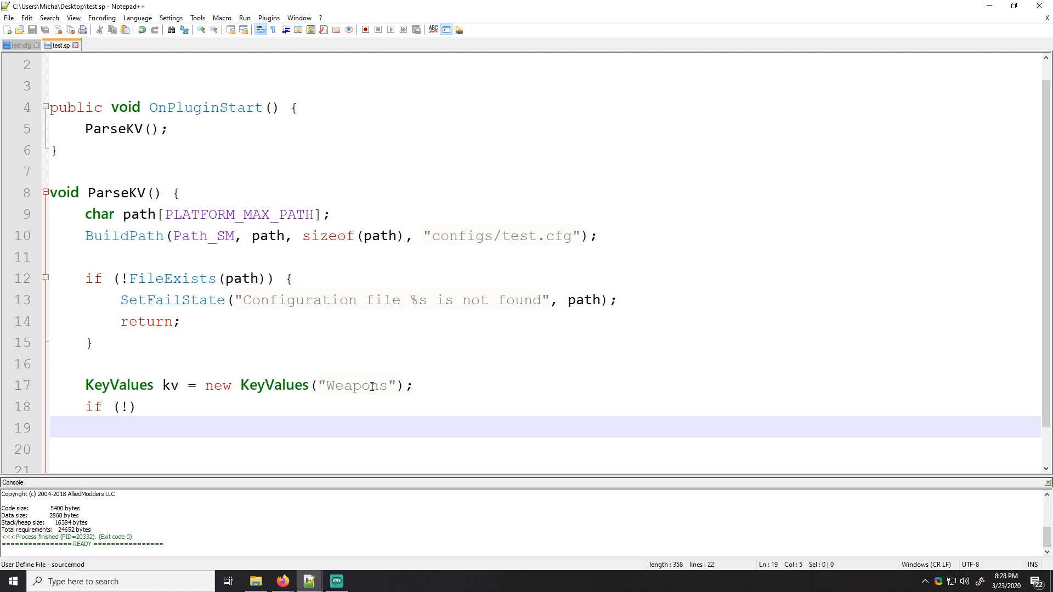
left_click(19, 45)
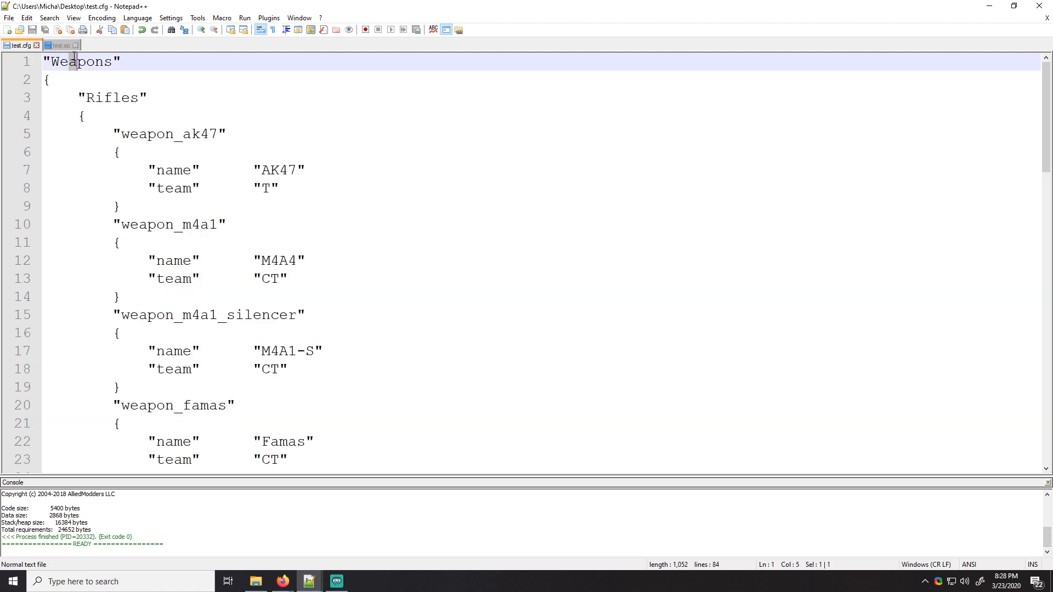
left_click(60, 45)
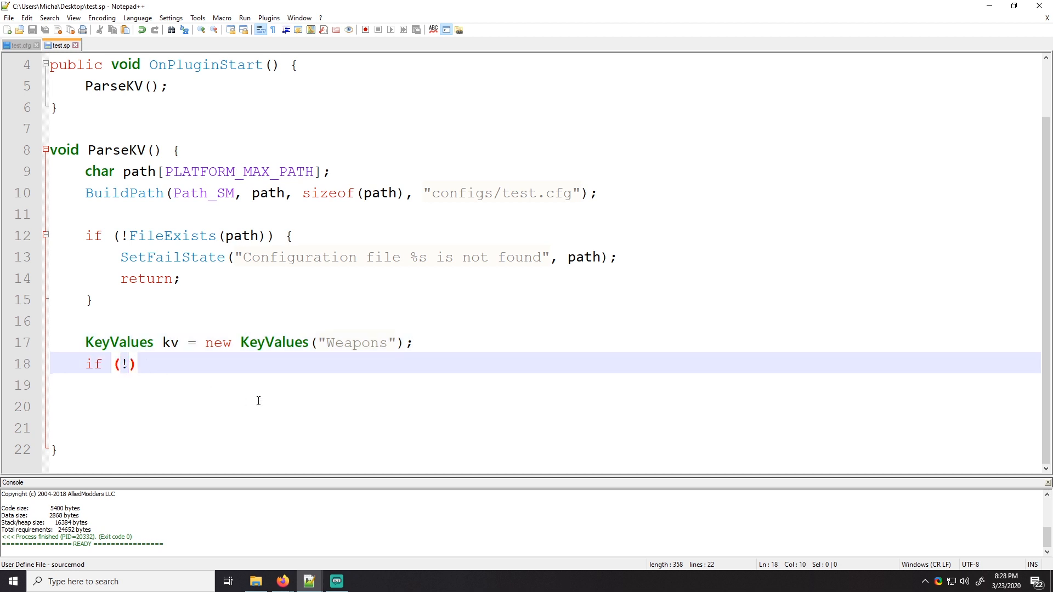
Check kv.ImportFromFile(path) and paste the SetFailState/return handling into its block
type("kv")
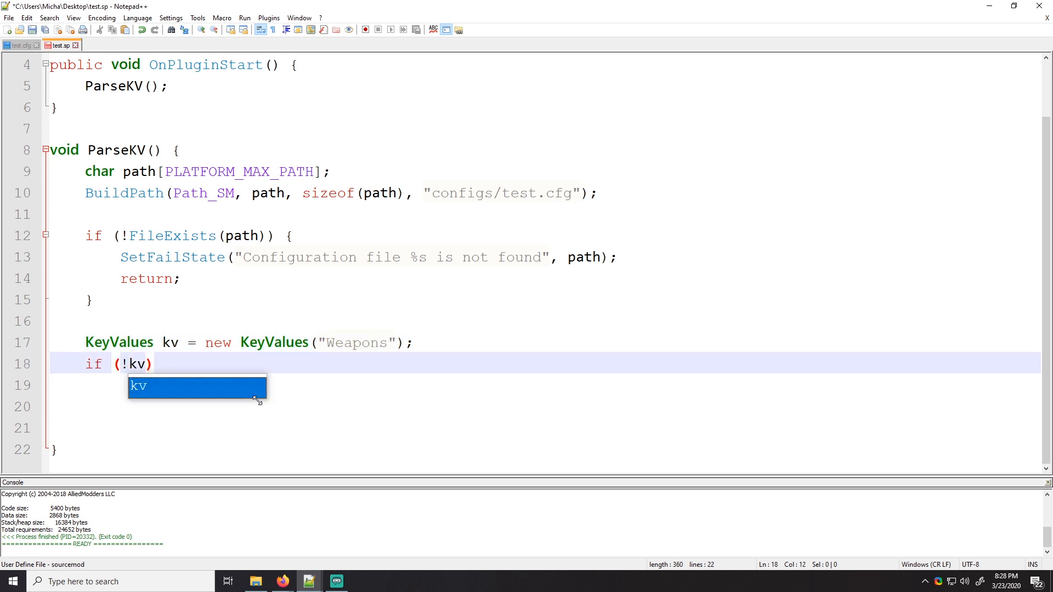
type(".ImportFromFile(")
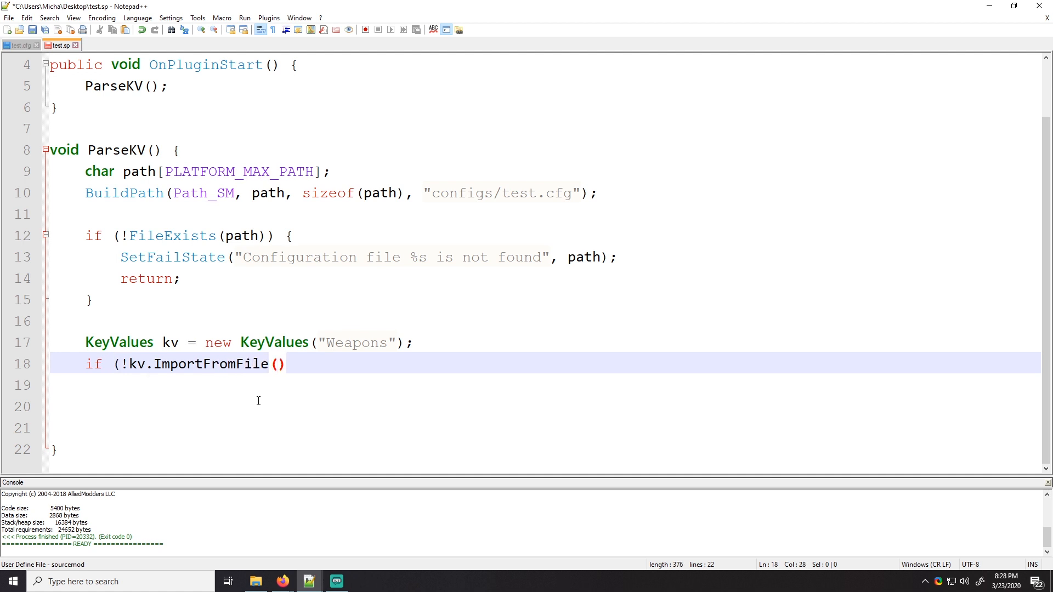
type("path")
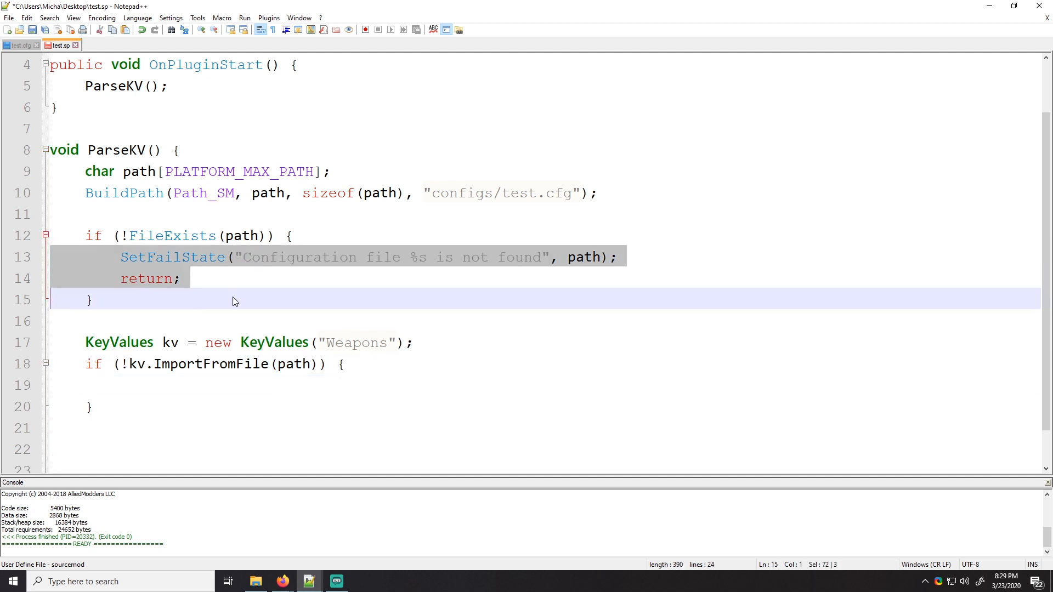
key("ctrl+v")
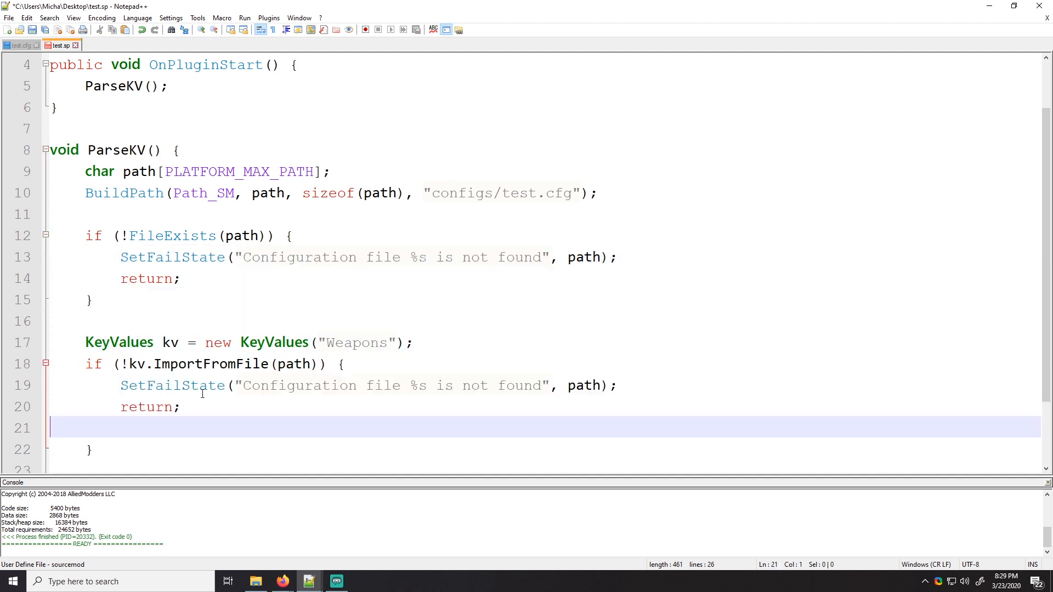
key("Backspace")
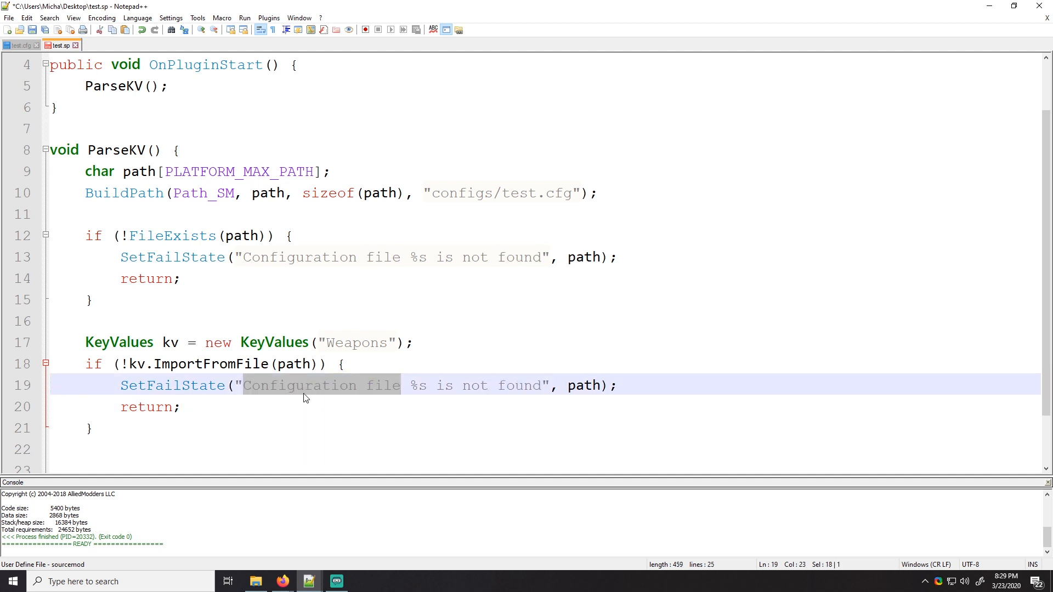
Reword the message to "Unable to parse Key Values file %s" and save
type("Unable to pars")
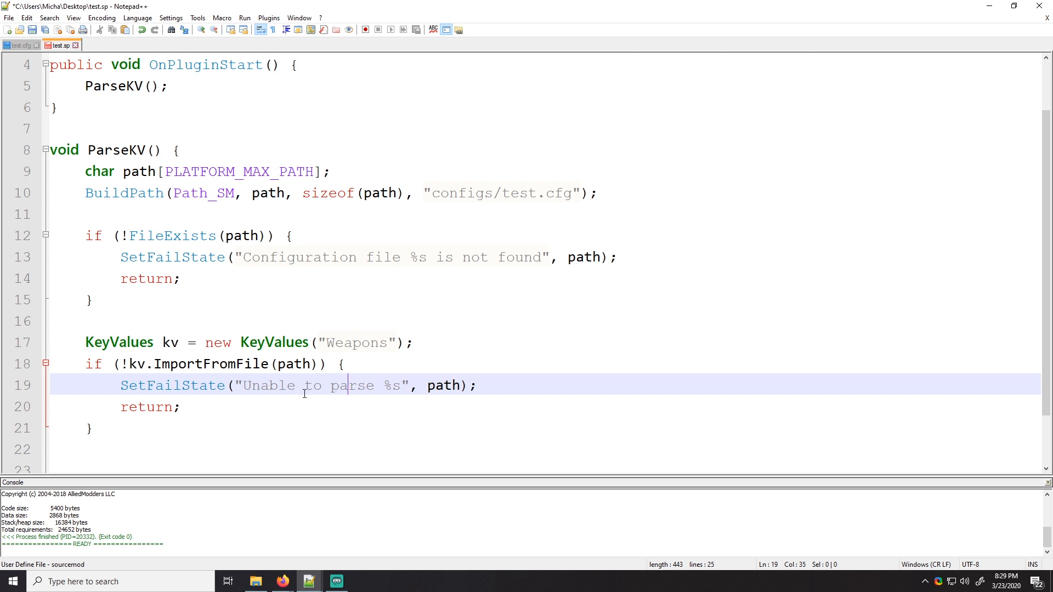
type("Key Values")
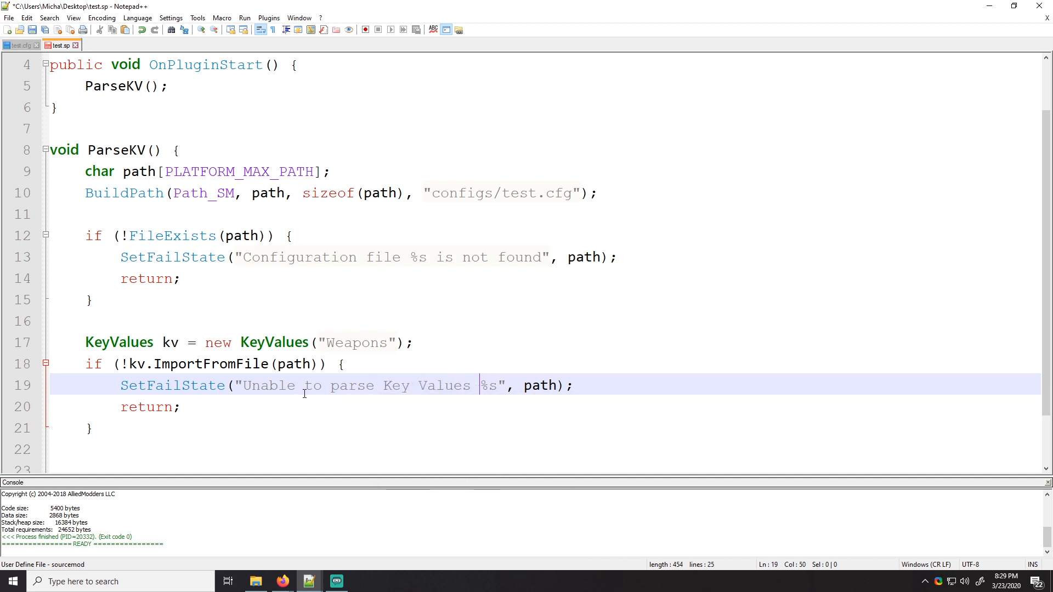
type("file")
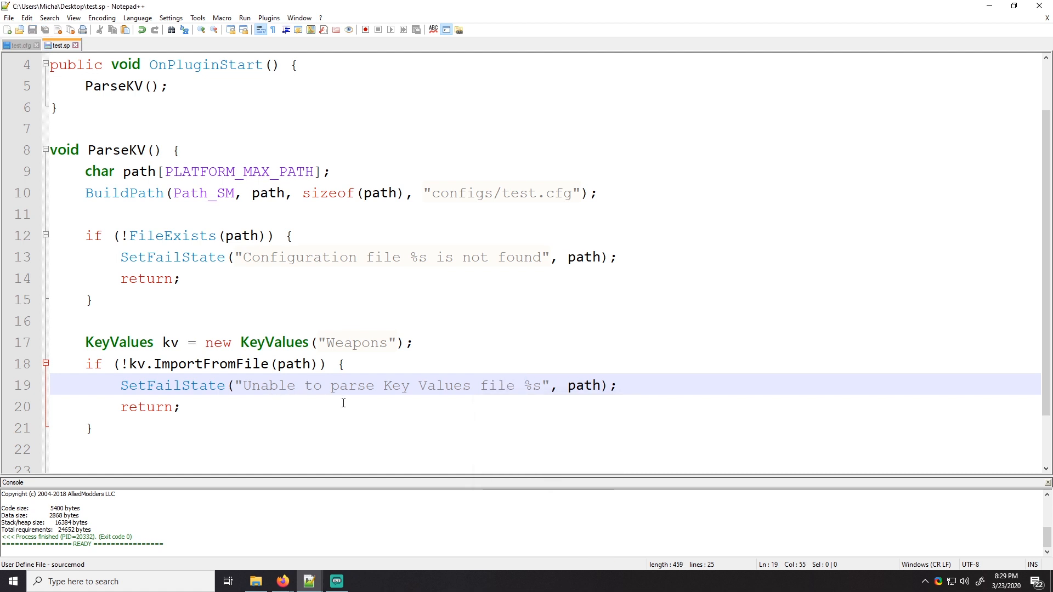
double_click(584, 385)
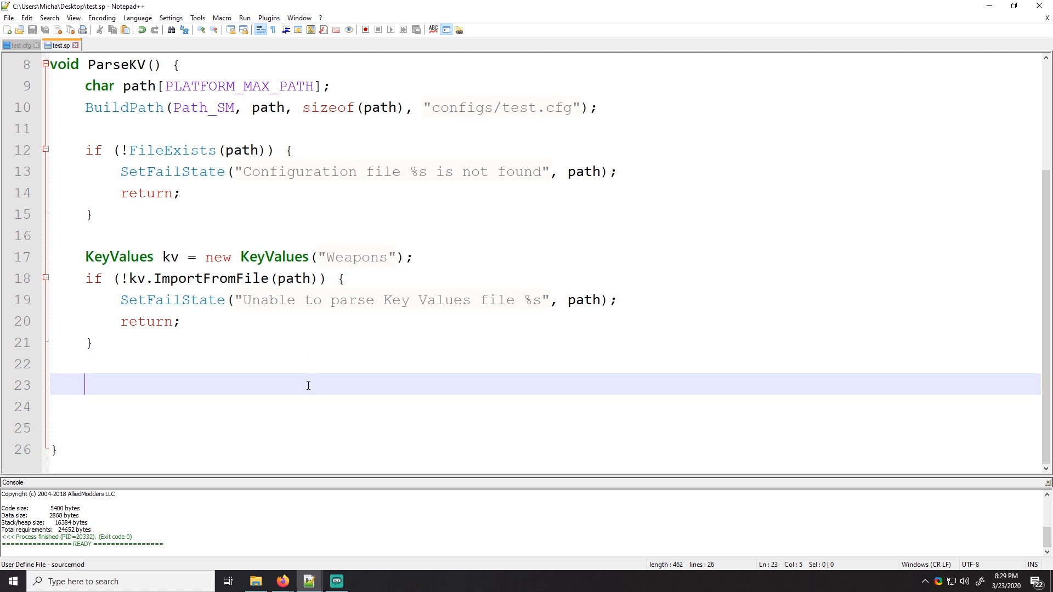
mouse_move(394, 306)
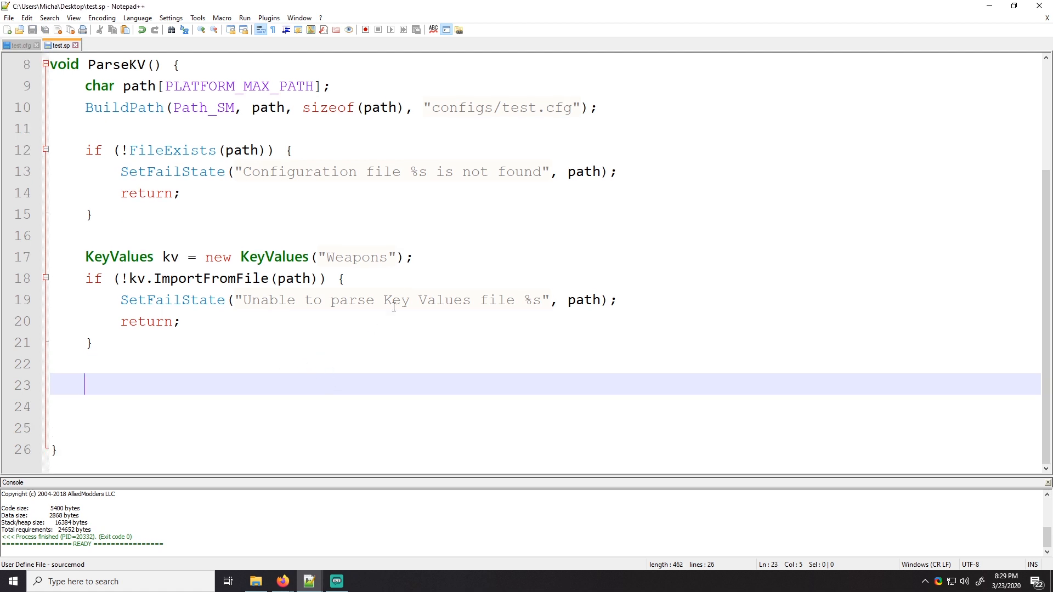
Confirm the Rifles name in test.cfg and add an if (!kv.JumpToKey("Rifles")) block
left_click(20, 45)
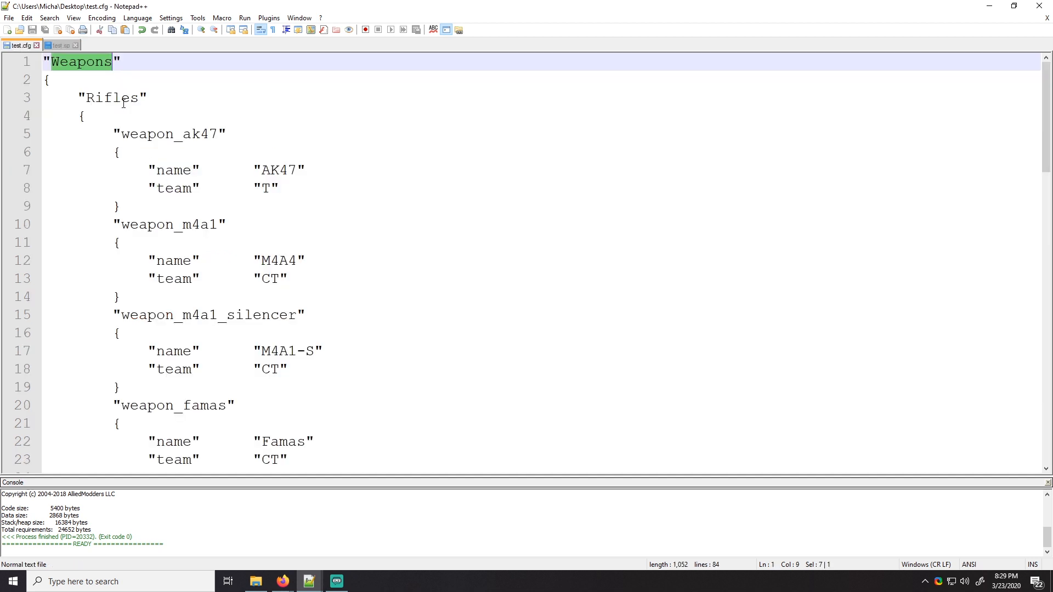
double_click(112, 98)
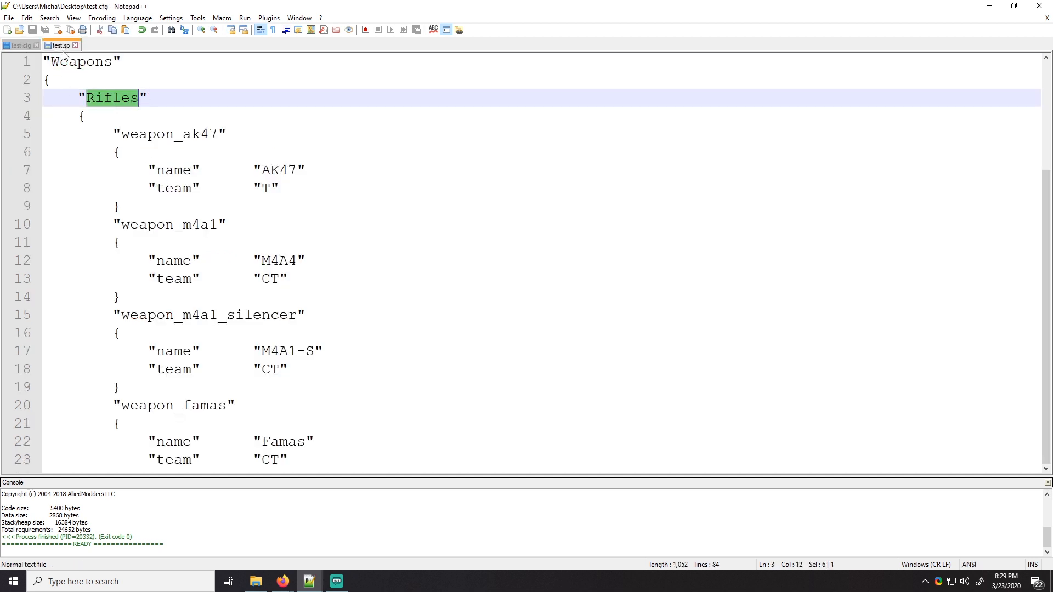
left_click(59, 45)
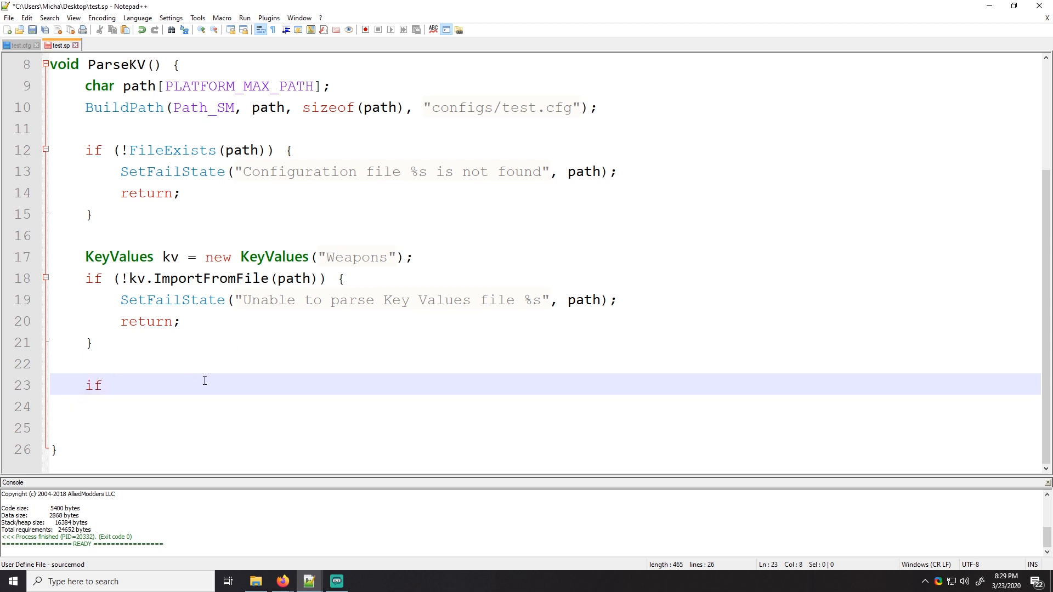
type("(!")
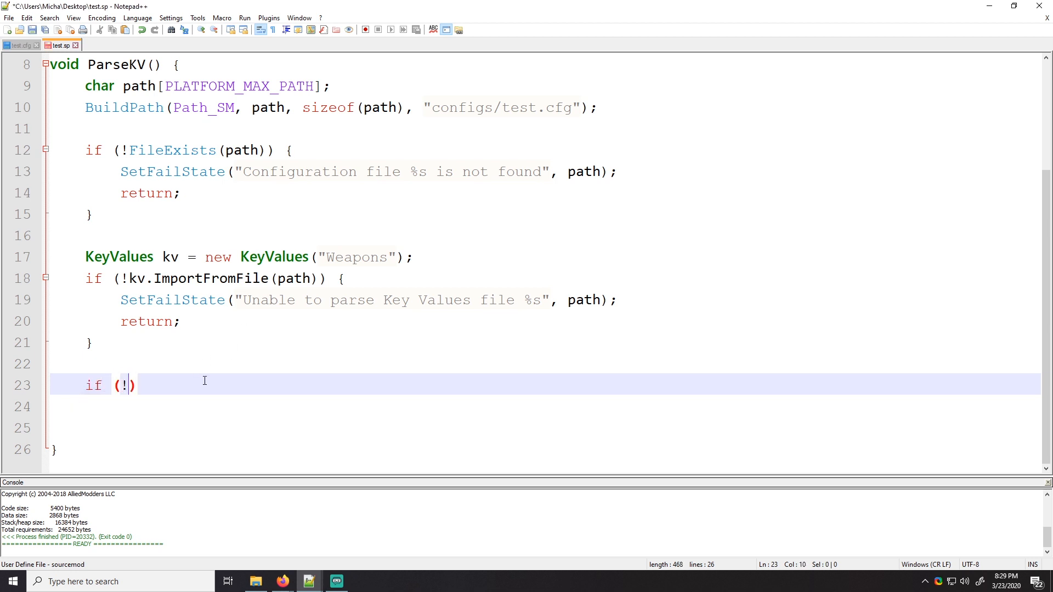
type("kv.")
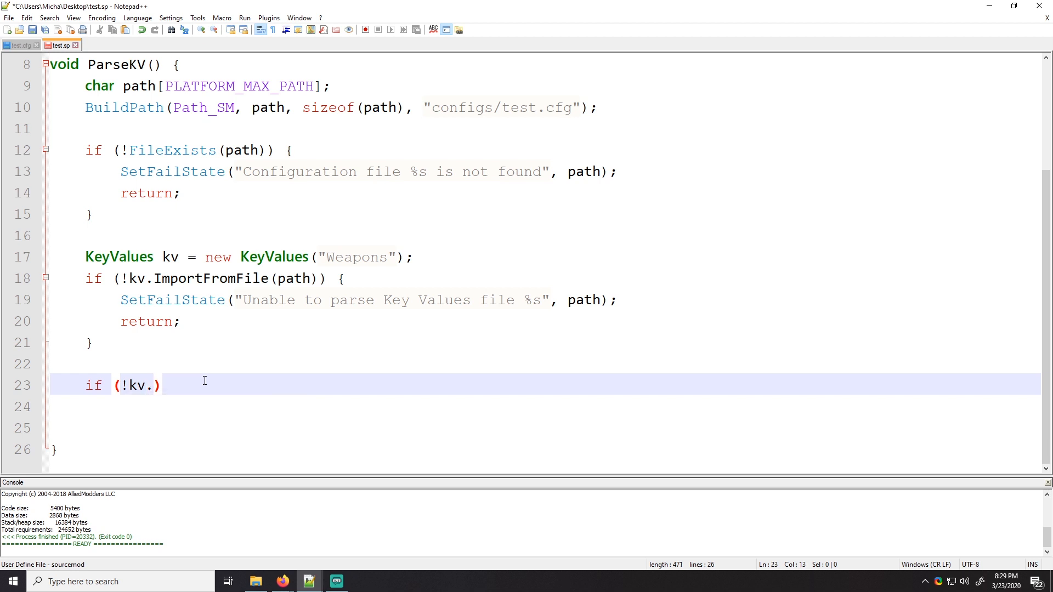
type("JumpTo")
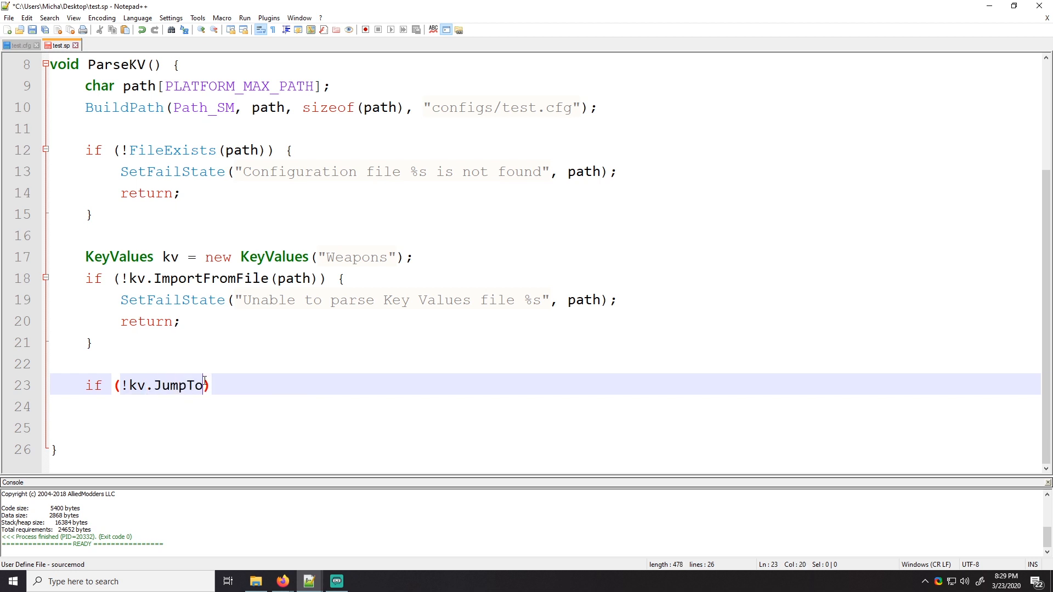
type("Key(\"Rifles\")")
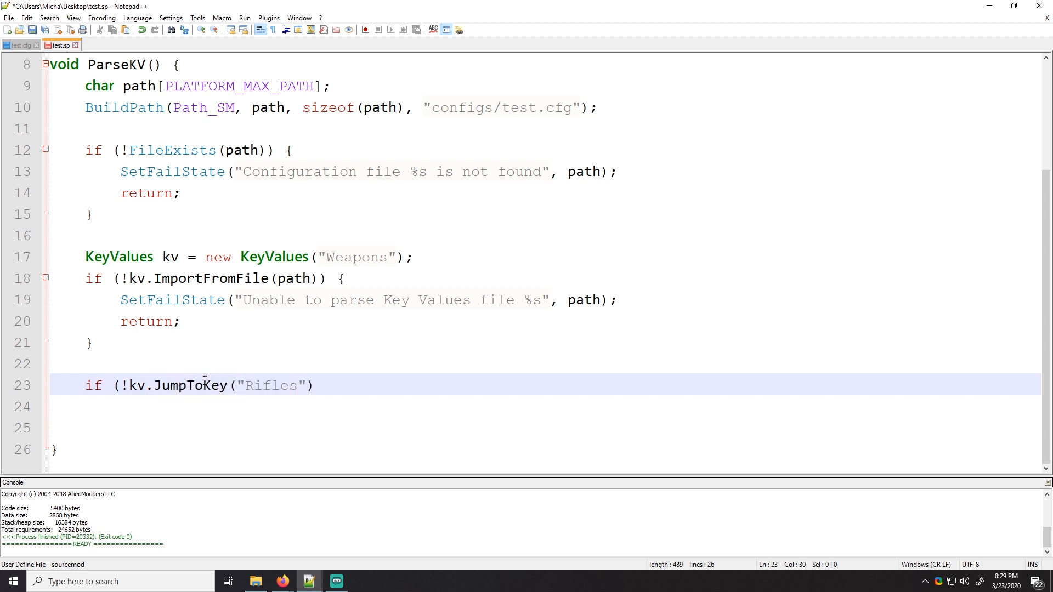
type(")")
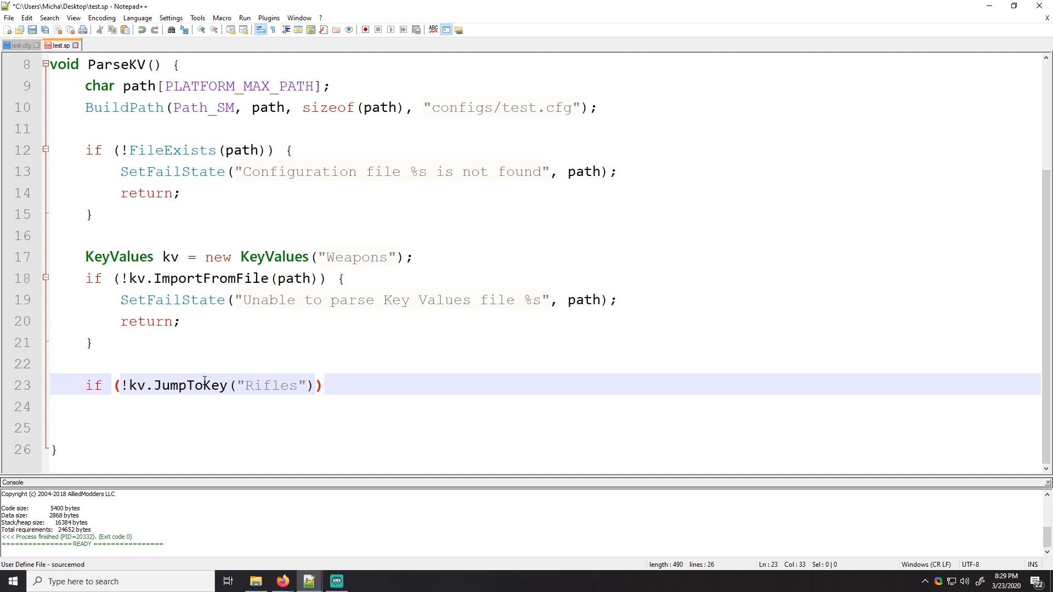
type("{")
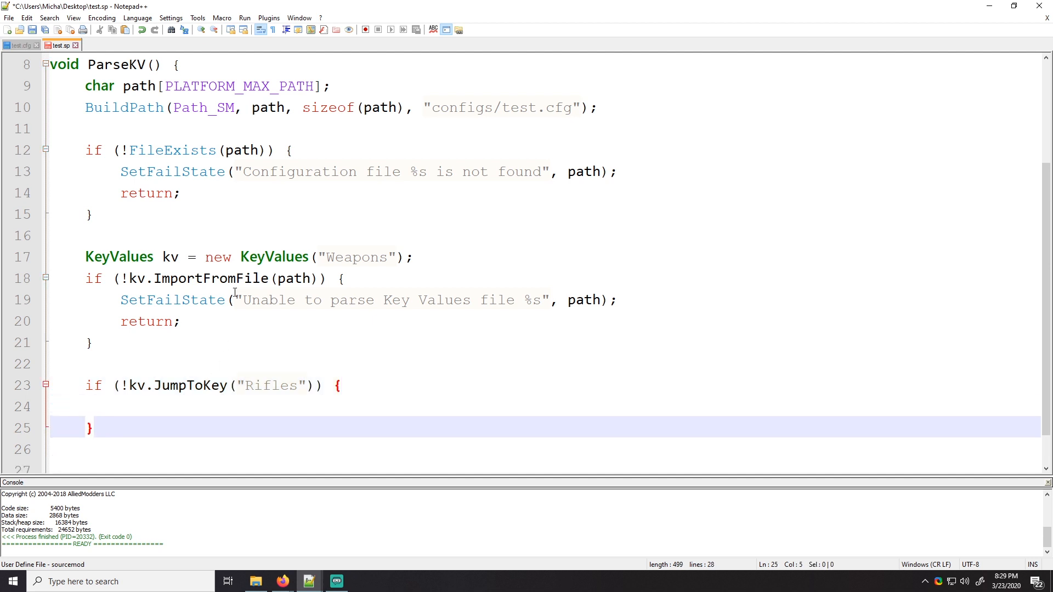
Fail inside it with "Unable to find Rifles section in file %s" and return
left_click(133, 406)
type("SetFailState(\"Unable %s\", path);")
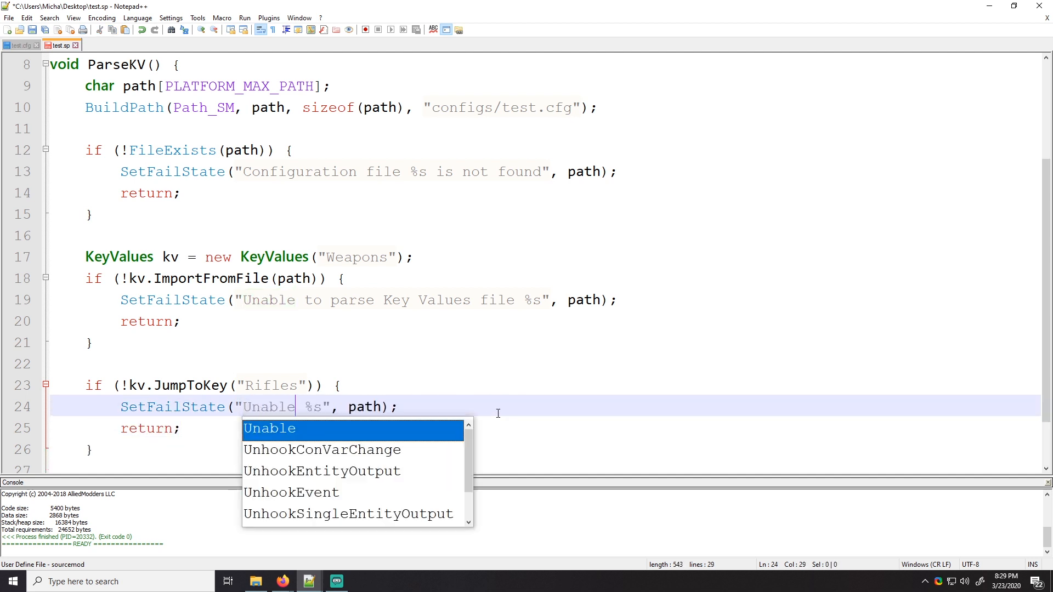
type("to find Rifles")
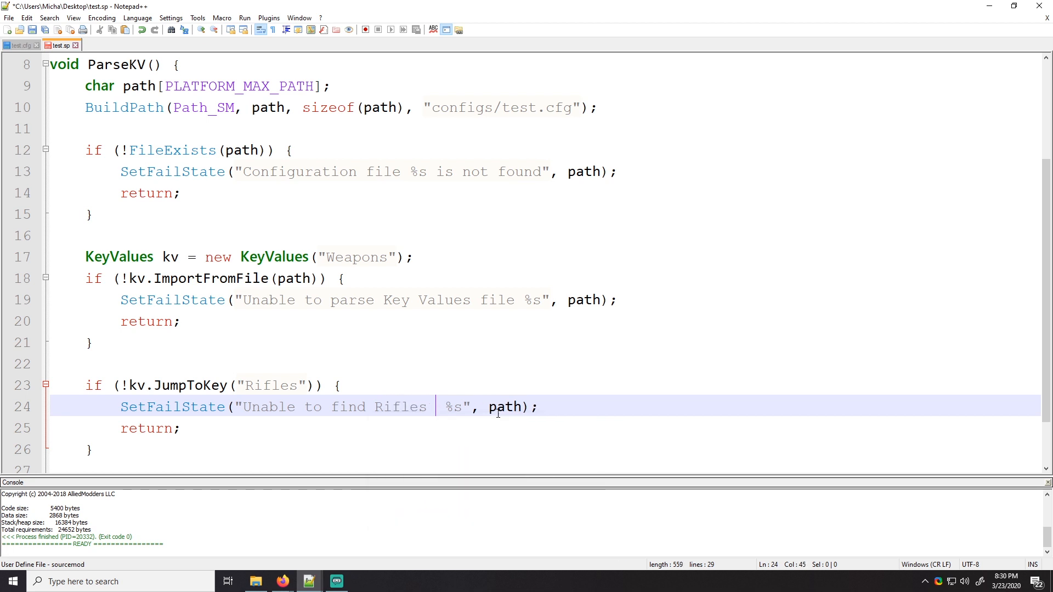
type("section in file")
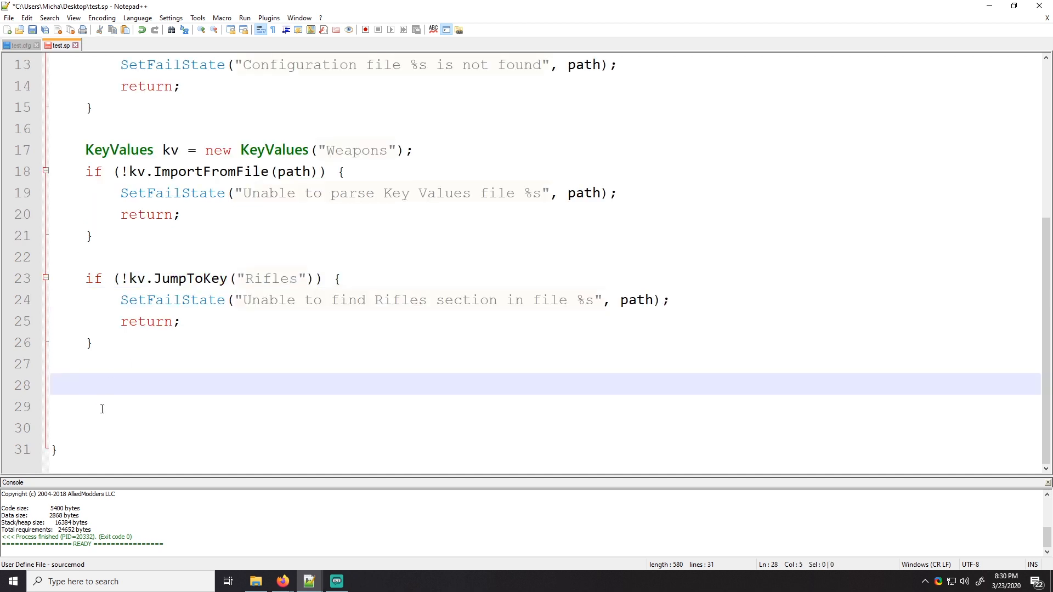
mouse_move(429, 338)
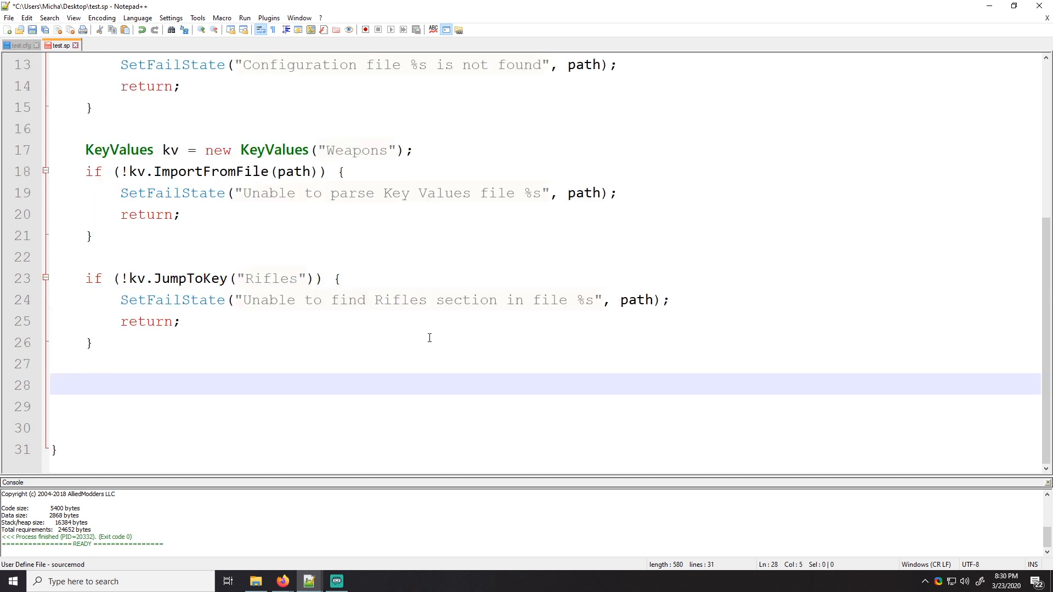
Flip between test.cfg's Rifles entries and test.sp to review the weapon keys
left_click(20, 45)
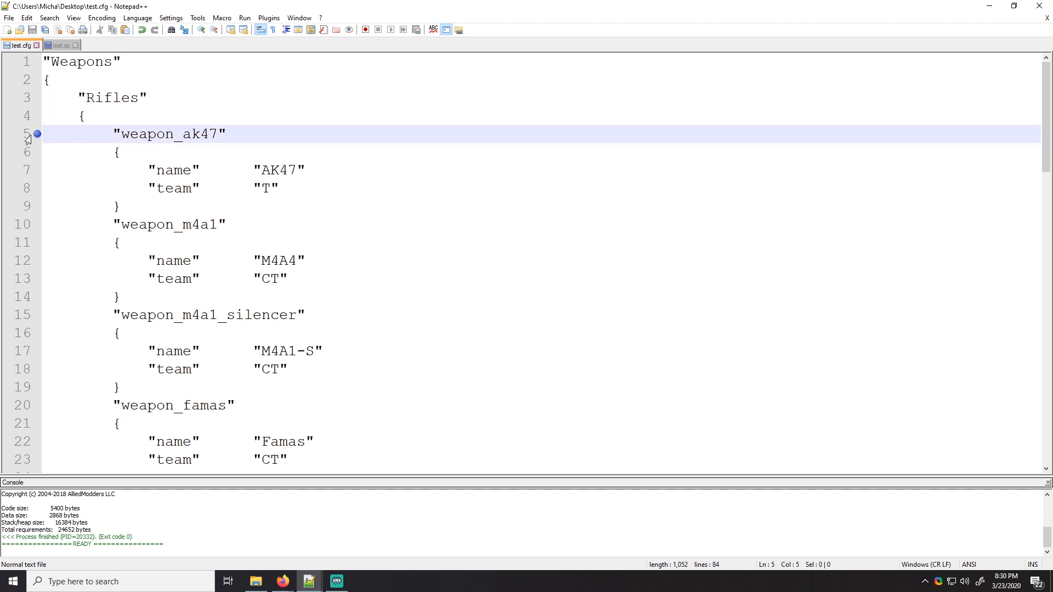
mouse_move(60, 44)
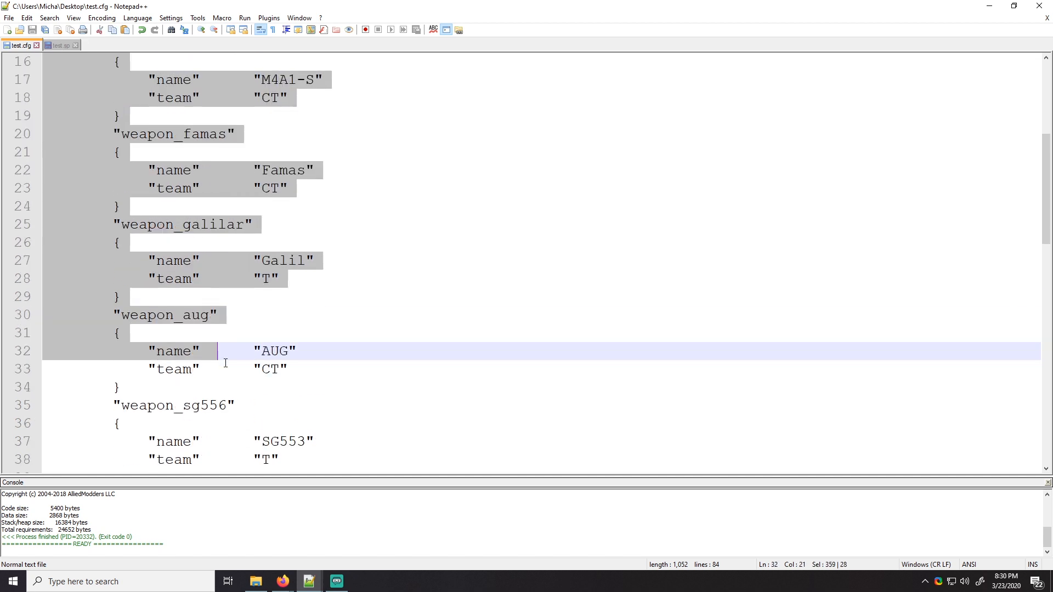
scroll("up", 3)
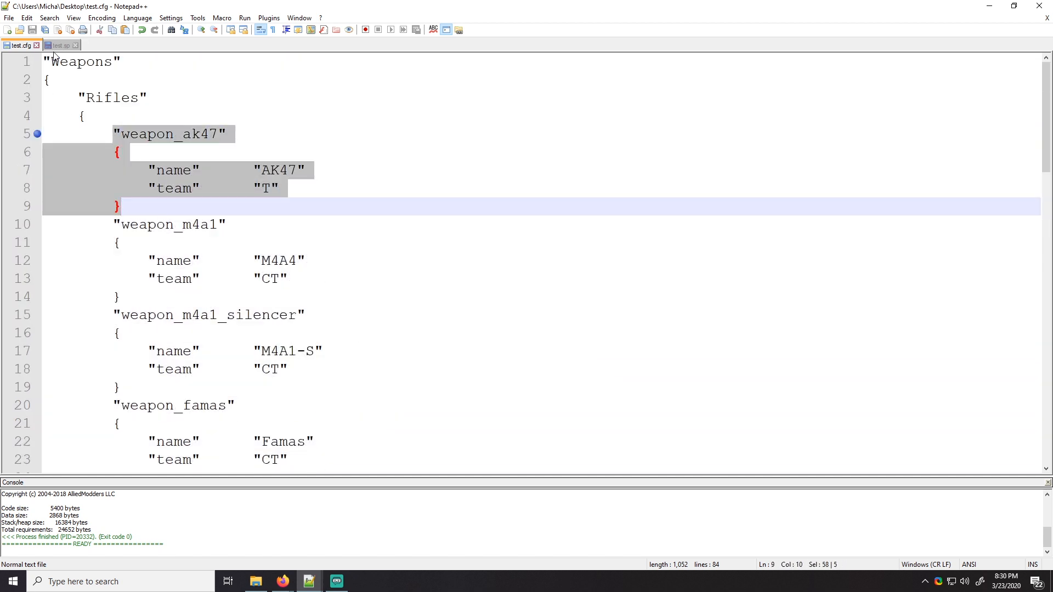
left_click(59, 45)
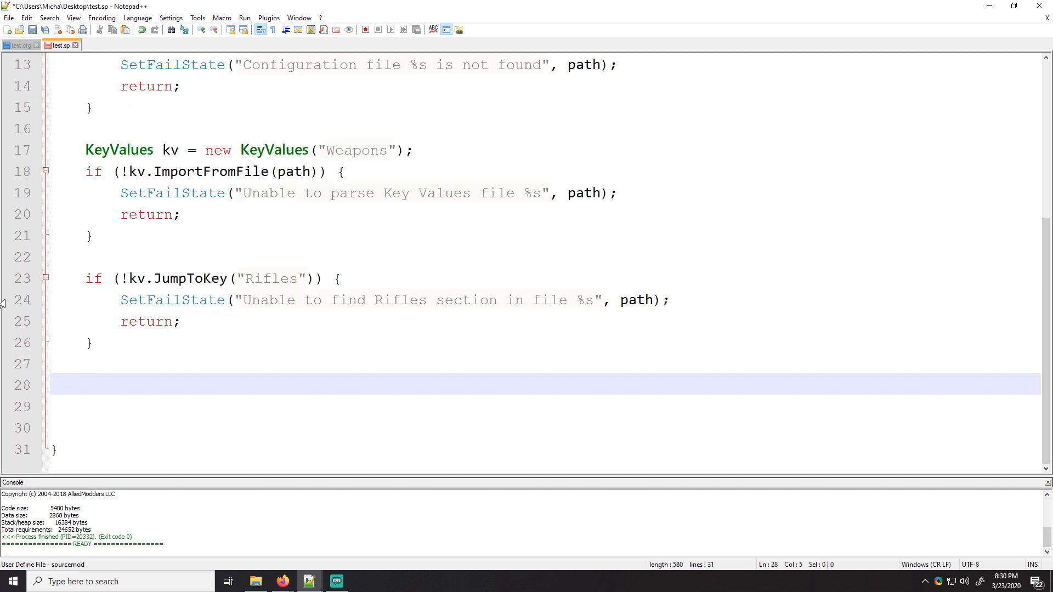
scroll("up", 3)
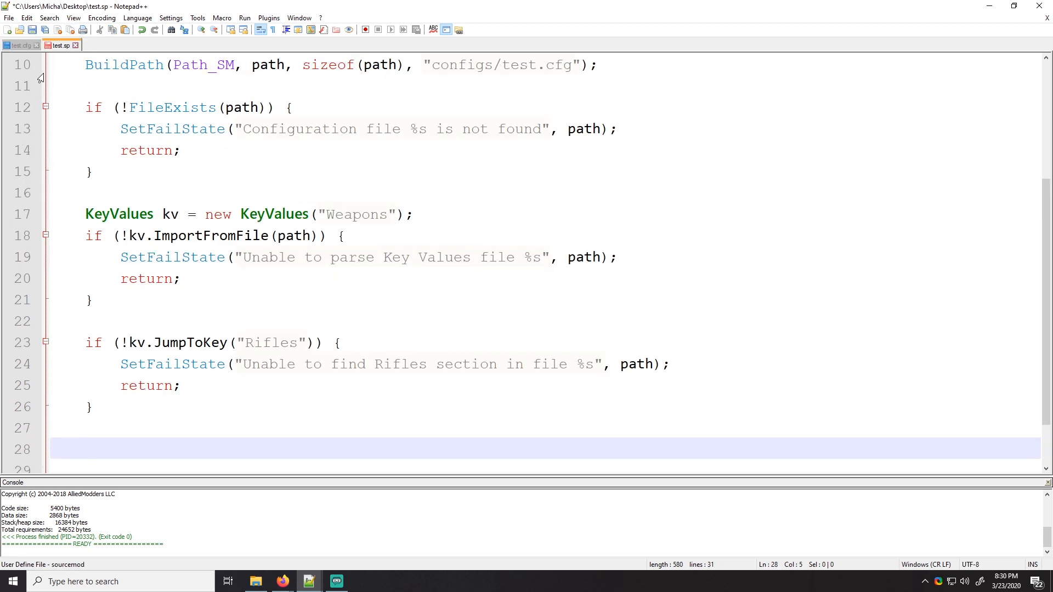
left_click(20, 45)
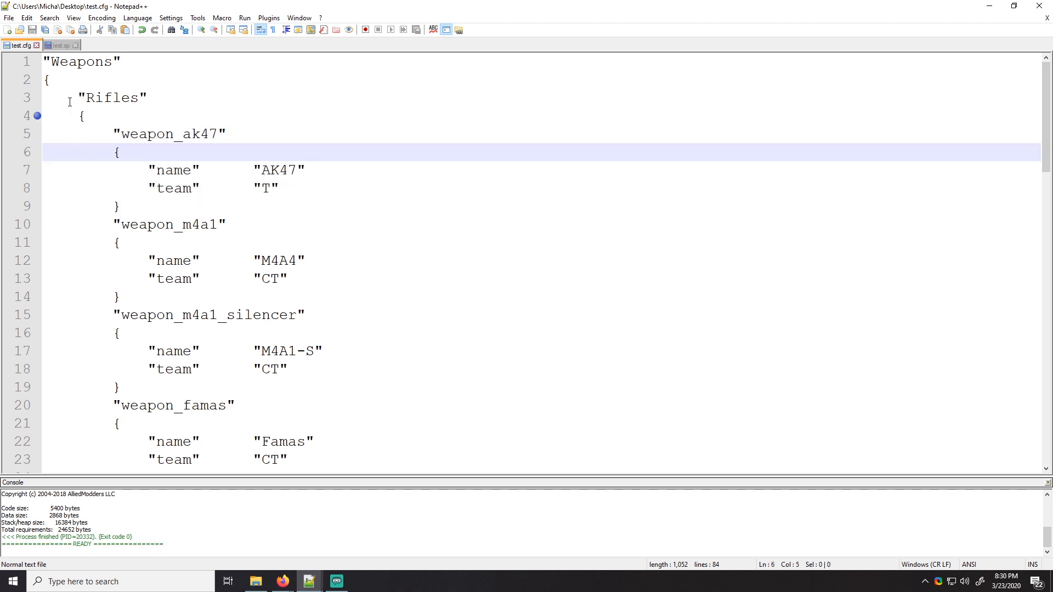
Add an if (!kv.GotoFirstSubKey()) block with the copied SetFailState and return
left_click(60, 45)
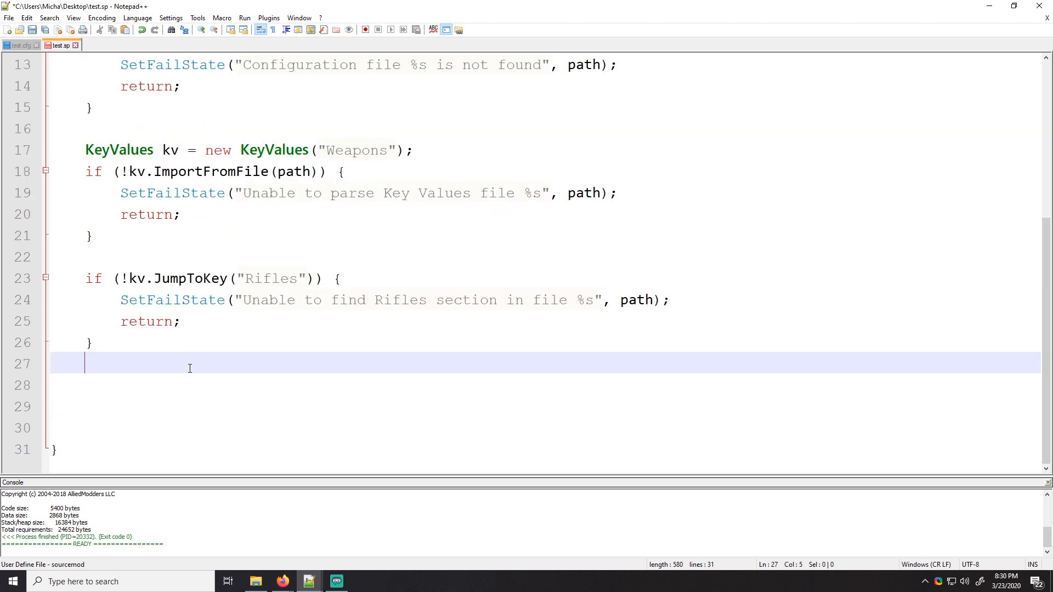
type("if (")
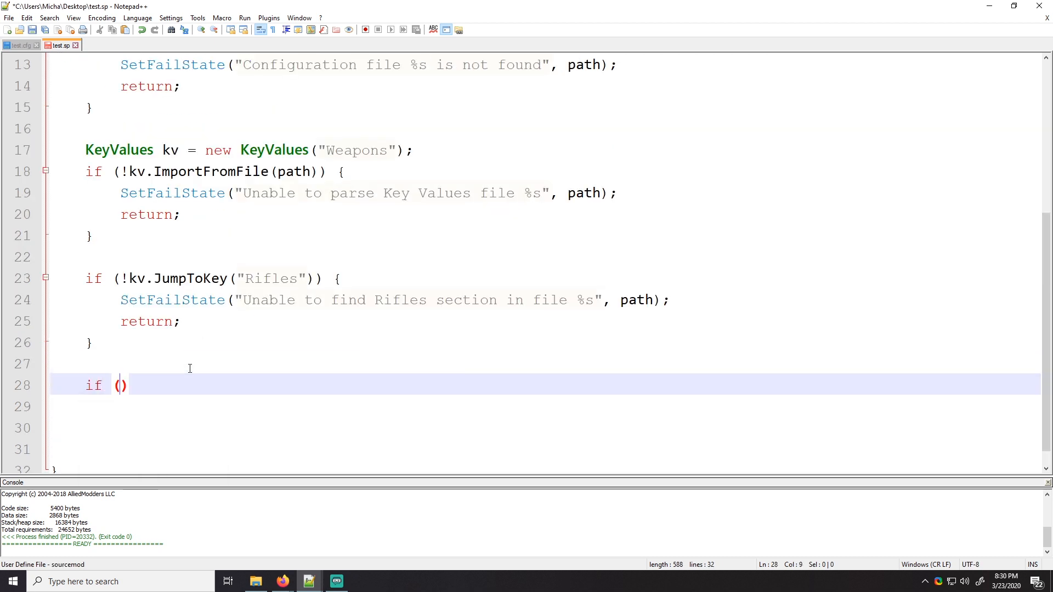
type("!kv")
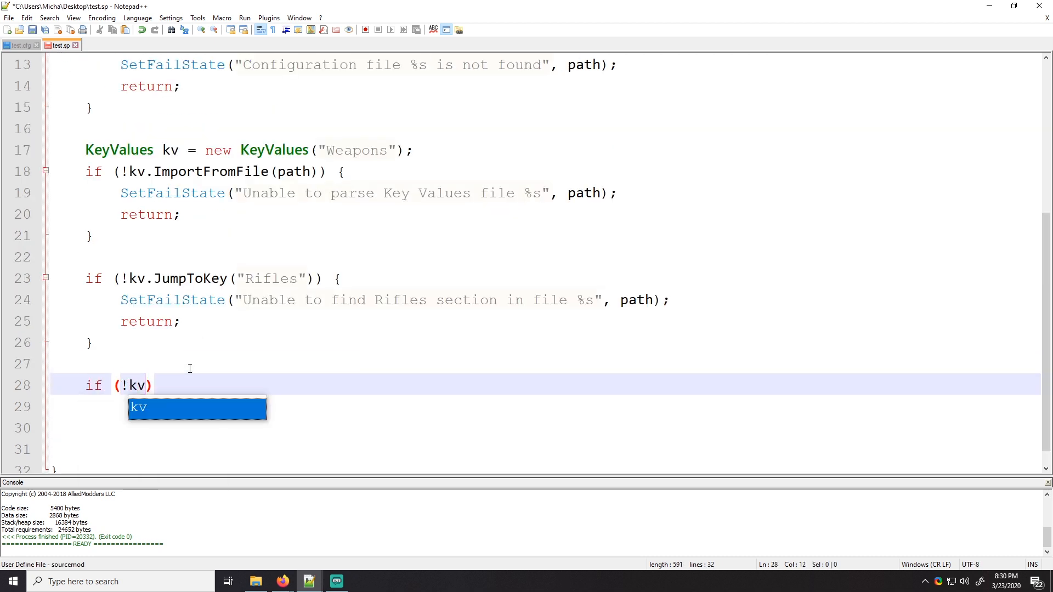
type(".GotoFirstSu")
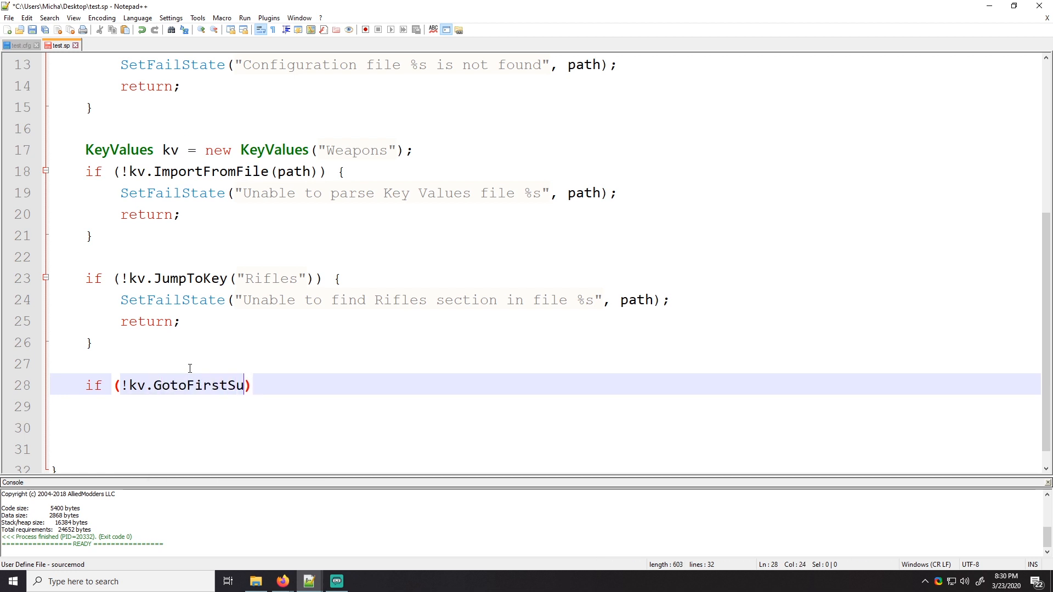
type("bKey()")
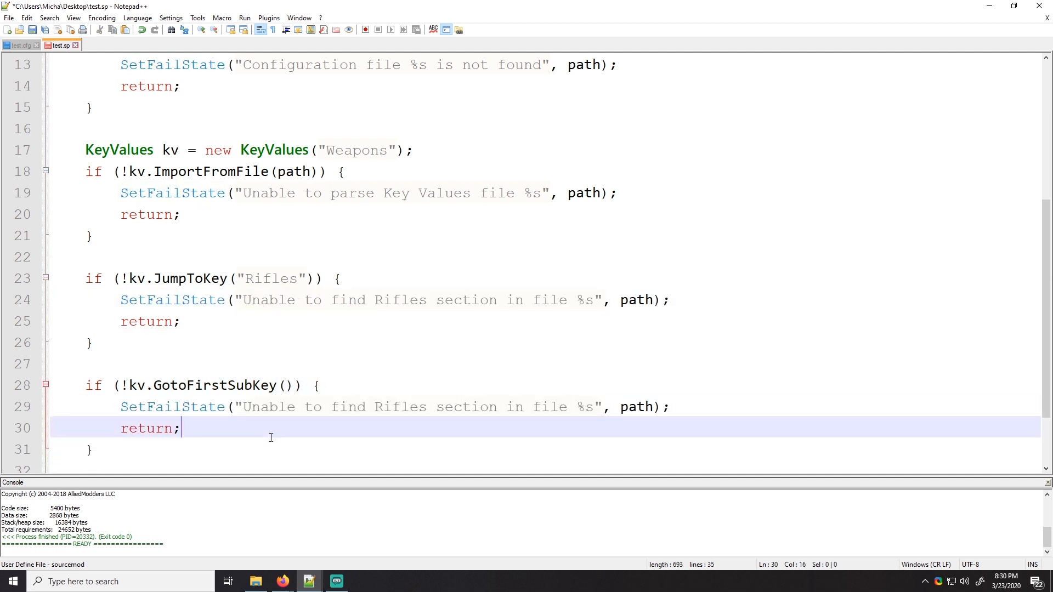
mouse_move(266, 412)
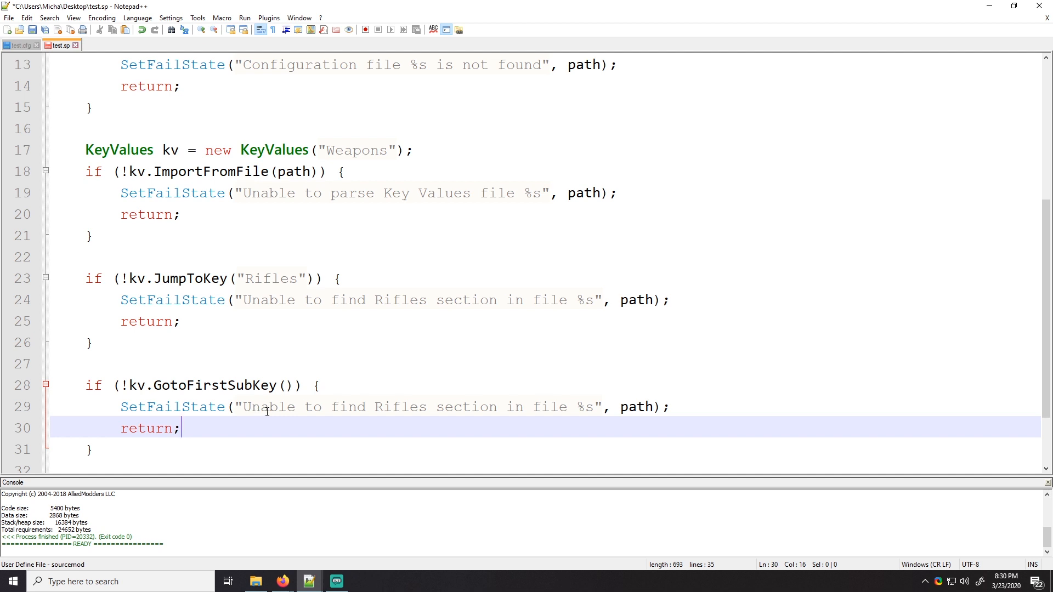
double_click(172, 407)
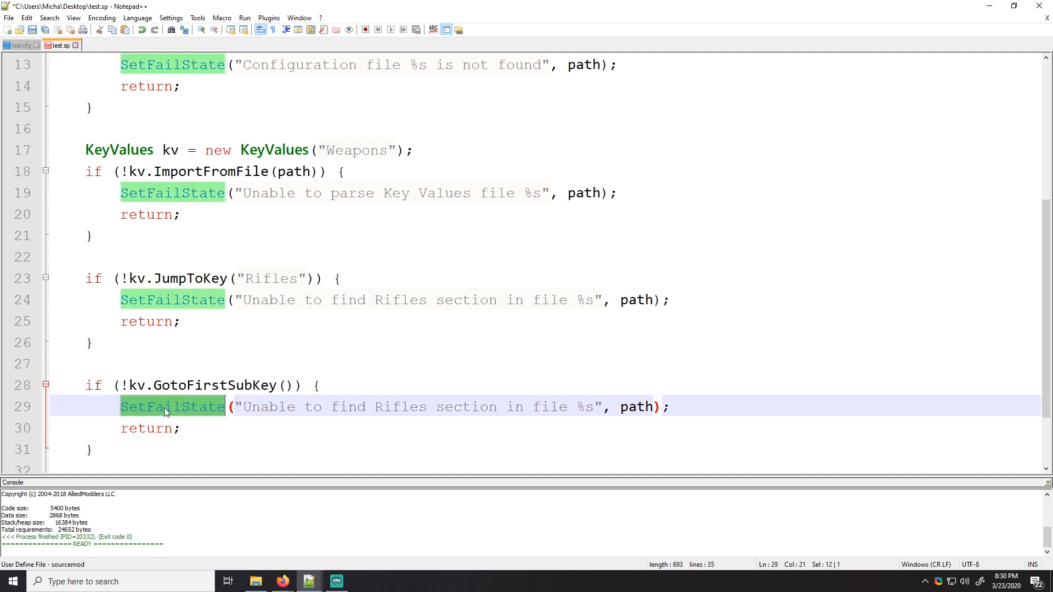
mouse_move(171, 417)
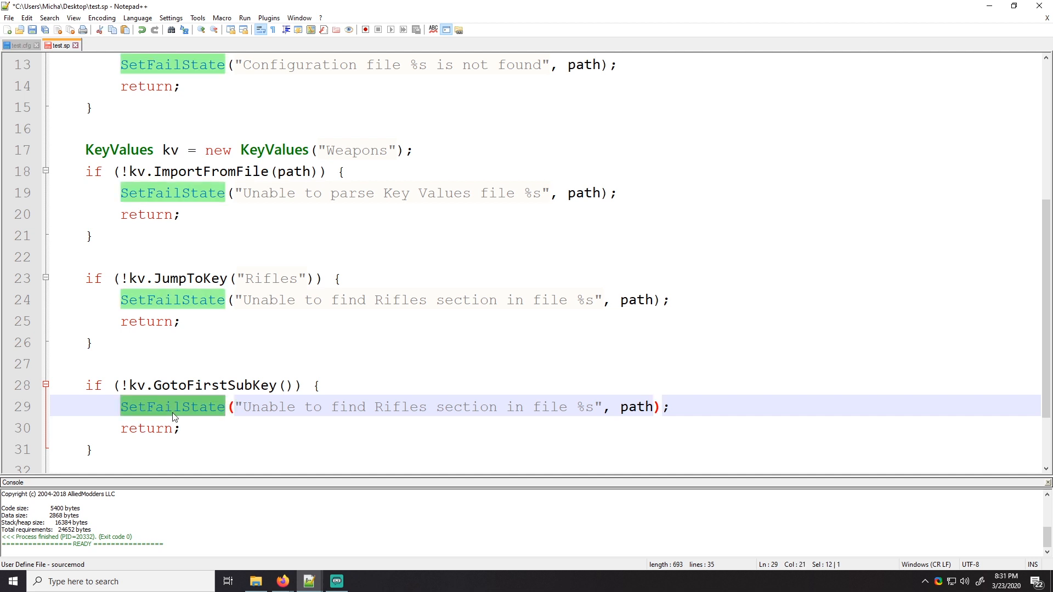
mouse_move(178, 414)
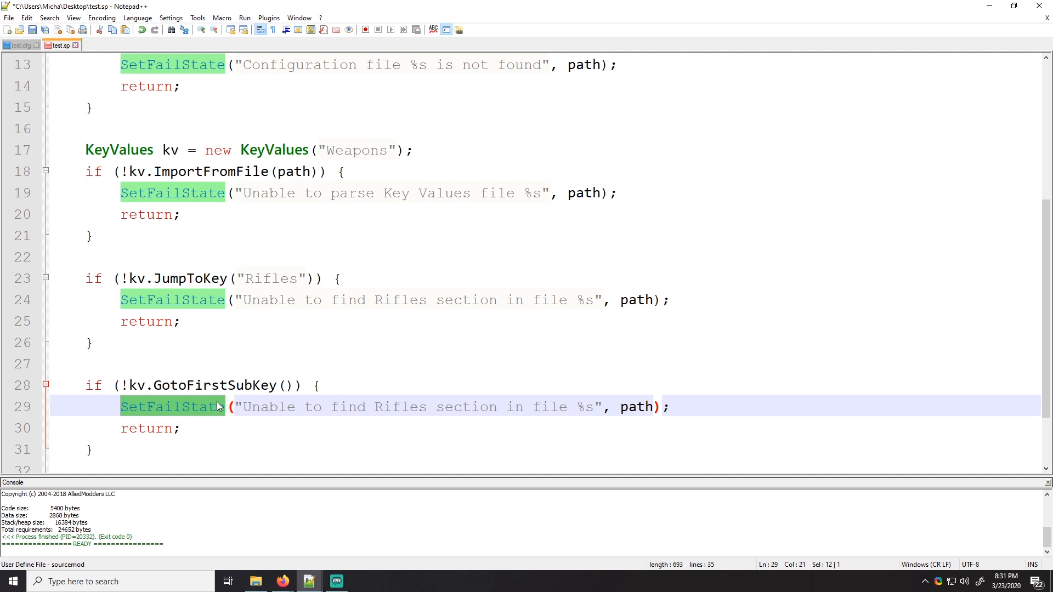
mouse_move(224, 408)
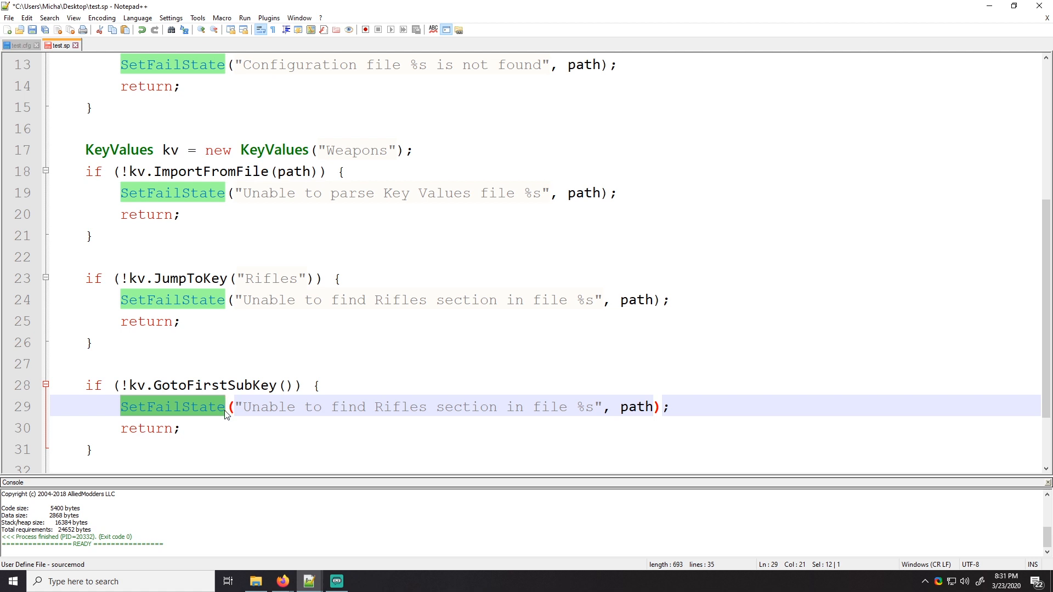
Leave a fresh line after the subkey check and review the weapon_ak47 entry in test.cfg
scroll("up", 3)
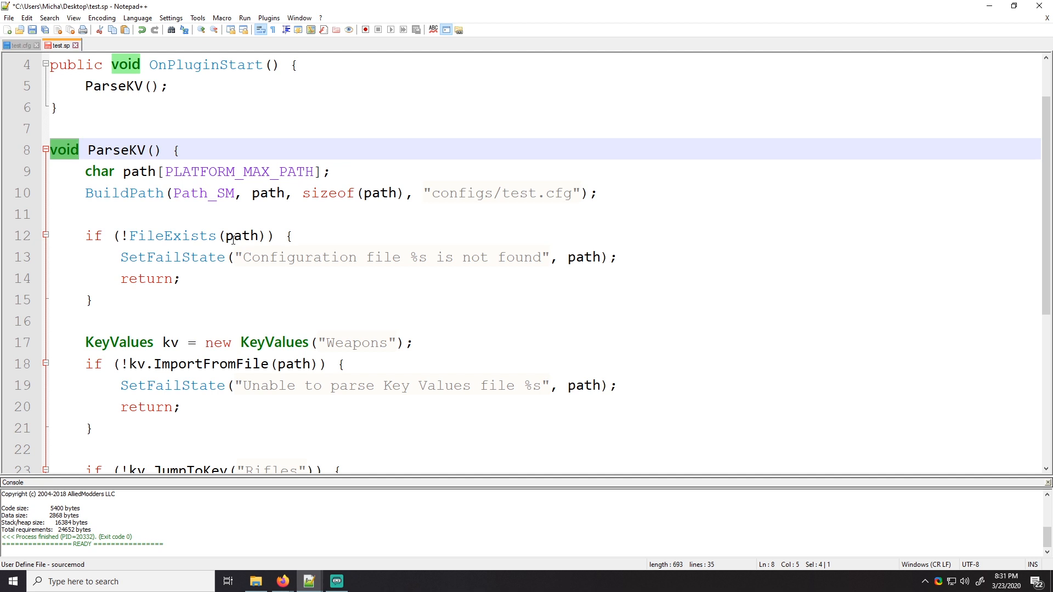
scroll("down", 3)
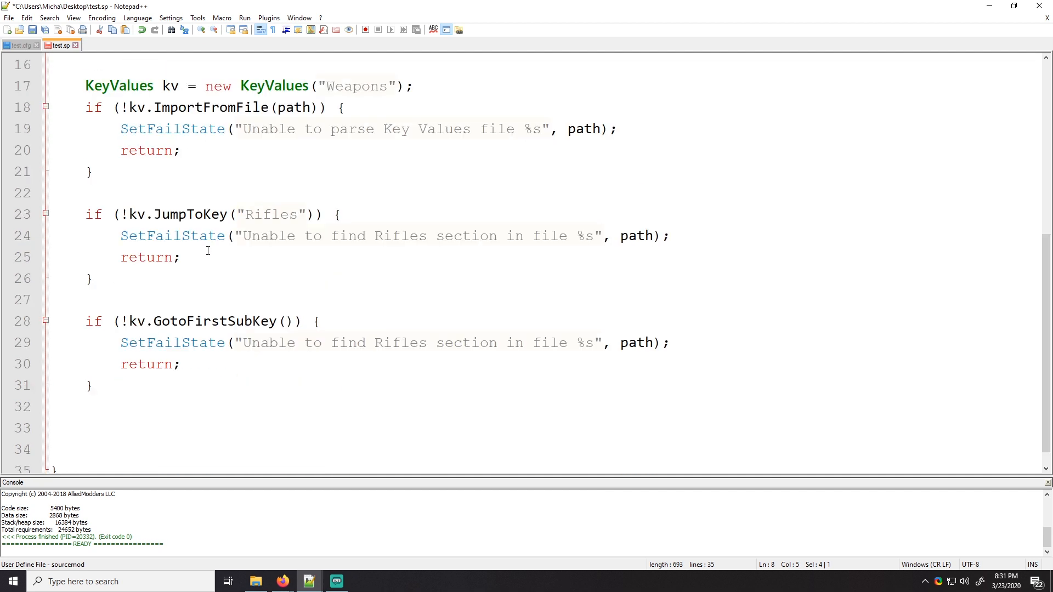
scroll("up", 3)
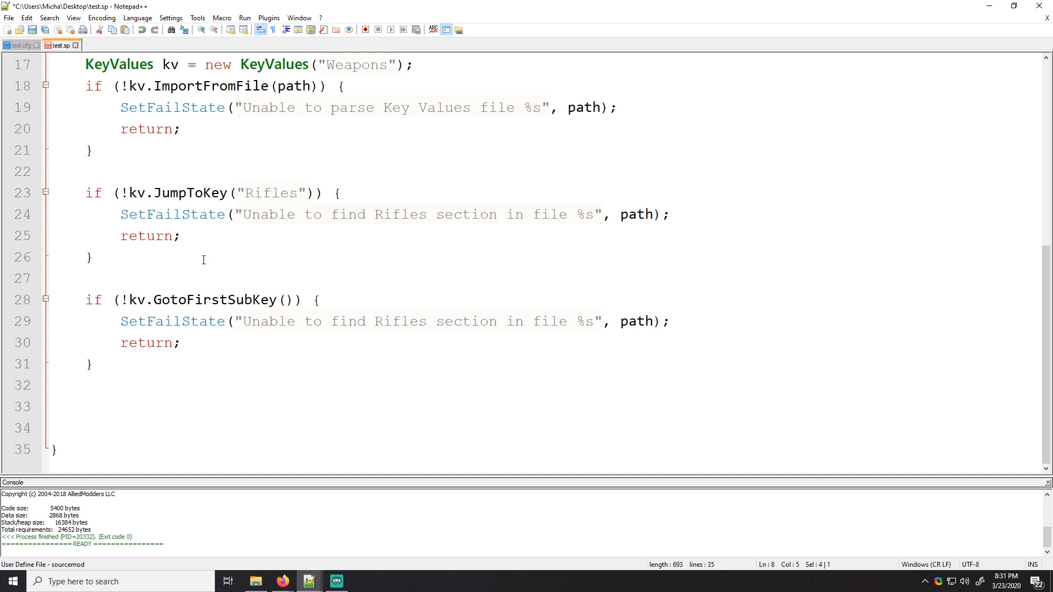
left_click(255, 403)
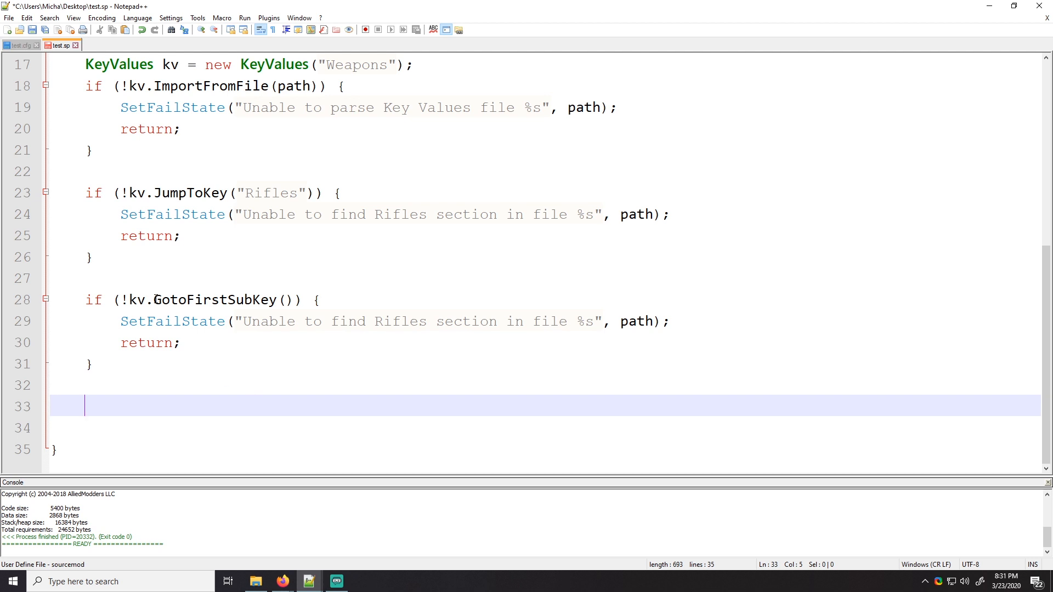
left_click(20, 45)
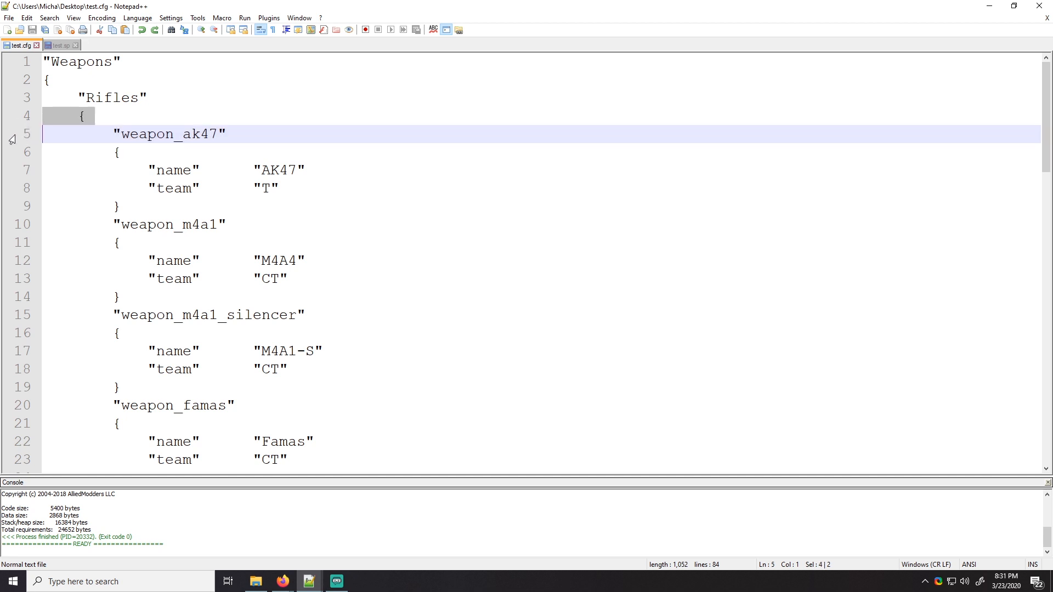
scroll("down", 3)
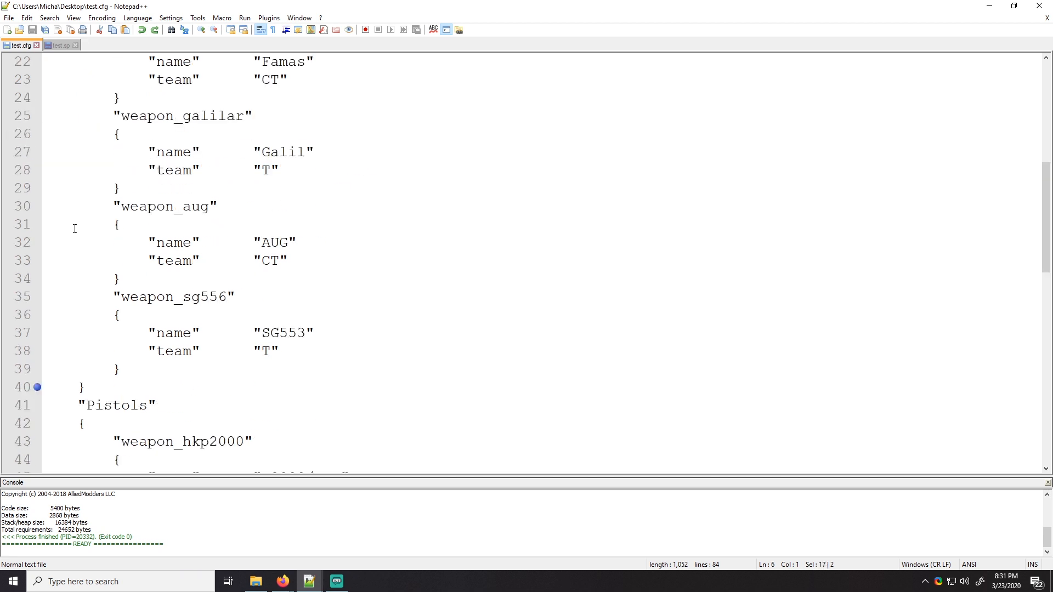
scroll("up", 3)
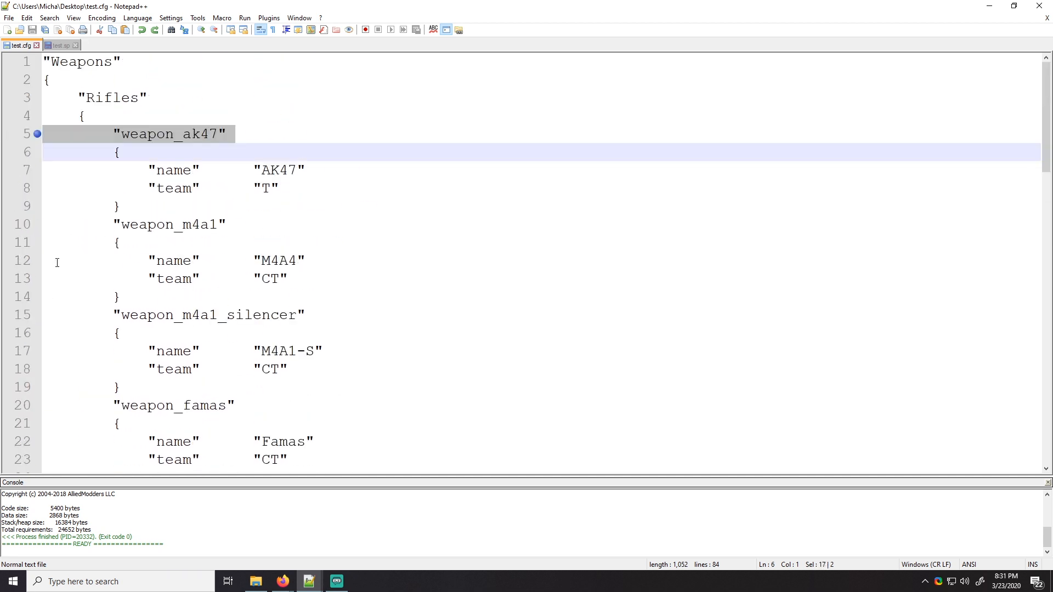
Insert an empty while block and a do…while snippet after the GotoFirstSubKey check in test.sp
double_click(169, 134)
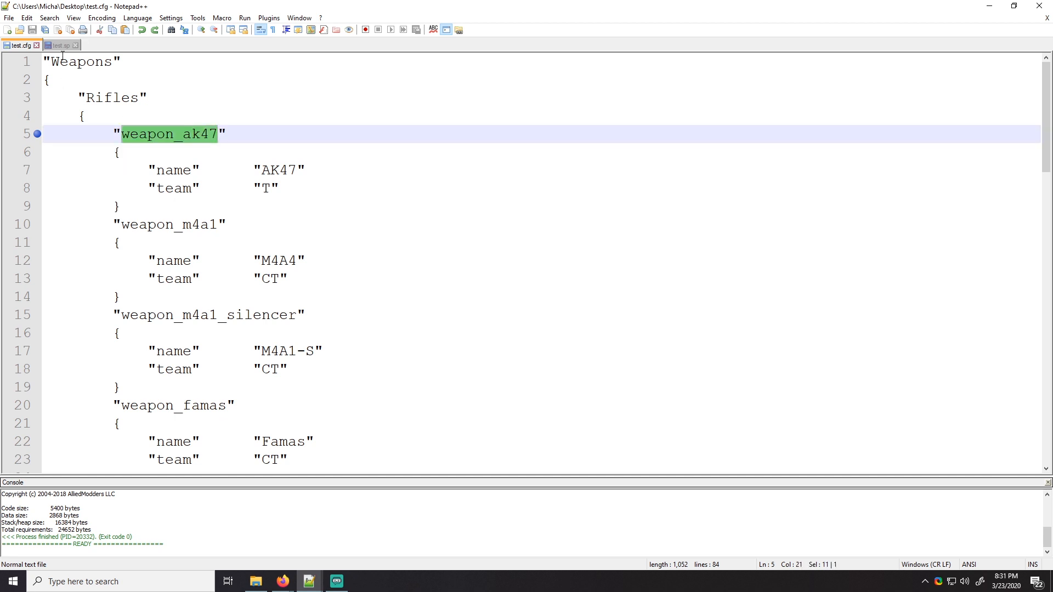
left_click(60, 45)
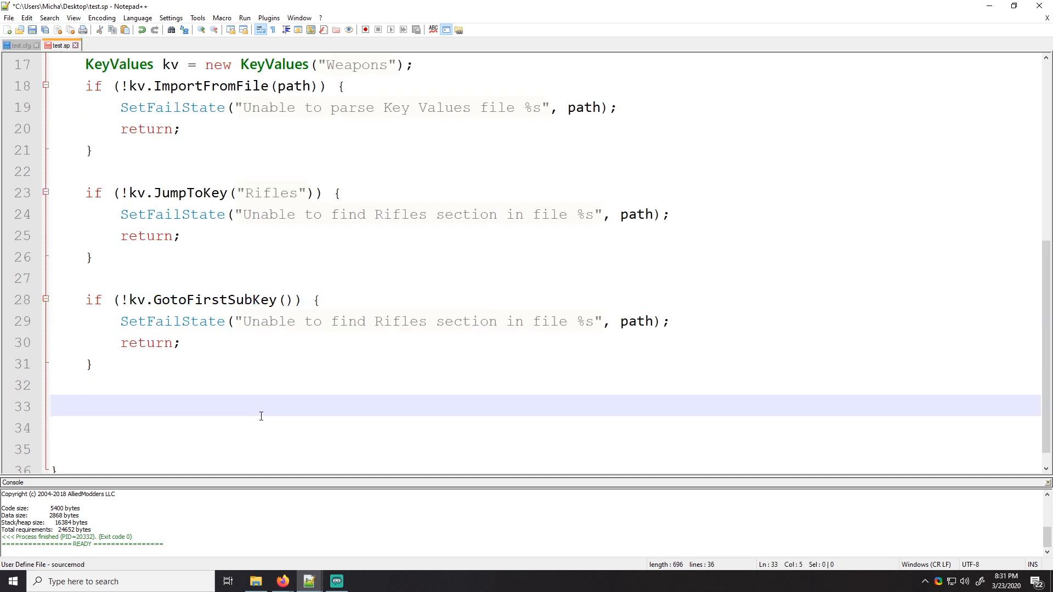
type("while ();")
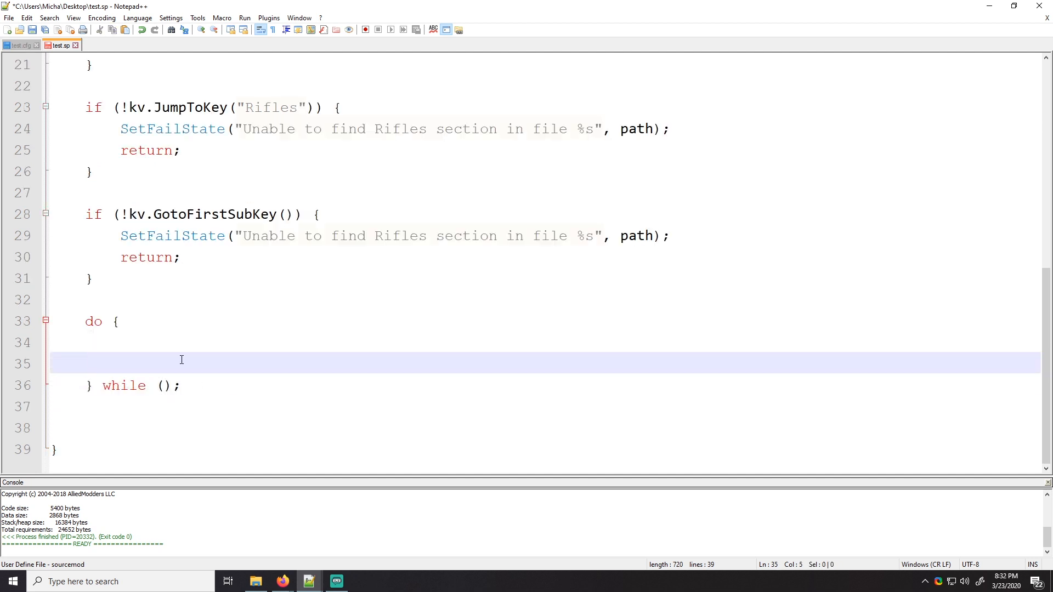
double_click(124, 385)
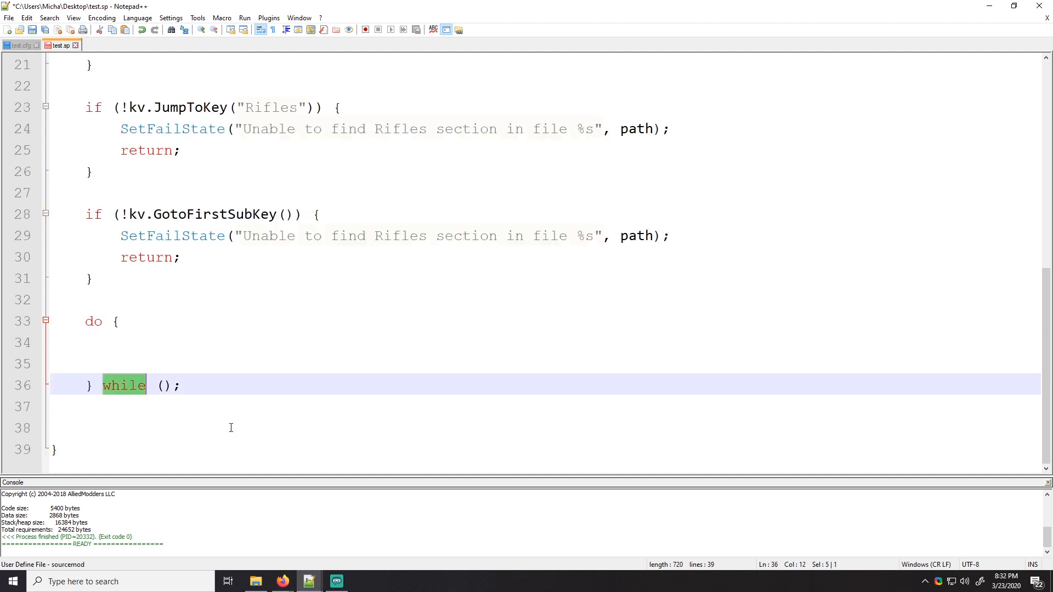
type("while() {")
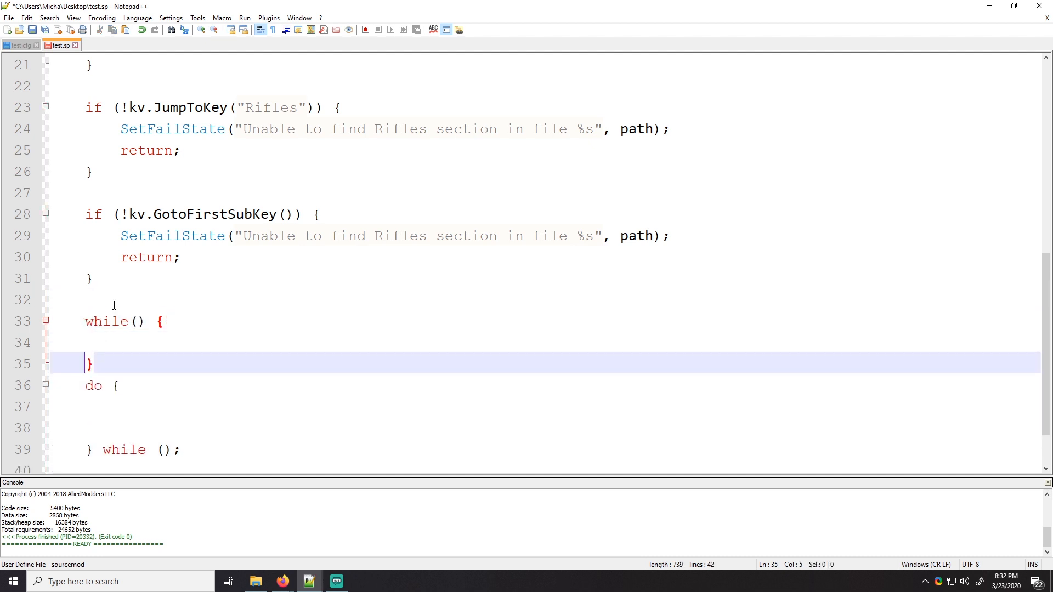
Try a while(true) loop with a placeholder comment in its body
key("enter")
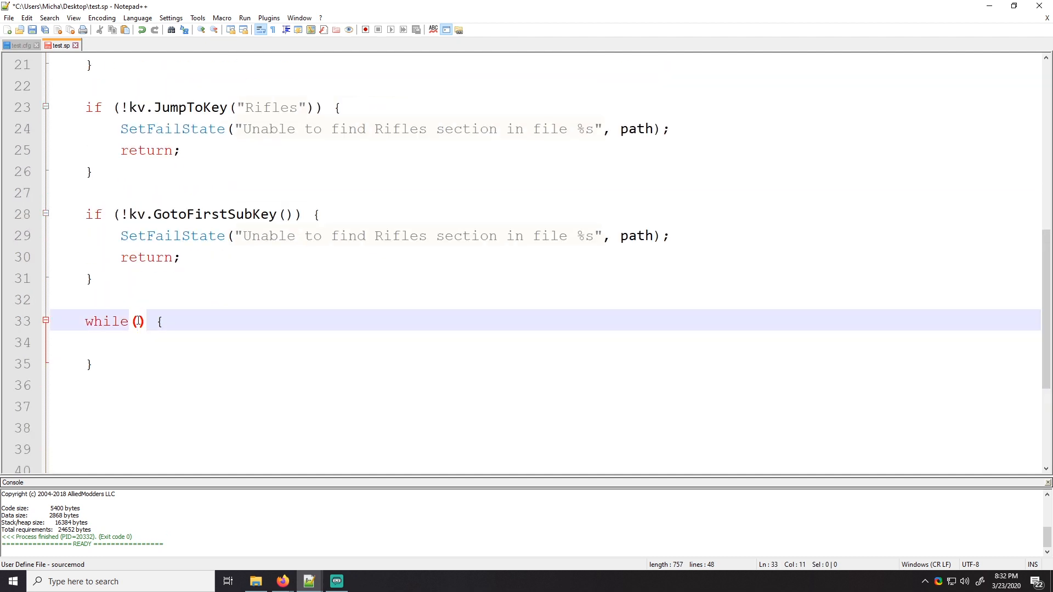
type("true")
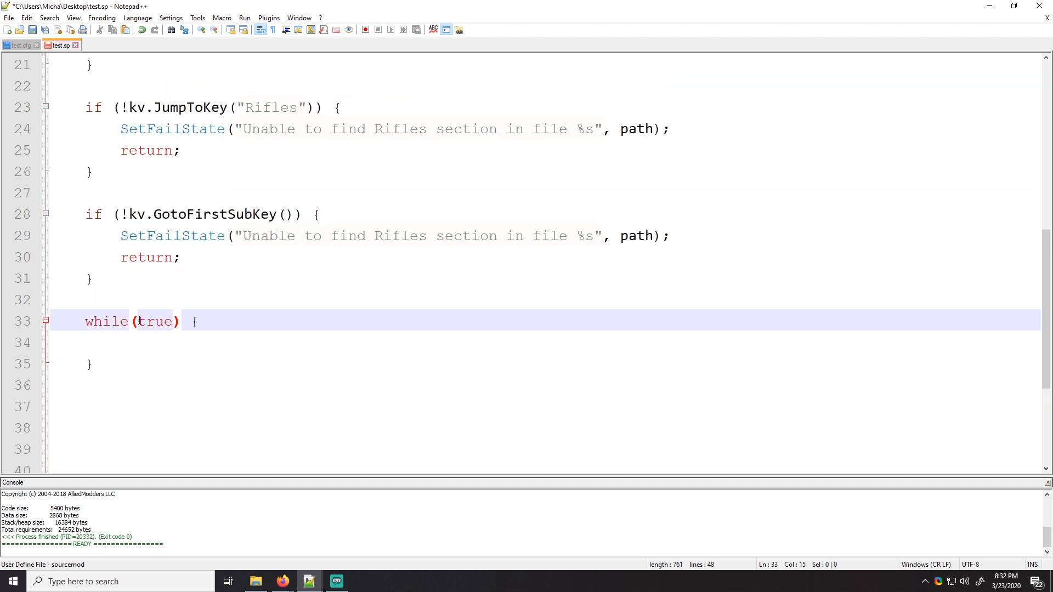
left_click(88, 343)
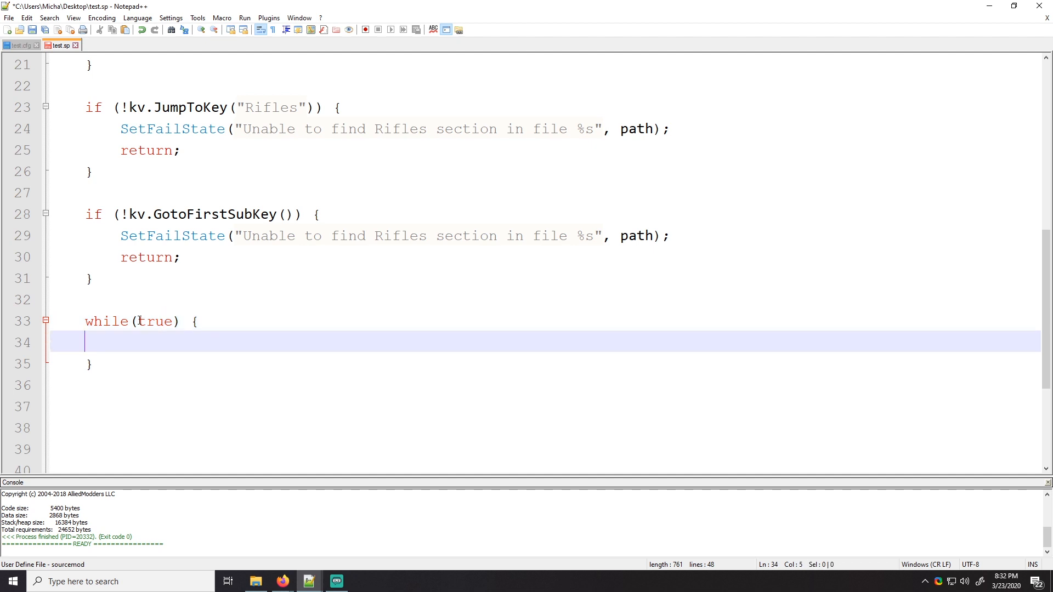
type("//da")
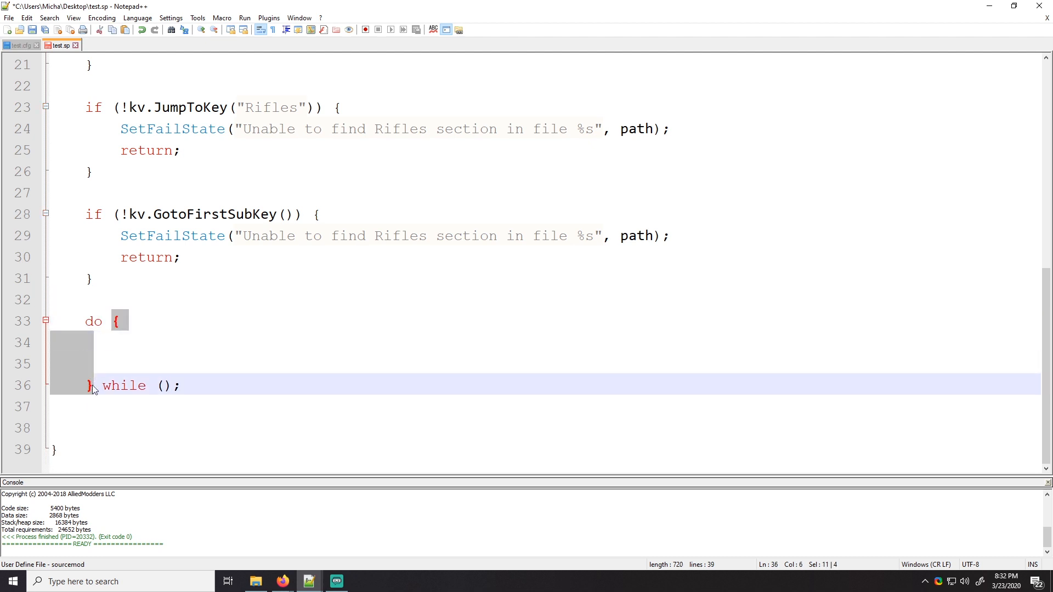
Drop the trial loop, keeping only the empty do { } while (); with its body indentation trimmed
left_click(164, 385)
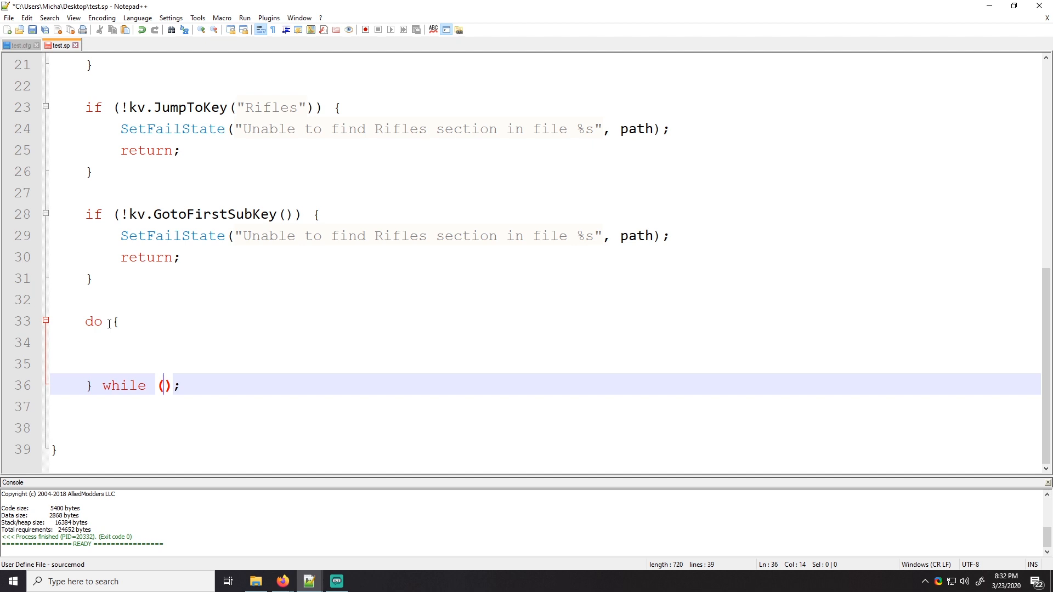
mouse_move(134, 339)
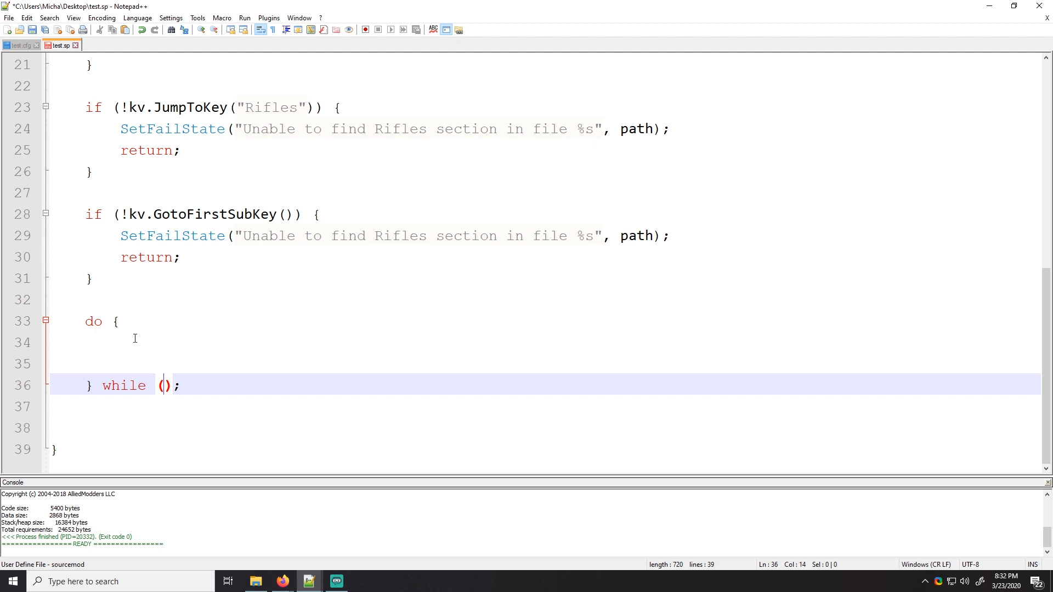
left_click(132, 342)
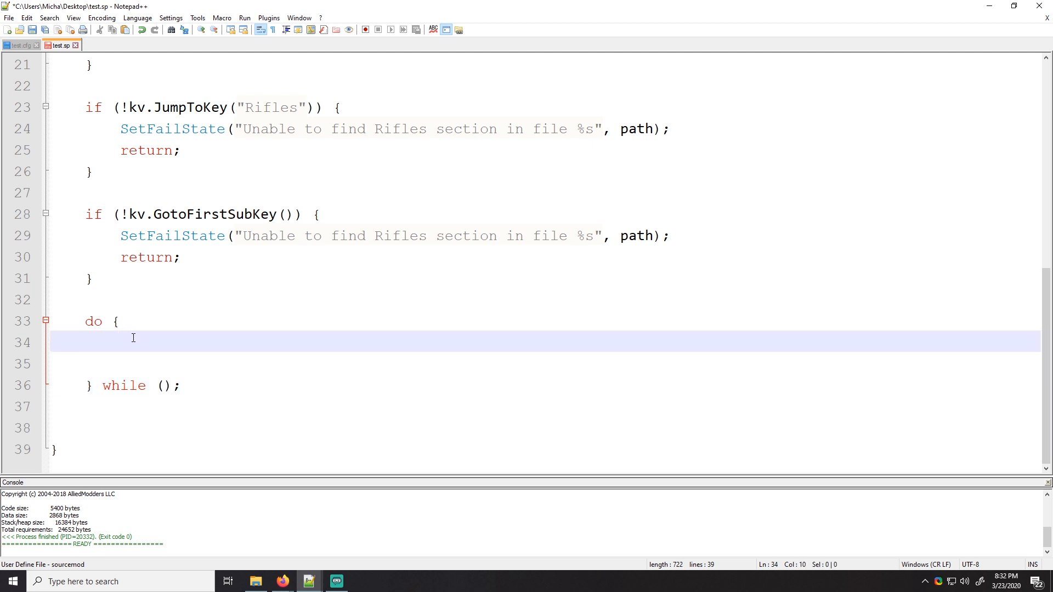
key("Backspace")
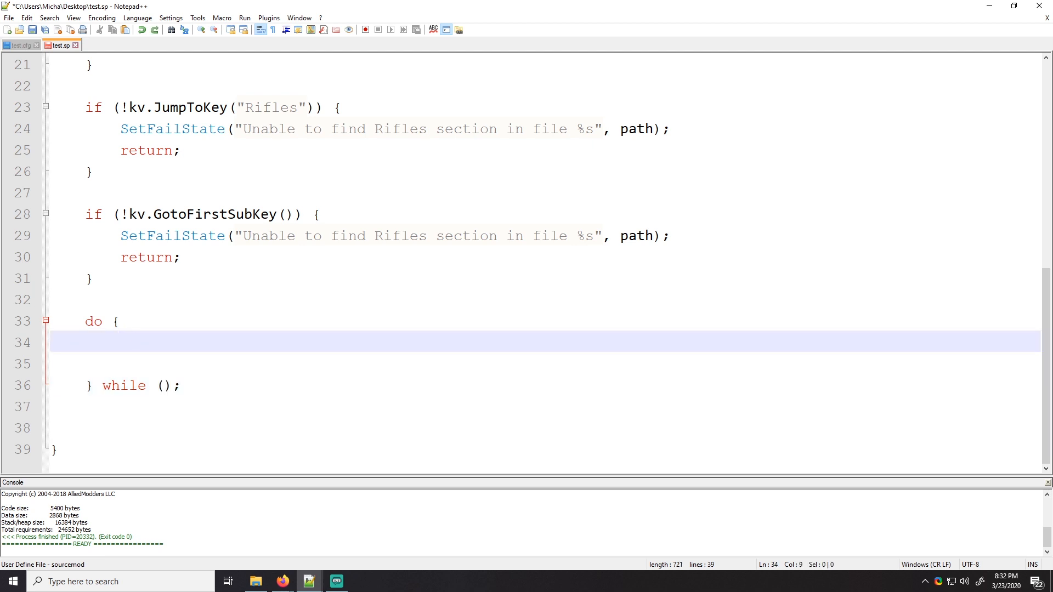
mouse_move(257, 323)
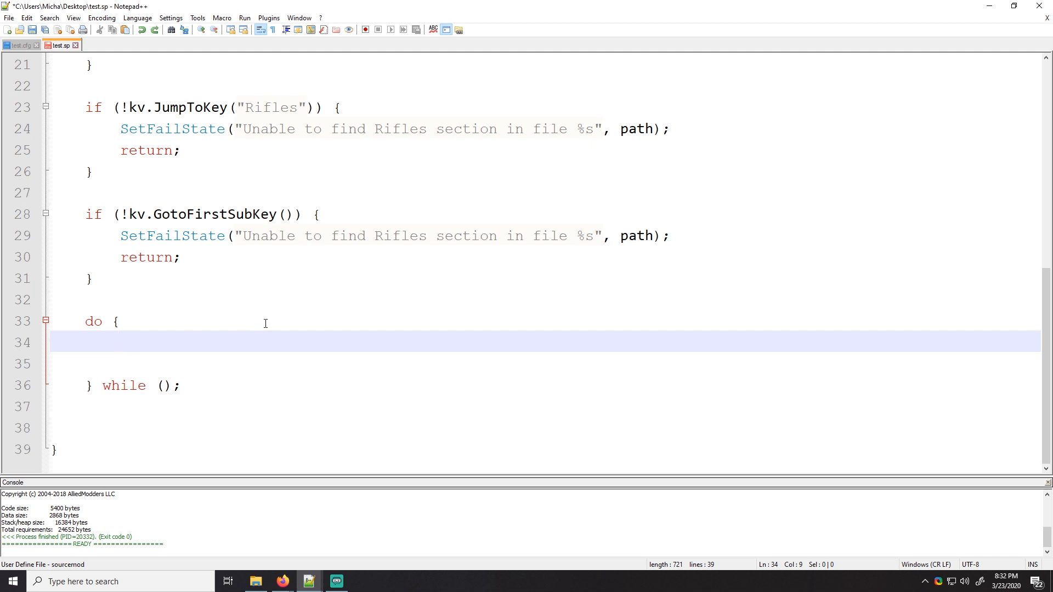
Declare char sectionName[100], name[32] and team[32] buffers inside the do loop
type("char")
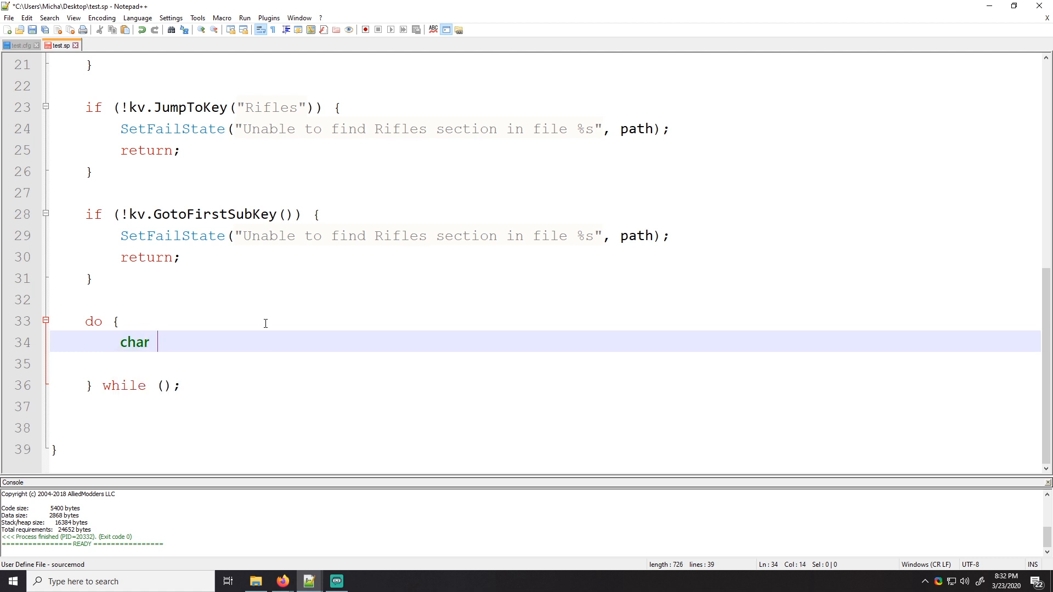
type("section")
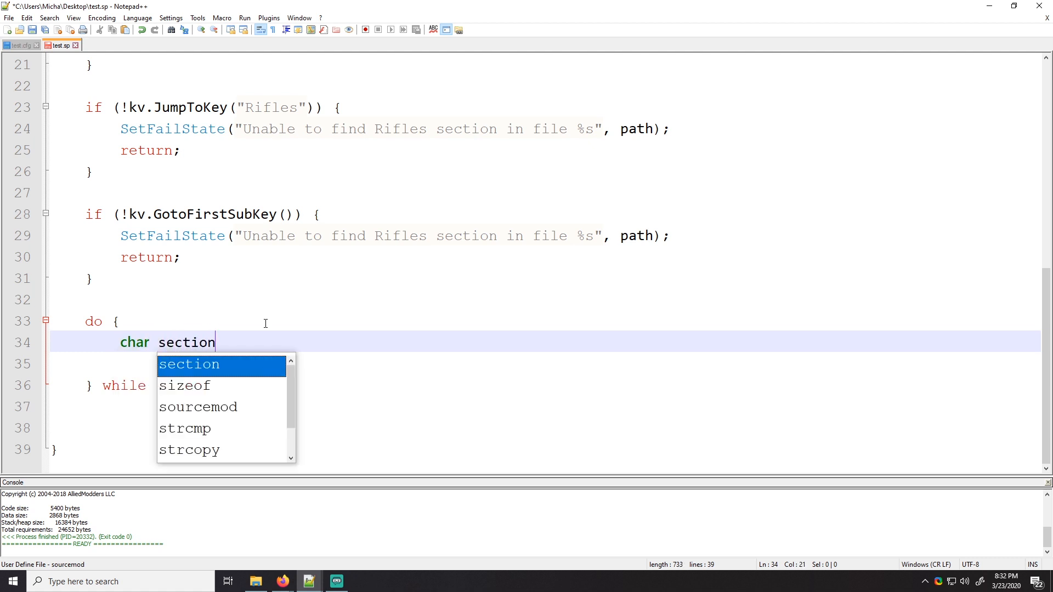
type("Name[]")
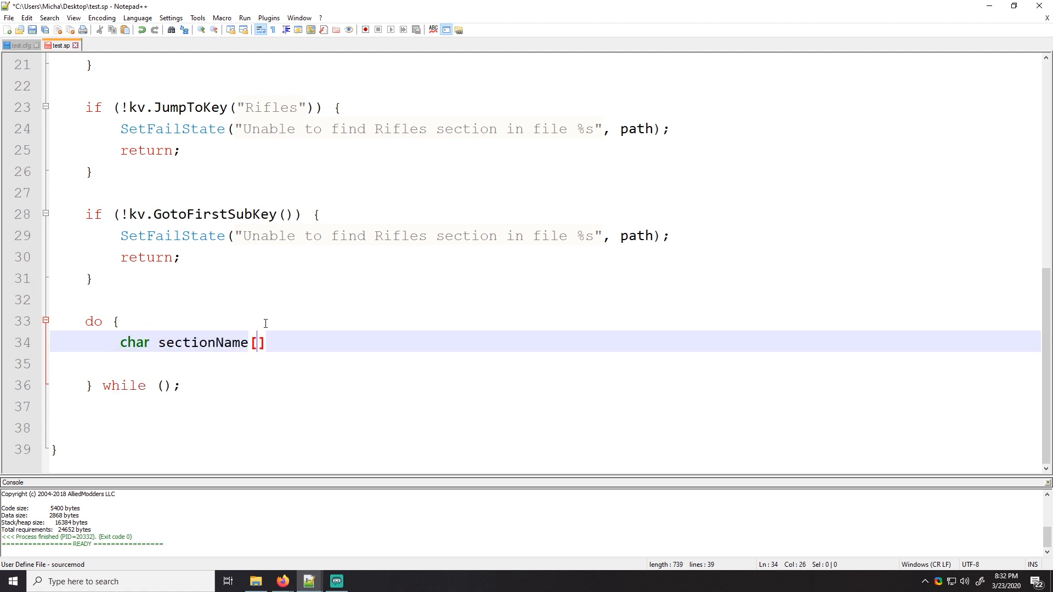
type("100];")
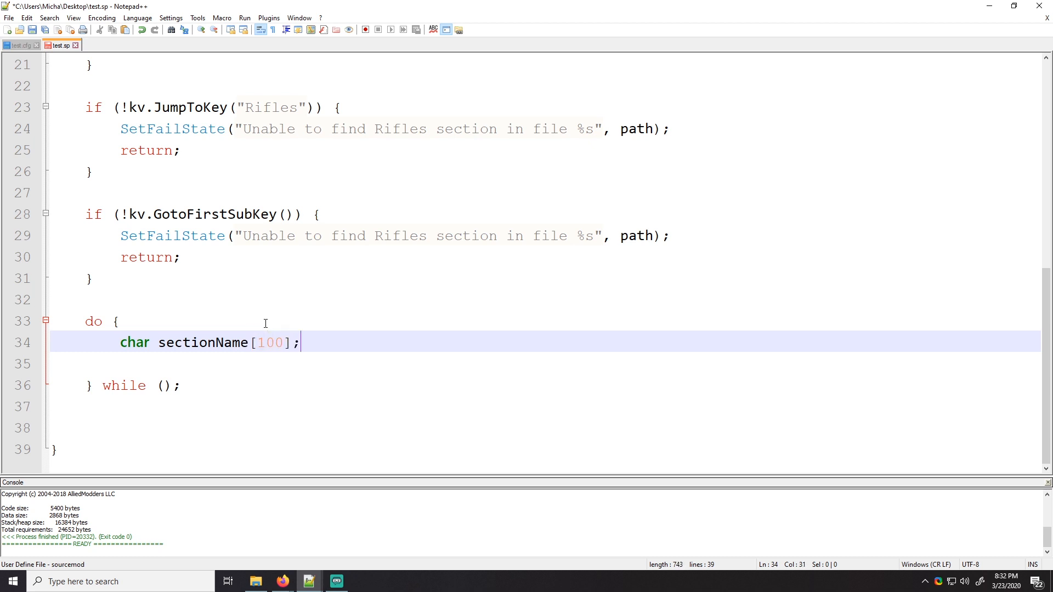
type("char n")
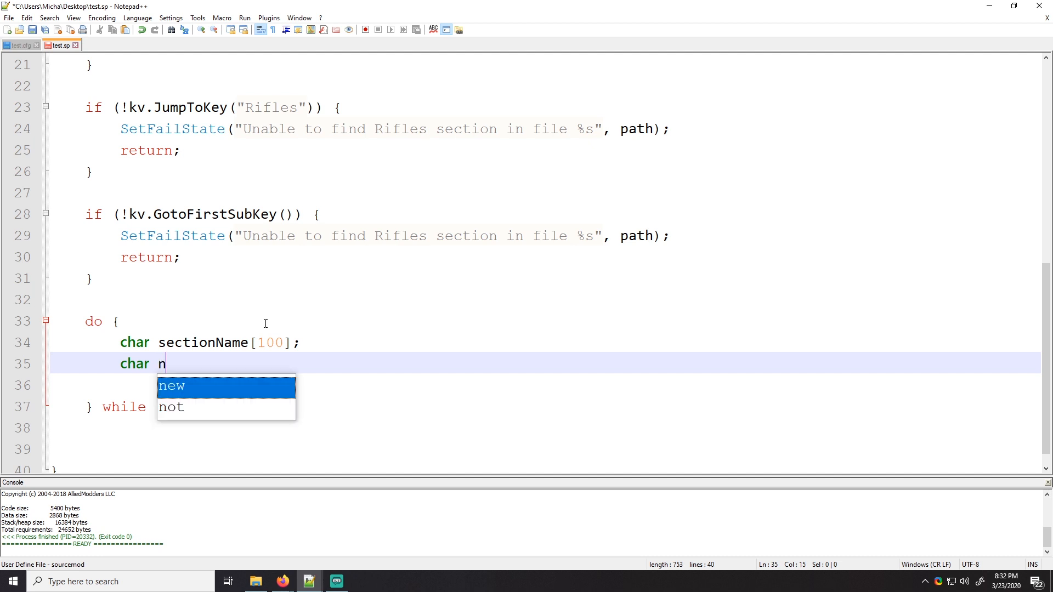
type("ame[32];")
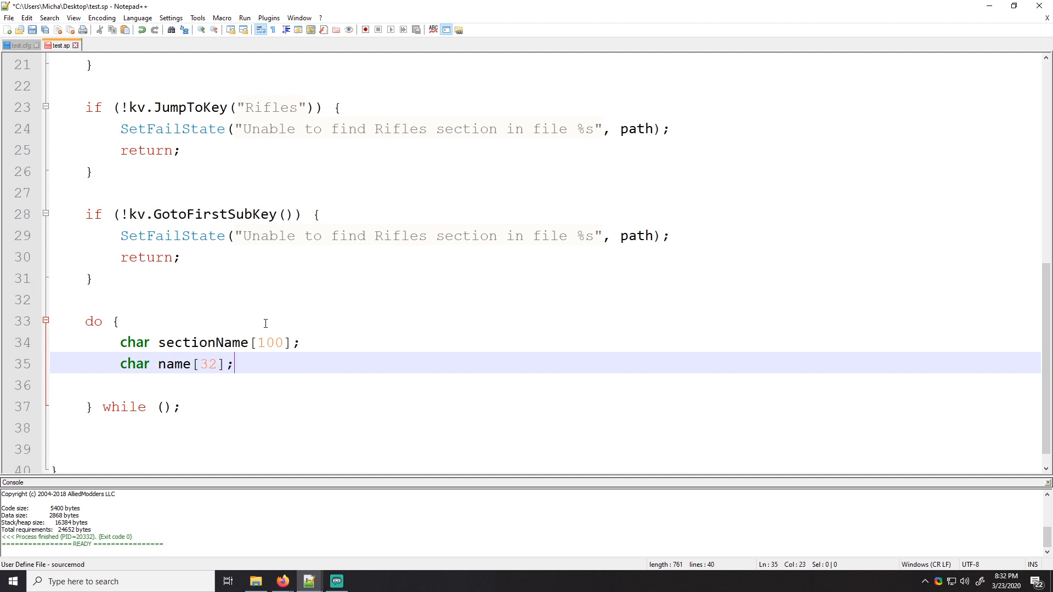
type("char")
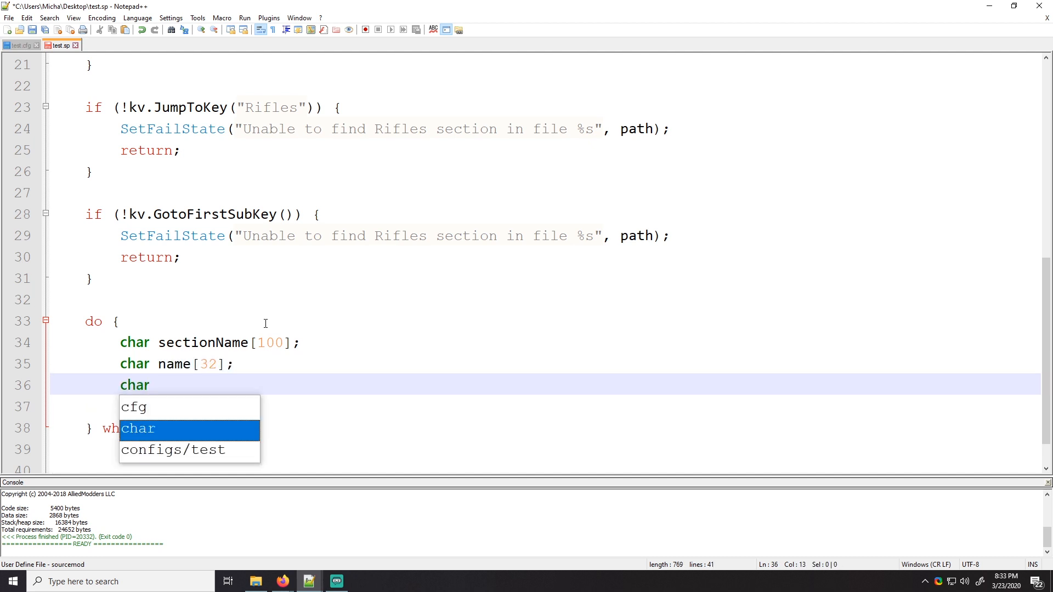
type("team")
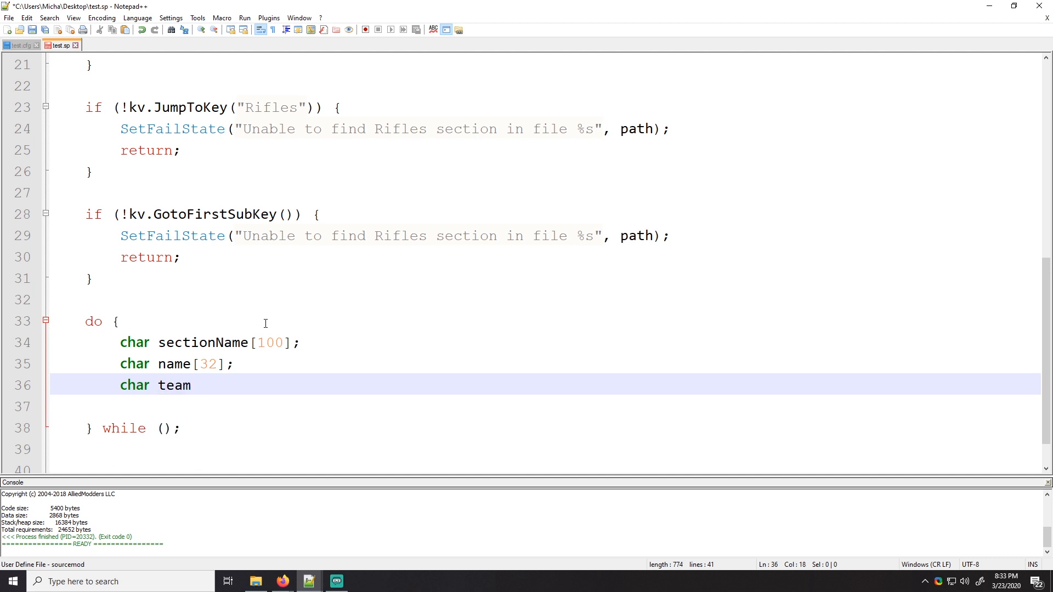
type("[32];")
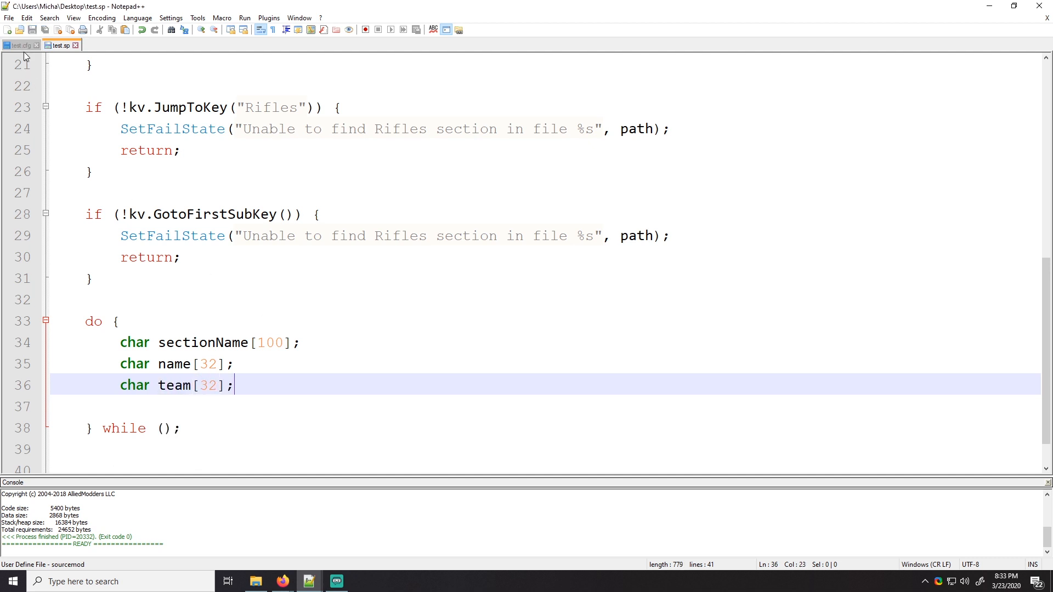
Rename the sectionName buffer to entity after checking the weapon section names in test.cfg
left_click(20, 44)
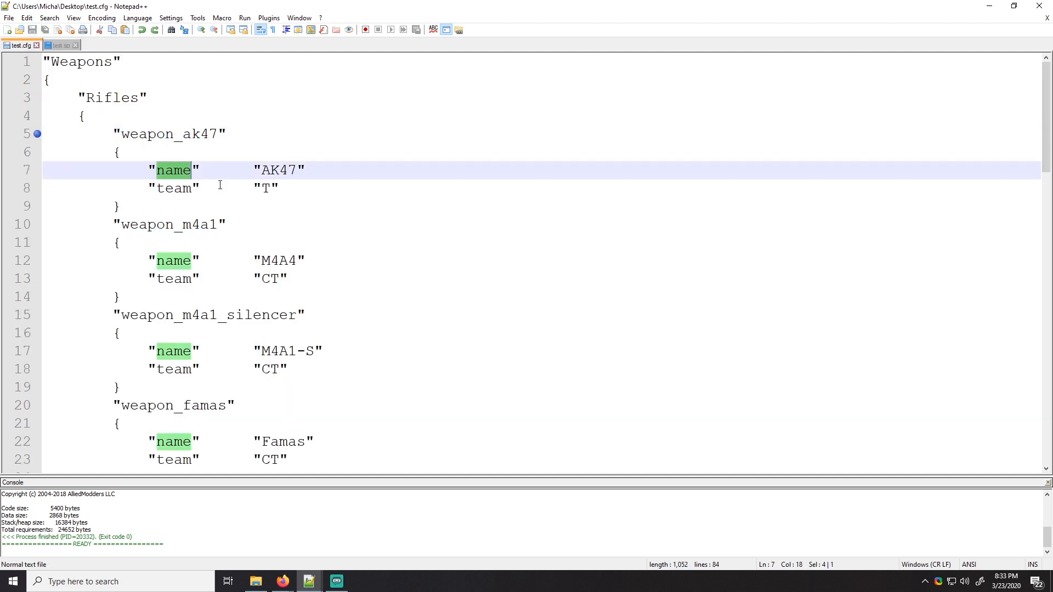
left_click(60, 45)
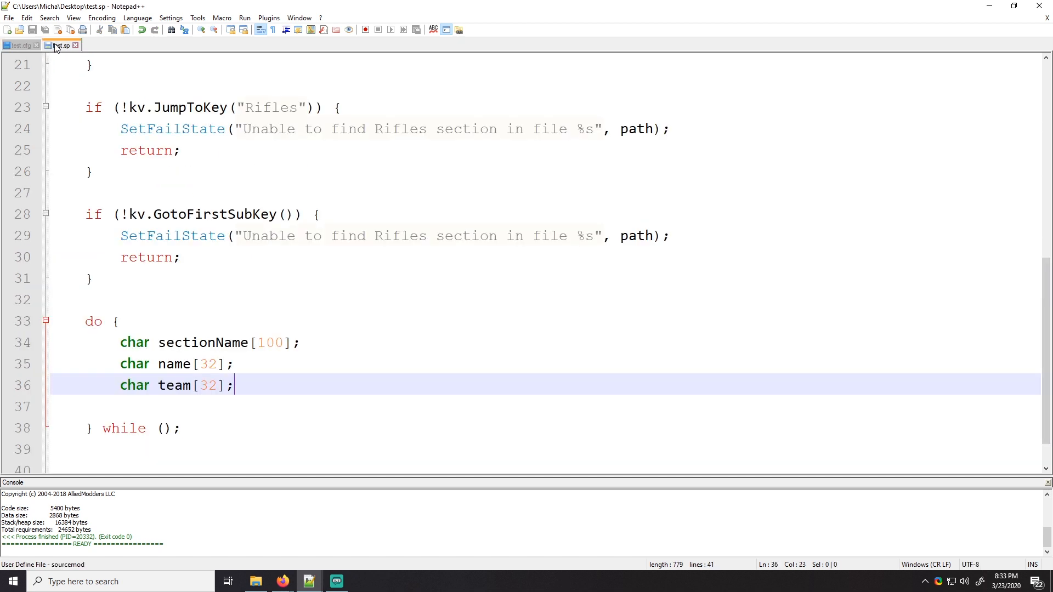
double_click(203, 342)
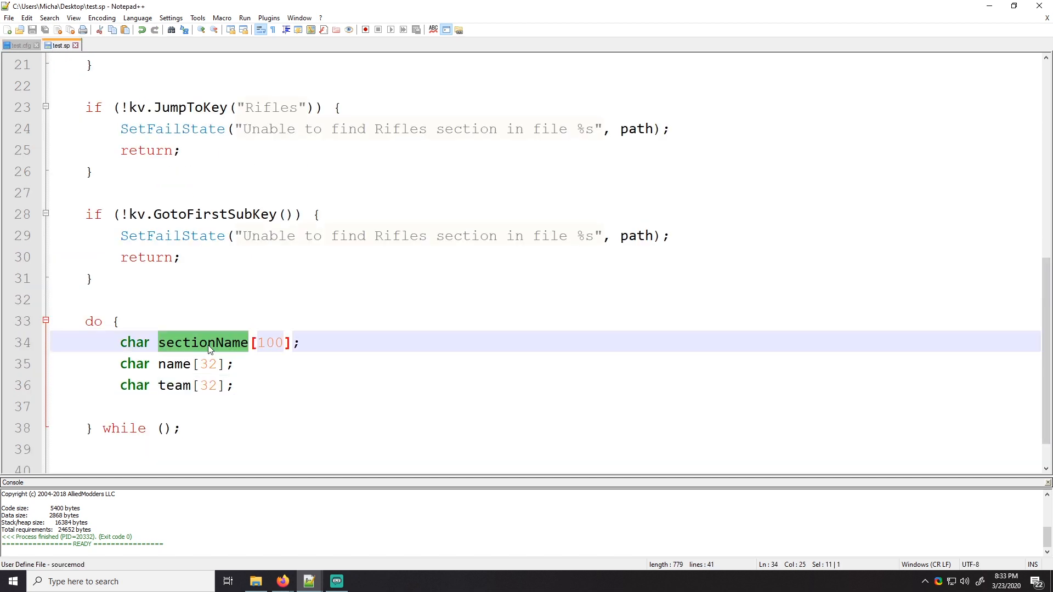
type("entity")
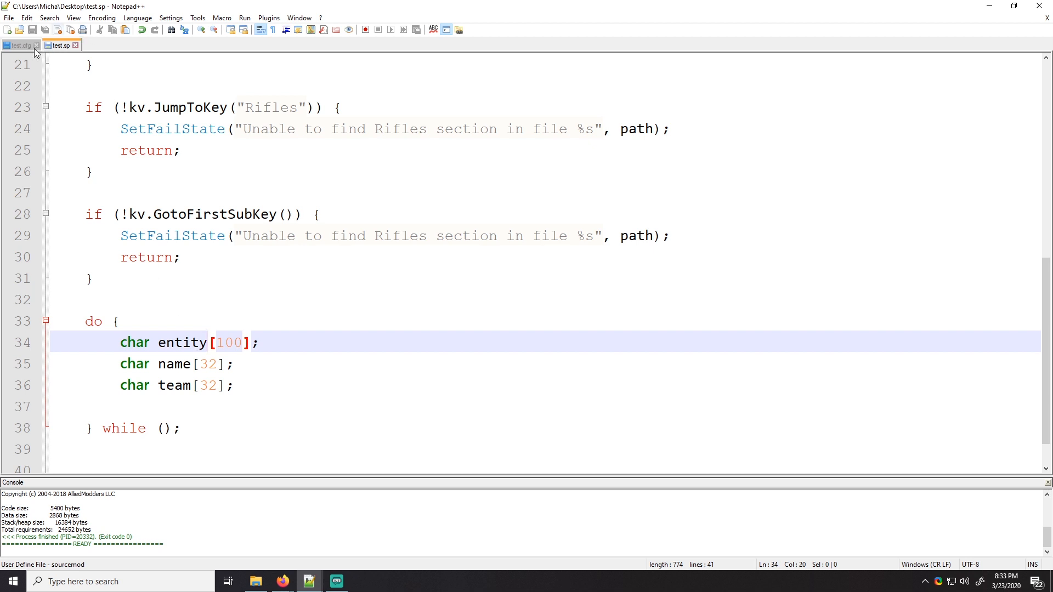
left_click(20, 45)
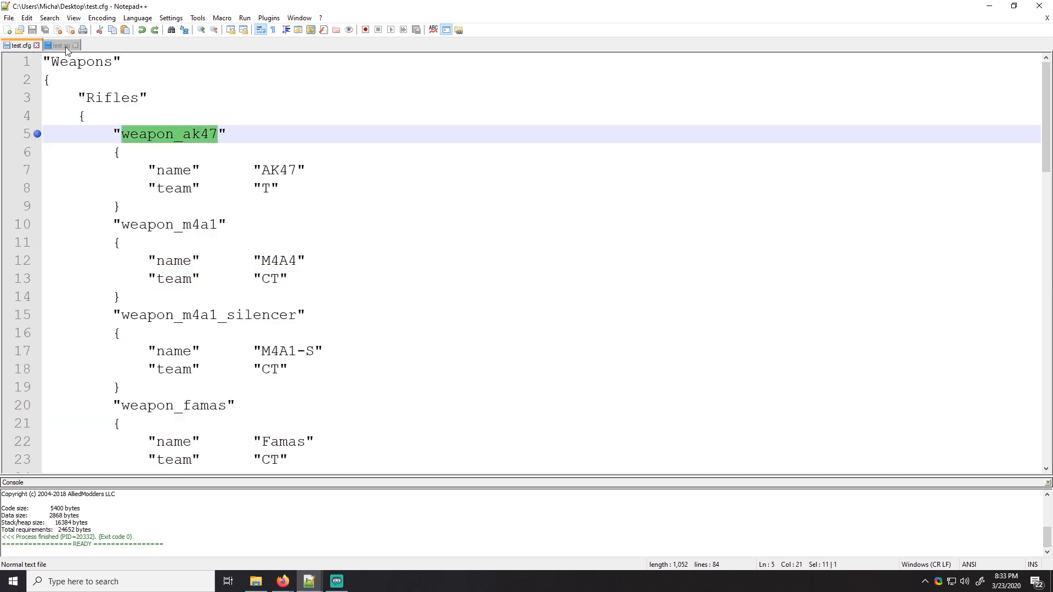
left_click(60, 45)
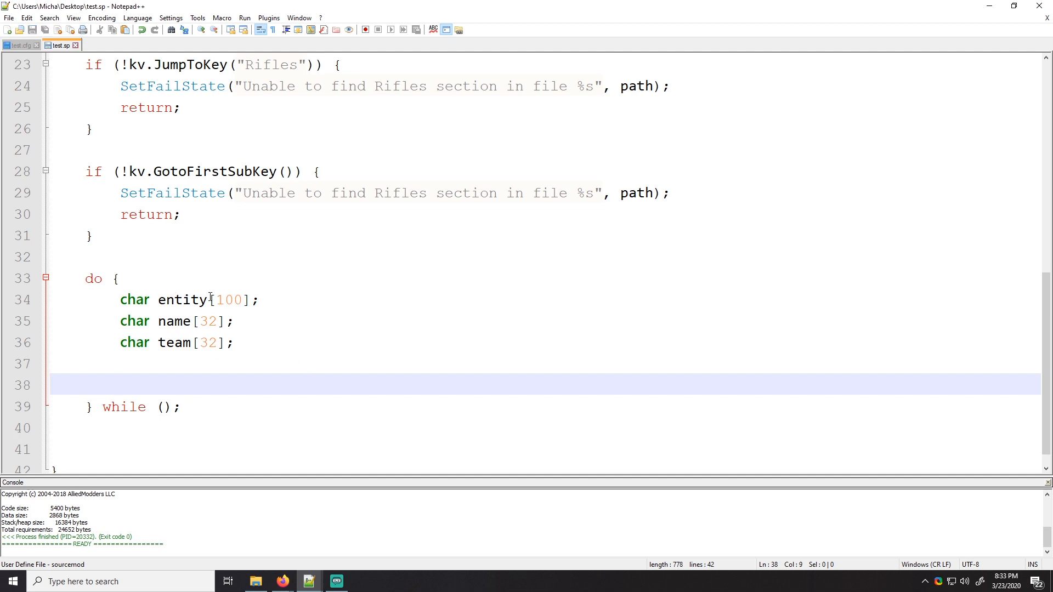
Add kv.GetSectionName(entity, sizeof(entity)); inside the do loop
type("kv")
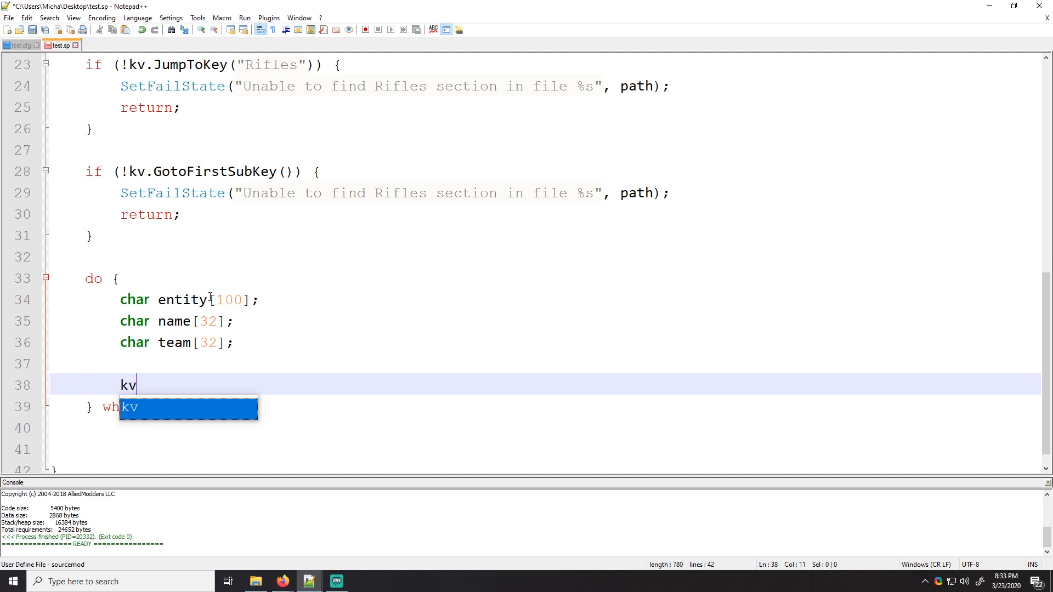
type(".GetSec")
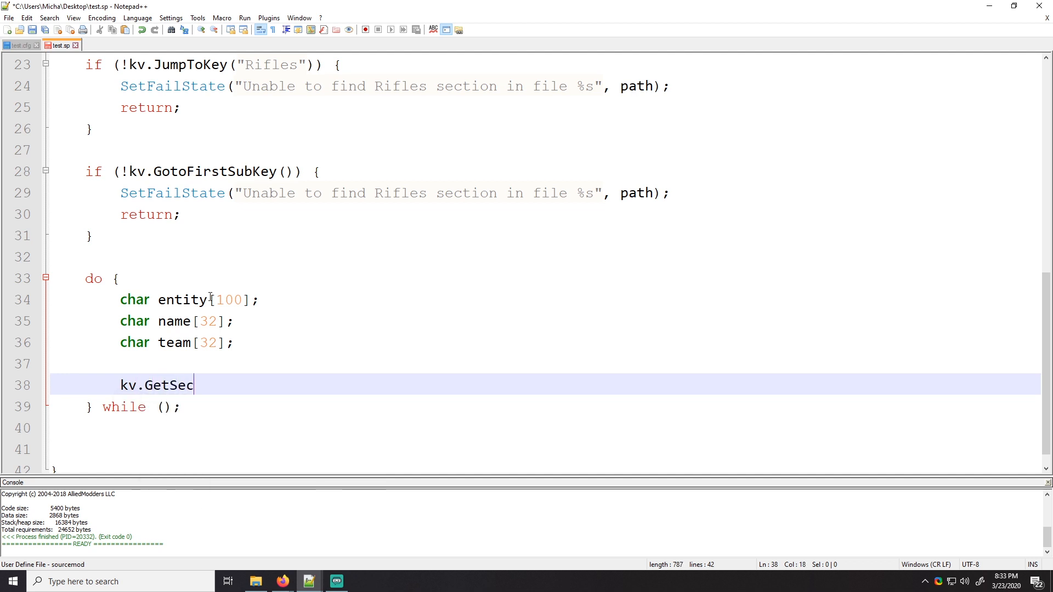
type("tionNa")
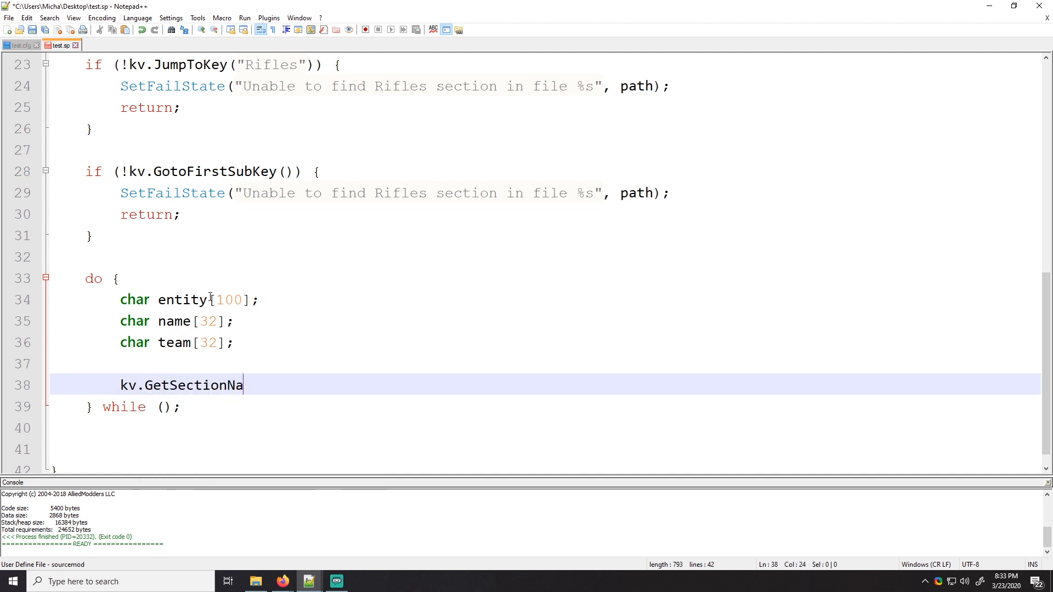
type("me ()")
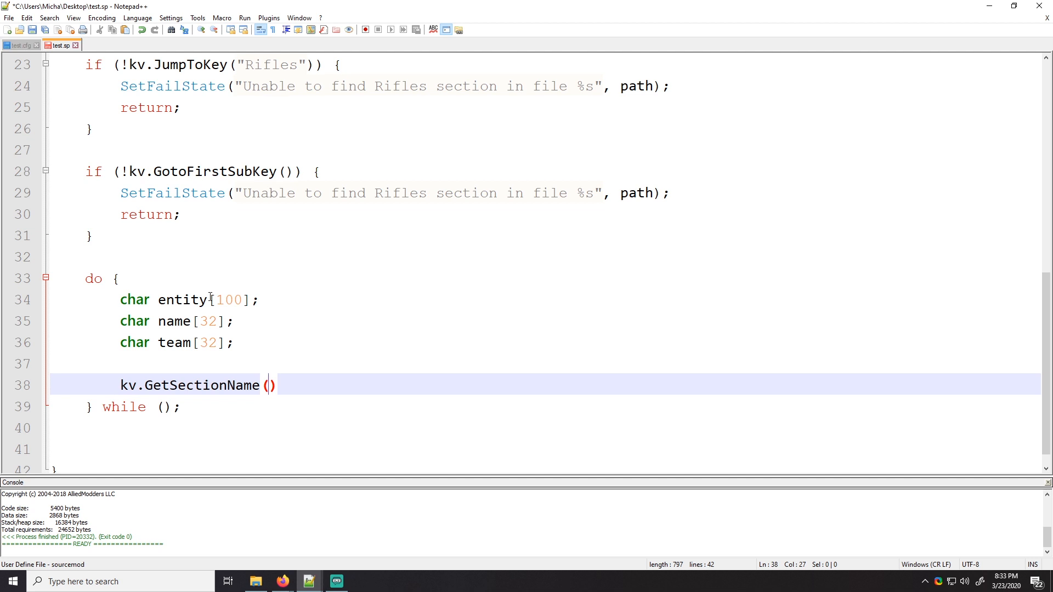
type("entity,")
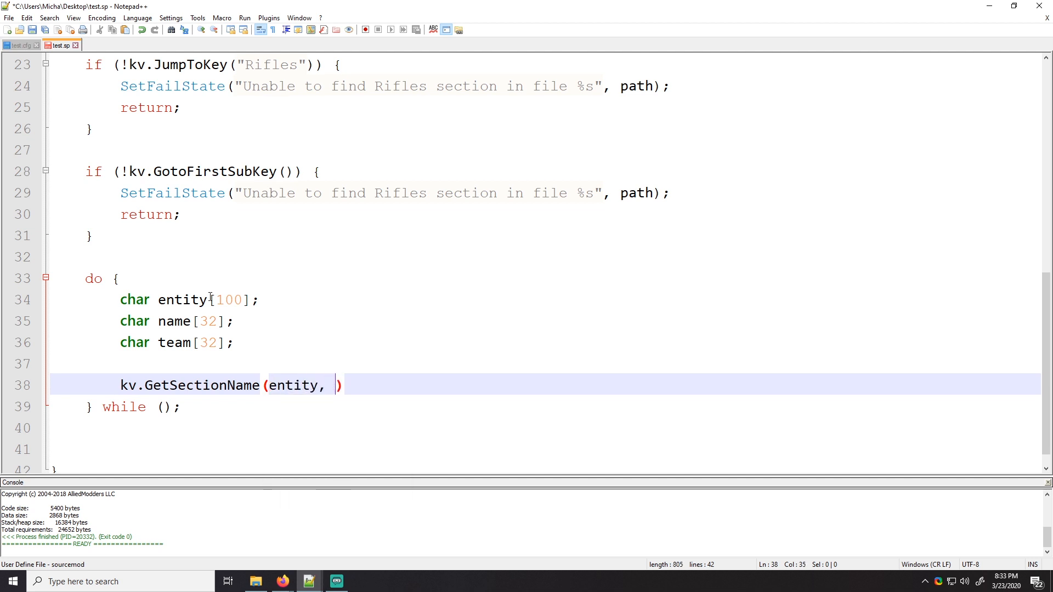
type("sizeof(entity)")
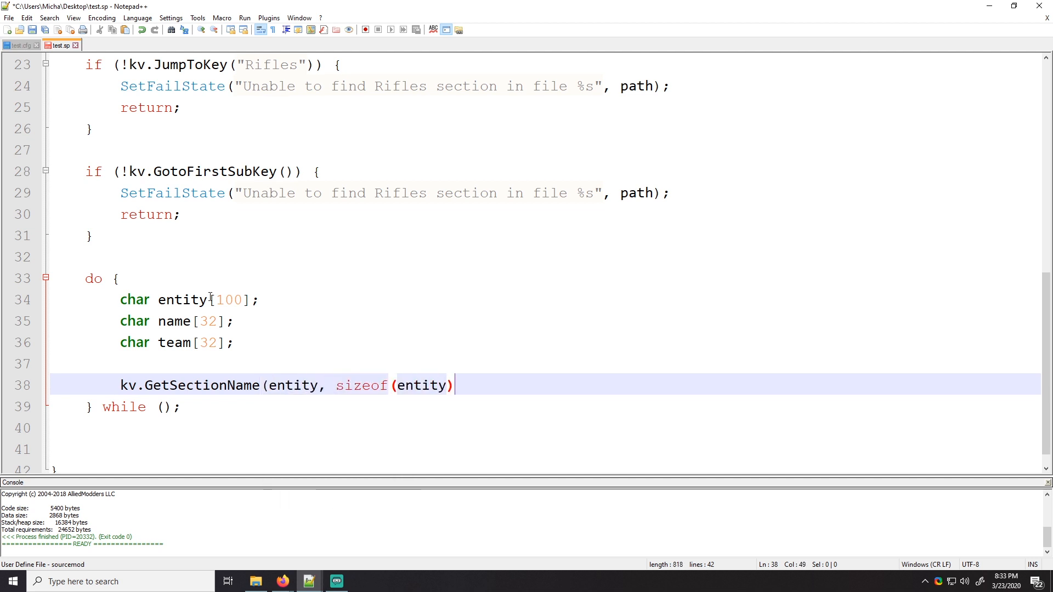
type(");\\nkv")
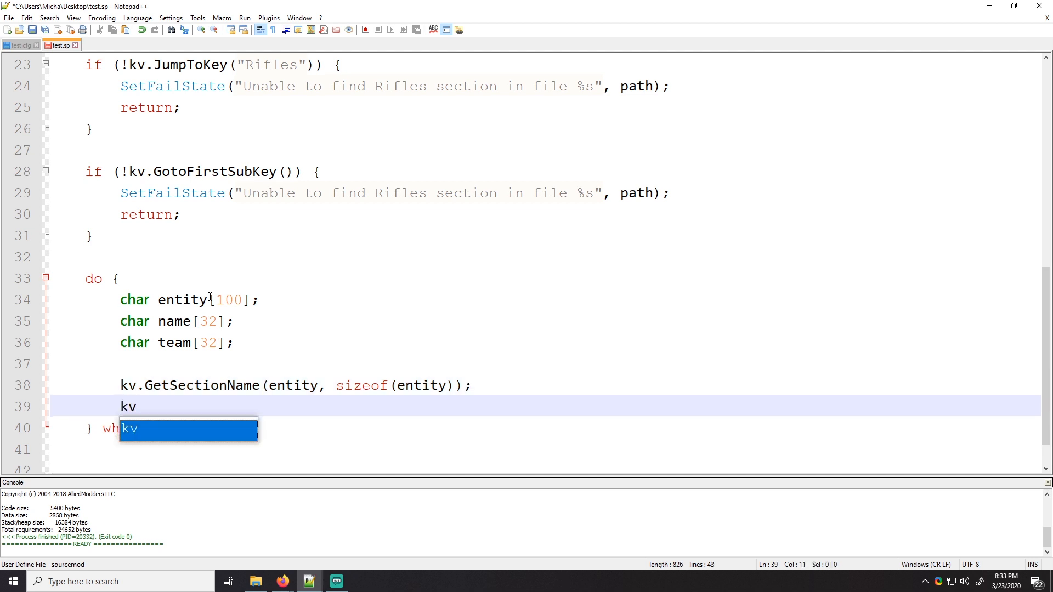
Add kv.GetString calls reading "name" and "team" into their buffers
type(".GetString()")
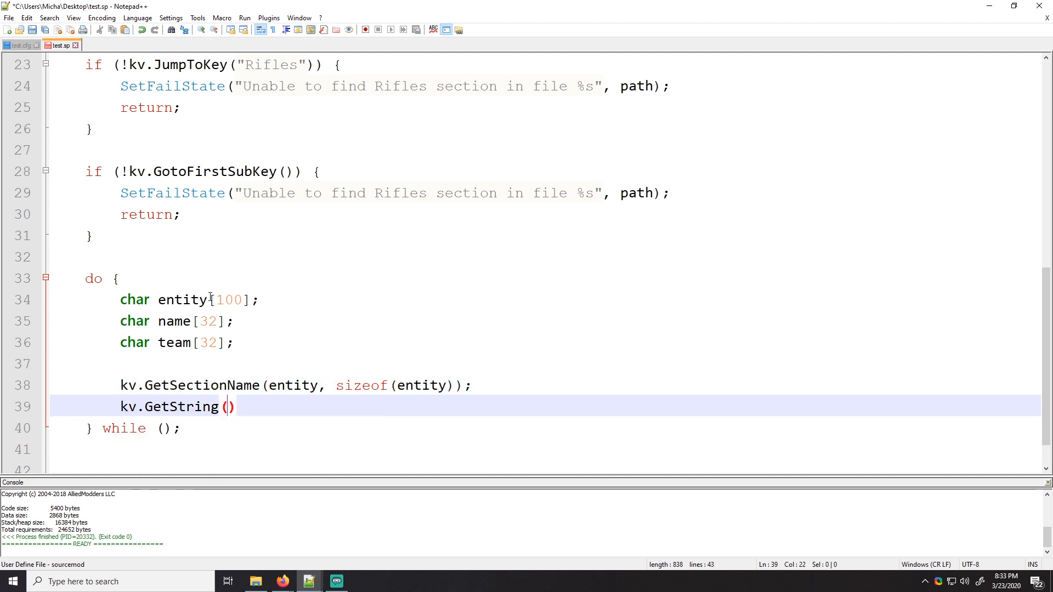
type("\"name\", name, sizeof(name")
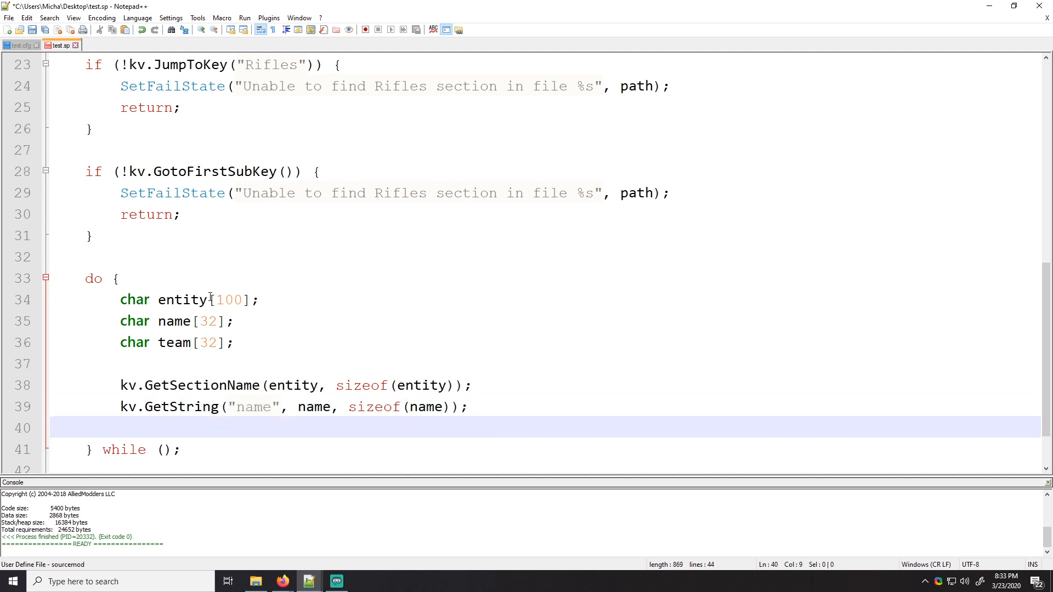
type("kv.Get")
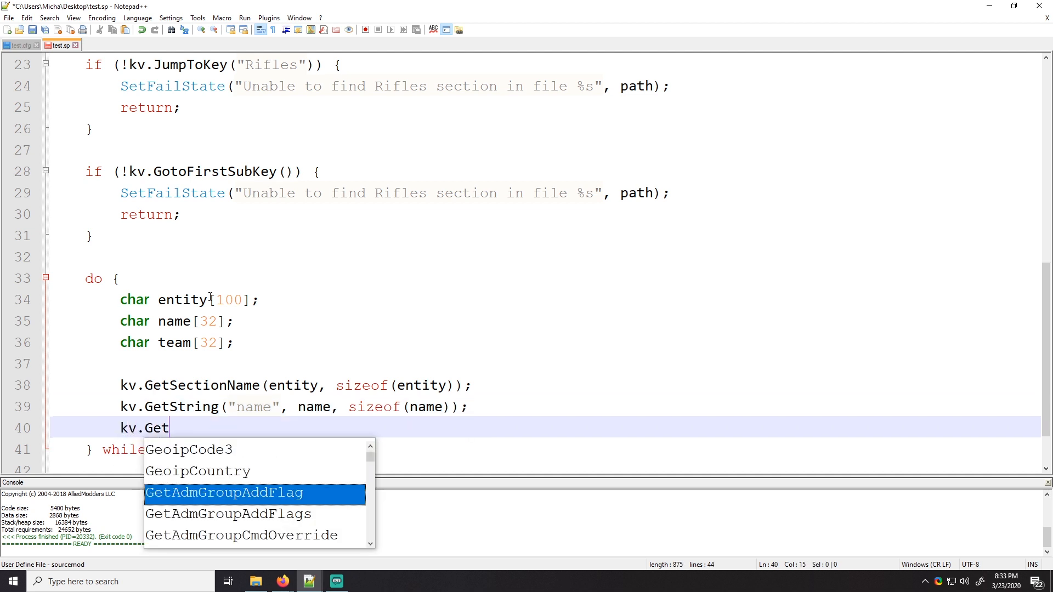
type("String(\"team\")")
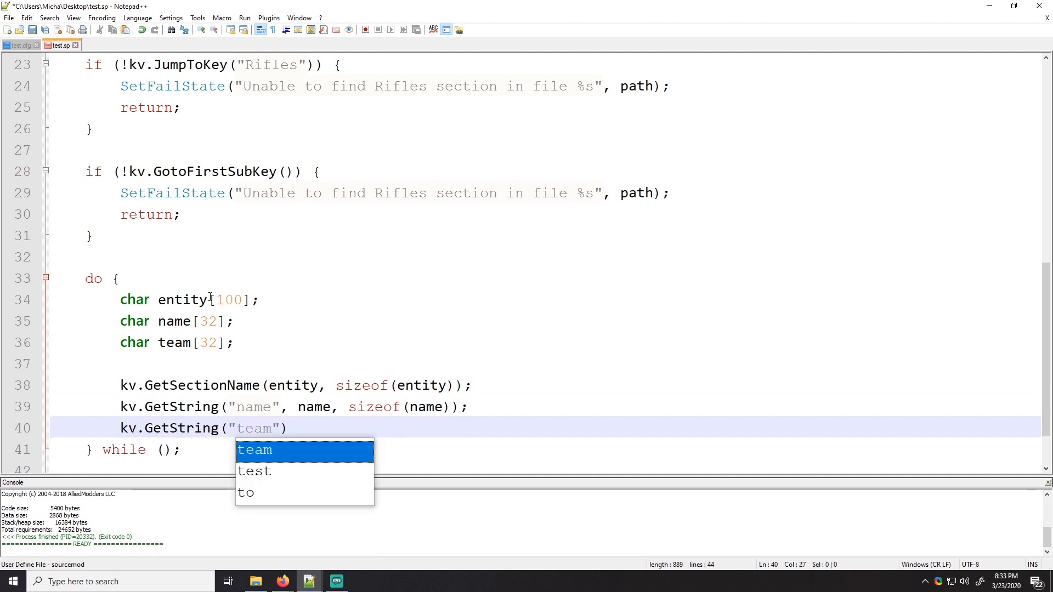
type(", team, sizeof(team")
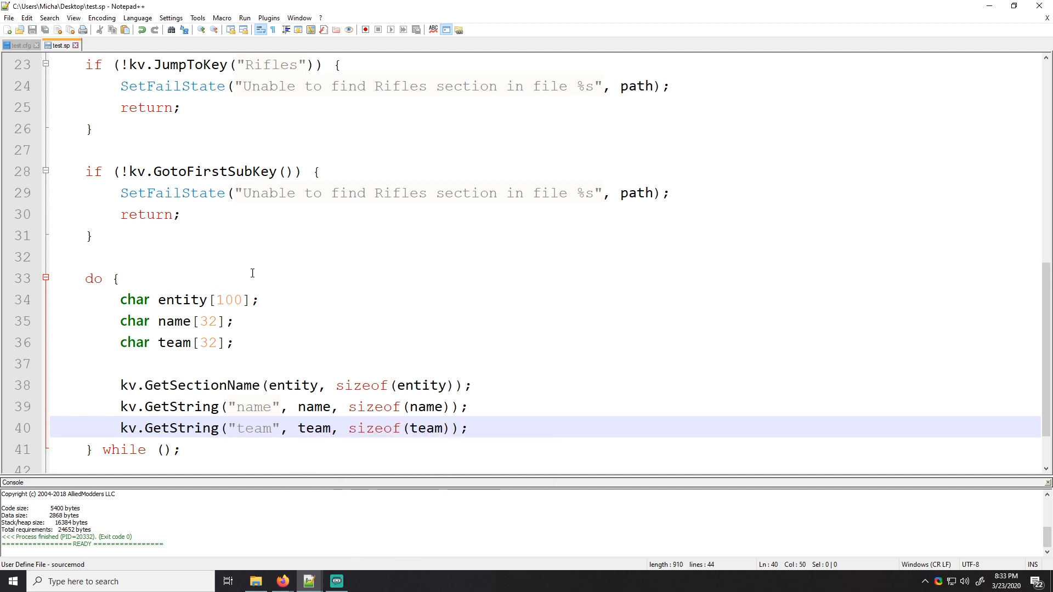
Compare the AK47 entry's name and team values in test.cfg against the loop's lookups
left_click(20, 45)
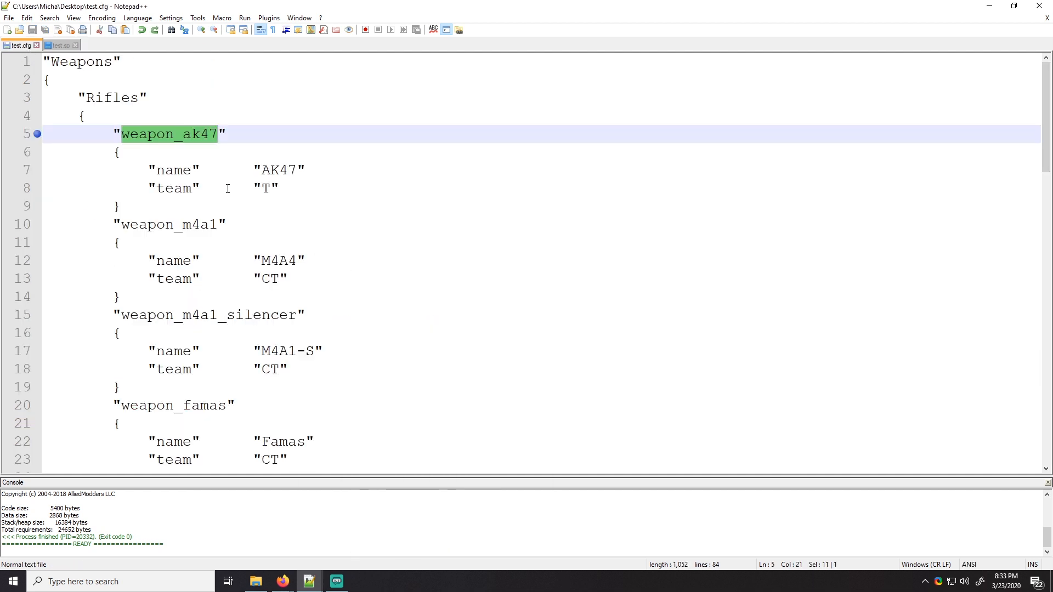
double_click(278, 170)
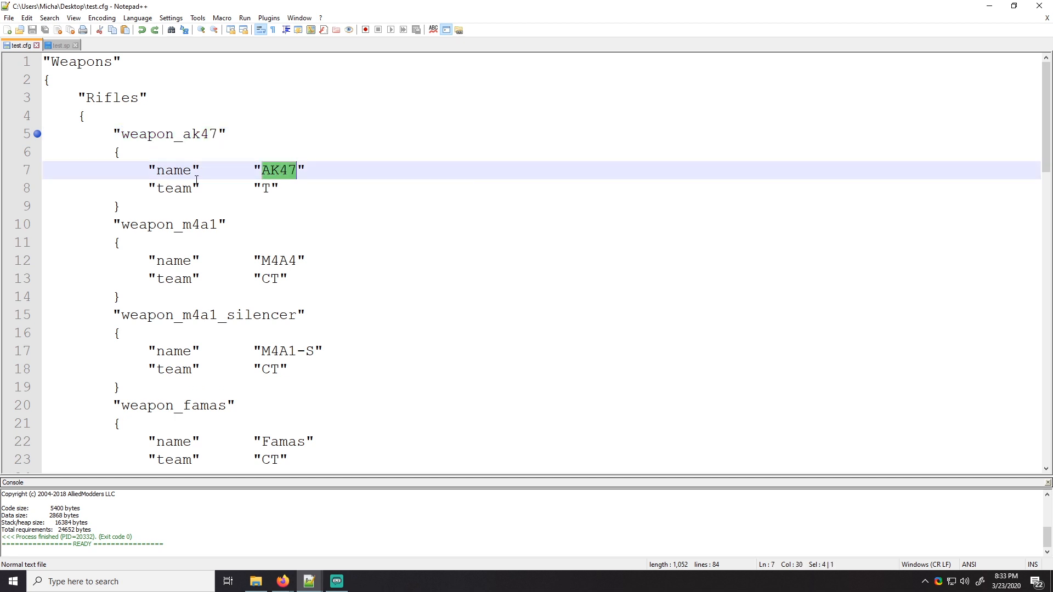
left_click(276, 188)
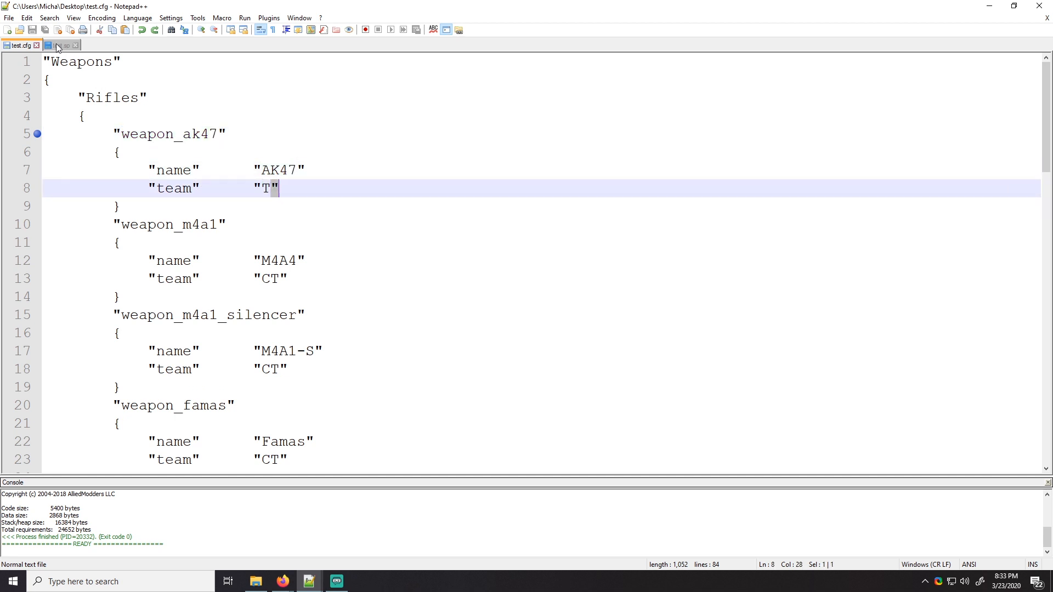
left_click(60, 45)
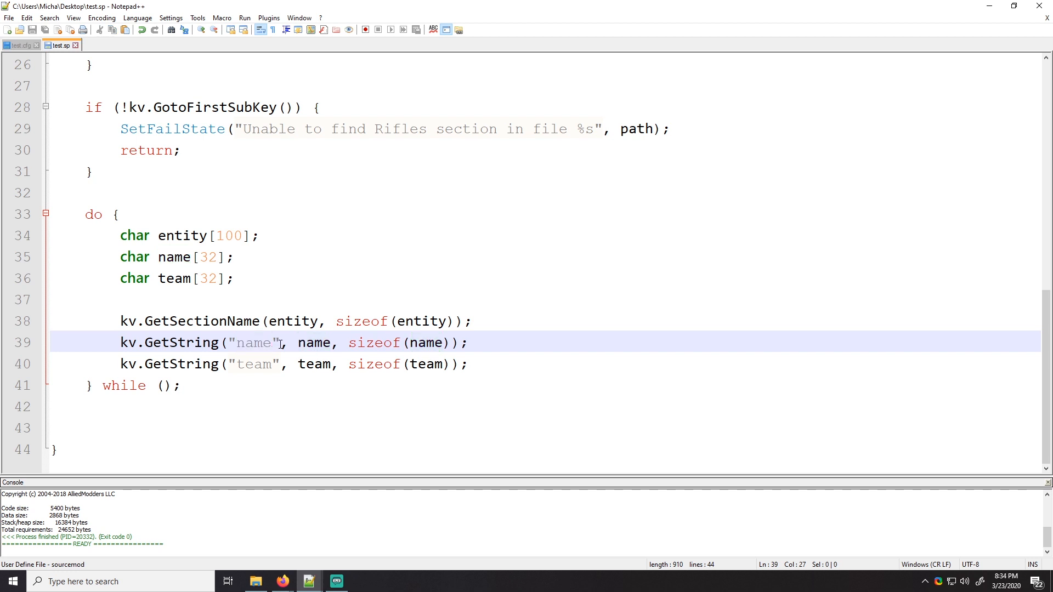
left_click(22, 45)
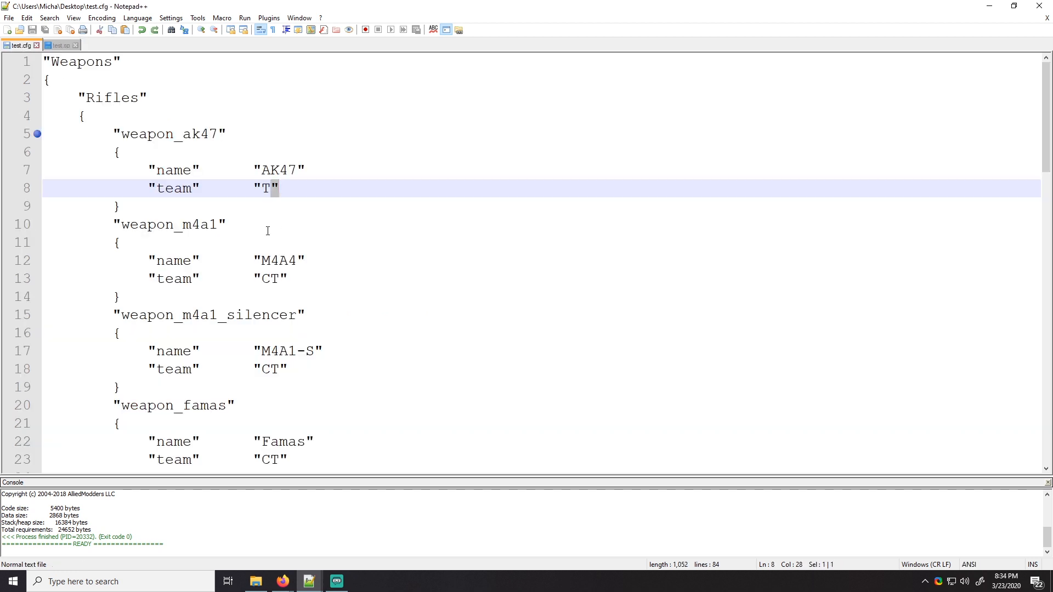
double_click(173, 170)
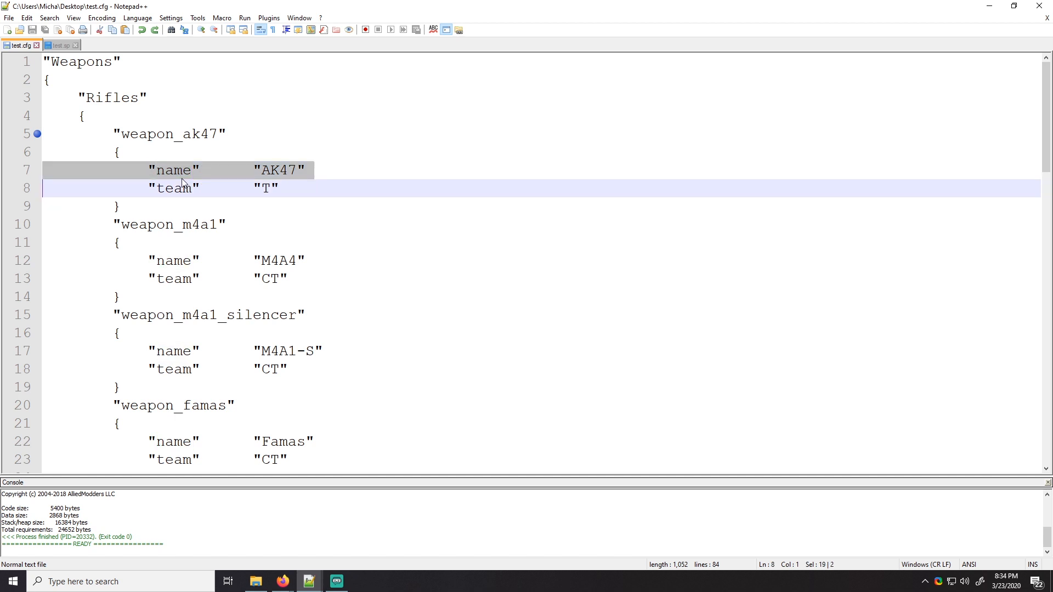
double_click(174, 170)
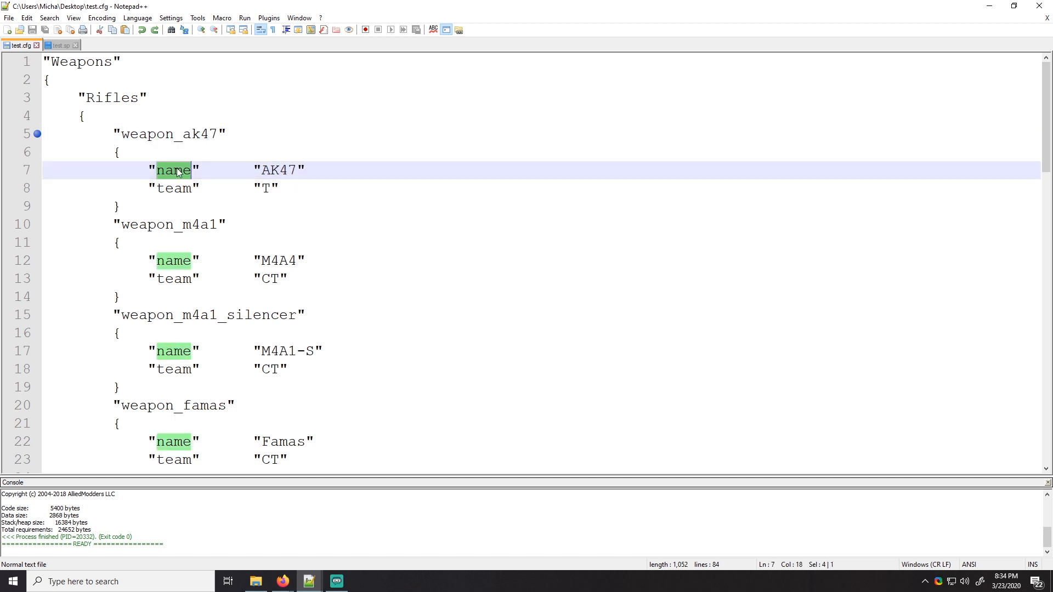
mouse_move(167, 162)
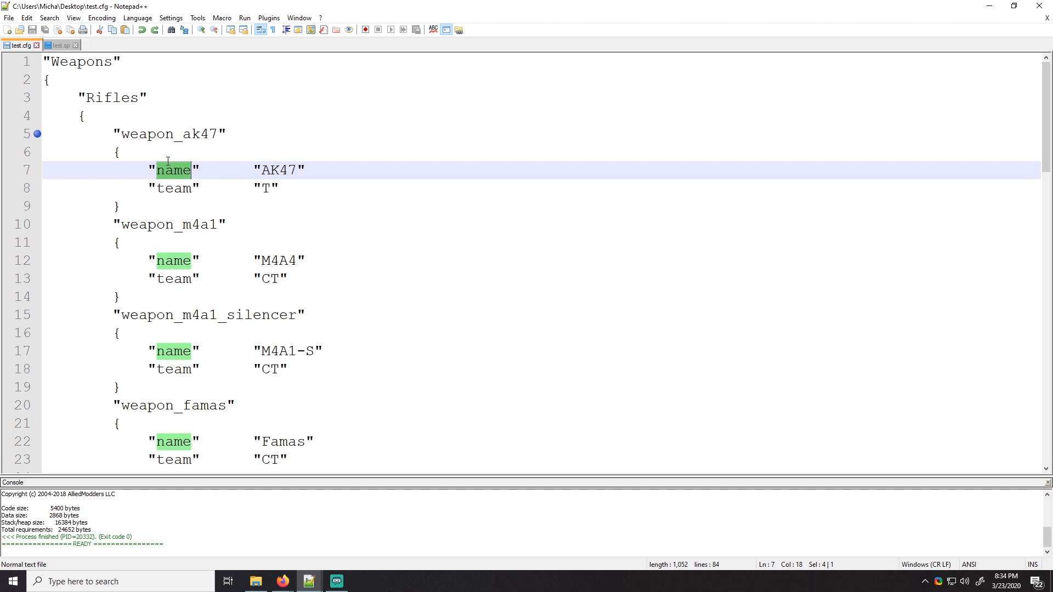
mouse_move(158, 178)
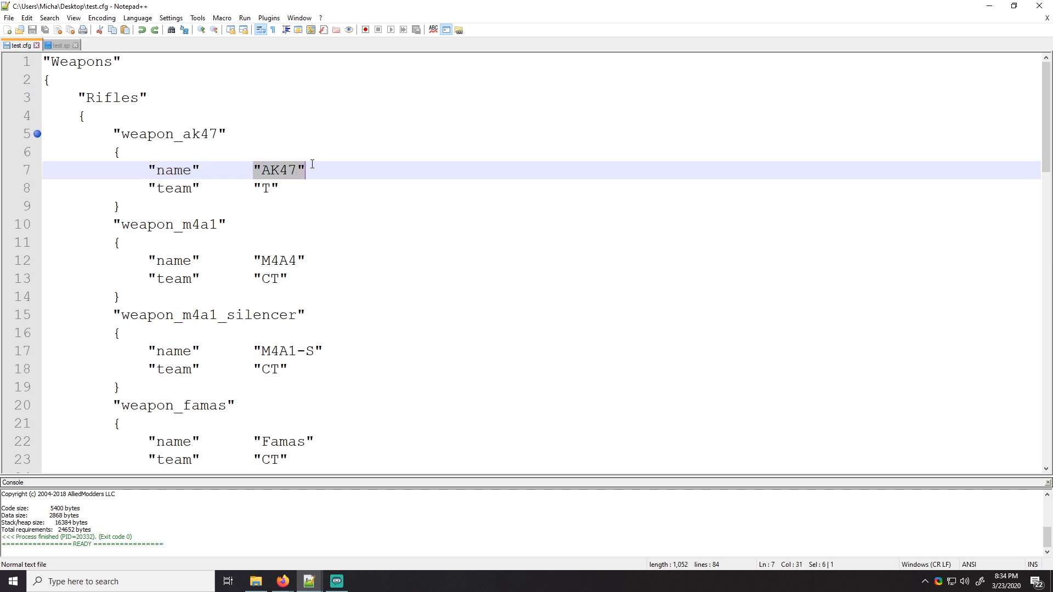
mouse_move(172, 172)
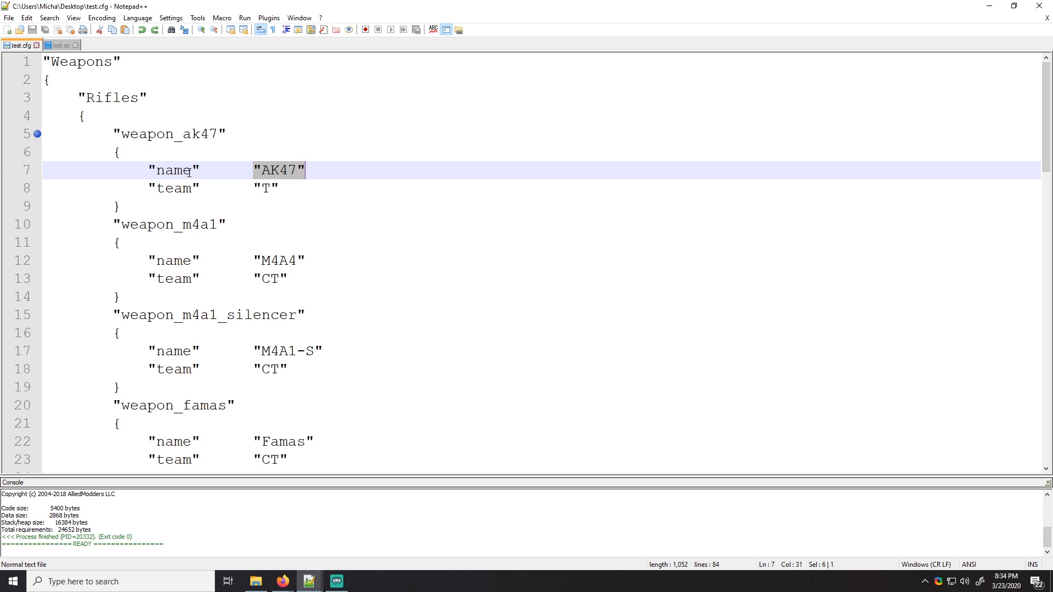
mouse_move(205, 168)
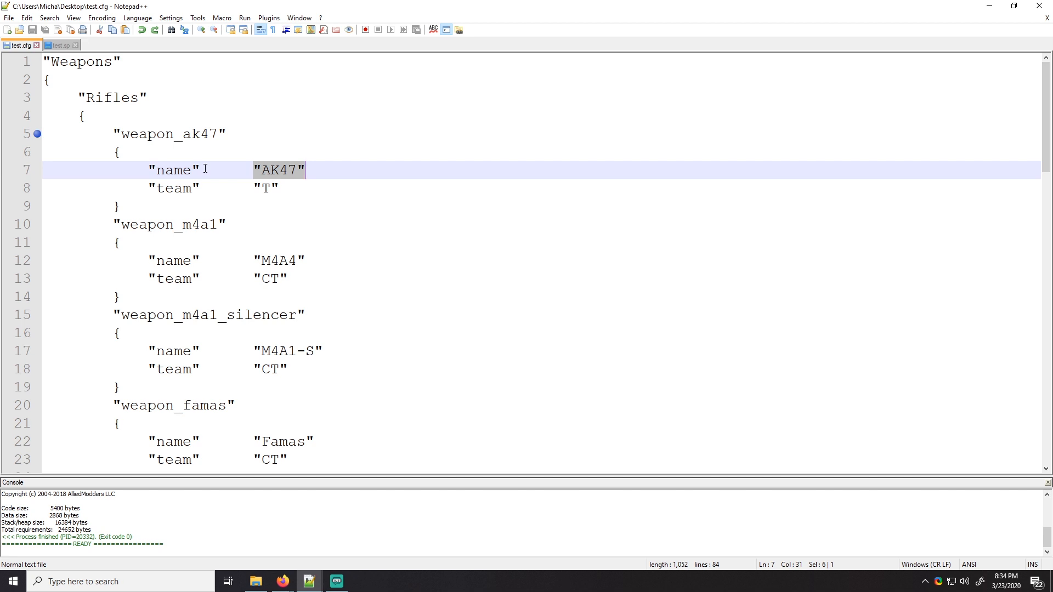
Check the name key and team lookup line again, ending on the weapon_ak47 section in test.cfg
left_click(202, 169)
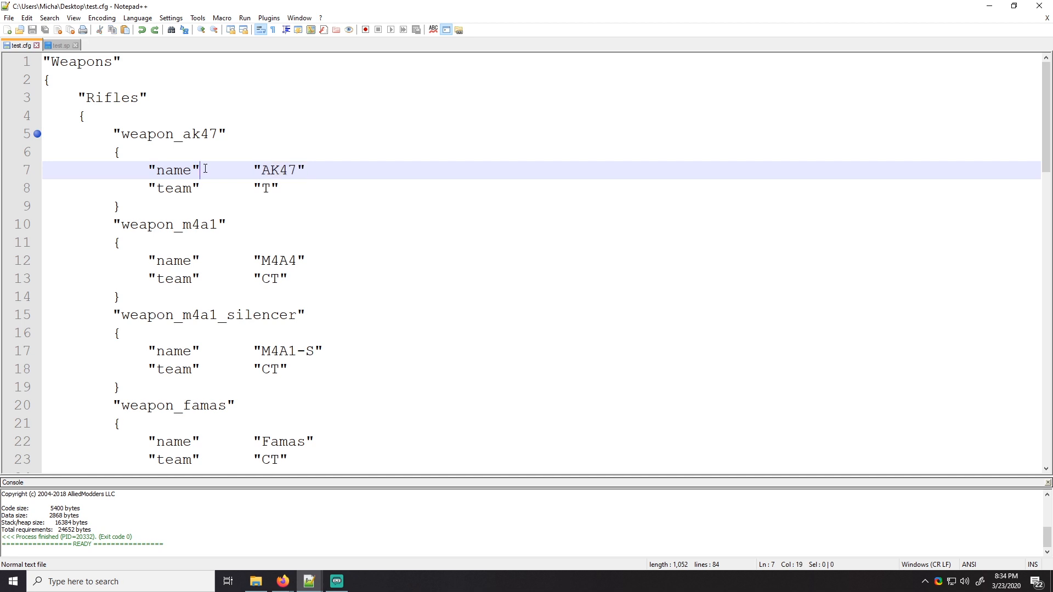
double_click(173, 169)
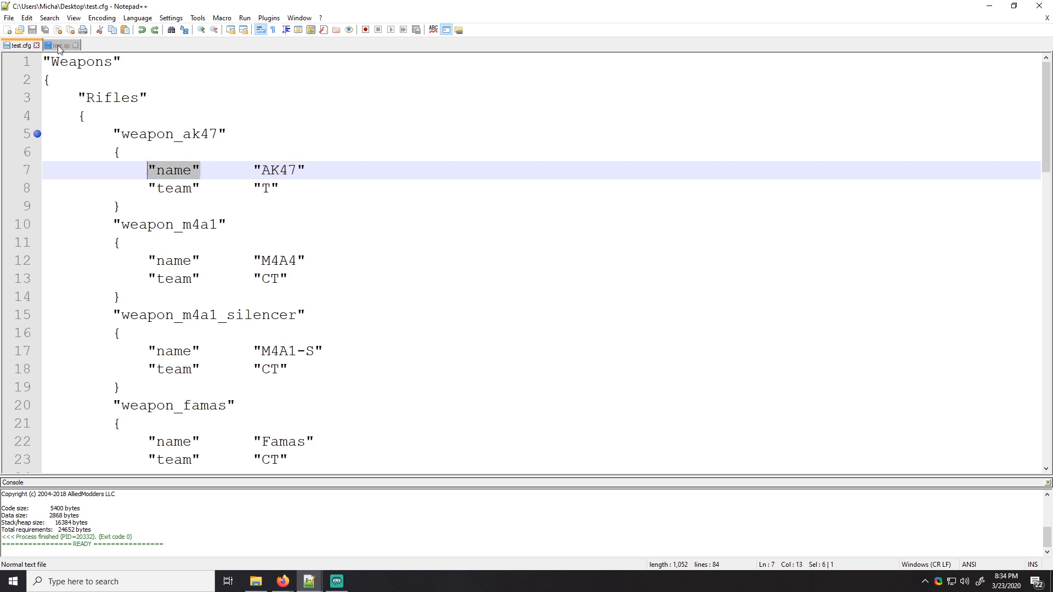
left_click(60, 45)
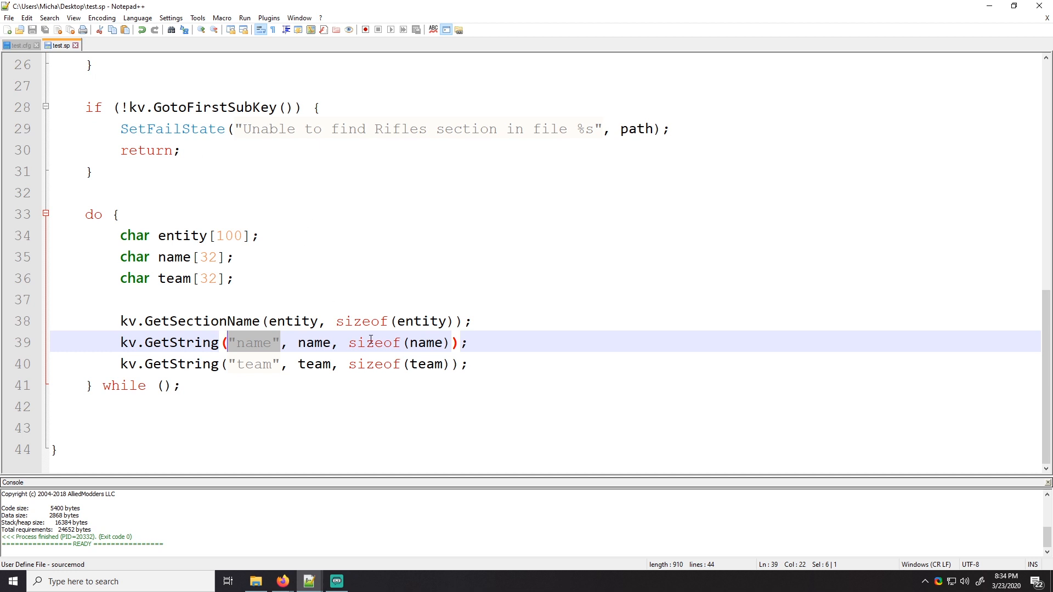
mouse_move(343, 373)
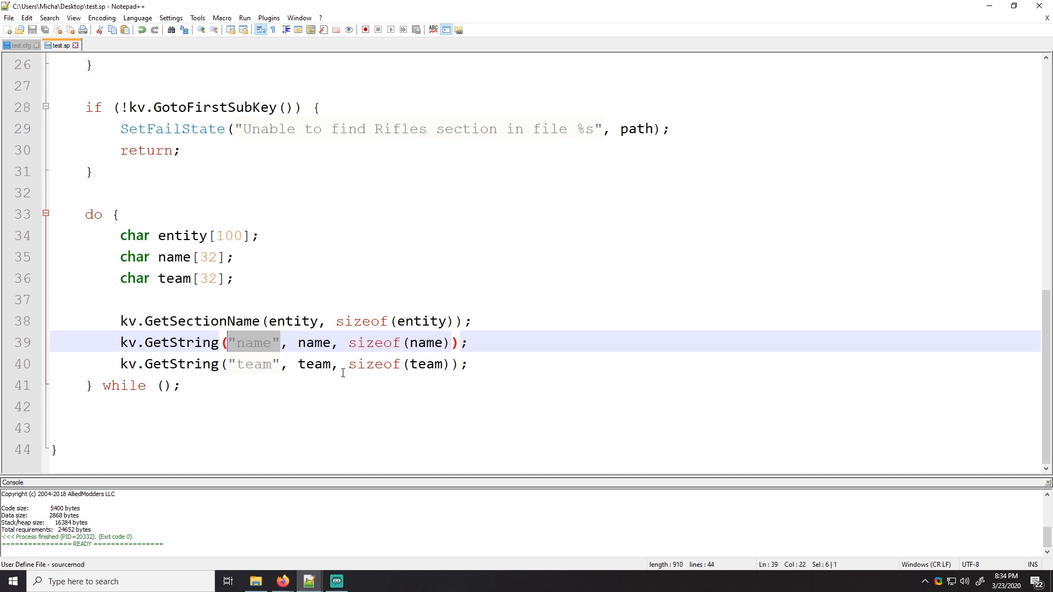
left_click(470, 364)
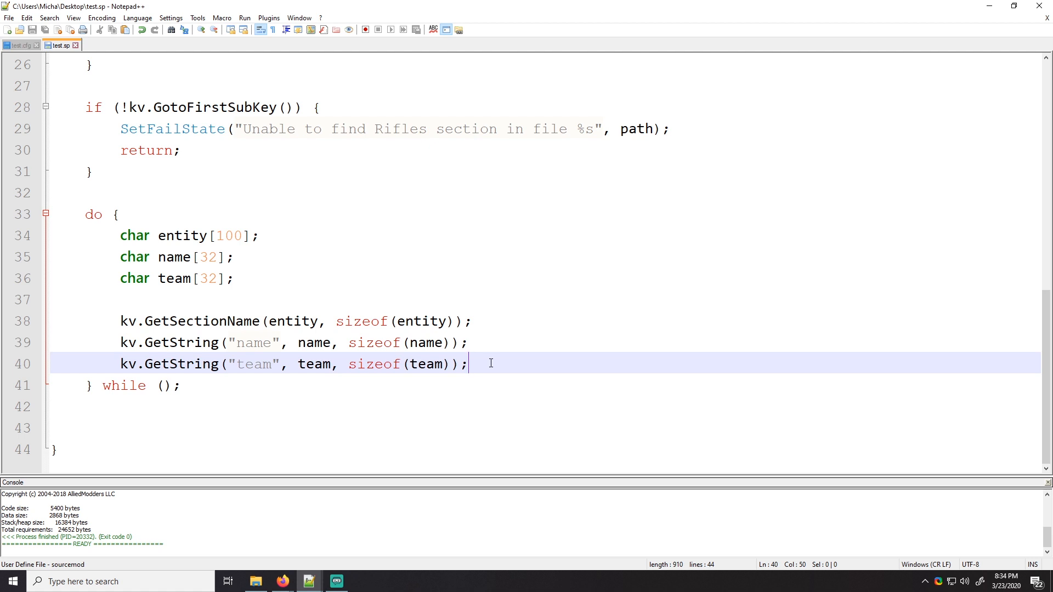
mouse_move(204, 229)
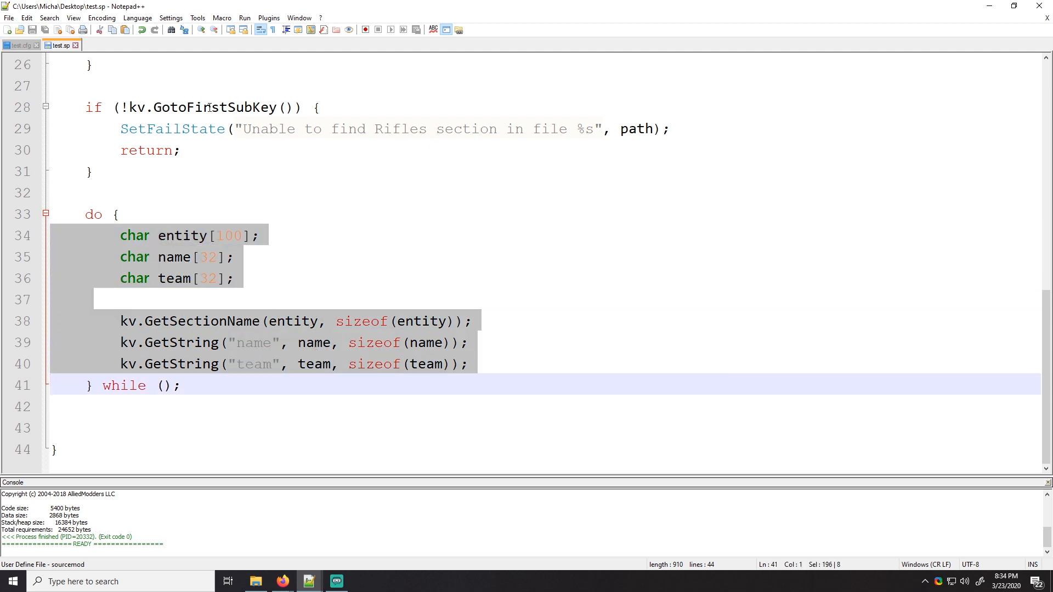
left_click(20, 44)
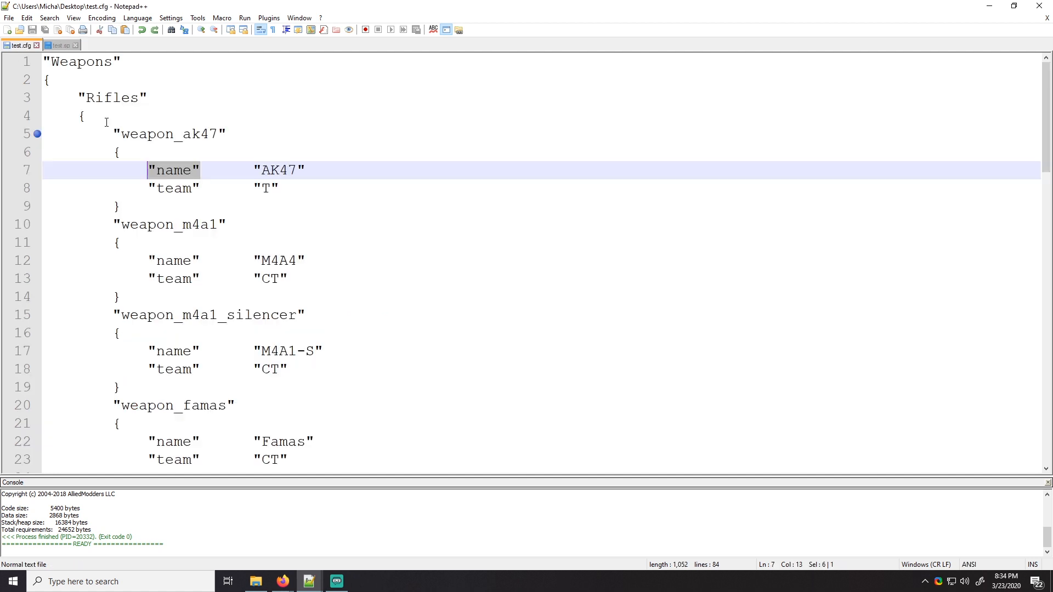
left_click(84, 134)
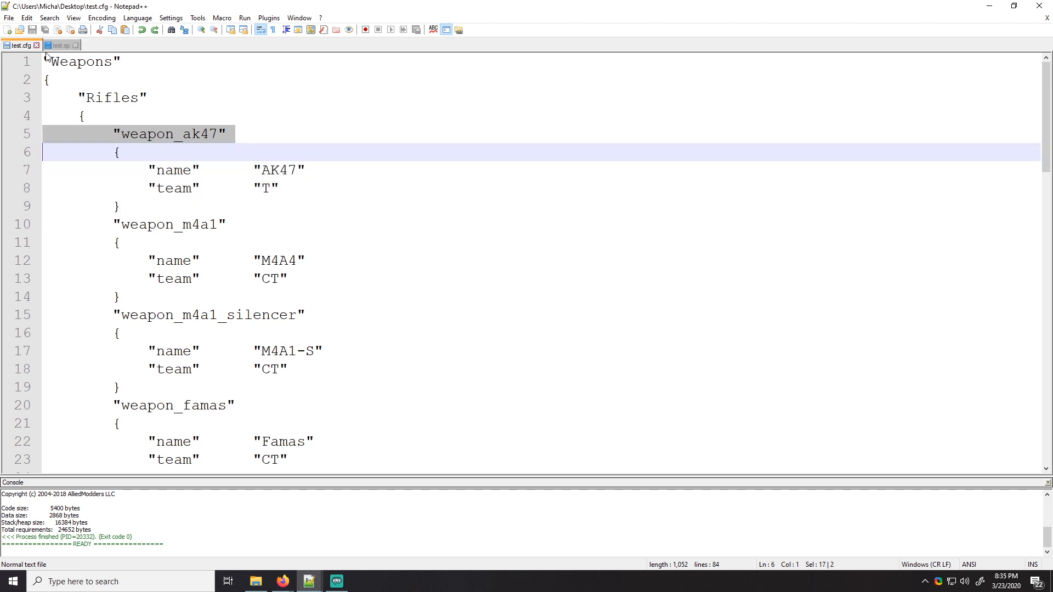
Fill the while condition with kv.GotoNextKey(), checking the weapon_m4a1 section order in test.cfg
left_click(58, 45)
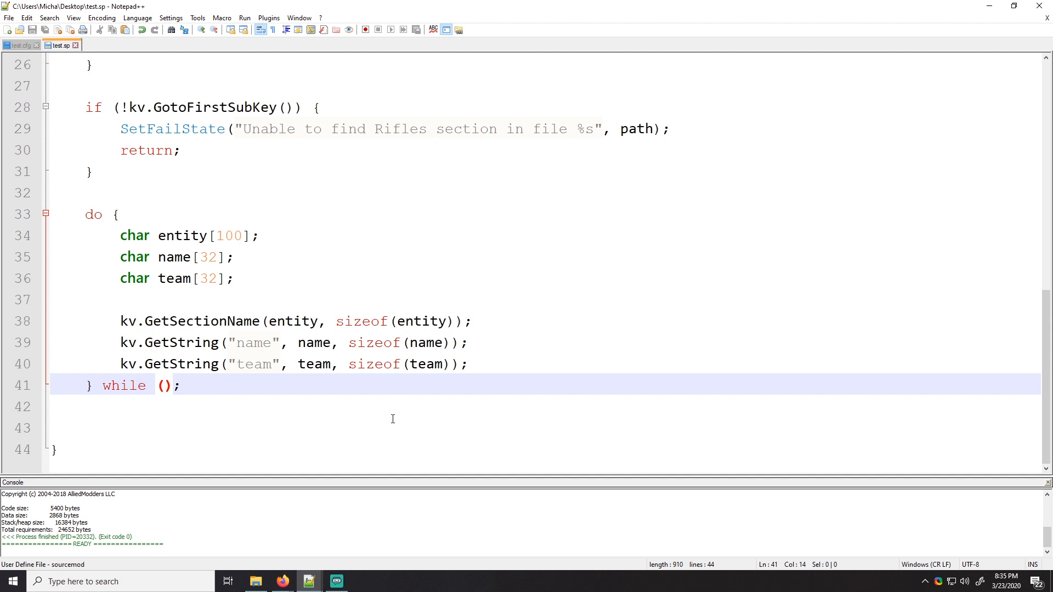
type("kv.")
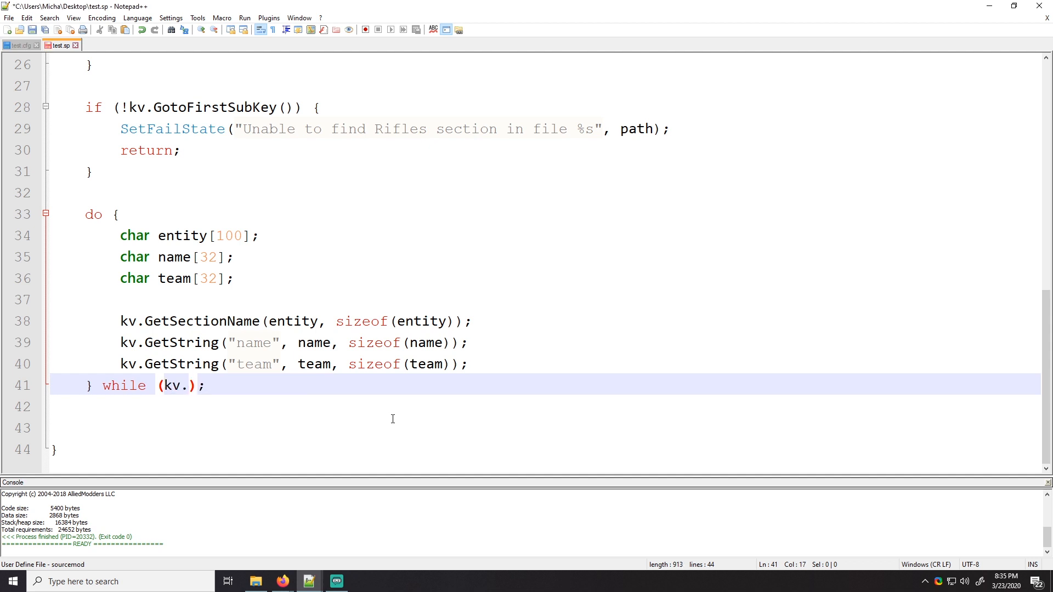
type("GotoNextKey(")
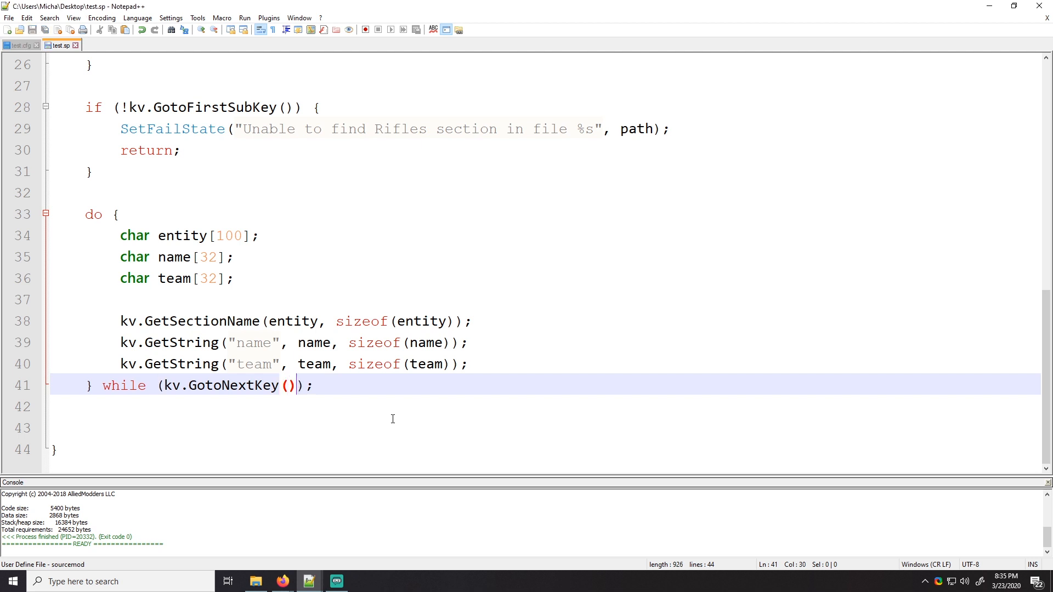
left_click(20, 45)
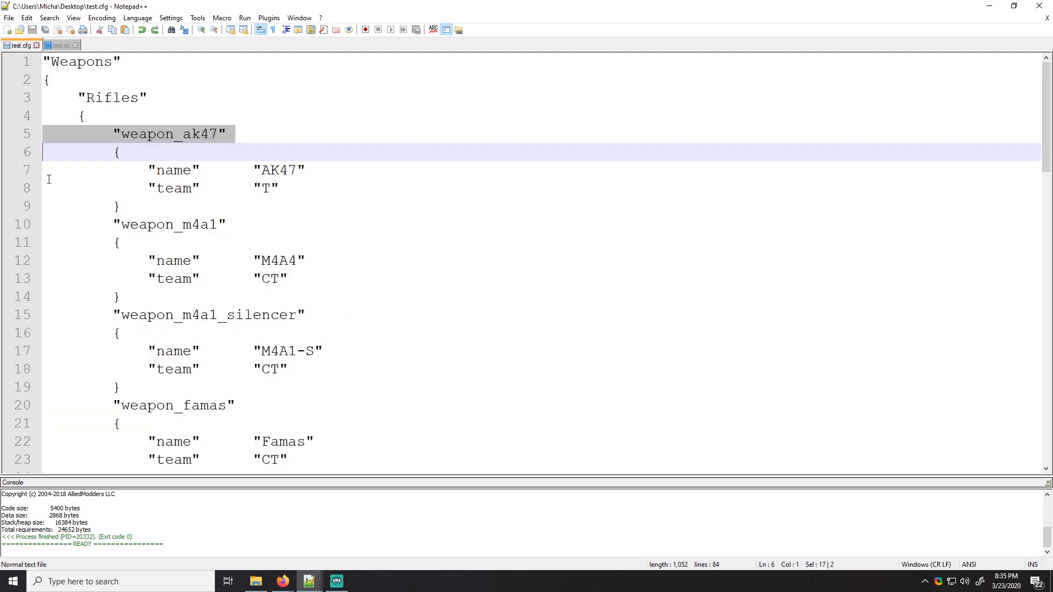
left_click(168, 224)
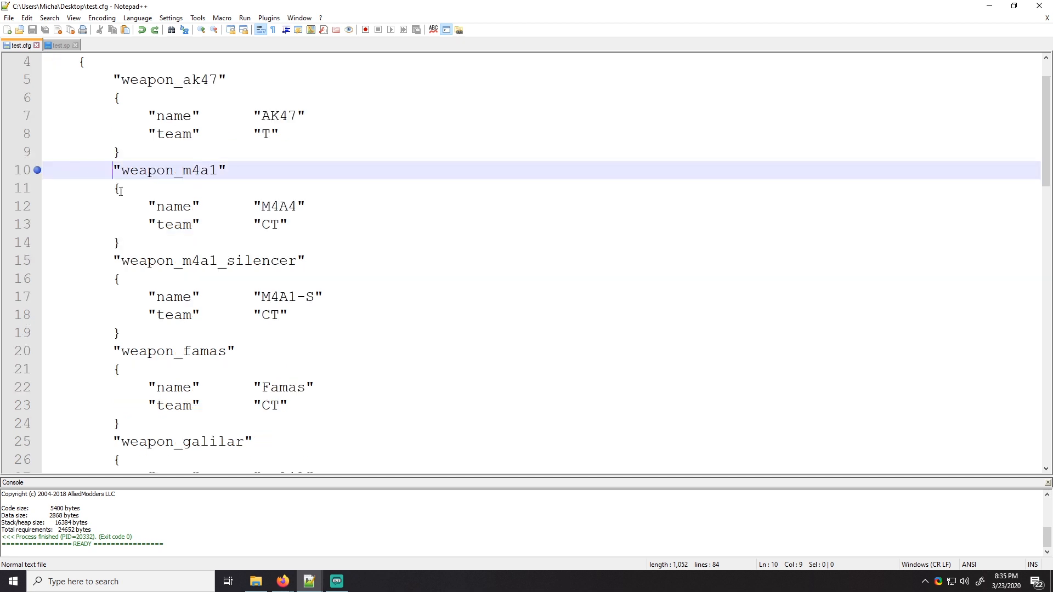
scroll("down", 3)
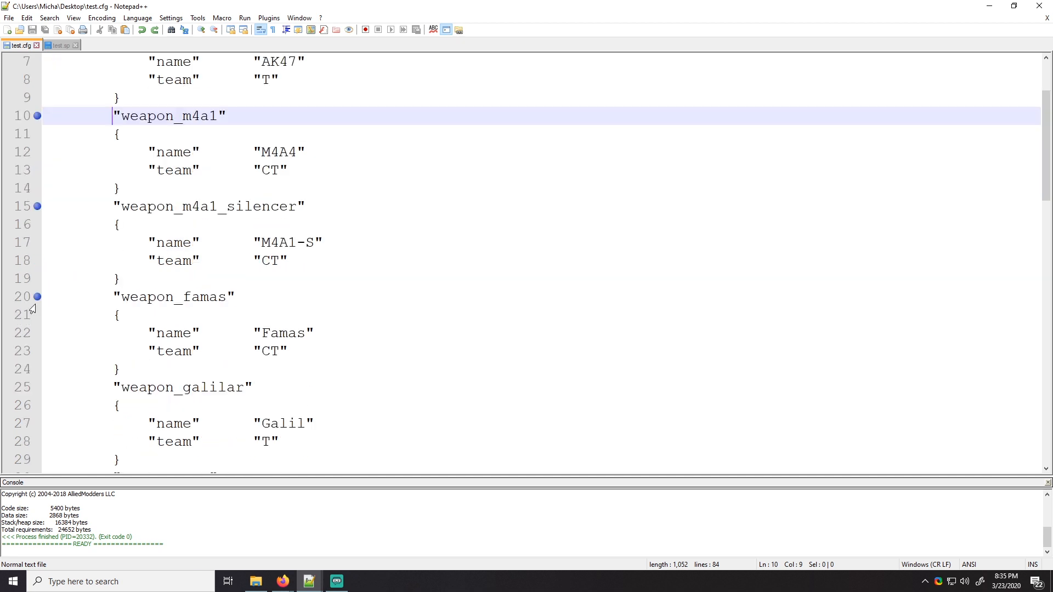
scroll("up", 3)
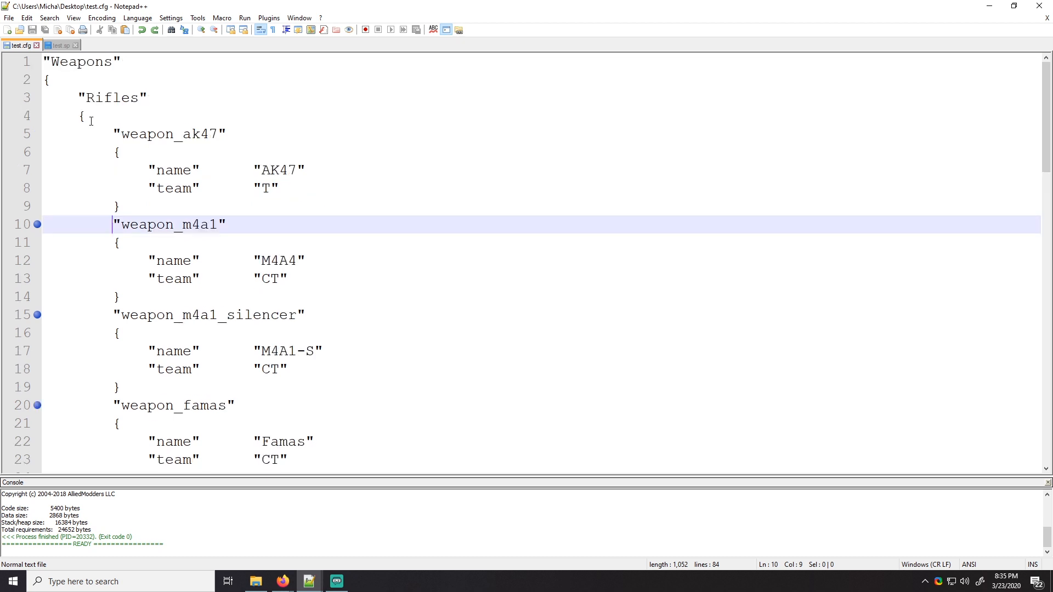
left_click(59, 45)
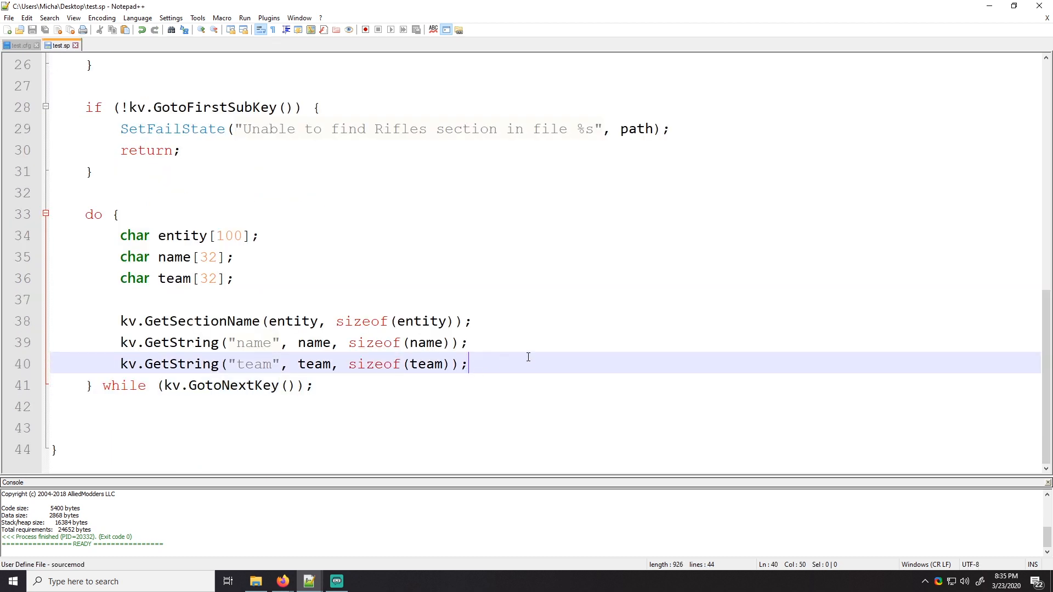
Add PrintToServer("%s - %s - %s", entity, name, team); inside the do loop
key("enter")
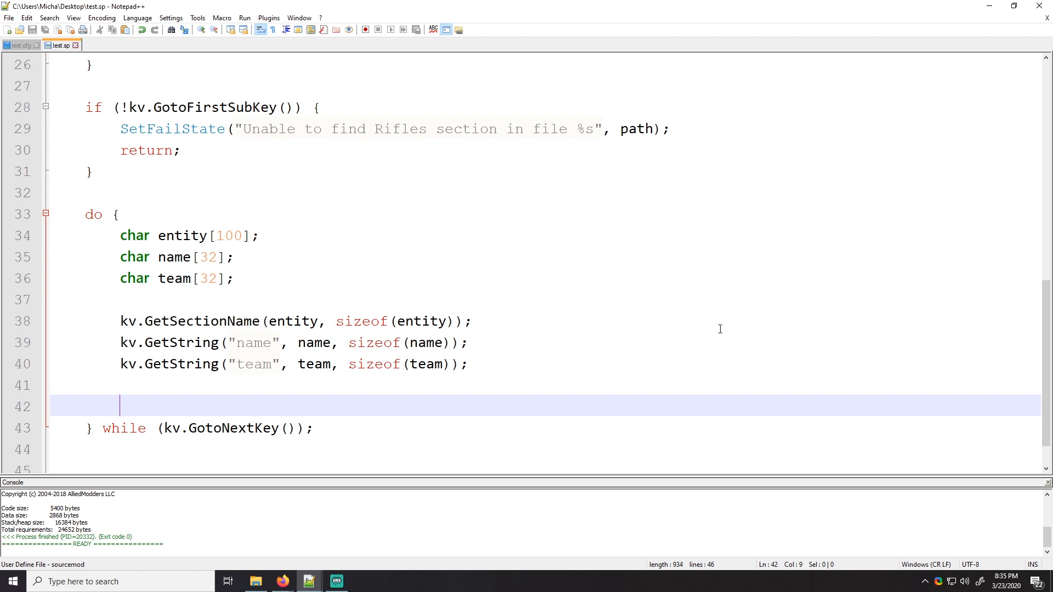
type("PrintToServer(")
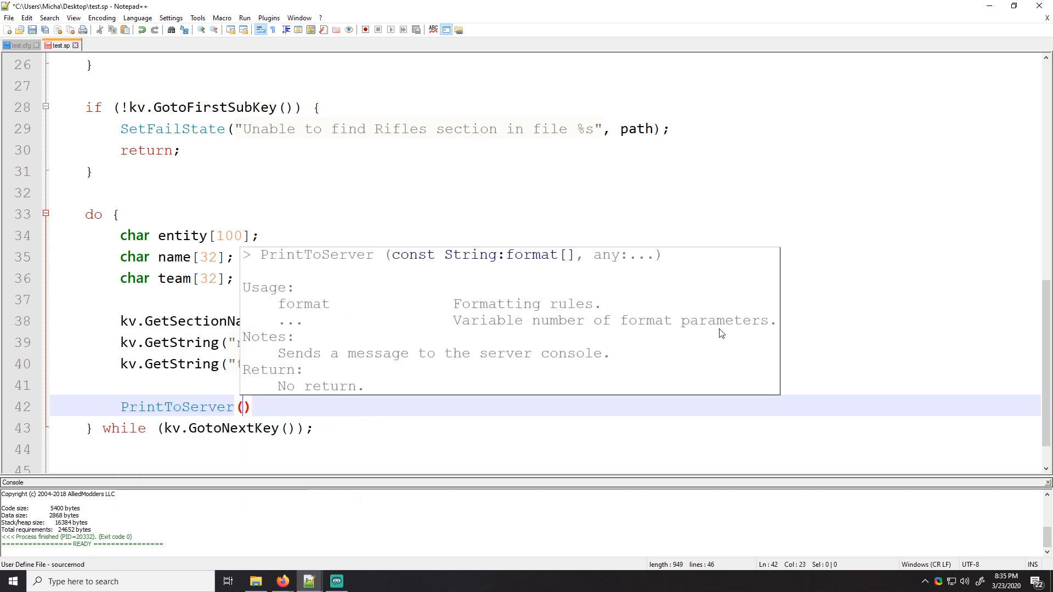
type("\"%s -")
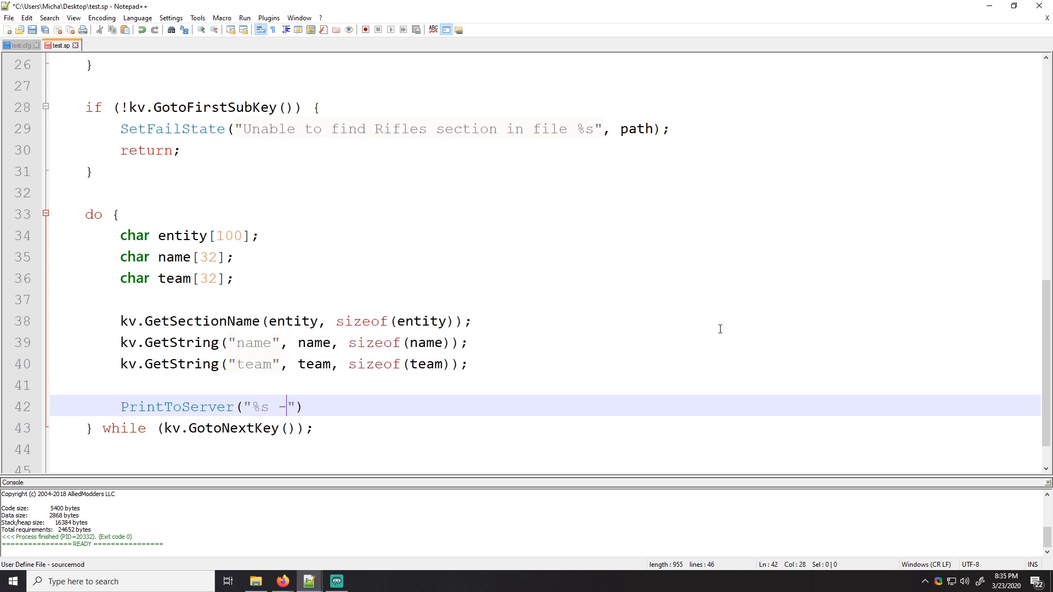
type("%s - %s")
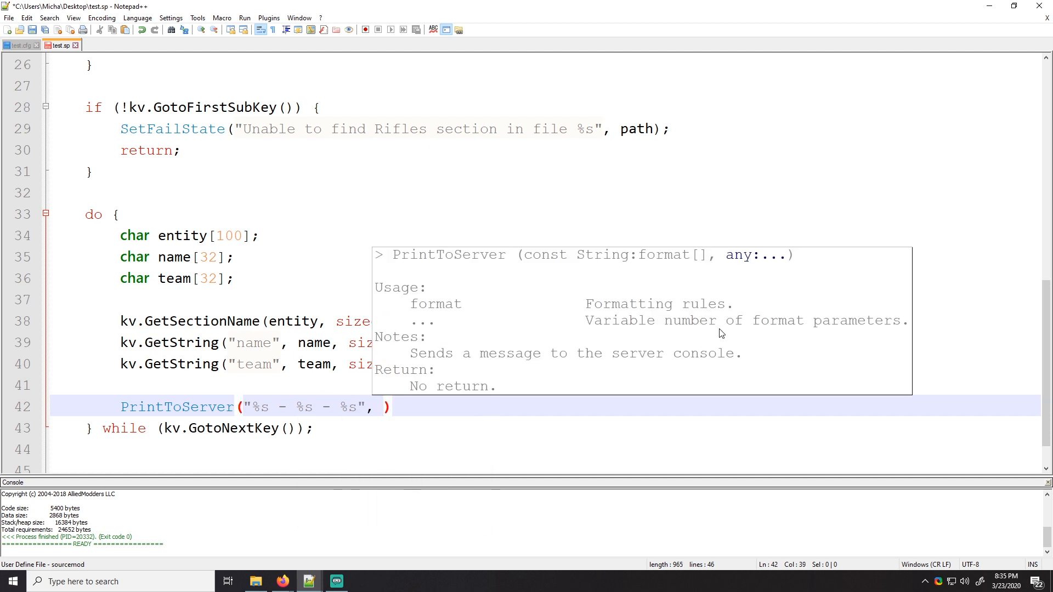
type("entity, name, team")
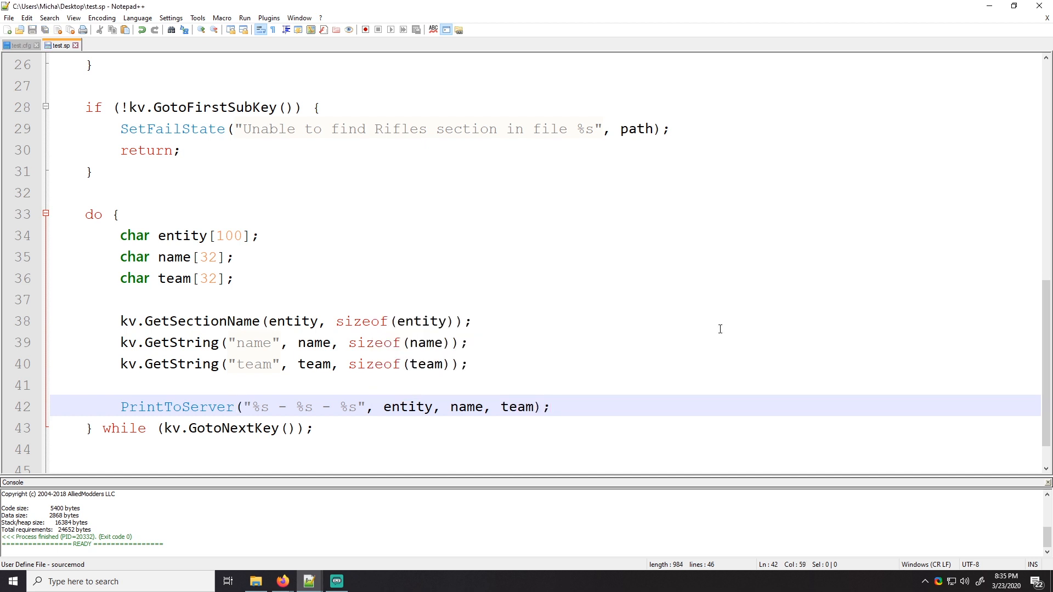
double_click(178, 363)
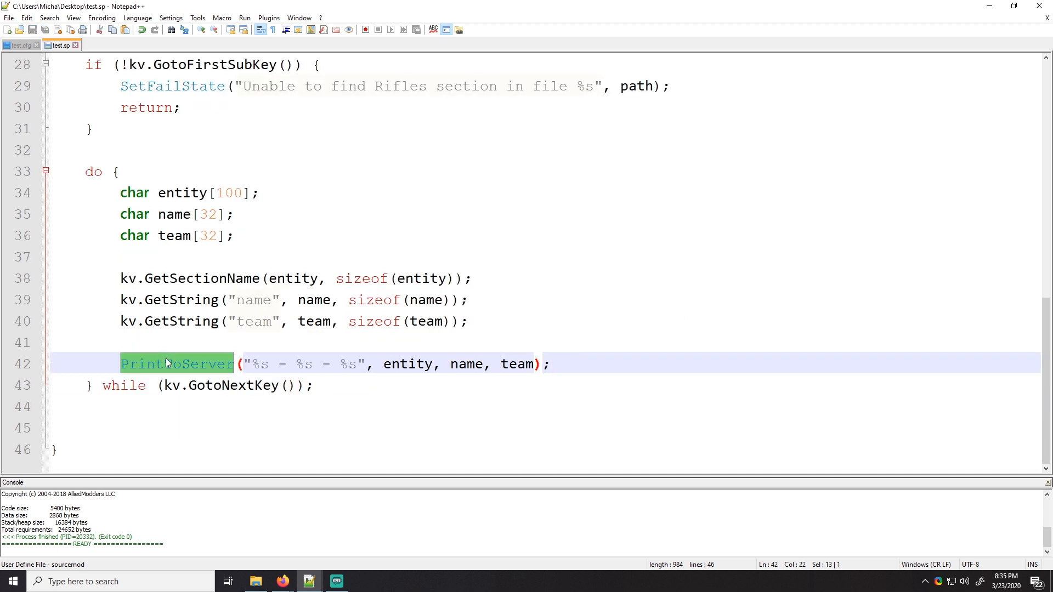
mouse_move(248, 436)
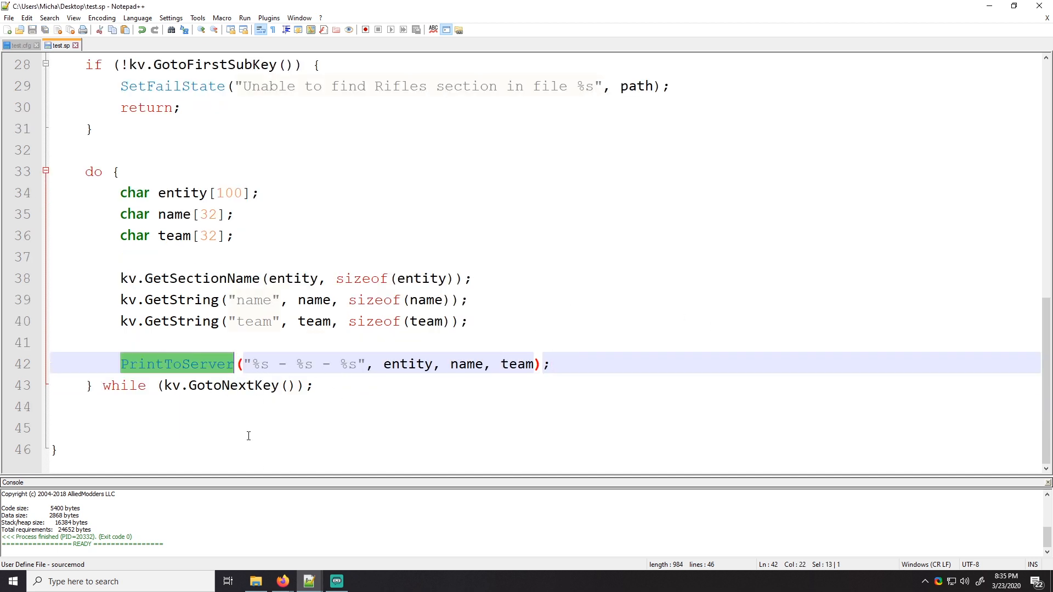
left_click(302, 427)
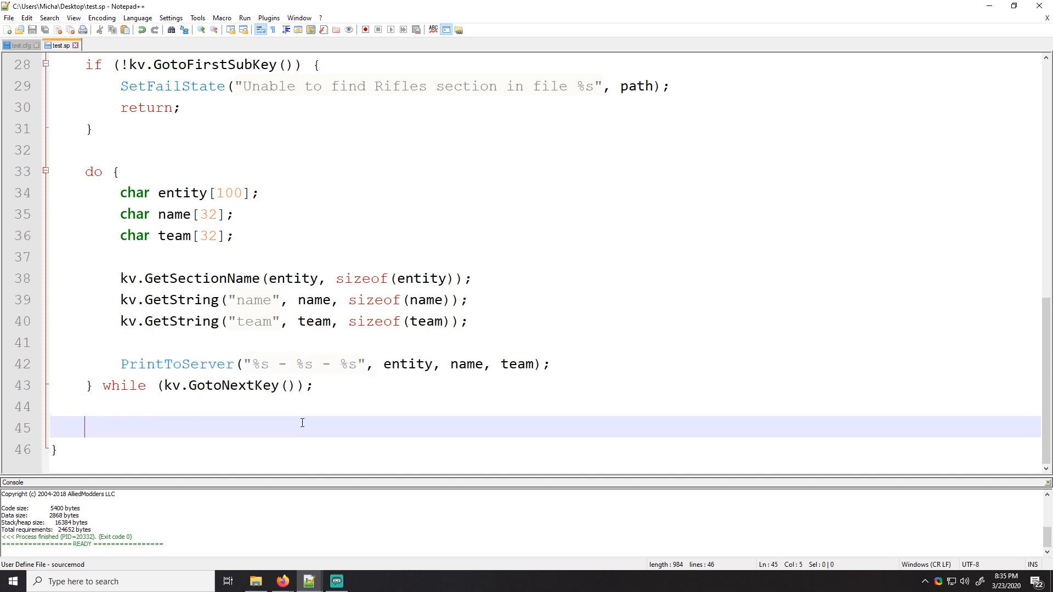
mouse_move(13, 44)
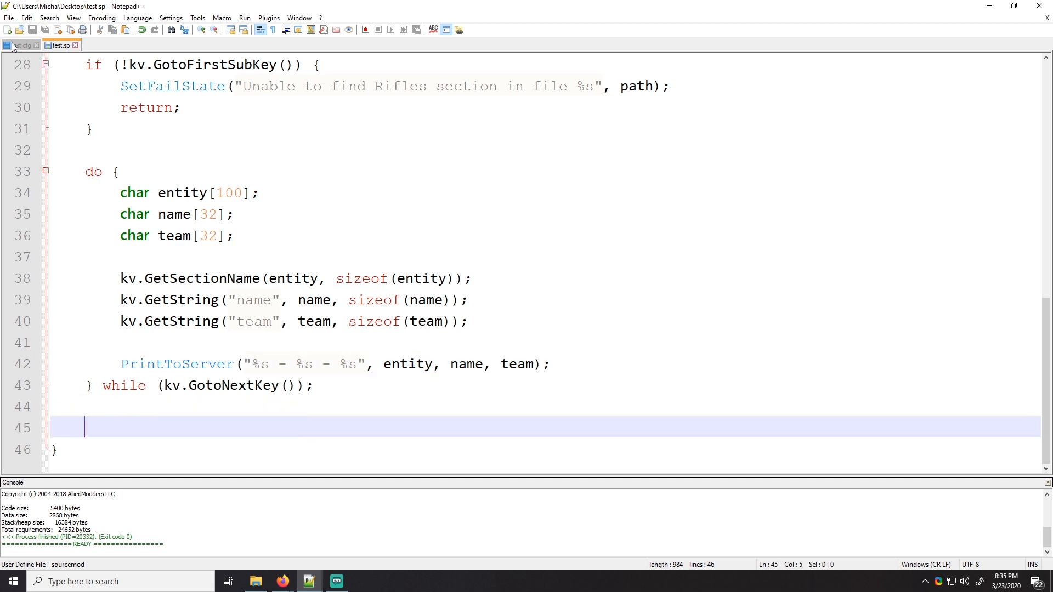
Review the Pistols section in test.cfg and add a kv.Rewind() call after the do-while loop
left_click(20, 45)
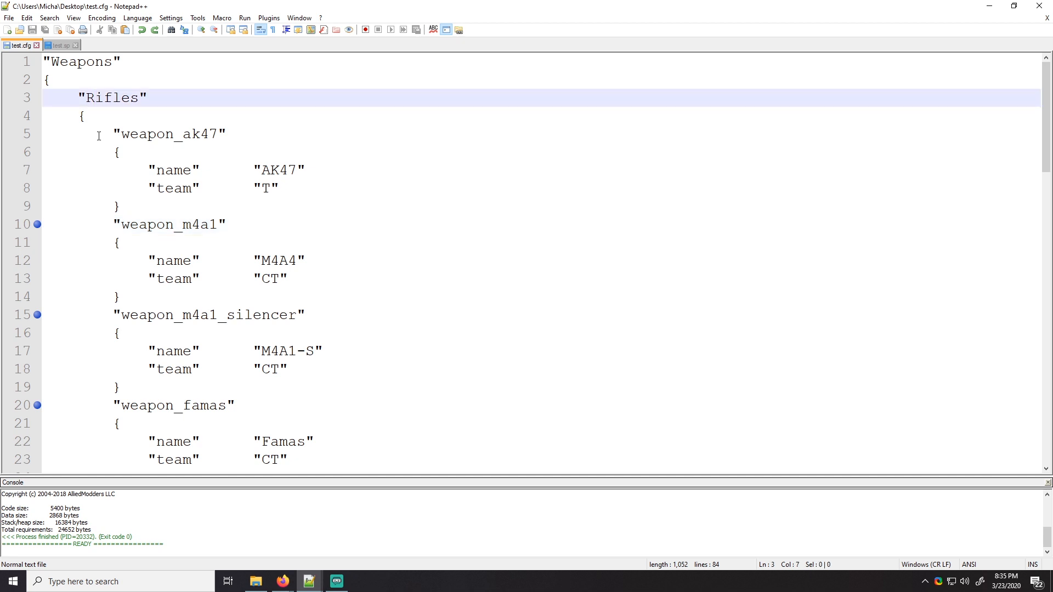
scroll("down", 3)
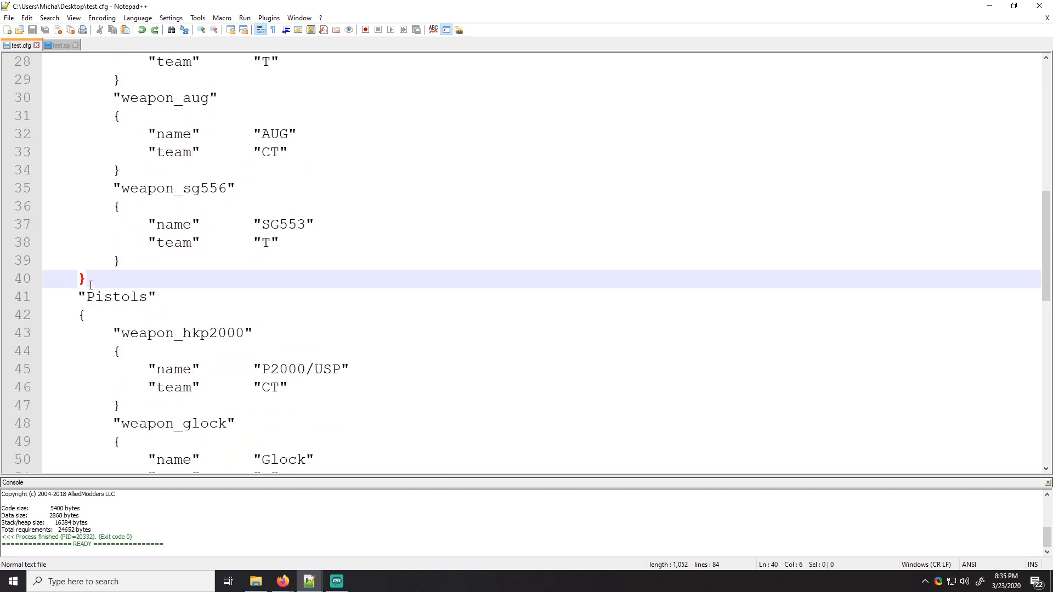
double_click(115, 297)
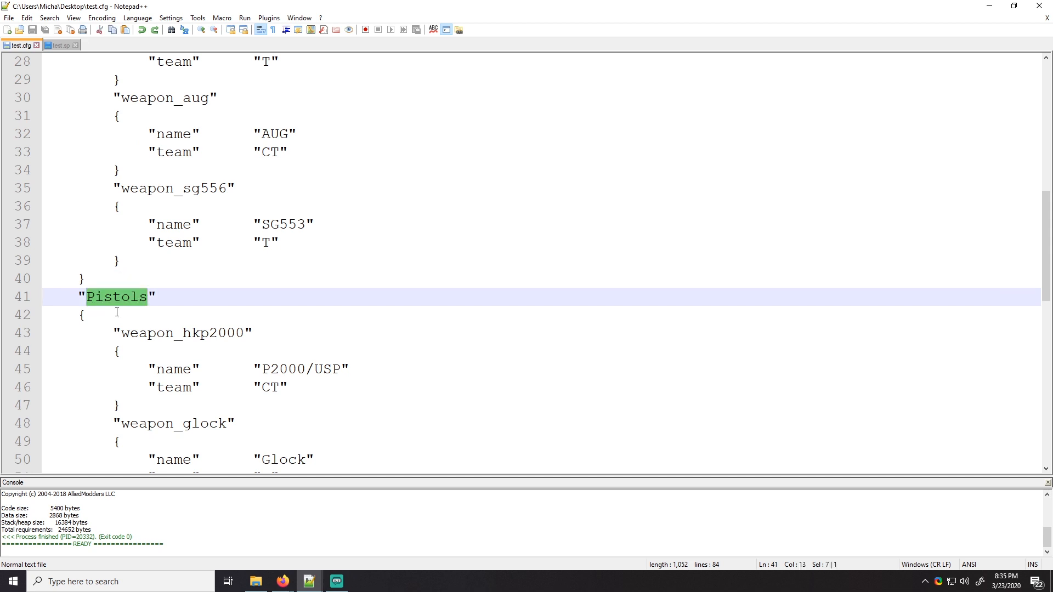
left_click(59, 45)
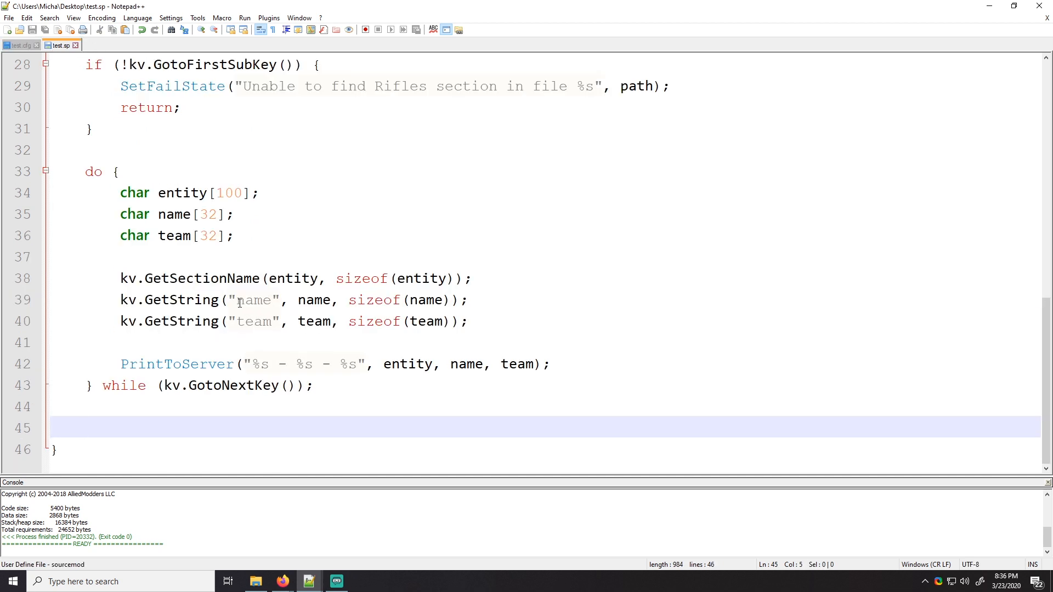
type("kv.Rewind();")
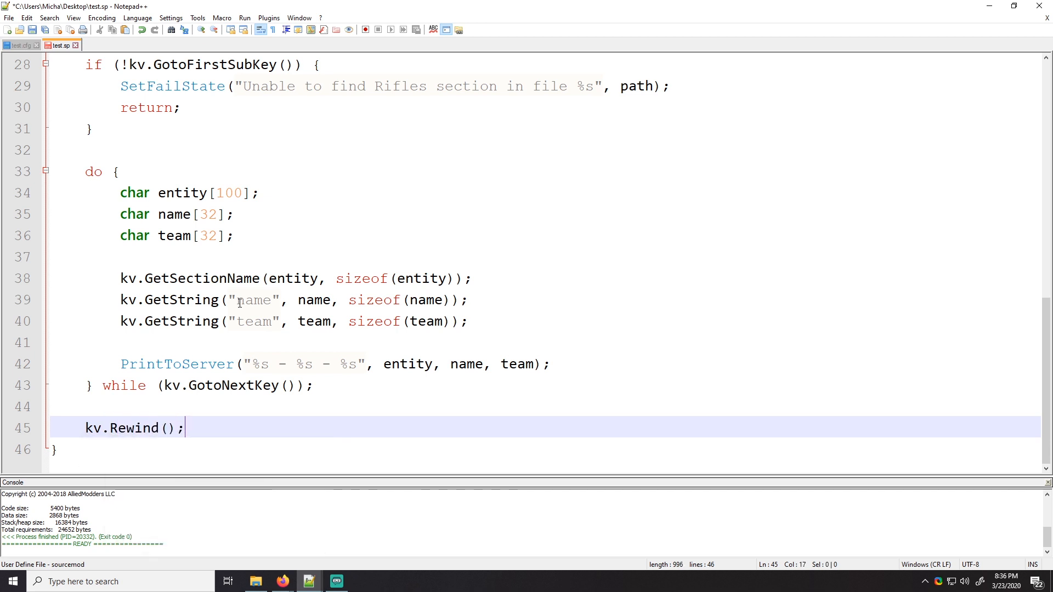
left_click(20, 45)
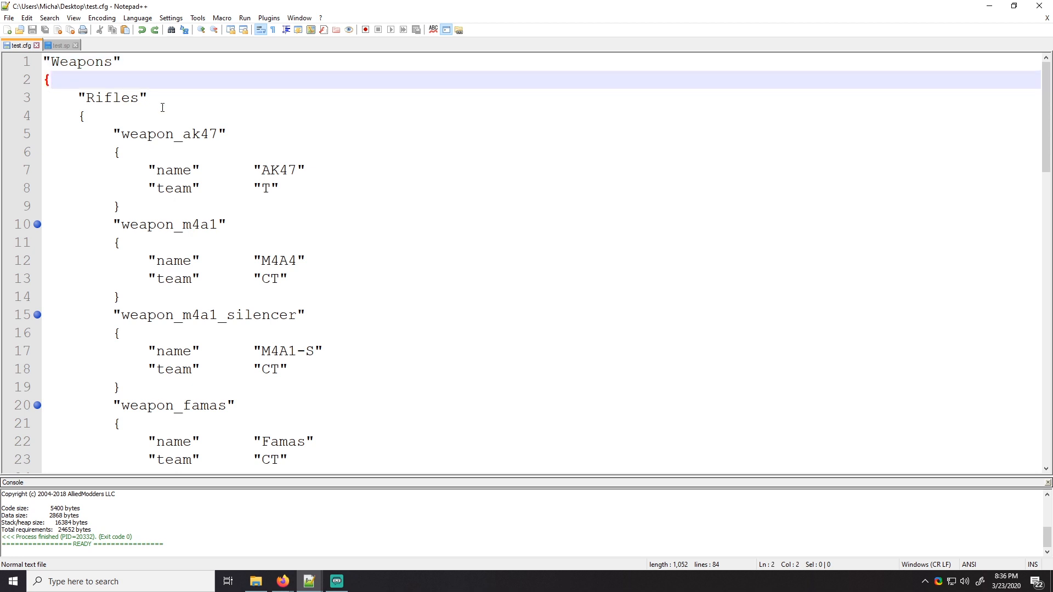
mouse_move(159, 107)
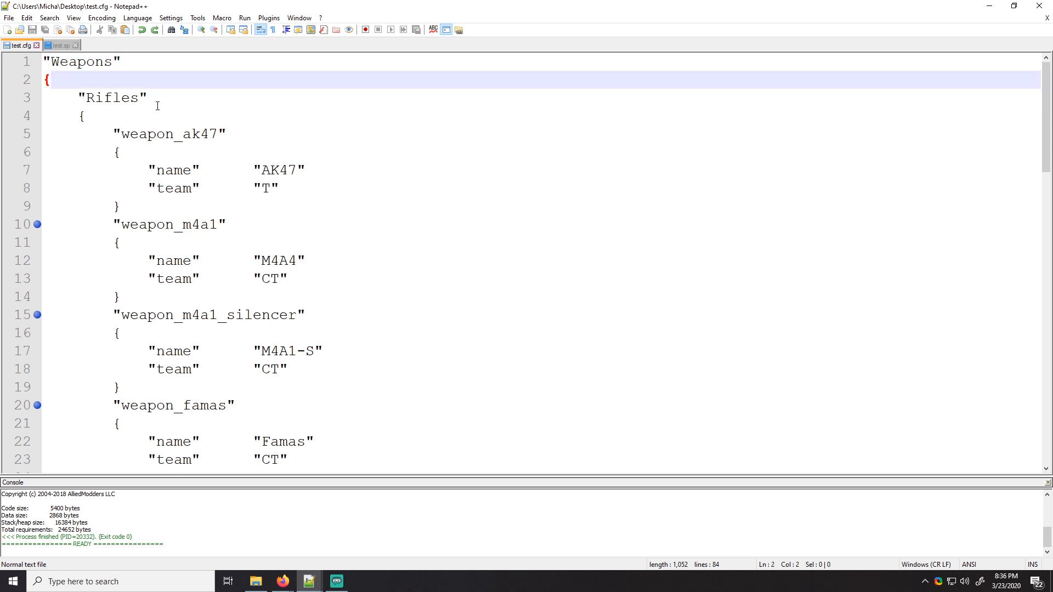
Change the second JumpToKey and its error messages from Rifles to Pistols
left_click(59, 45)
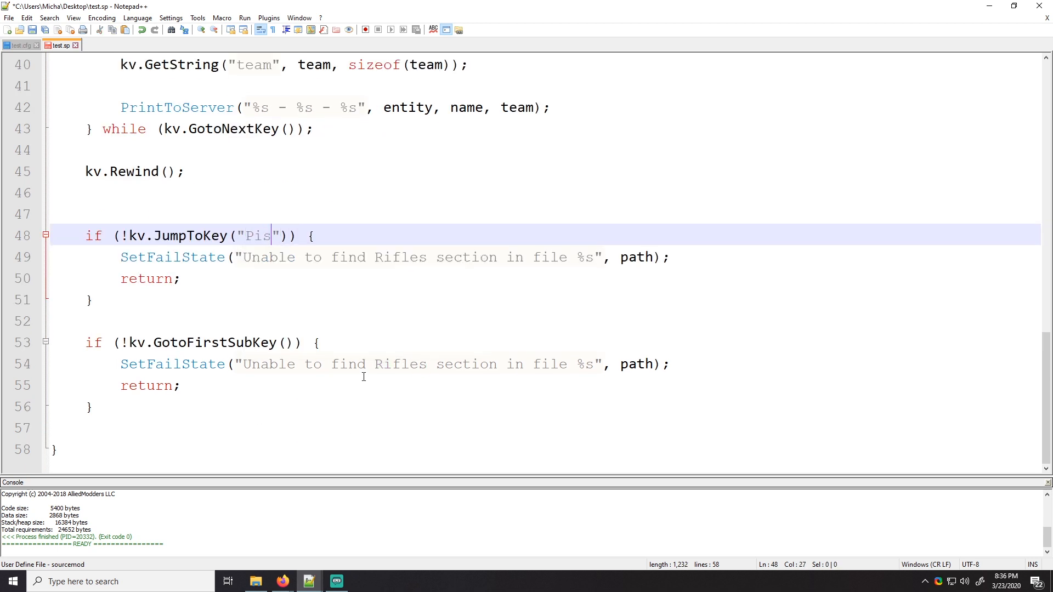
type("tols")
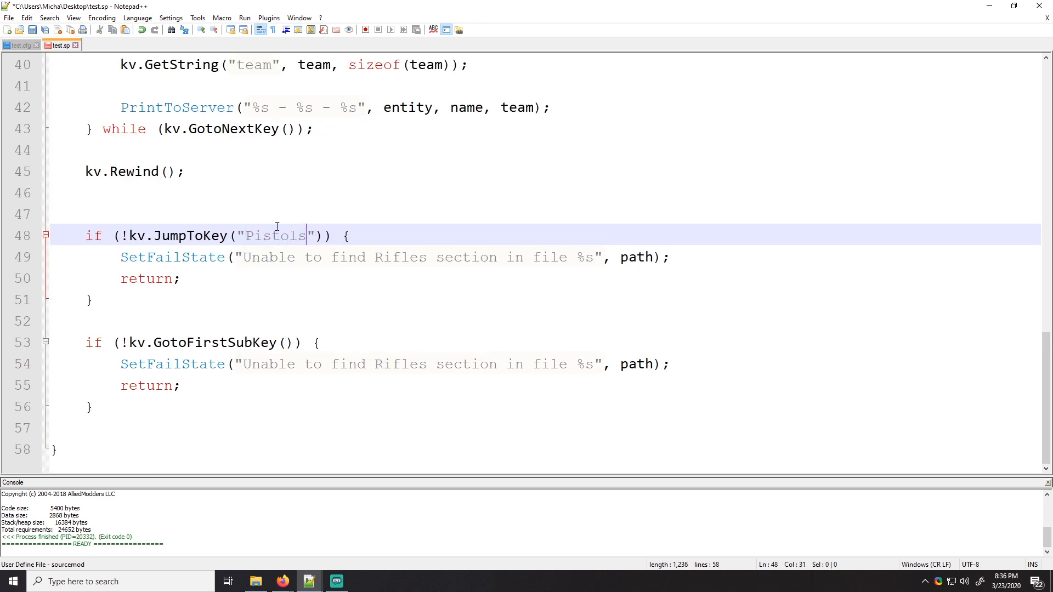
type("Pistols")
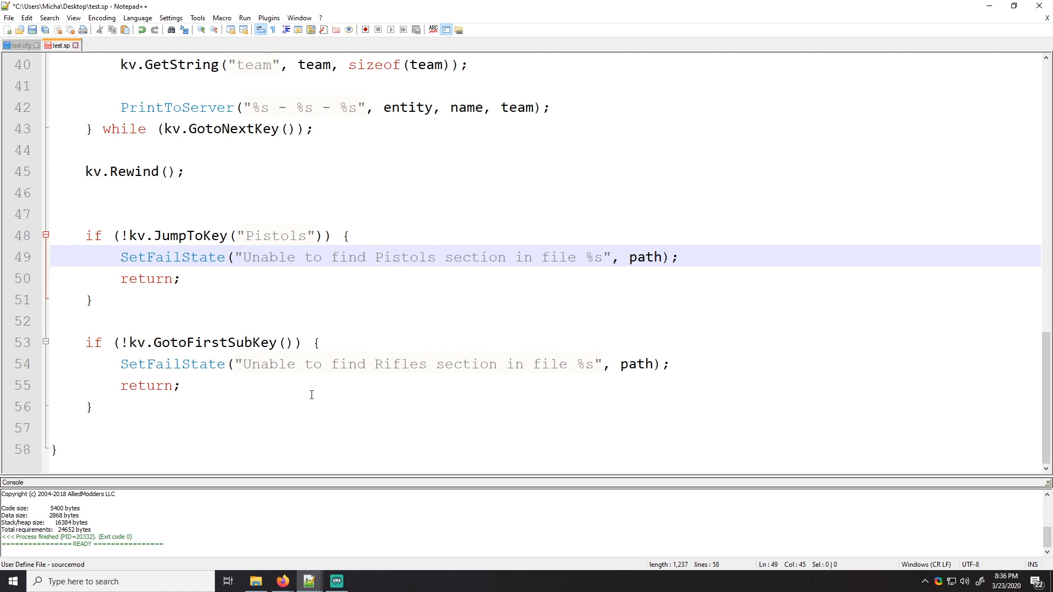
double_click(400, 364)
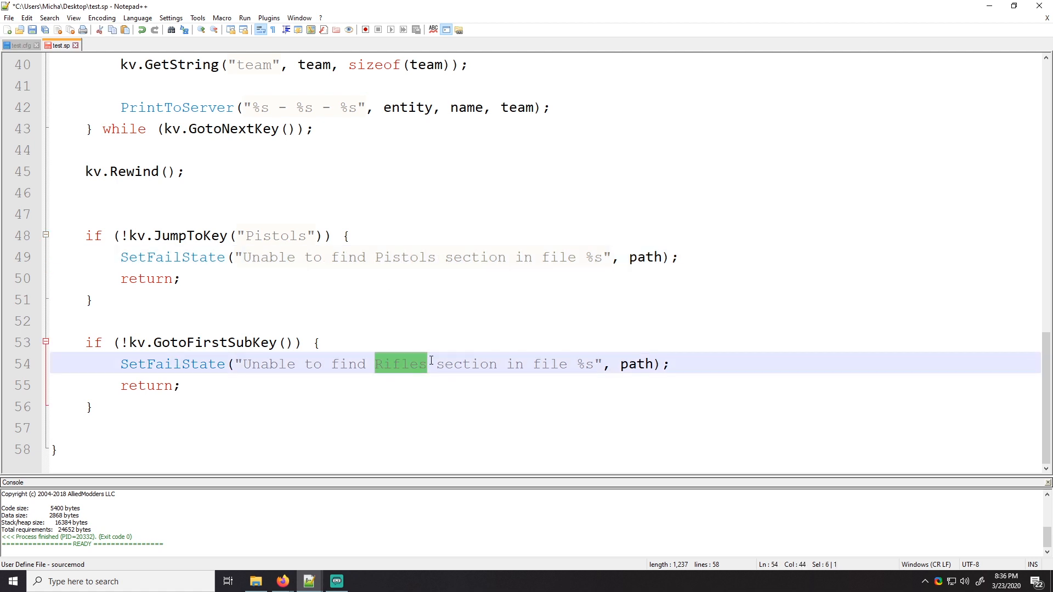
type("Pistols")
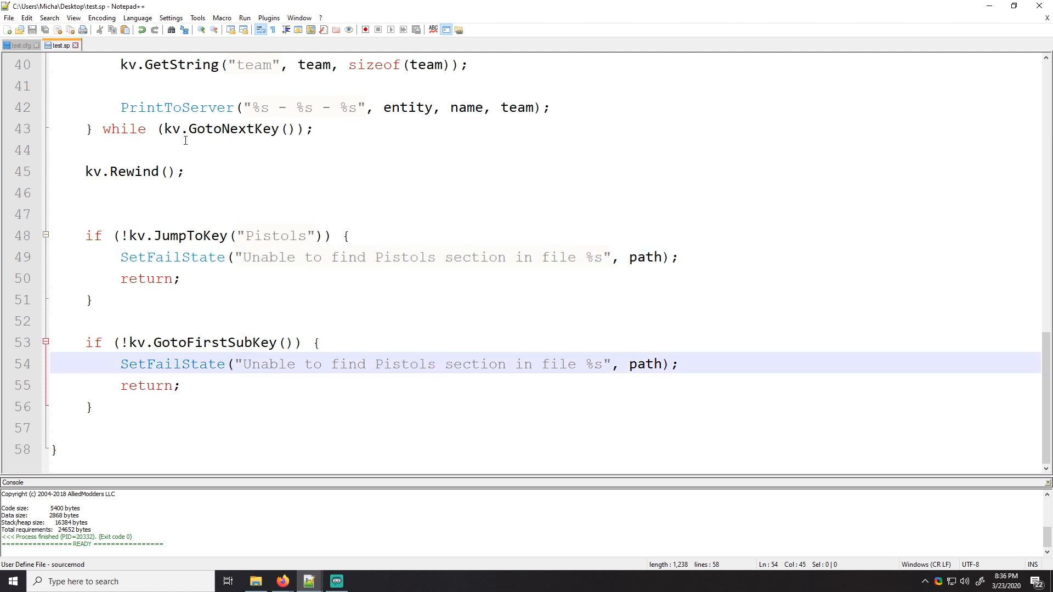
left_click(22, 45)
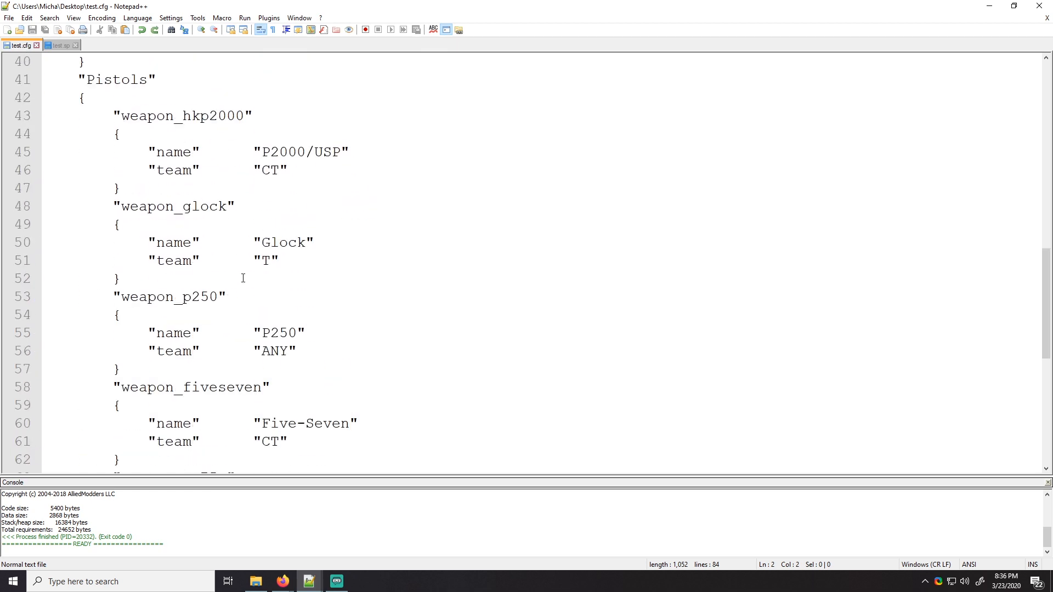
left_click(59, 45)
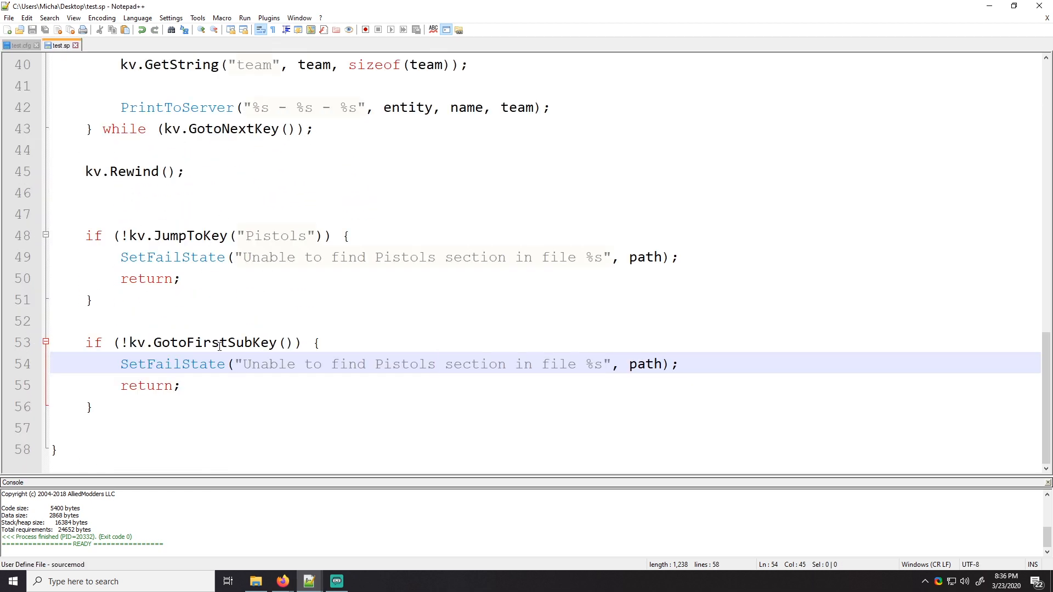
mouse_move(249, 359)
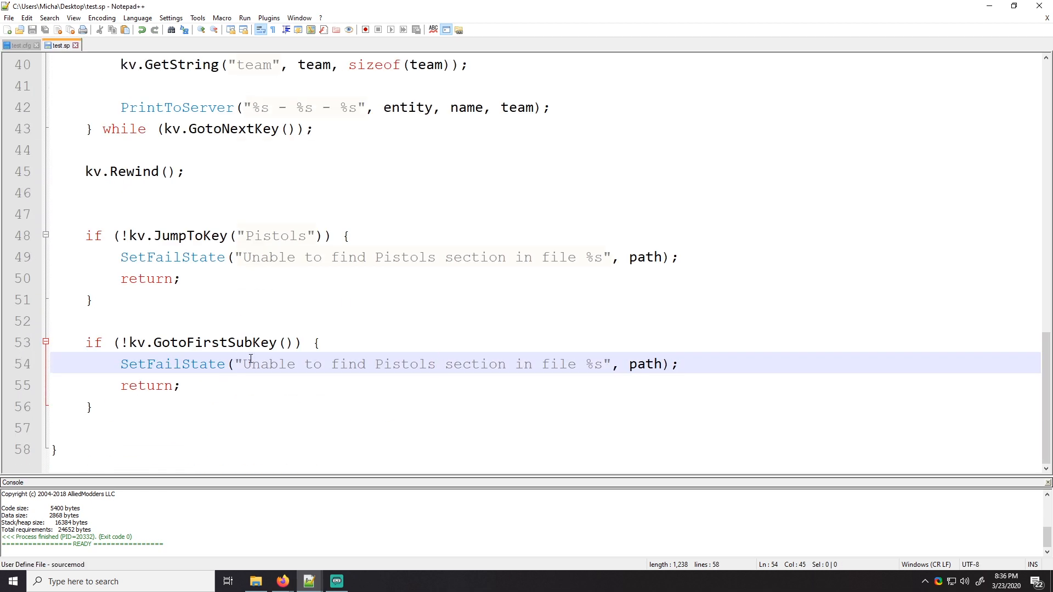
Copy the printing do-while loop below the Pistols checks and shrink the editor window
scroll("up", 3)
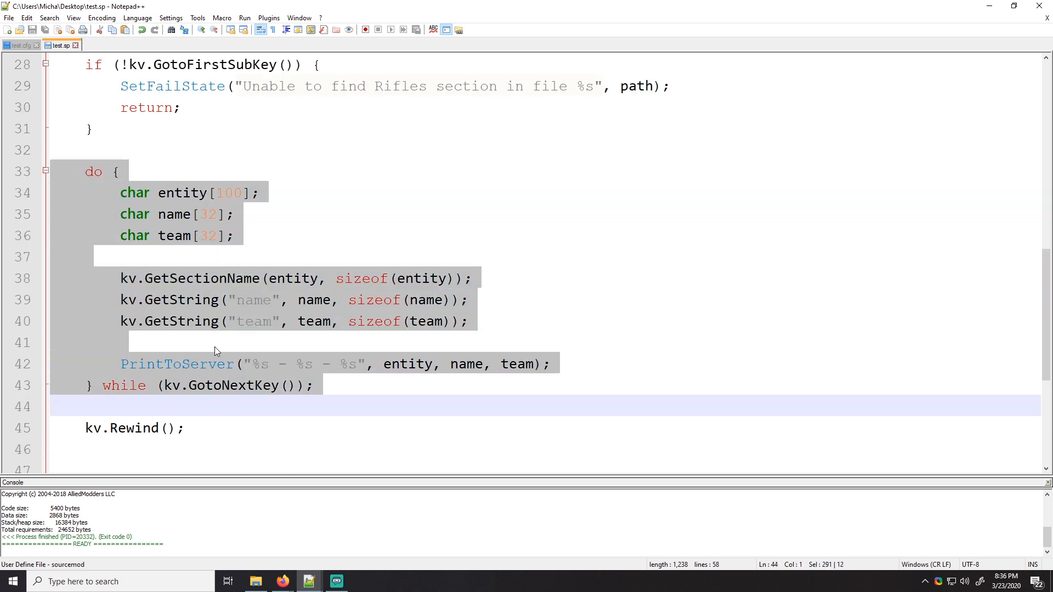
left_click(127, 425)
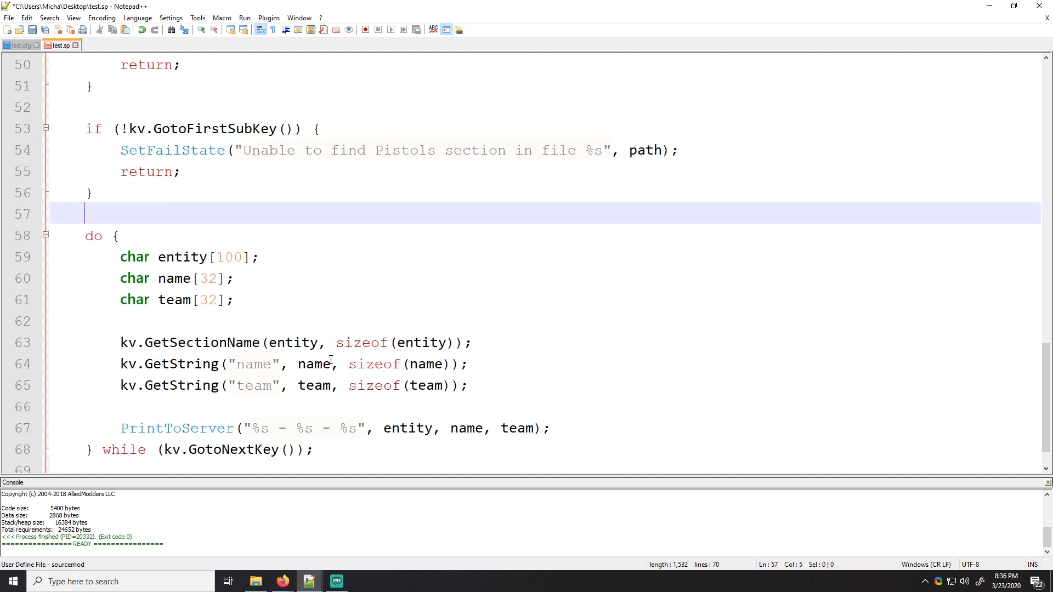
scroll("down", 3)
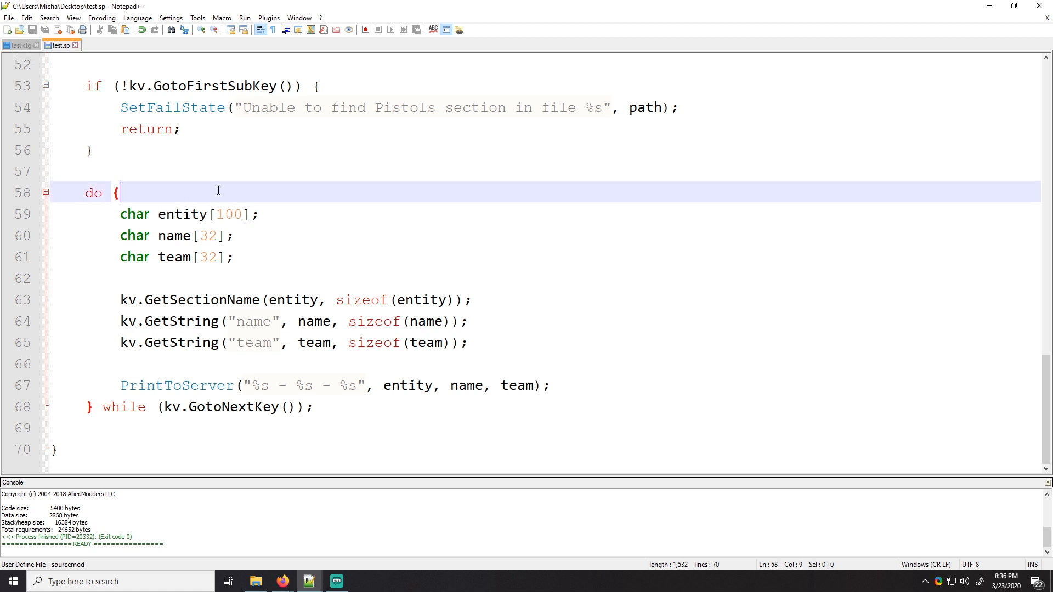
scroll("up", 3)
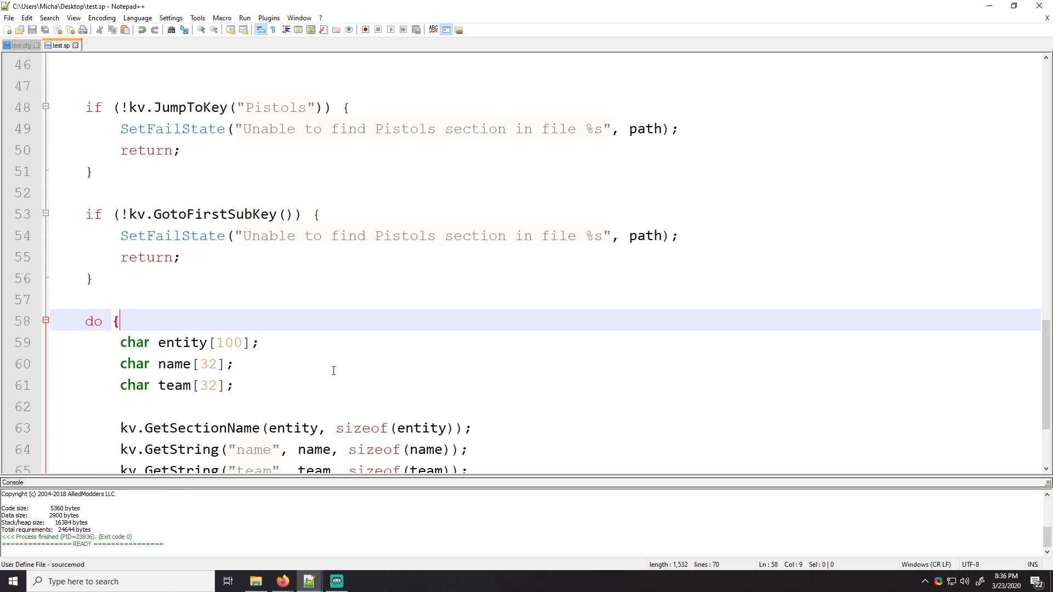
scroll("down", 3)
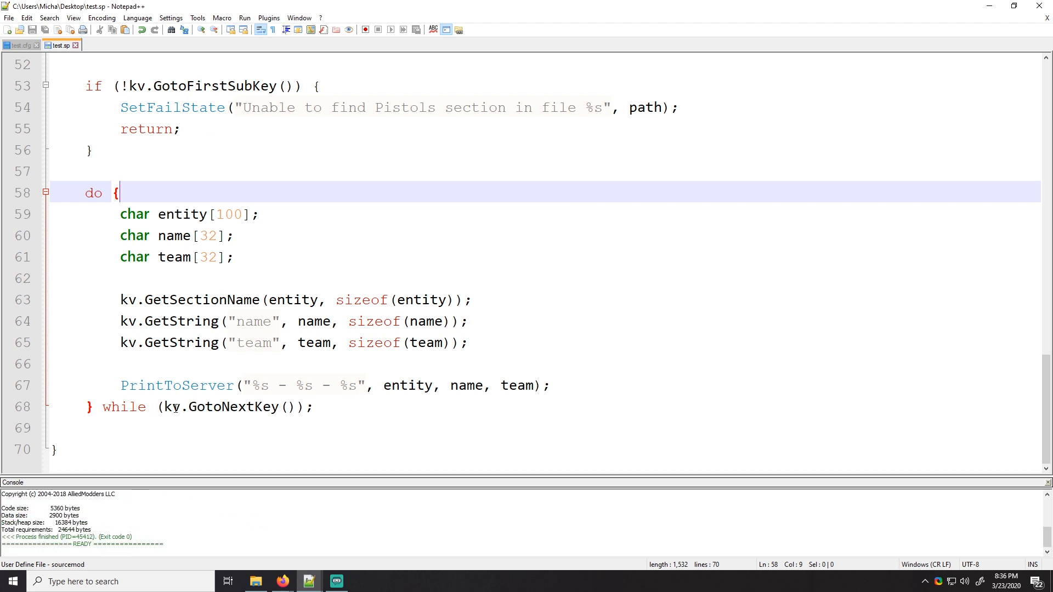
left_click(361, 257)
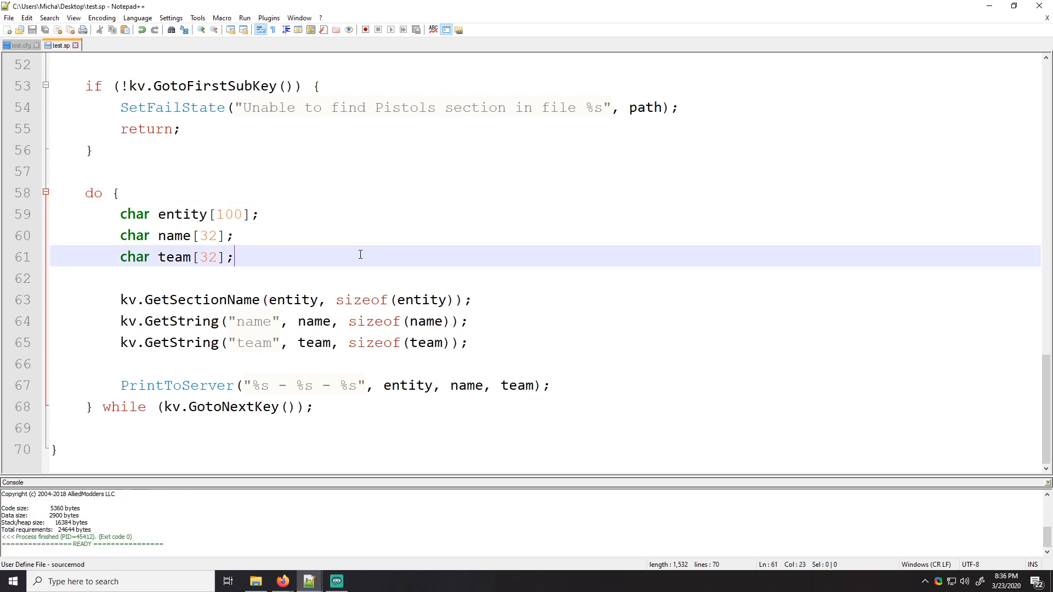
left_click(1014, 7)
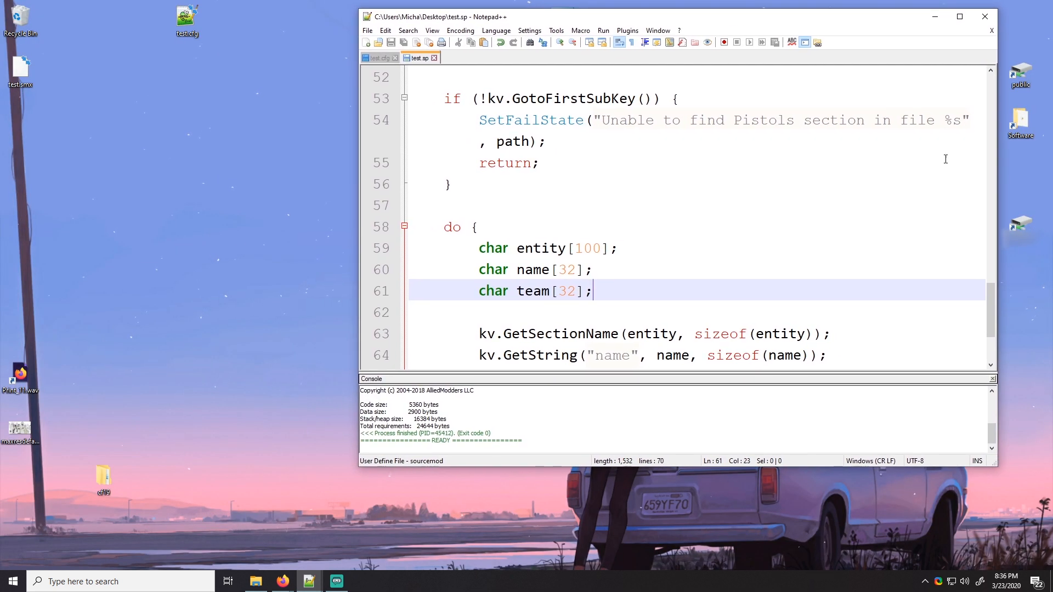
Browse File Explorer to D:\steamcmd\csgods\csgo\addons\sourcemod
left_click(958, 17)
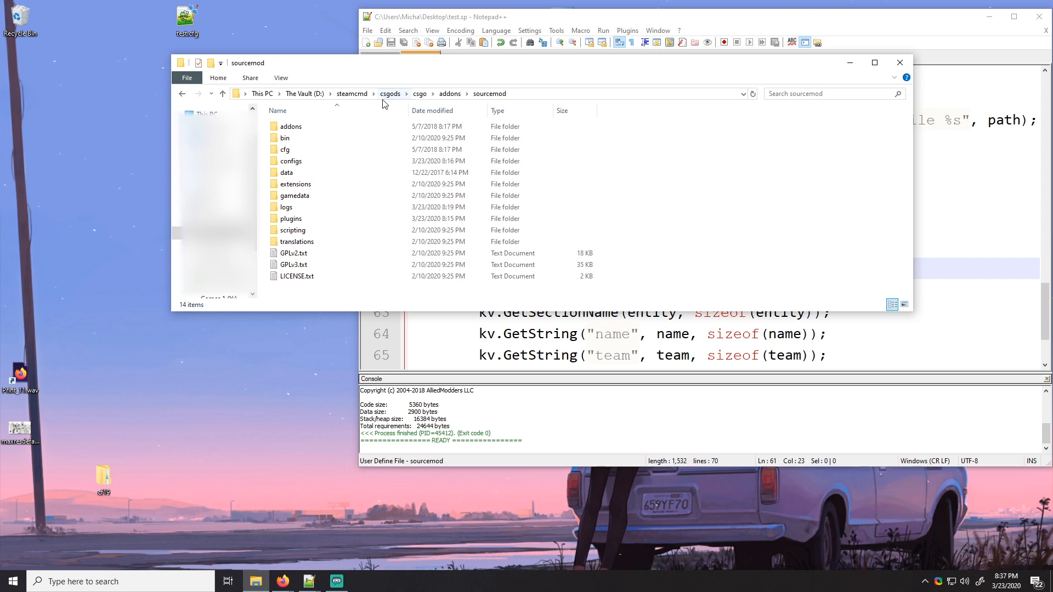
left_click(390, 93)
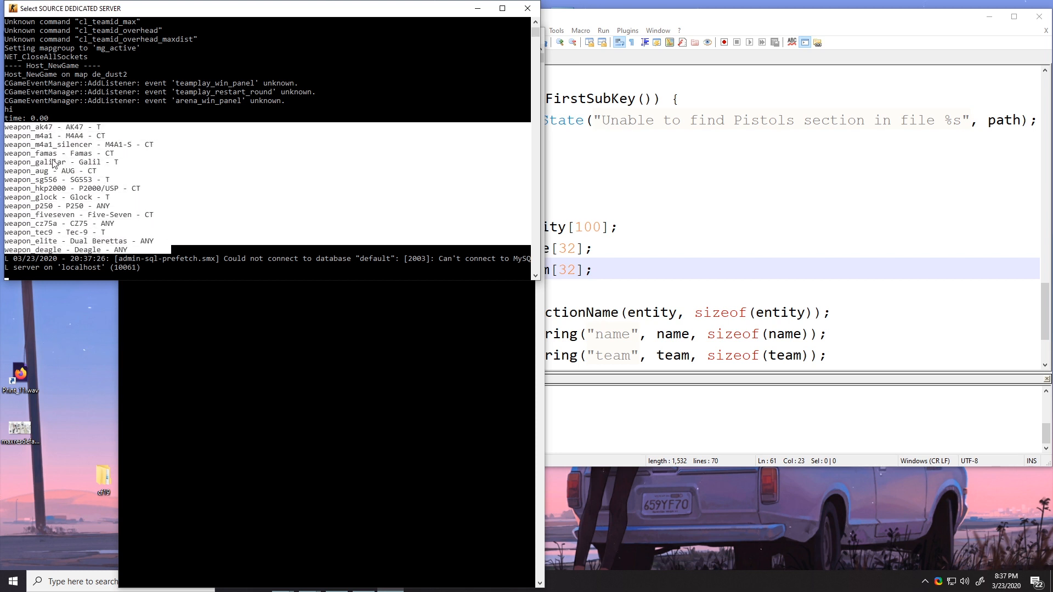
mouse_move(42, 133)
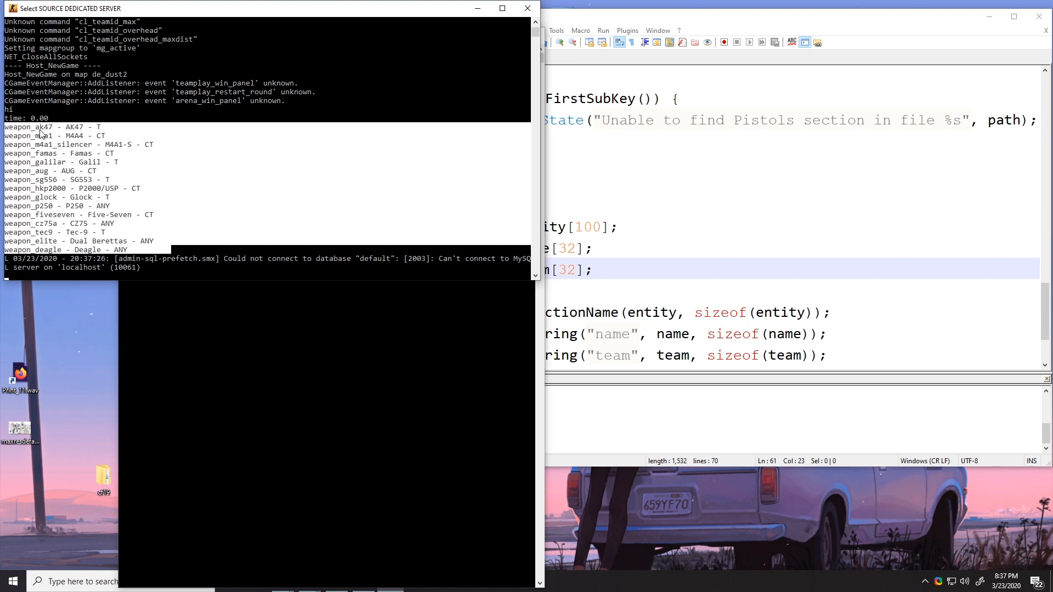
mouse_move(57, 181)
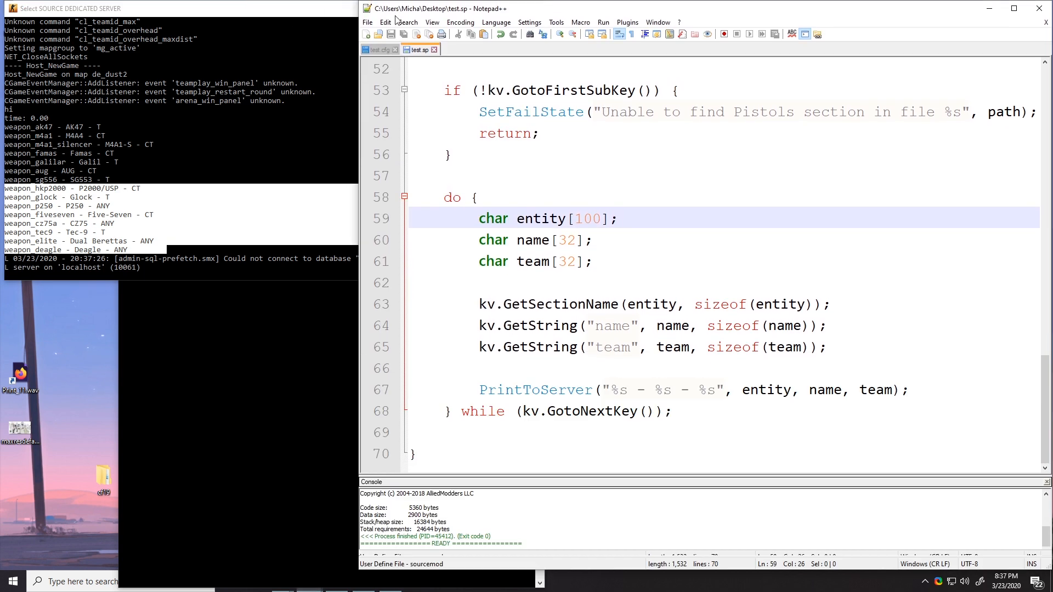
left_click(997, 7)
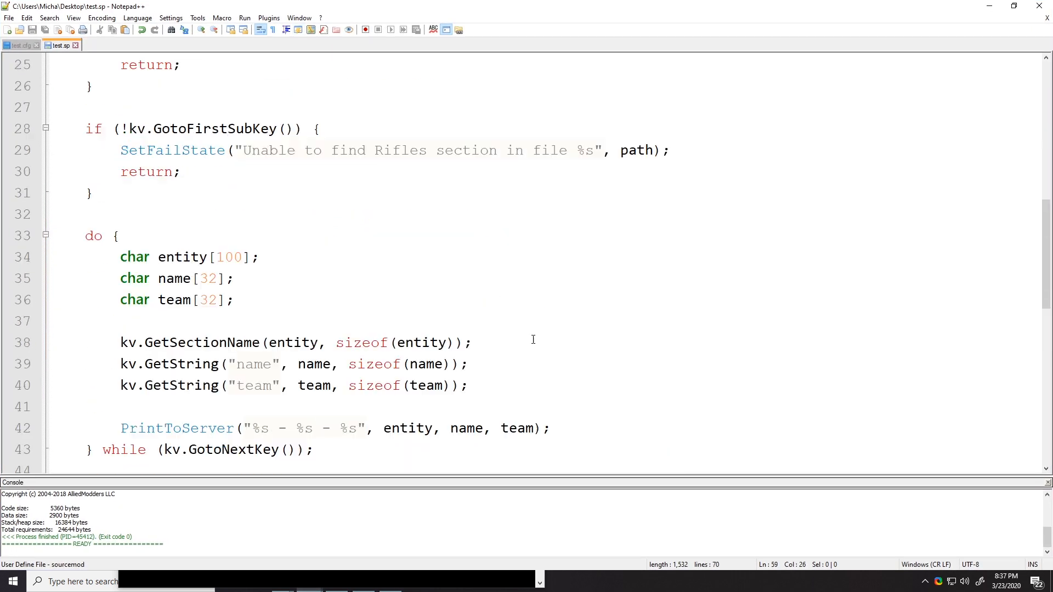
mouse_move(514, 334)
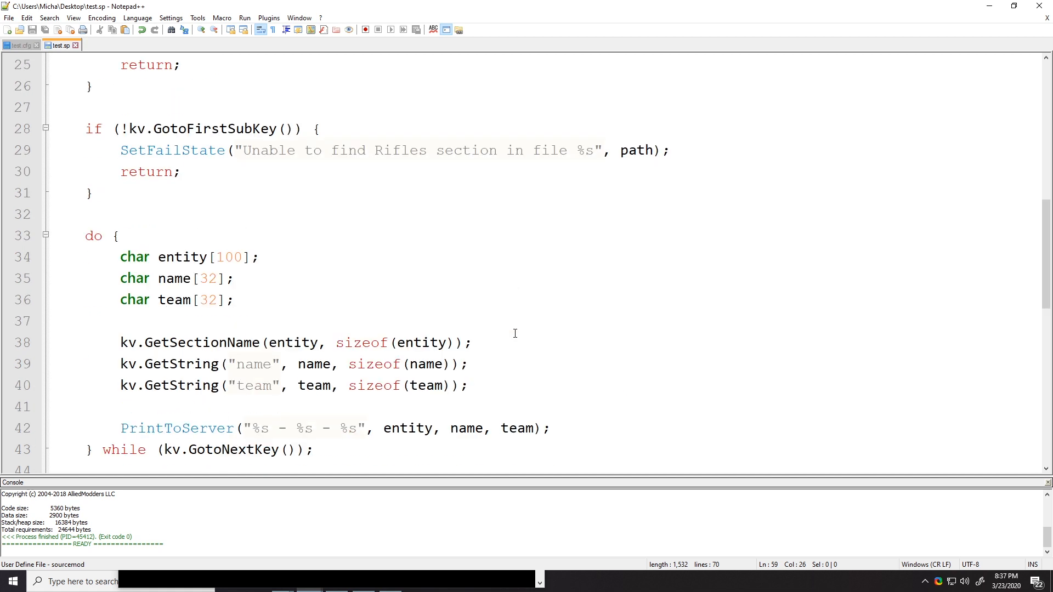
scroll("down", 3)
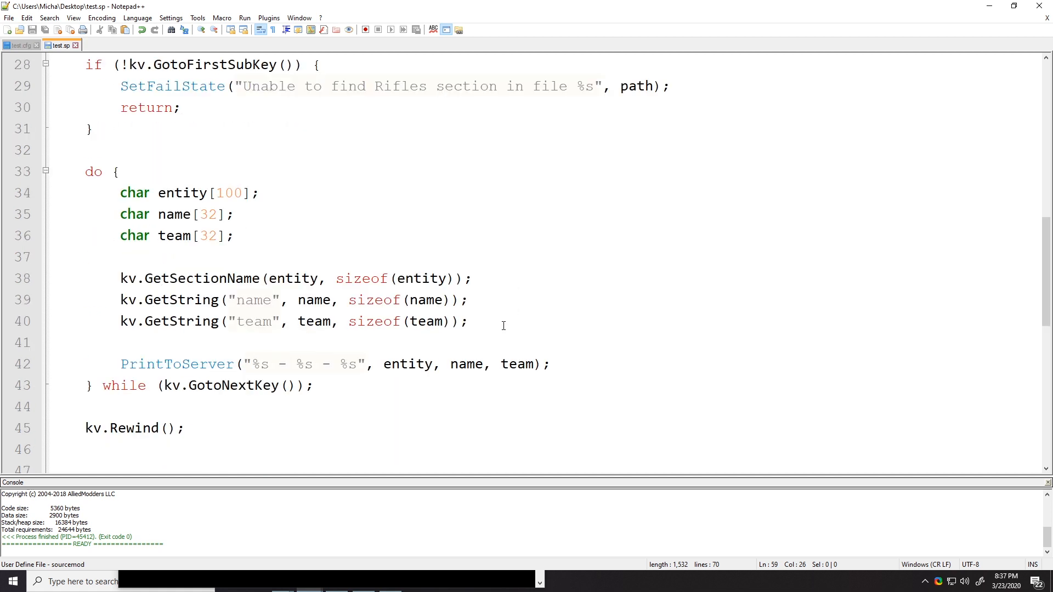
mouse_move(158, 162)
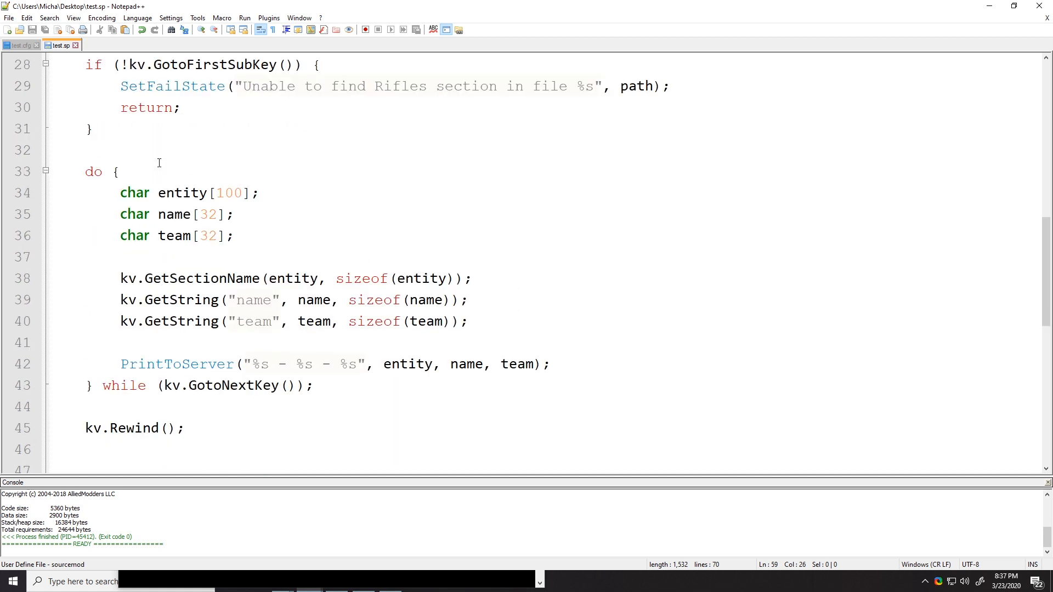
scroll("up", 3)
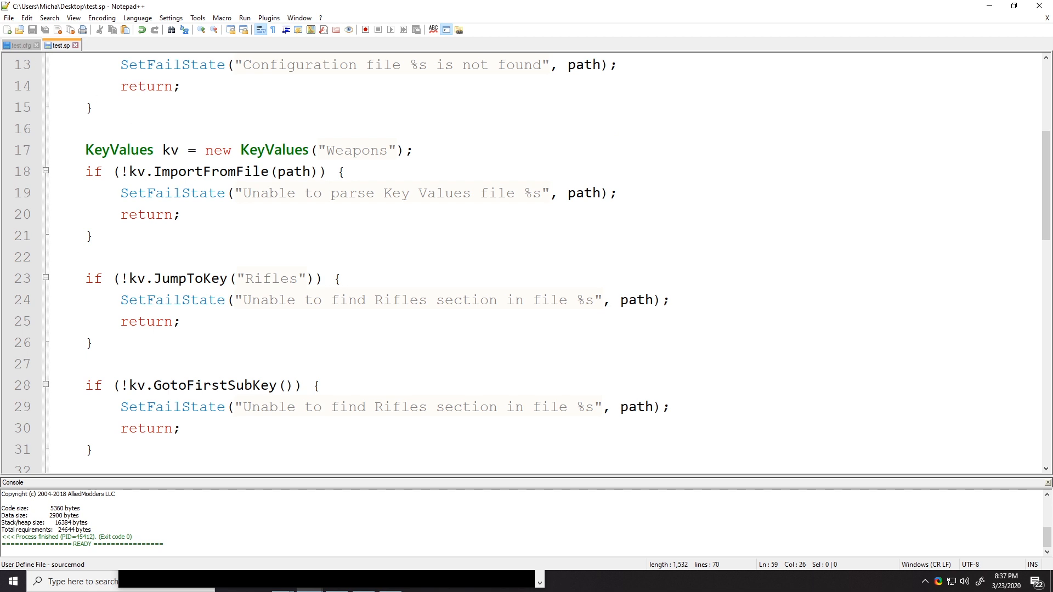
left_click(20, 45)
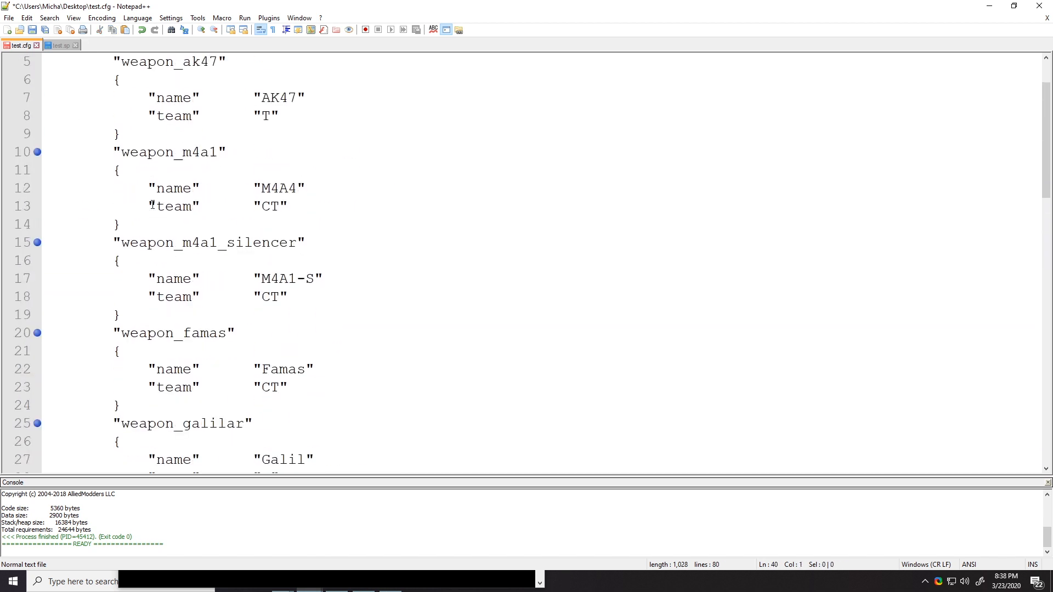
Unindent the weapon entries so they sit directly under Weapons in test.cfg, then return to test.sp
left_click(146, 98)
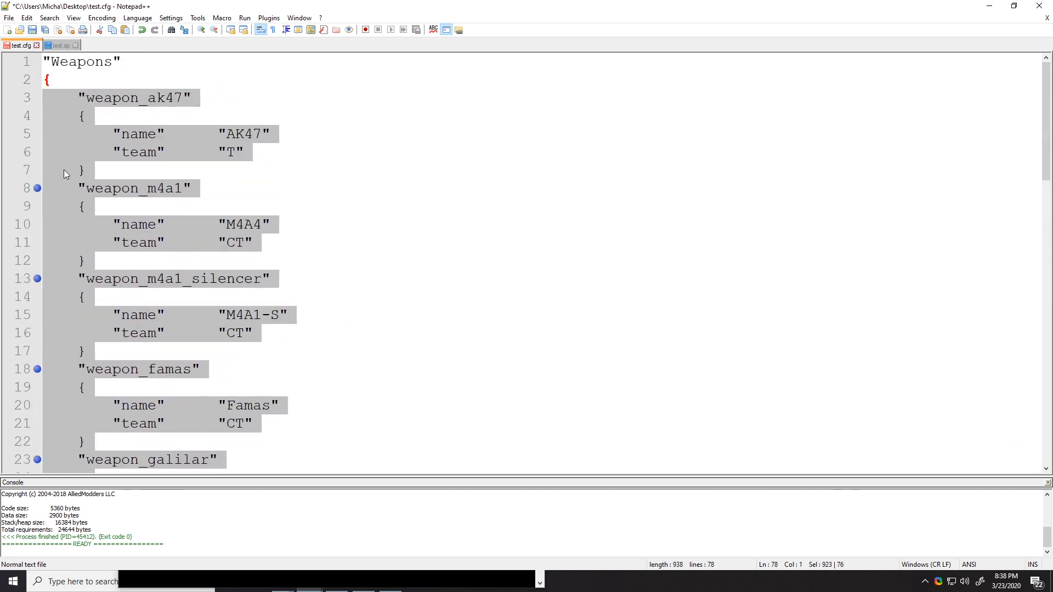
scroll("down", 3)
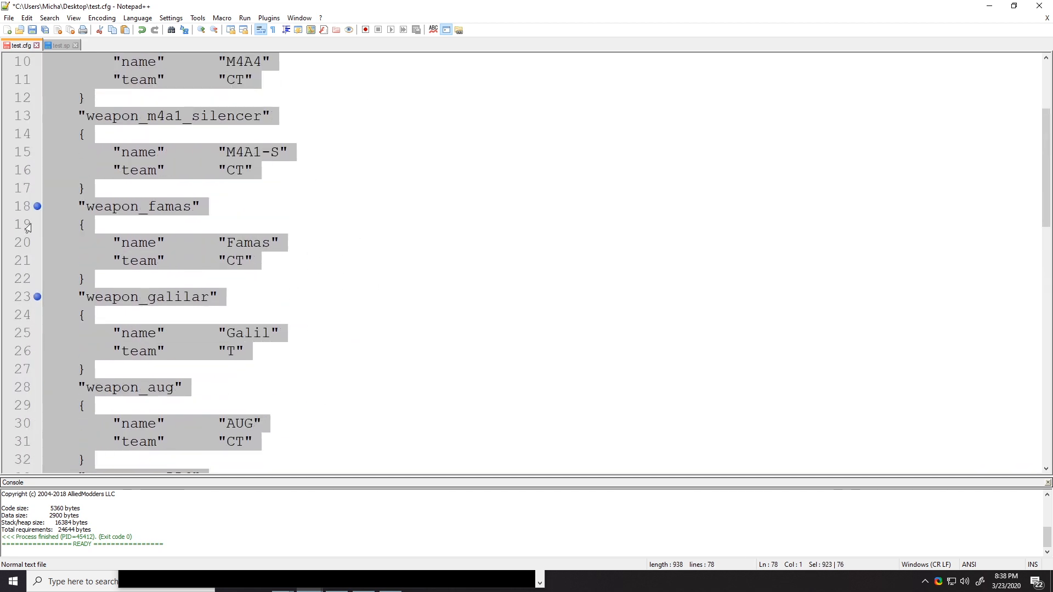
left_click(151, 278)
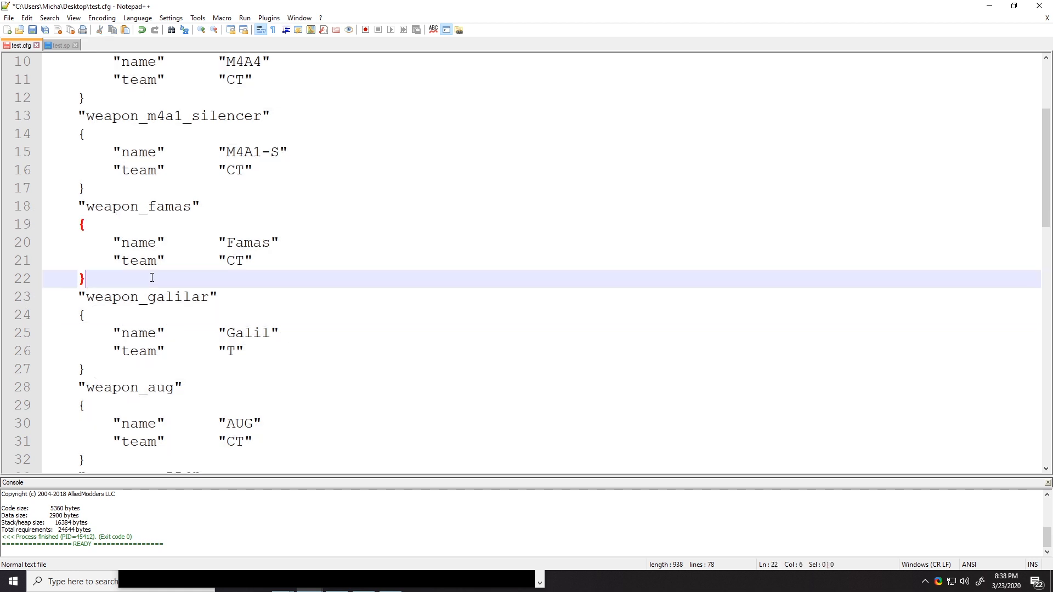
scroll("up", 3)
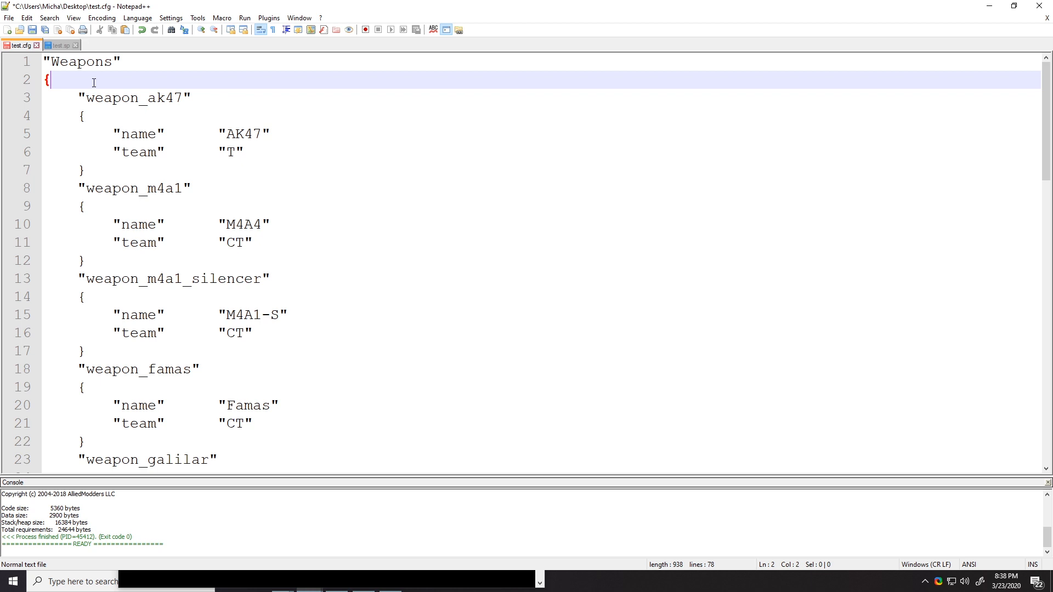
left_click(59, 45)
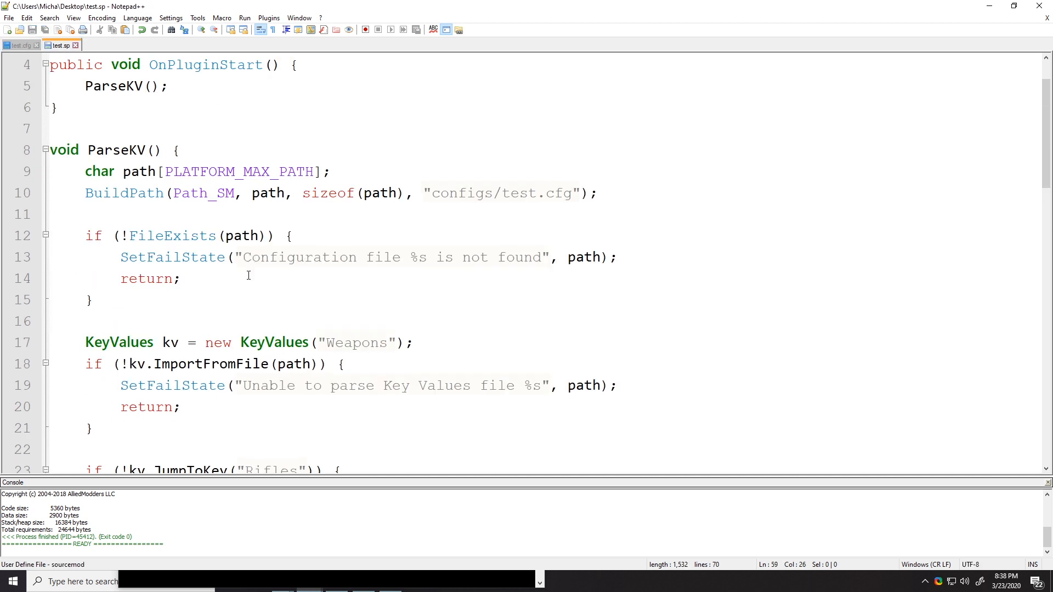
Remove the JumpToKey("Rifles") block and the Pistols section from ParseKV in test.sp
scroll("down", 3)
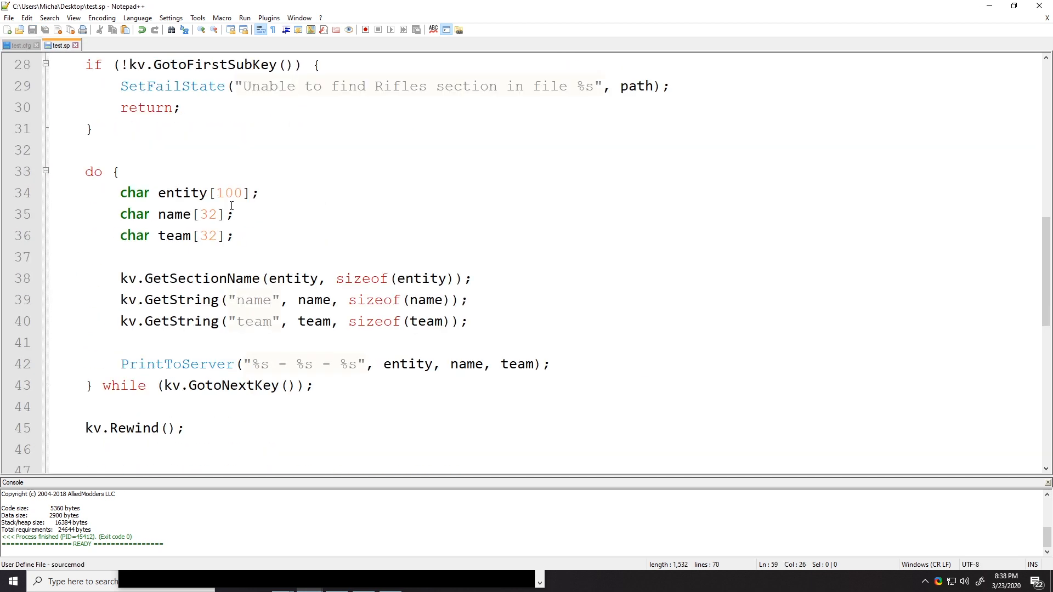
scroll("down", 3)
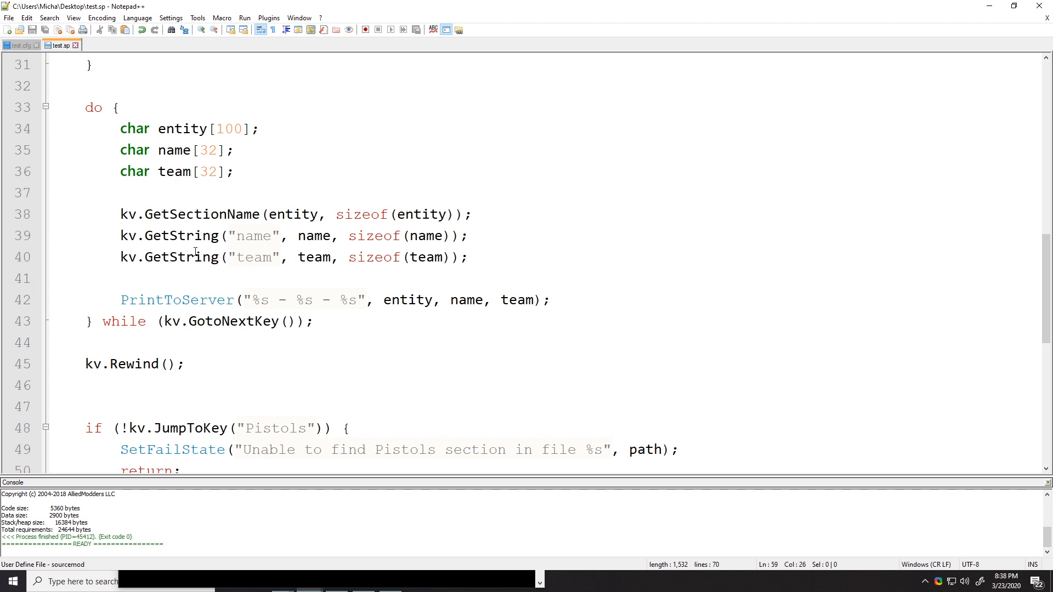
scroll("up", 3)
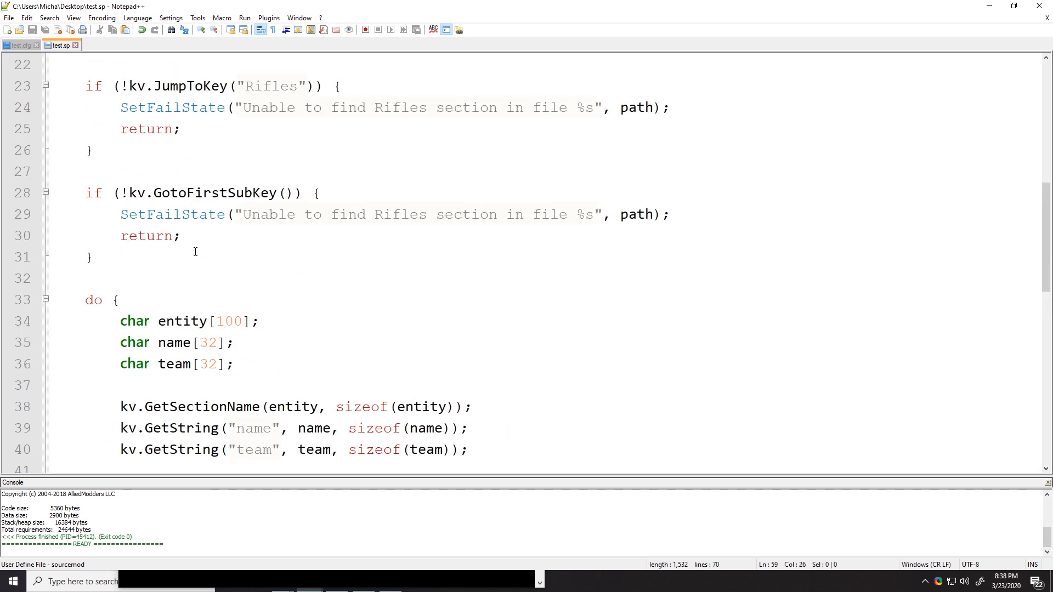
double_click(189, 150)
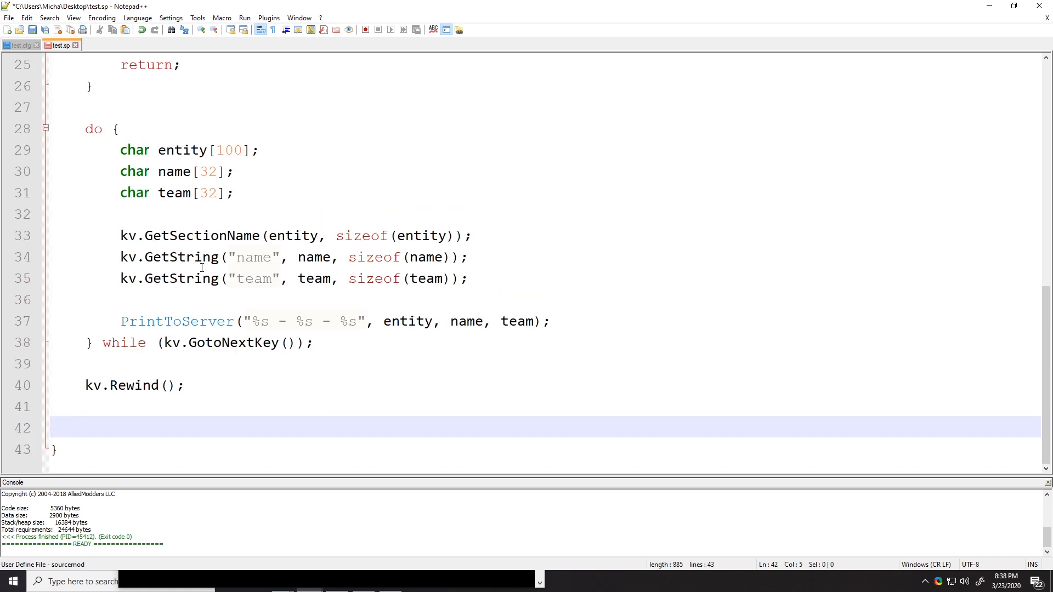
scroll("up", 3)
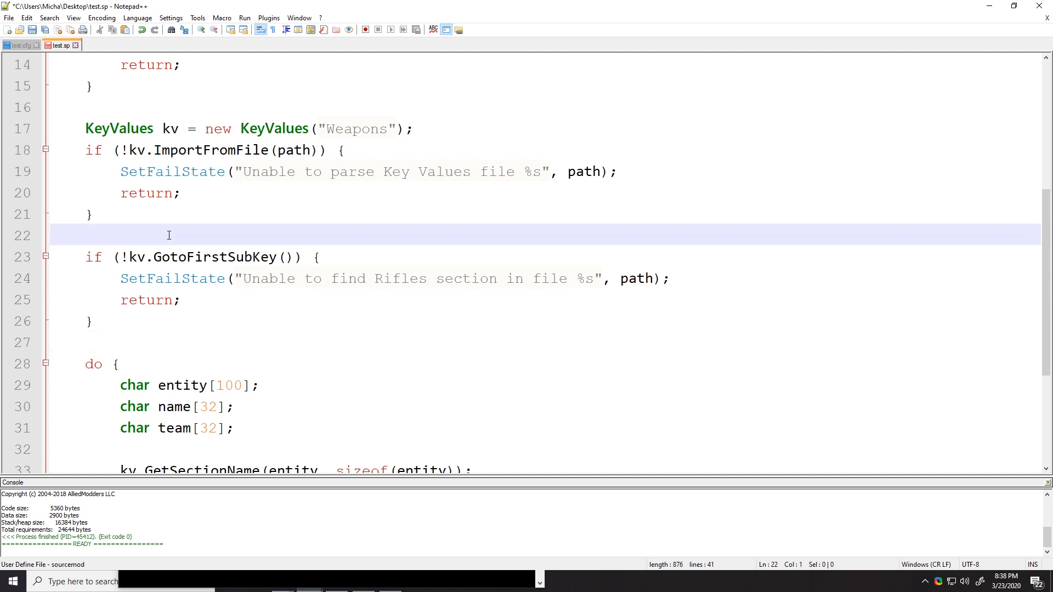
Start replacing the kv.Rewind() call with delete kv at the end of ParseKV
double_click(355, 129)
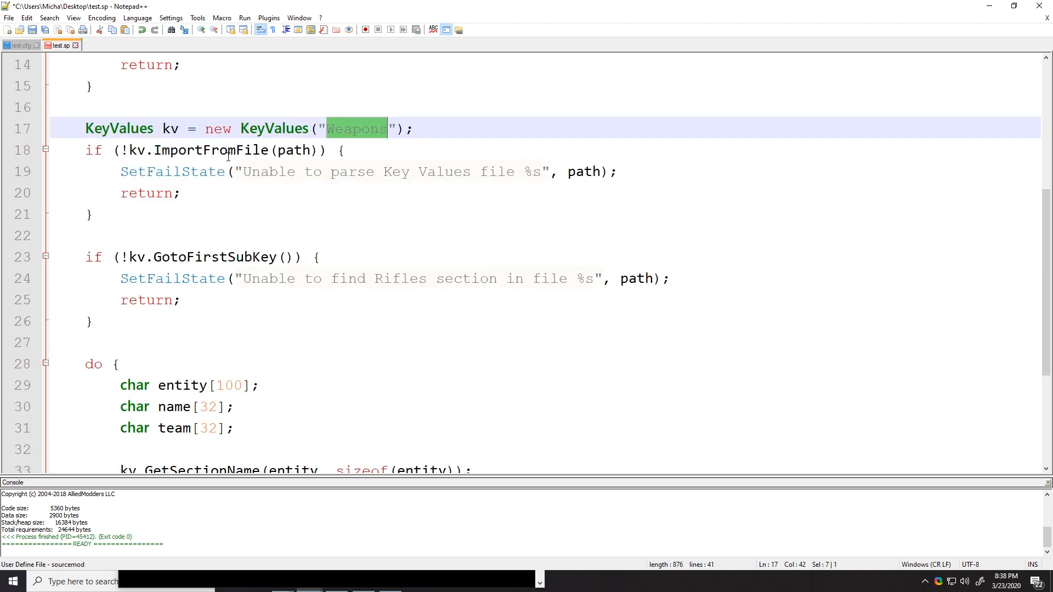
left_click(241, 214)
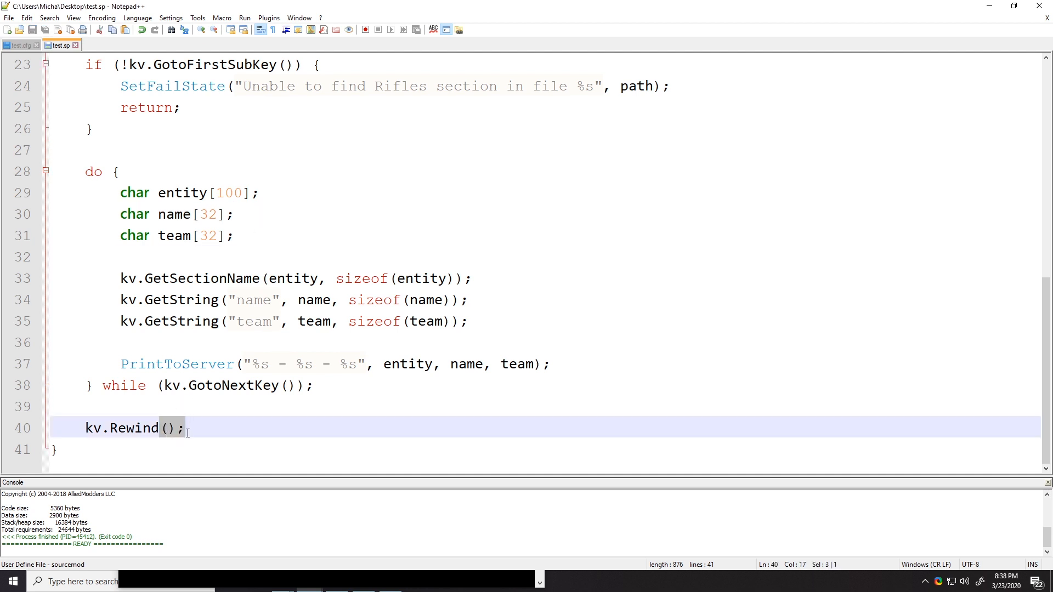
type("delete kv;")
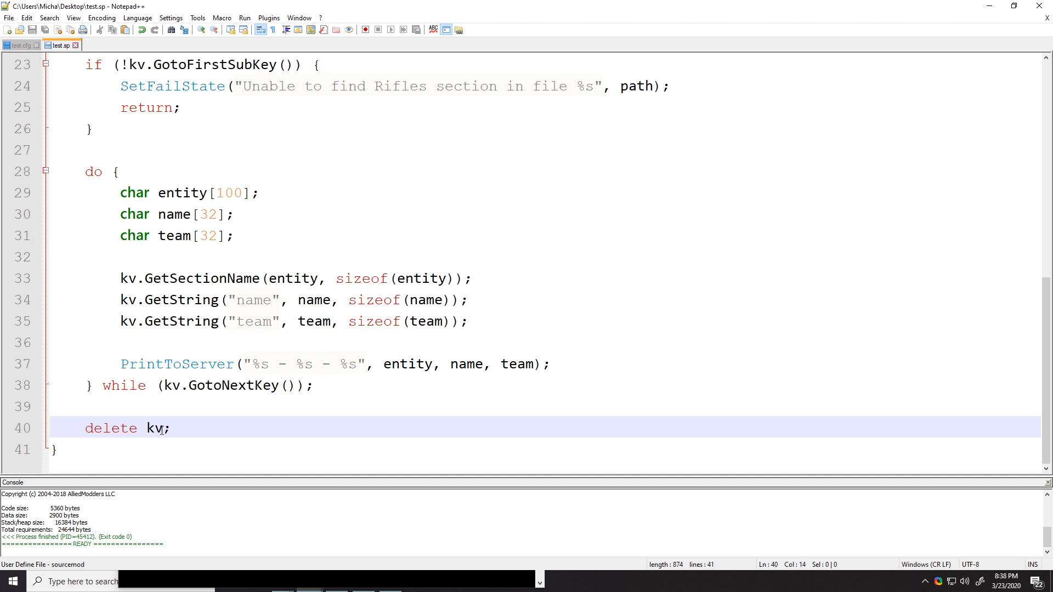
Add a return; statement on the line after delete kv; to end ParseKV
scroll("up", 3)
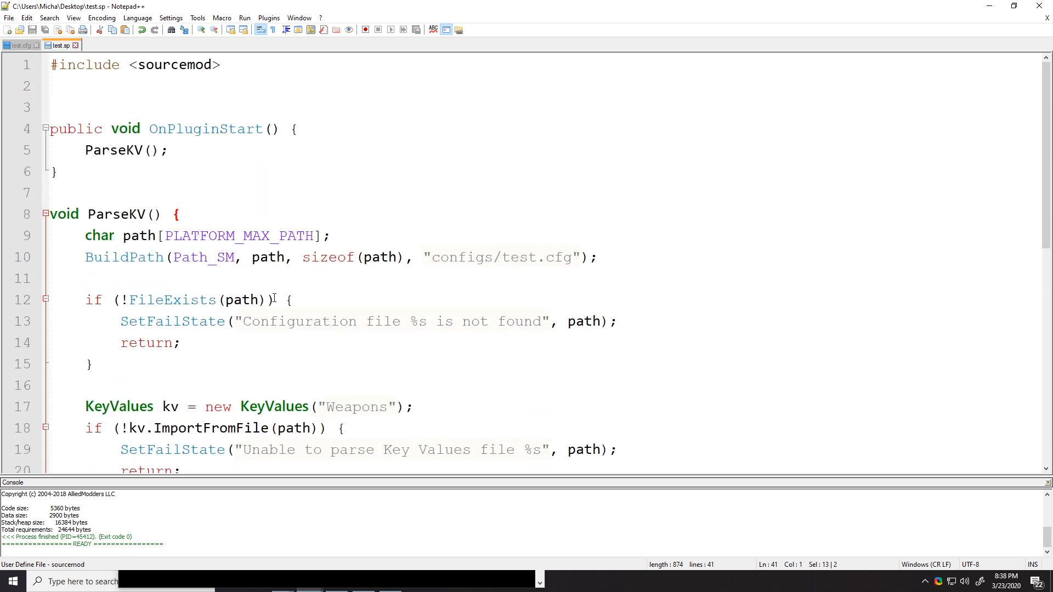
scroll("down", 3)
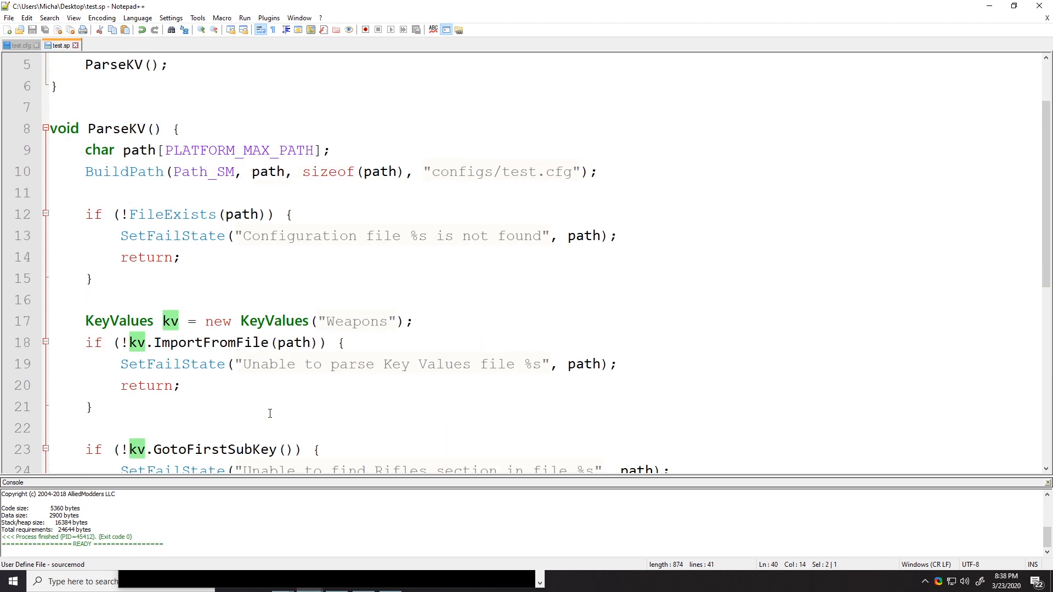
scroll("up", 3)
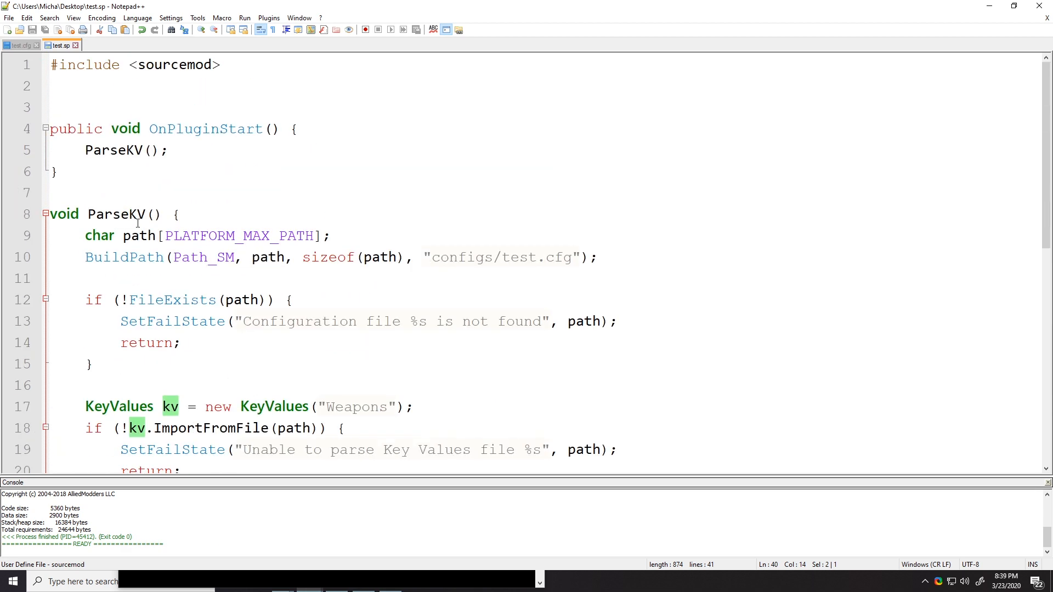
scroll("down", 3)
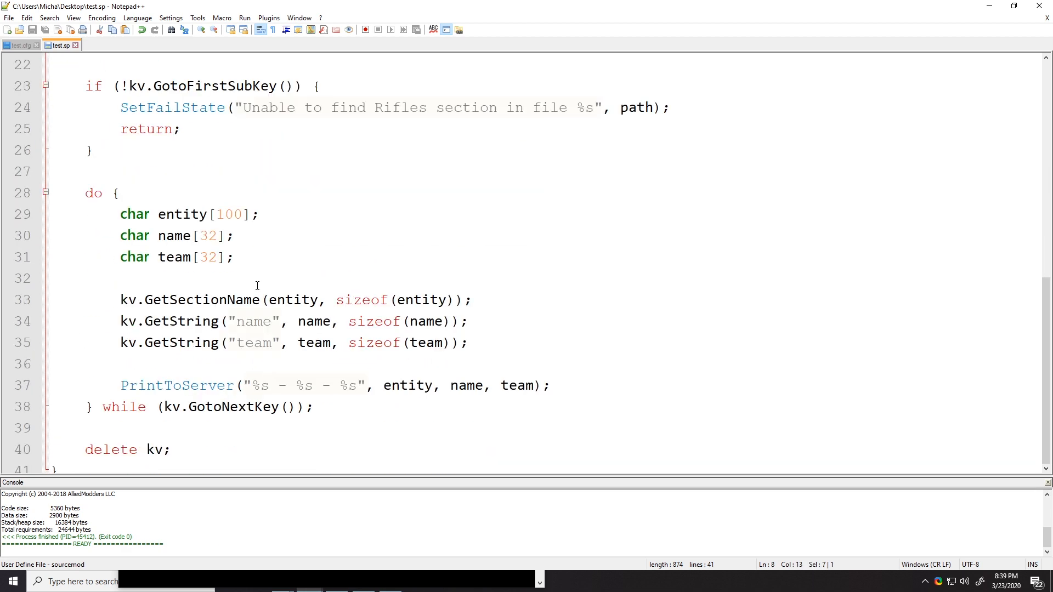
left_click(209, 428)
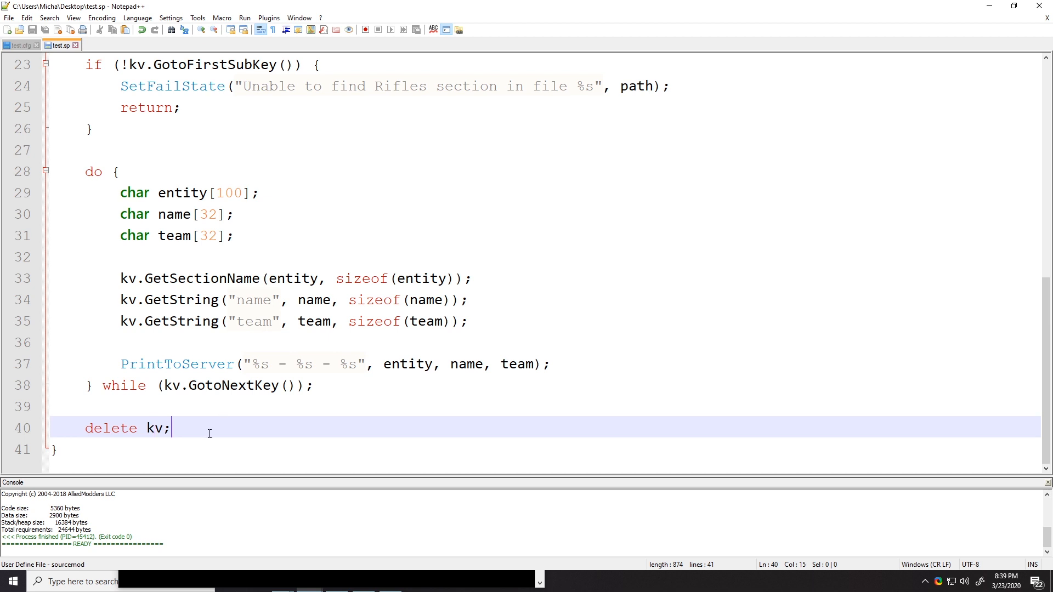
type("return;")
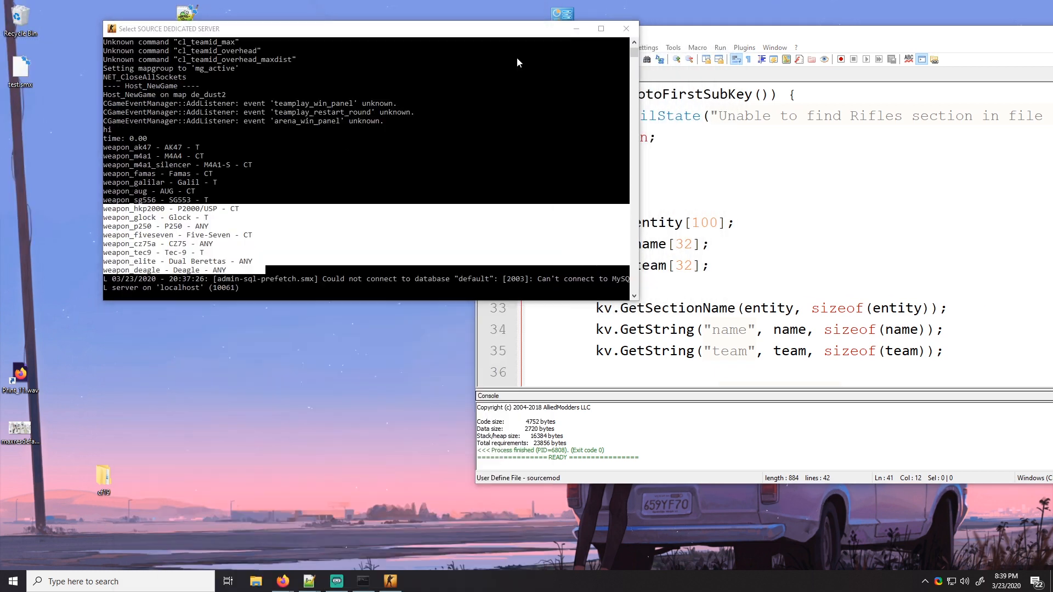
Copy the built test.smx into csgo\addons\sourcemod\plugins and browse to sourcemod\configs for test.cfg
left_click(254, 581)
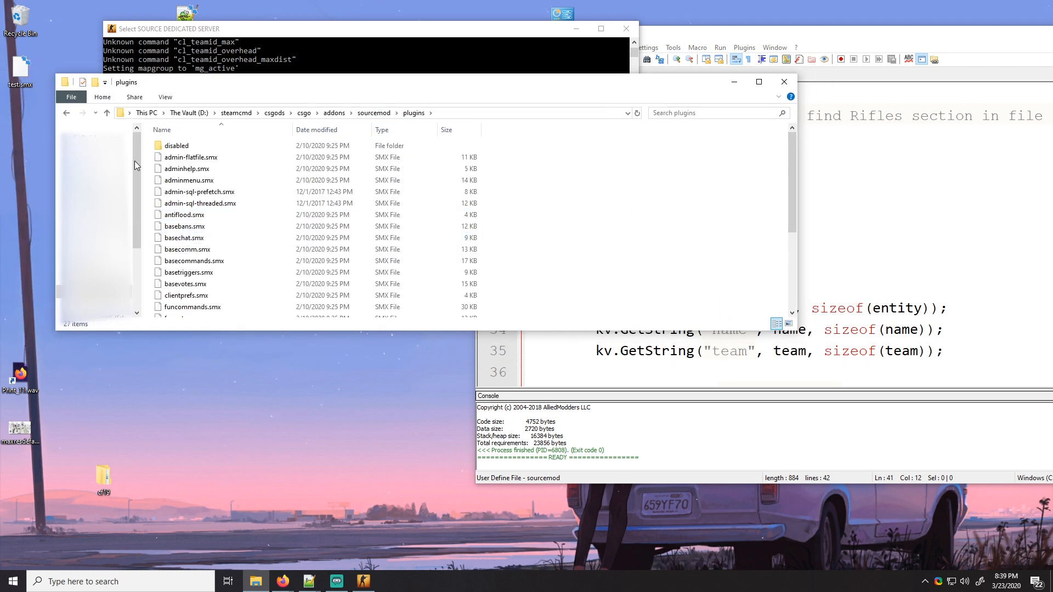
left_click(177, 311)
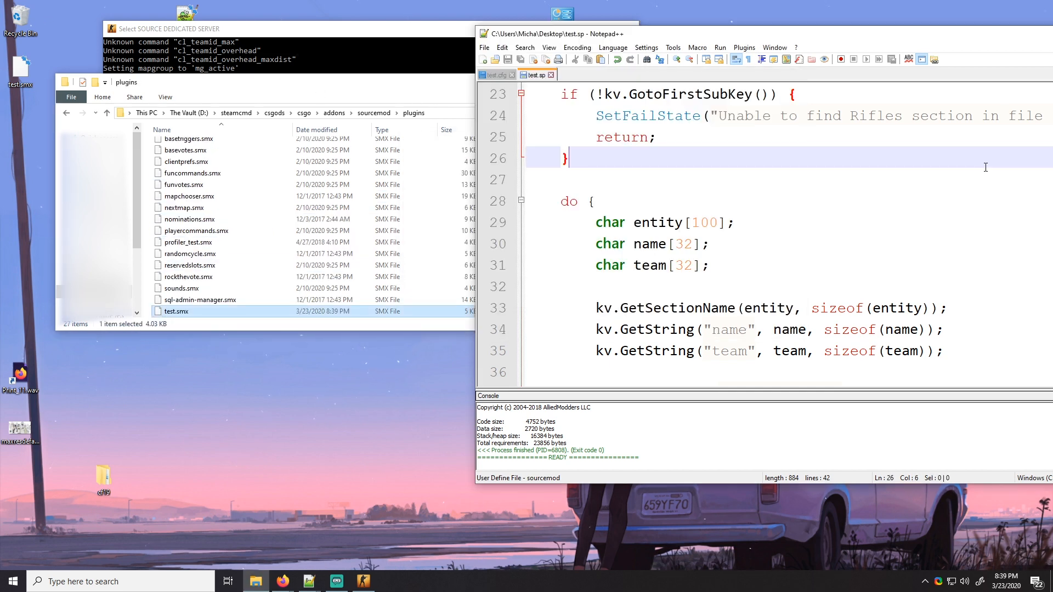
left_click(492, 74)
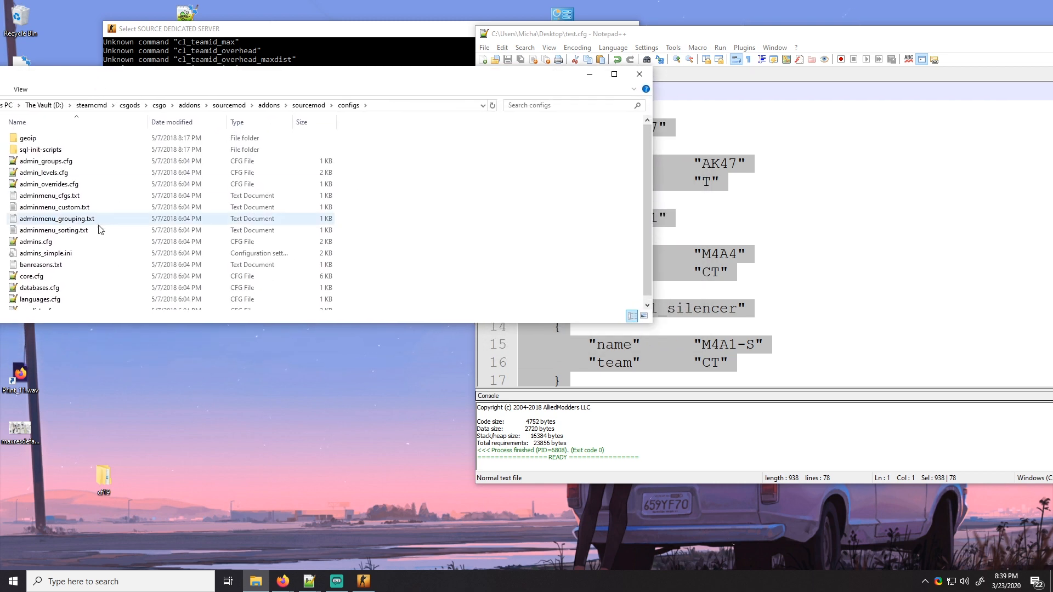
left_click(54, 222)
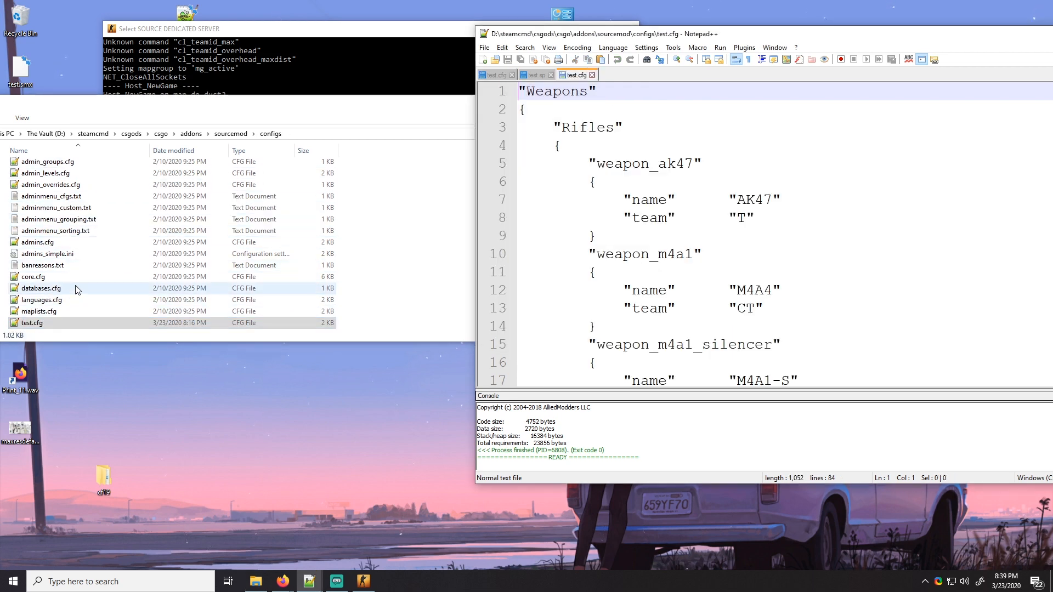
left_click(533, 75)
type("sm plugins l")
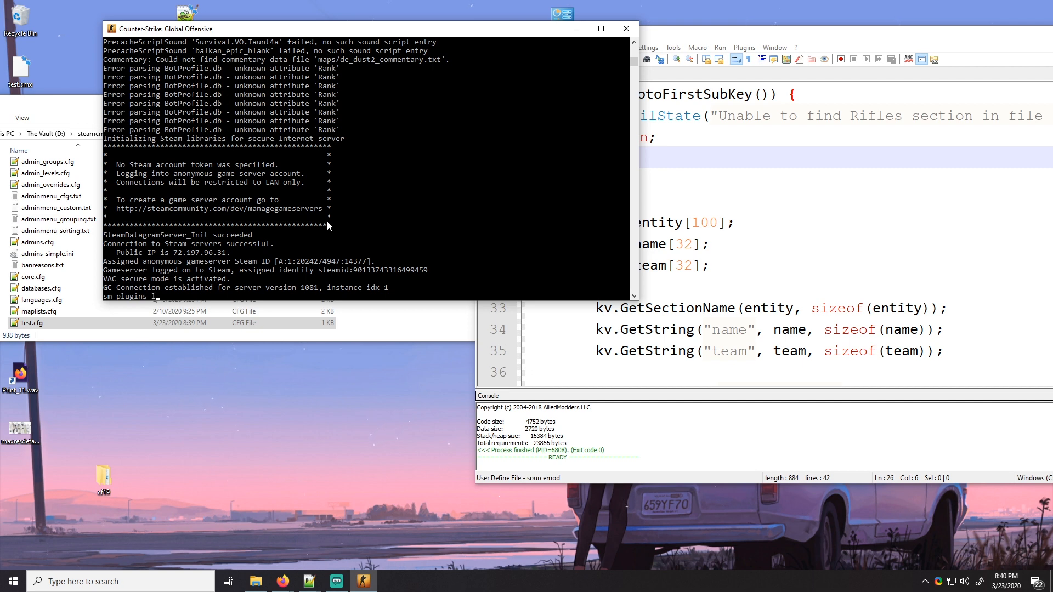
Reload the test plugin in the SRCDS console with sm plugins reload test and check the weapon list
type("reload test")
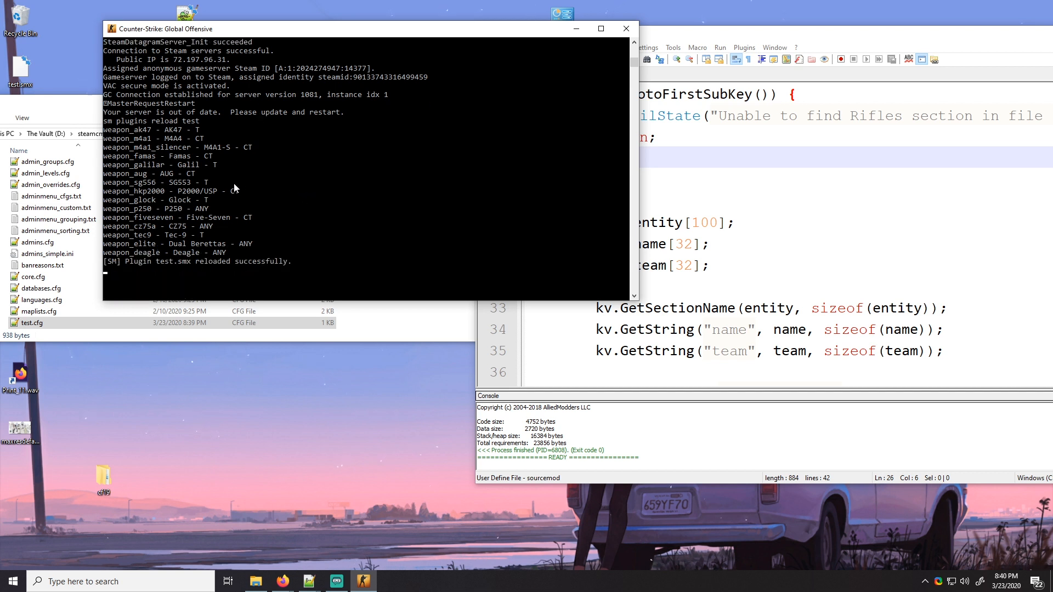
mouse_move(440, 170)
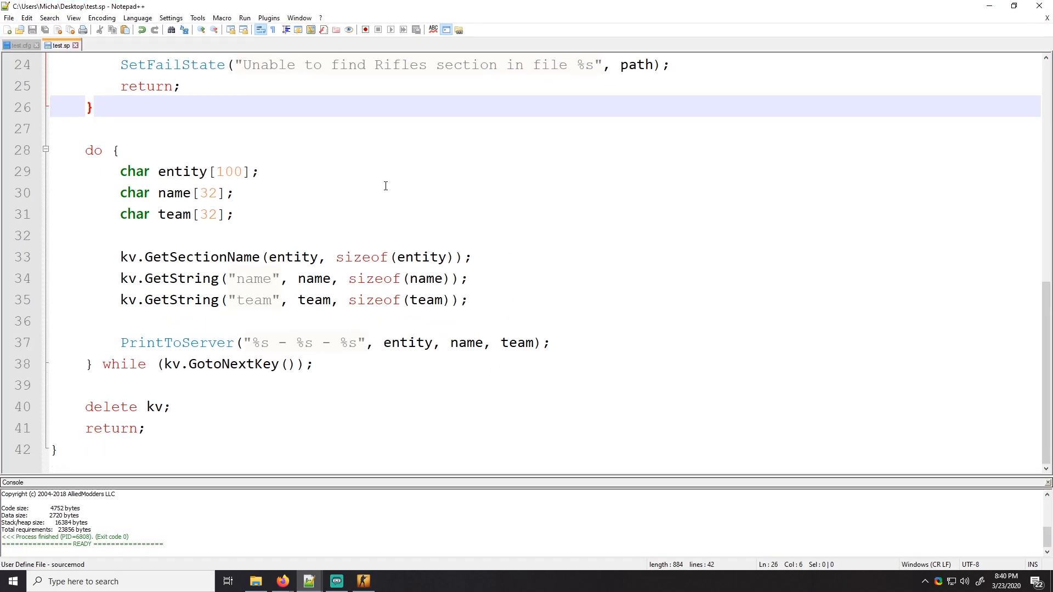
mouse_move(329, 226)
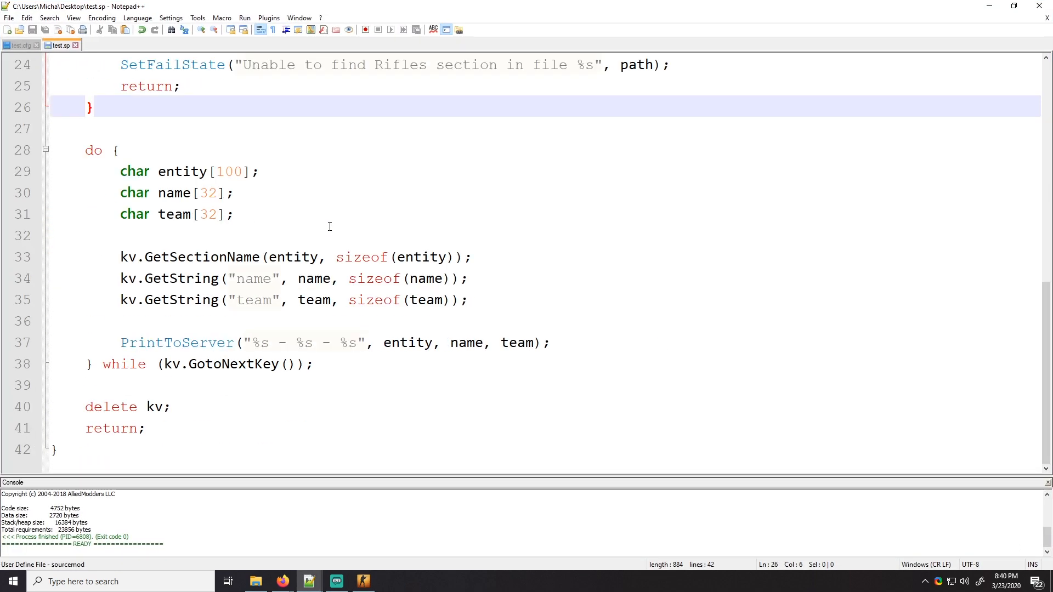
mouse_move(331, 202)
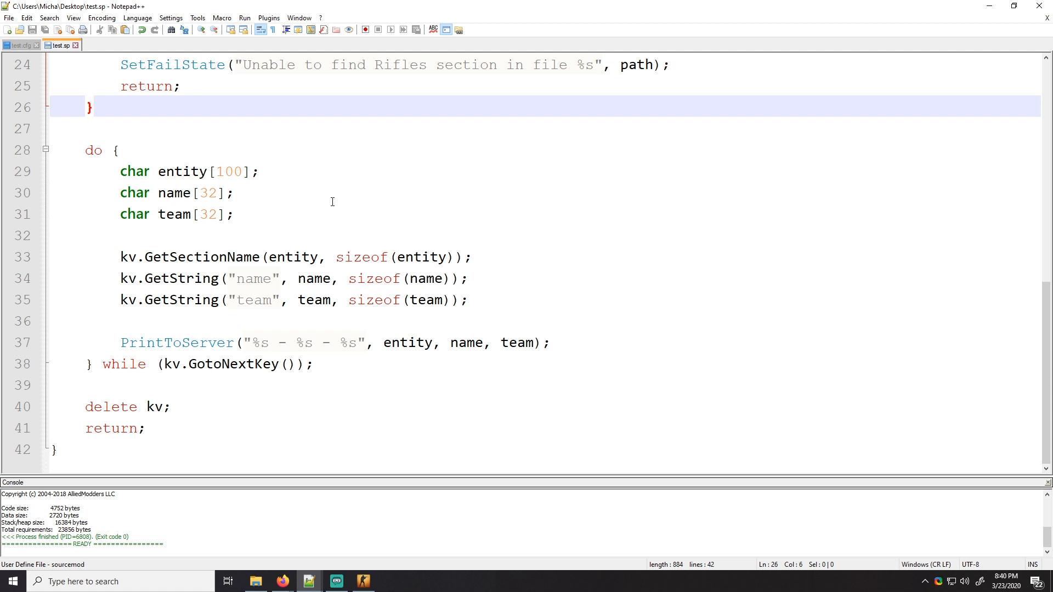
scroll("up", 3)
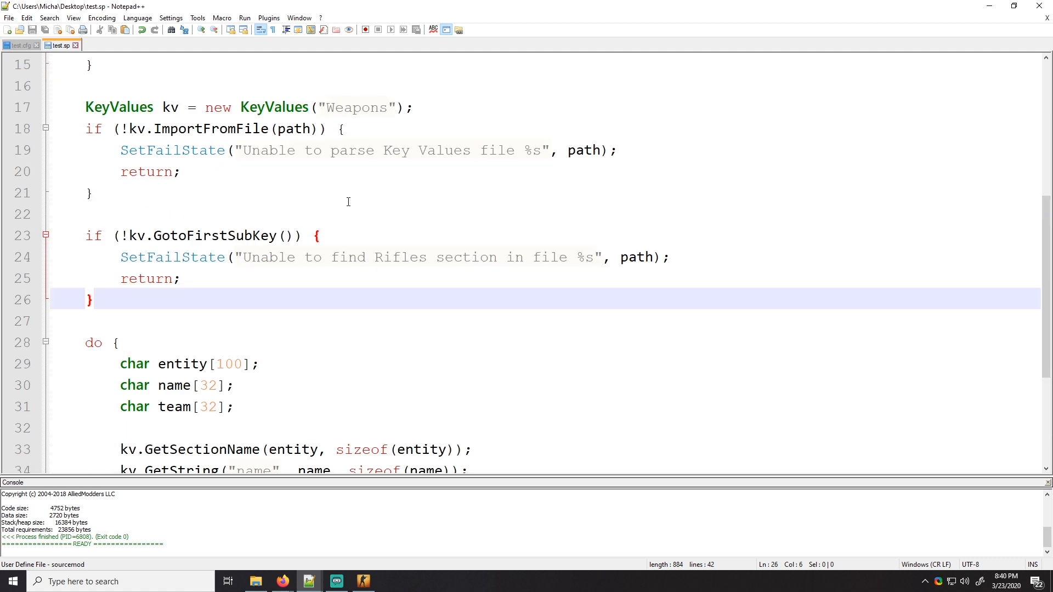
scroll("up", 3)
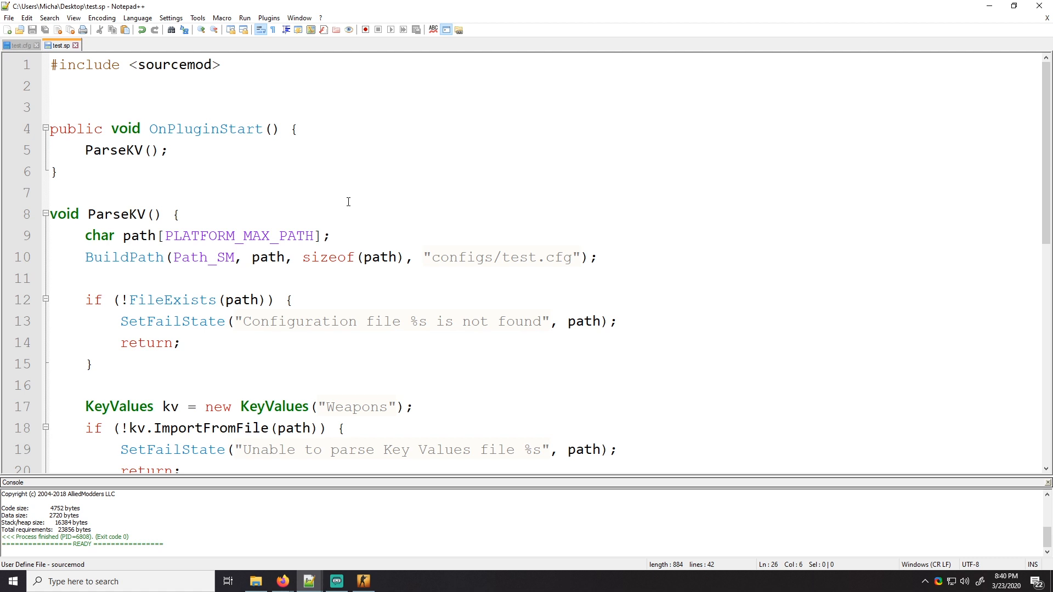
mouse_move(169, 112)
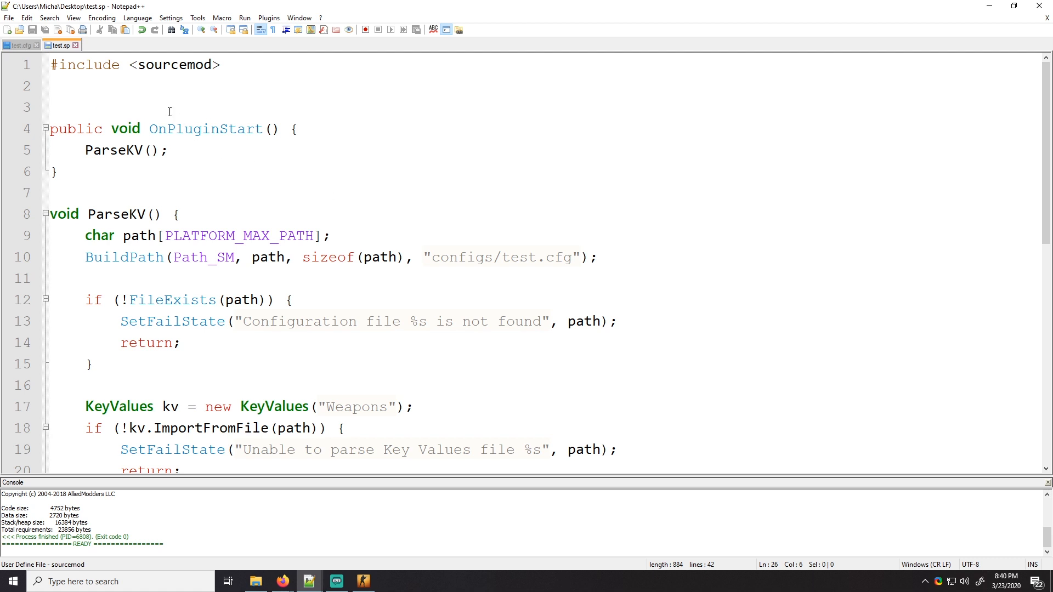